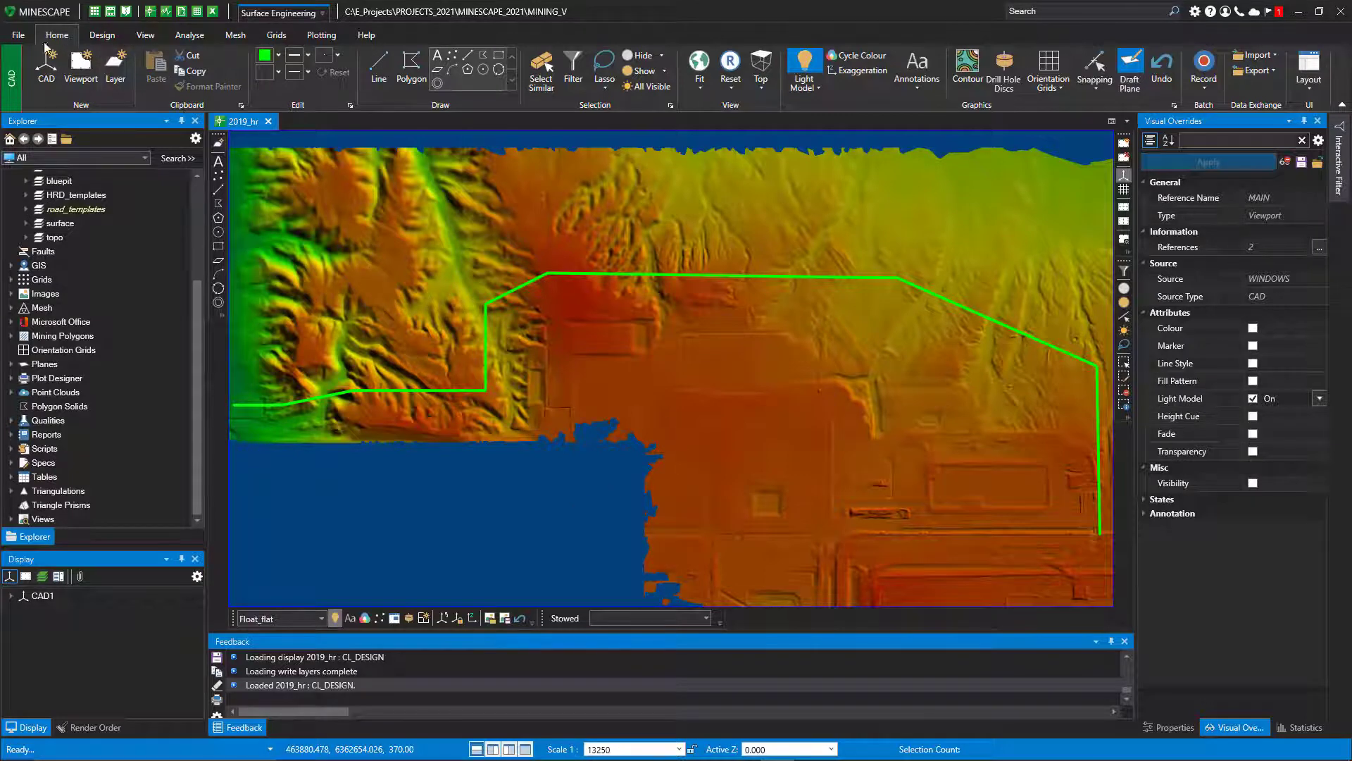
# Step: Collapse the Design Data branch in the Explorer to leave only top-level categories
pyautogui.click(16, 35)
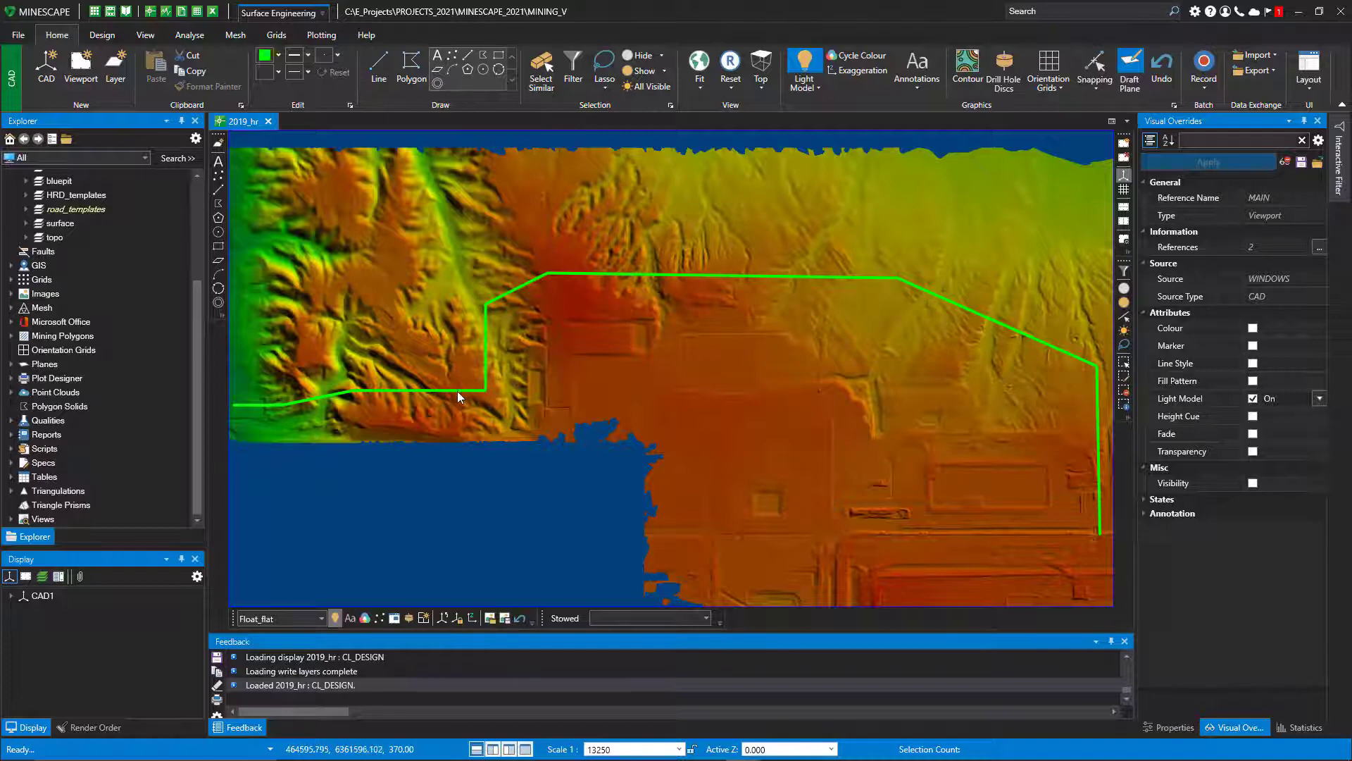
pyautogui.moveTo(427, 369)
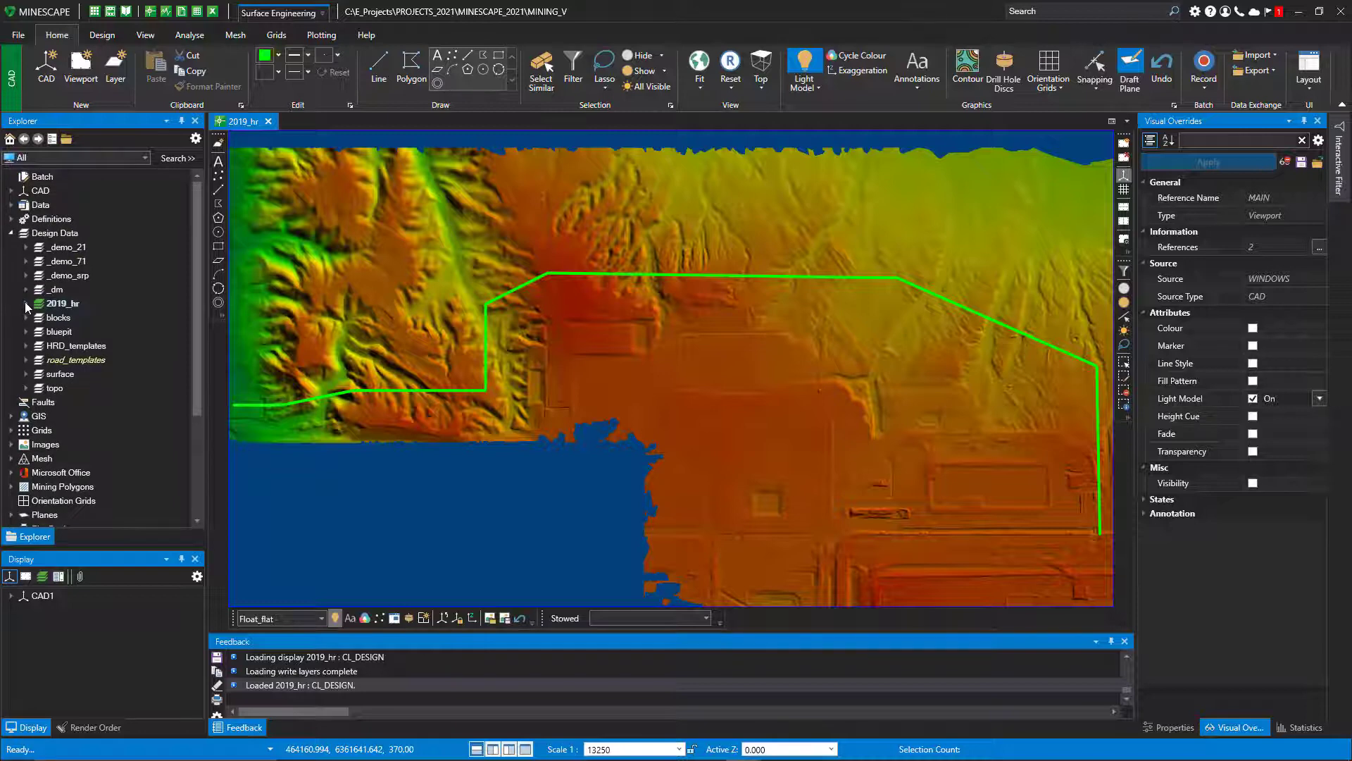
pyautogui.click(11, 233)
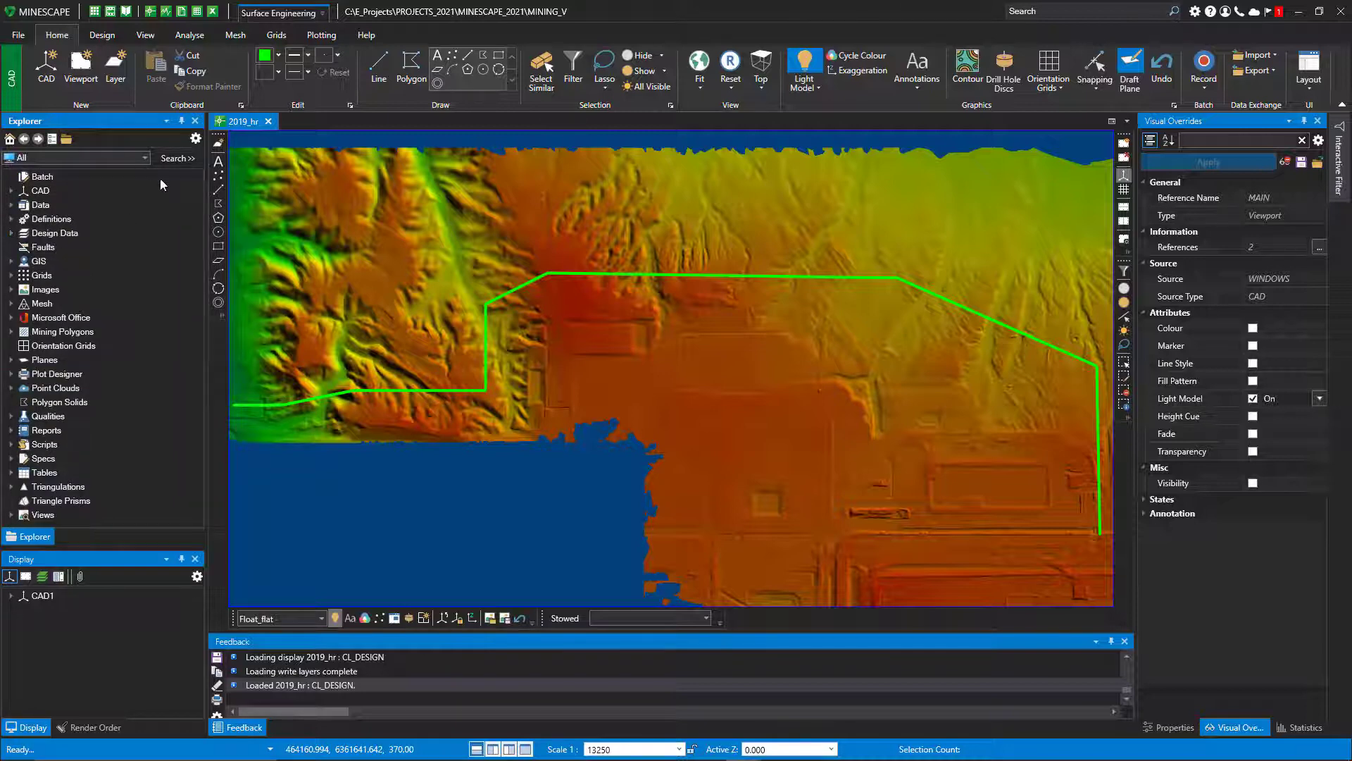
# Step: Switch to the Haulage Roads workflow and review the default road settings' Design and Display tabs
pyautogui.click(282, 11)
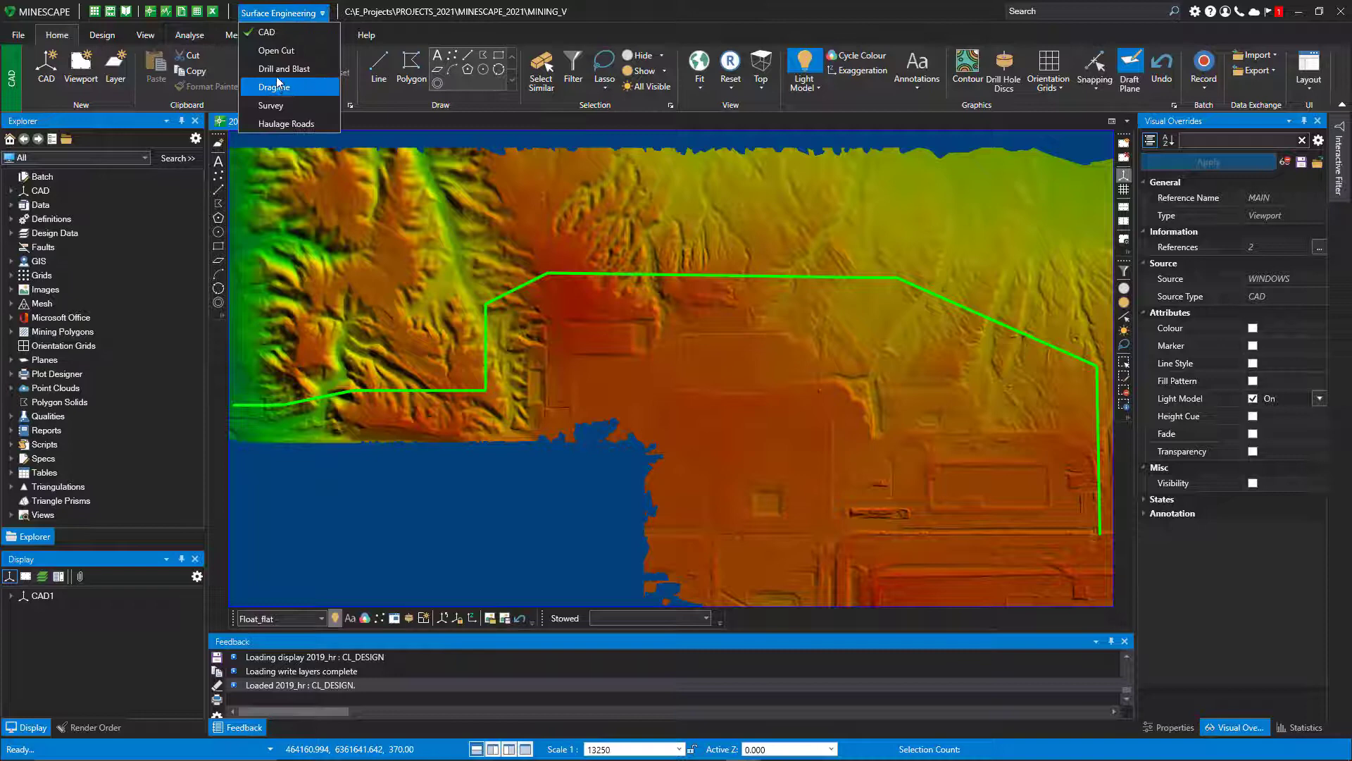
pyautogui.click(286, 123)
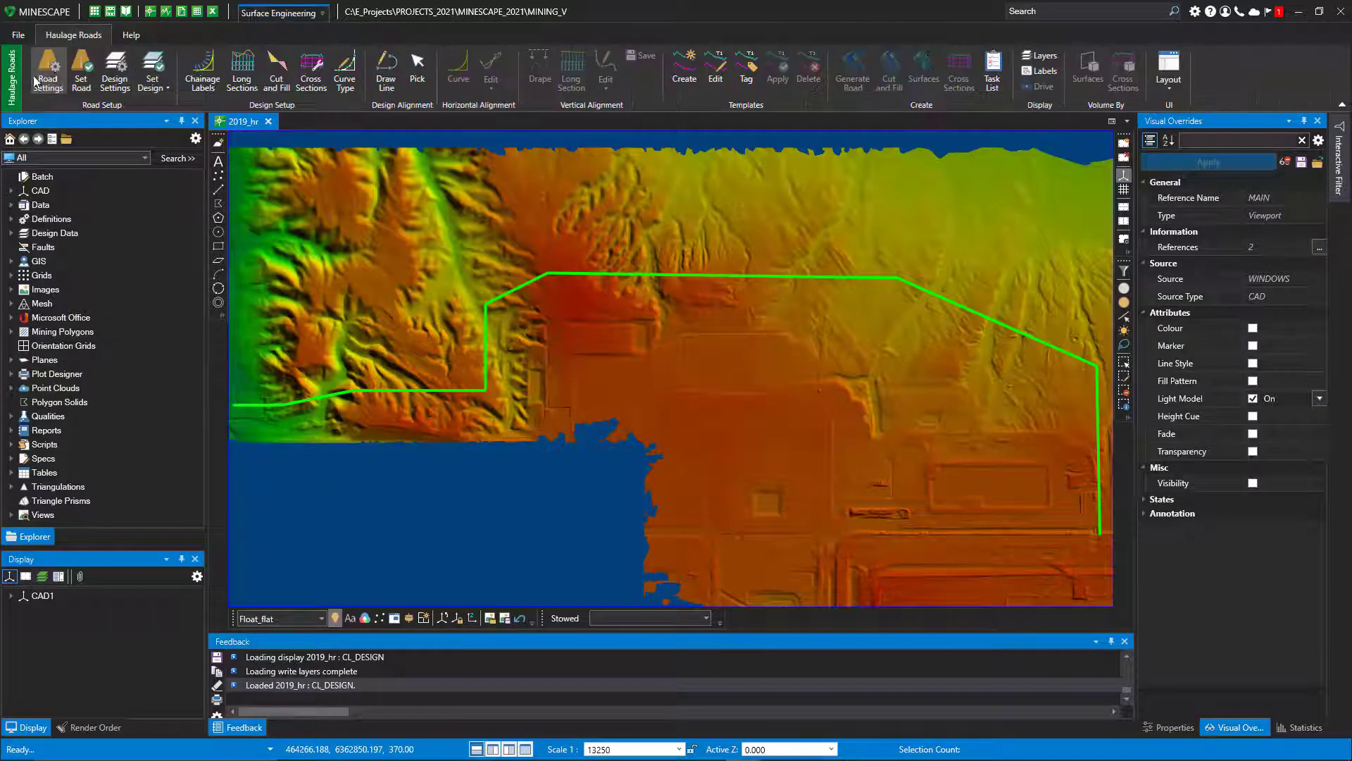
pyautogui.click(47, 71)
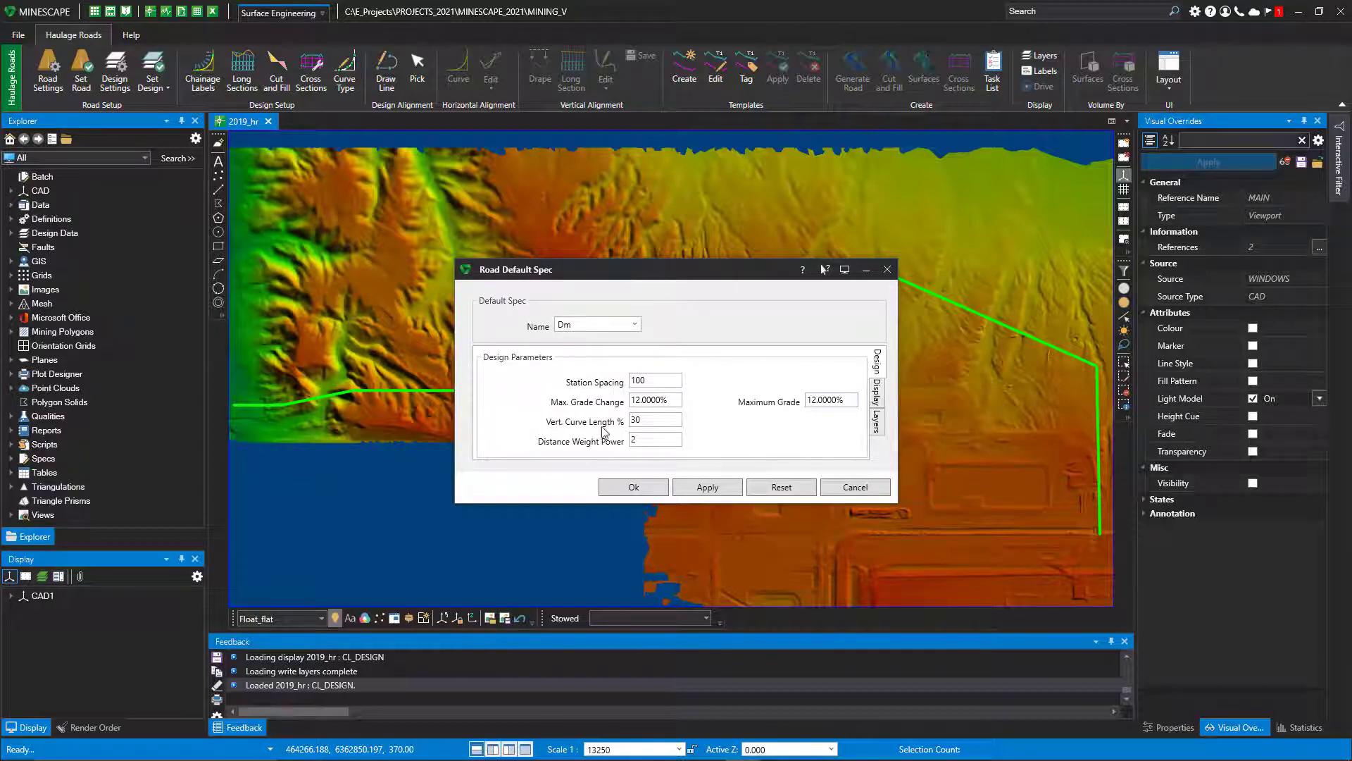
pyautogui.click(910, 388)
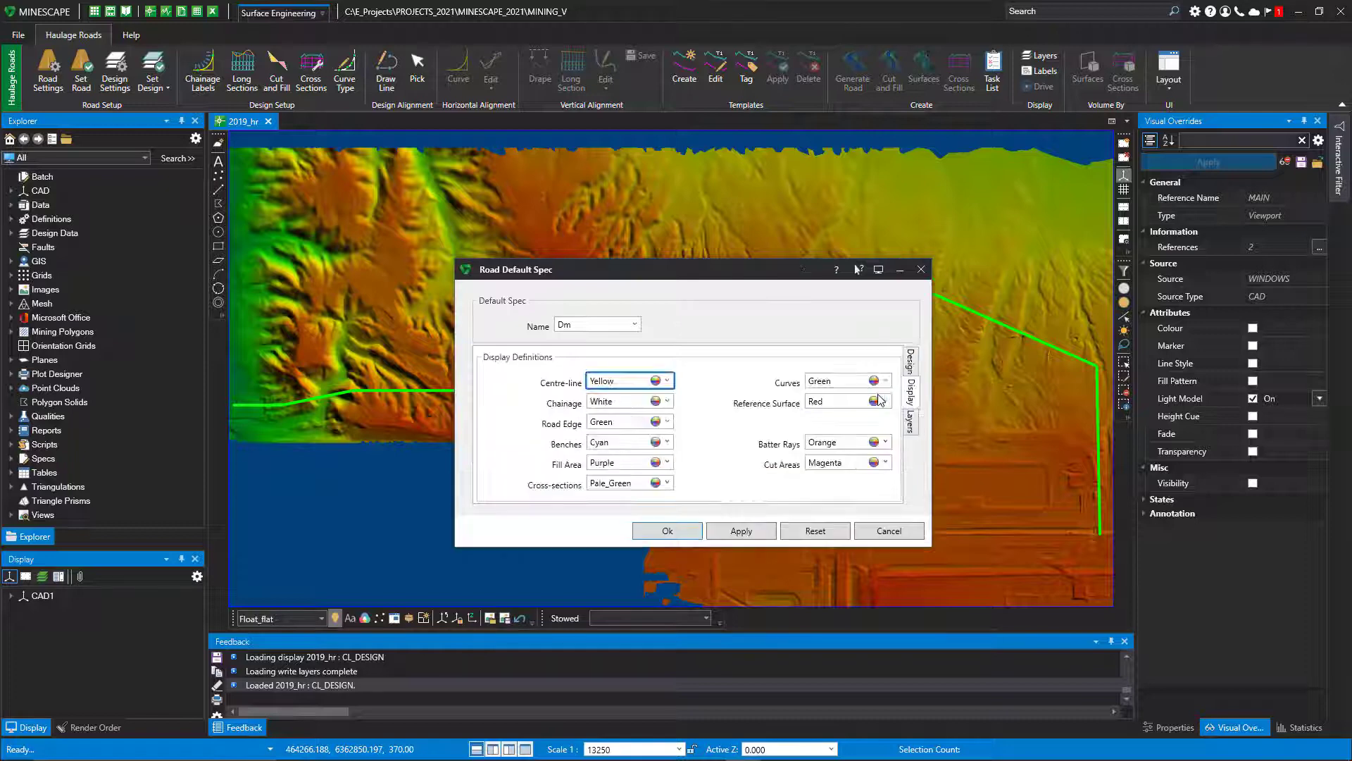
pyautogui.click(865, 392)
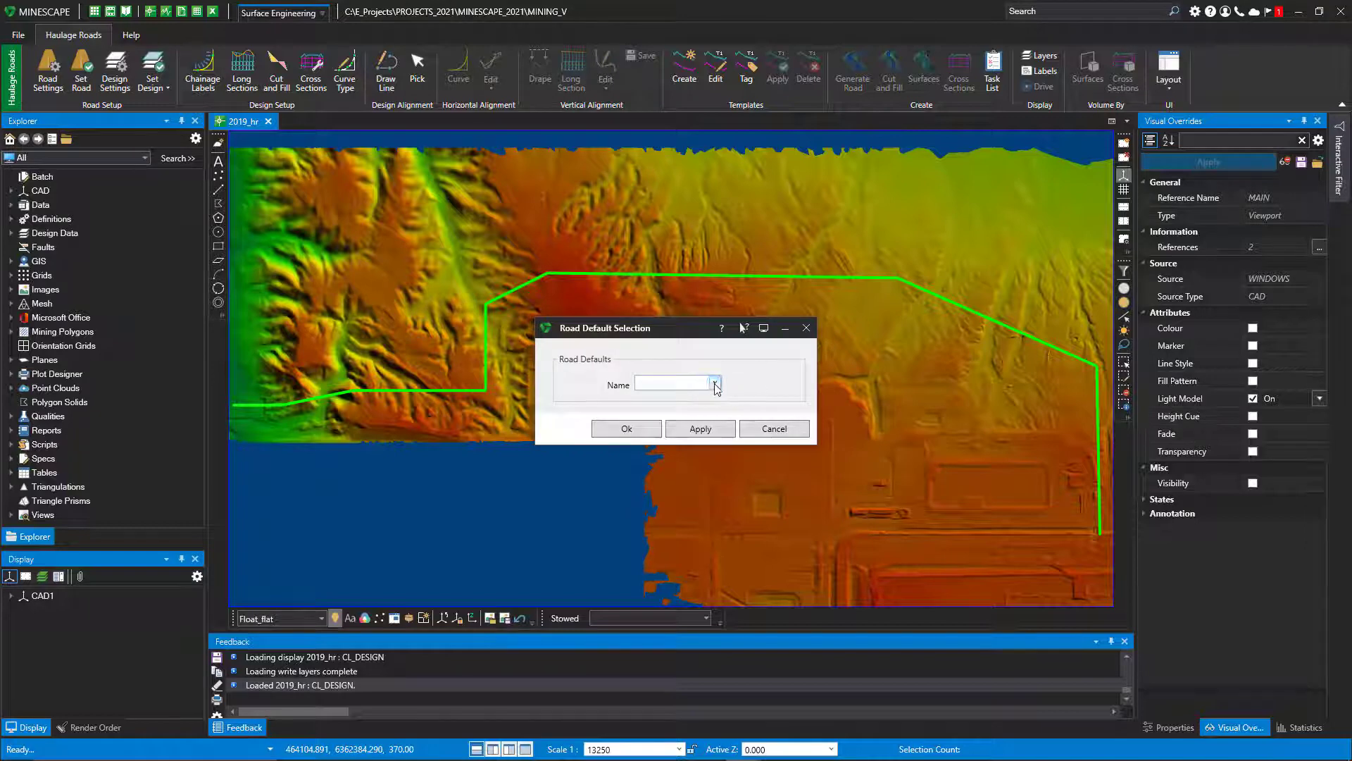
# Step: Select dm road defaults, review its spec colours, design file and status, and confirm
pyautogui.write('dm')
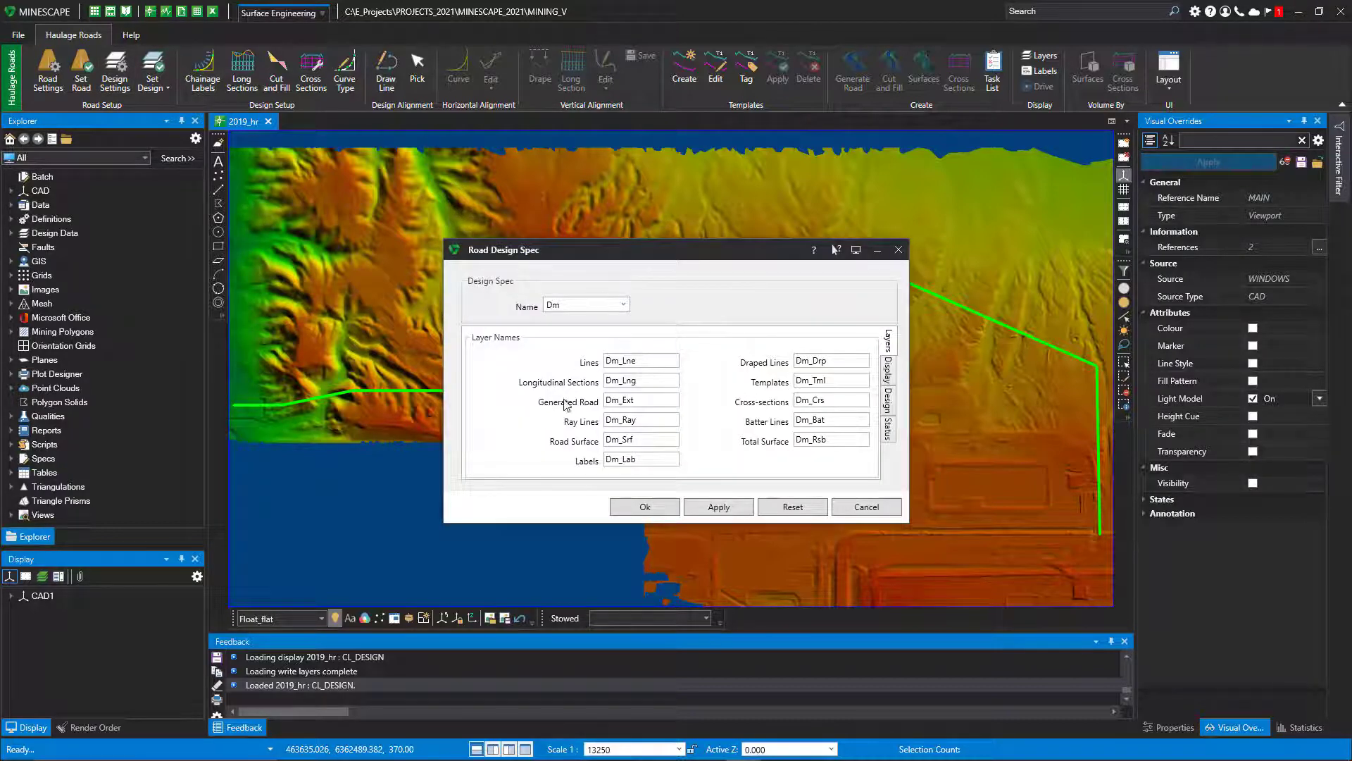
pyautogui.moveTo(595, 358)
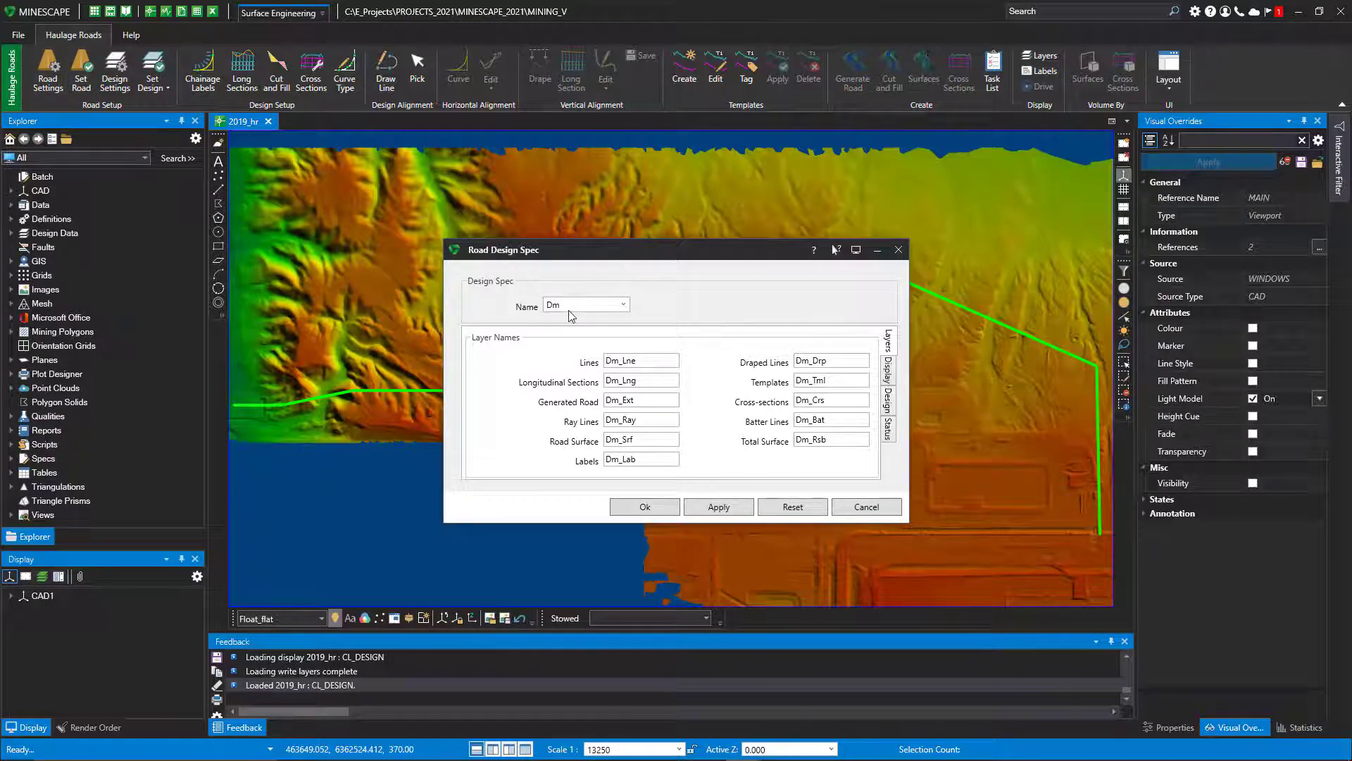
pyautogui.moveTo(623, 358)
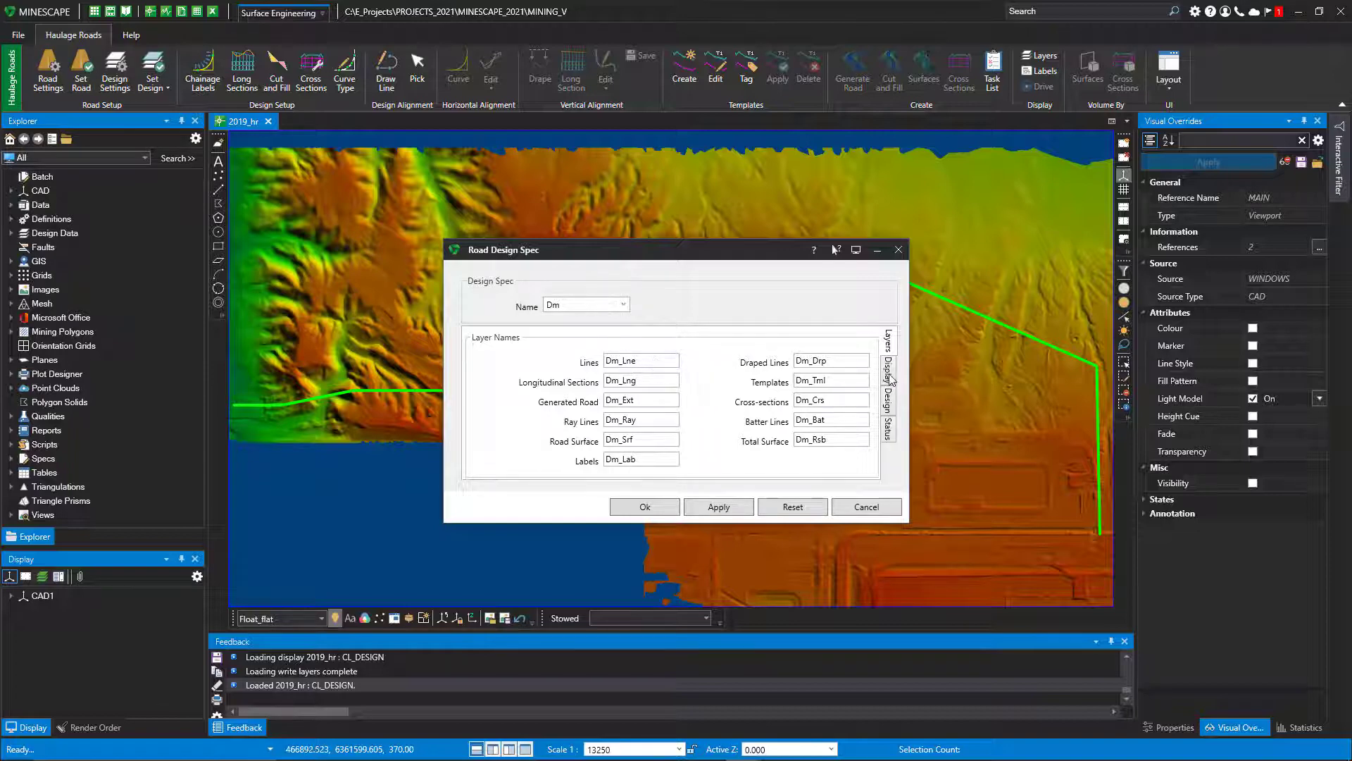
pyautogui.click(897, 371)
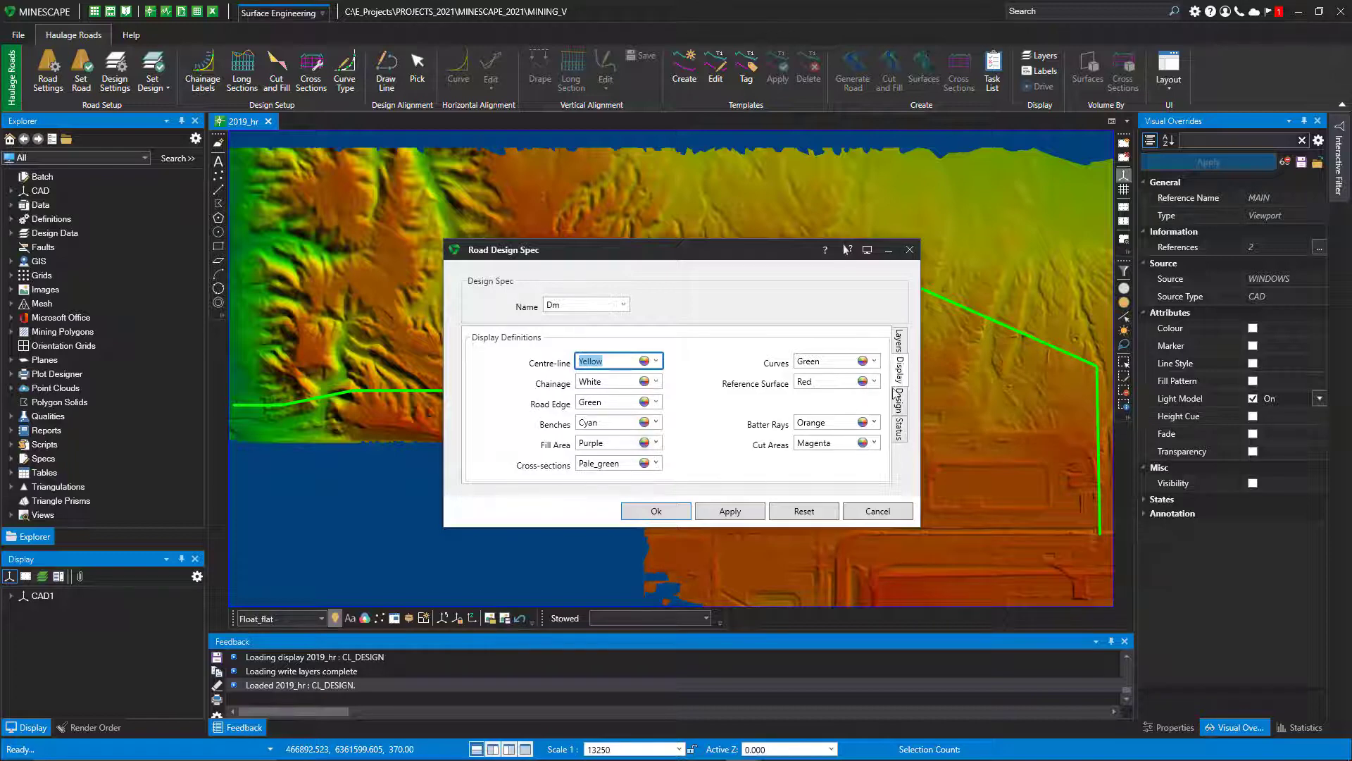
pyautogui.click(900, 397)
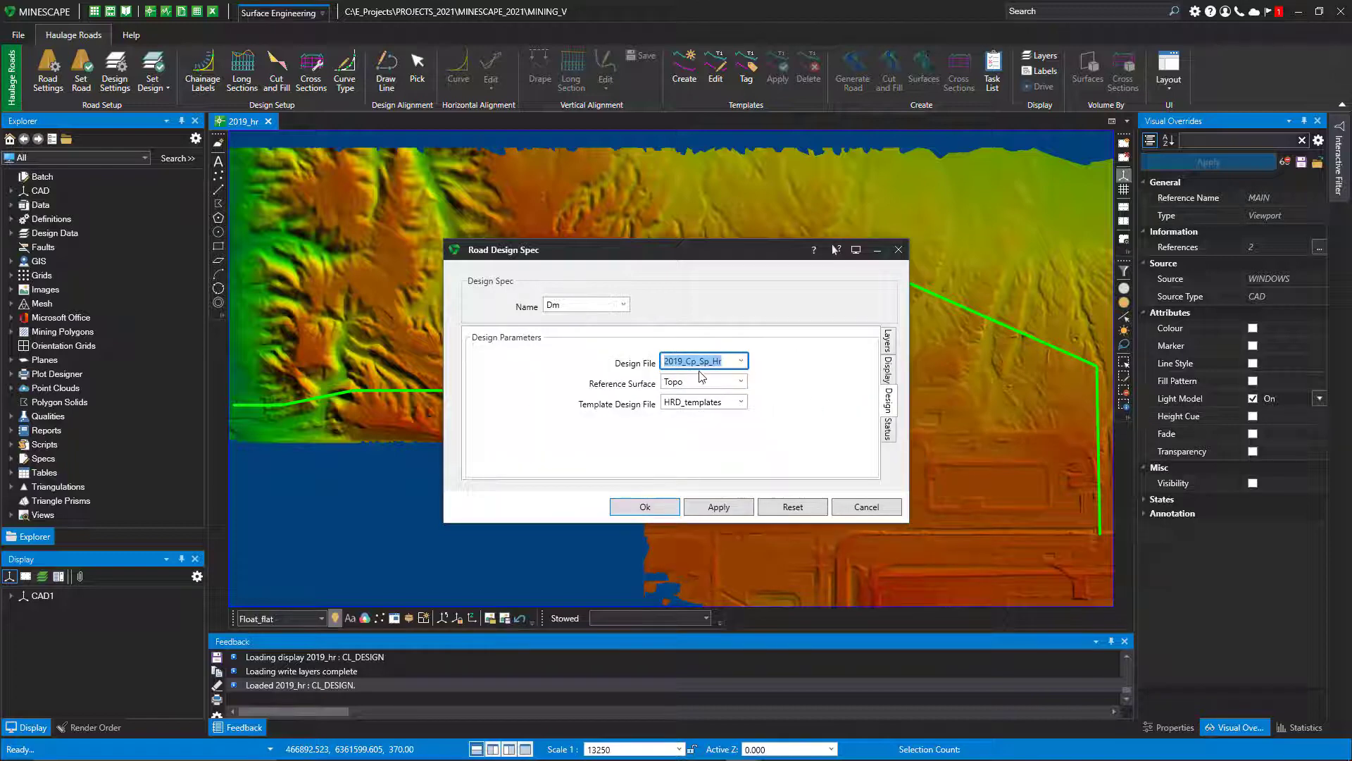
pyautogui.click(739, 360)
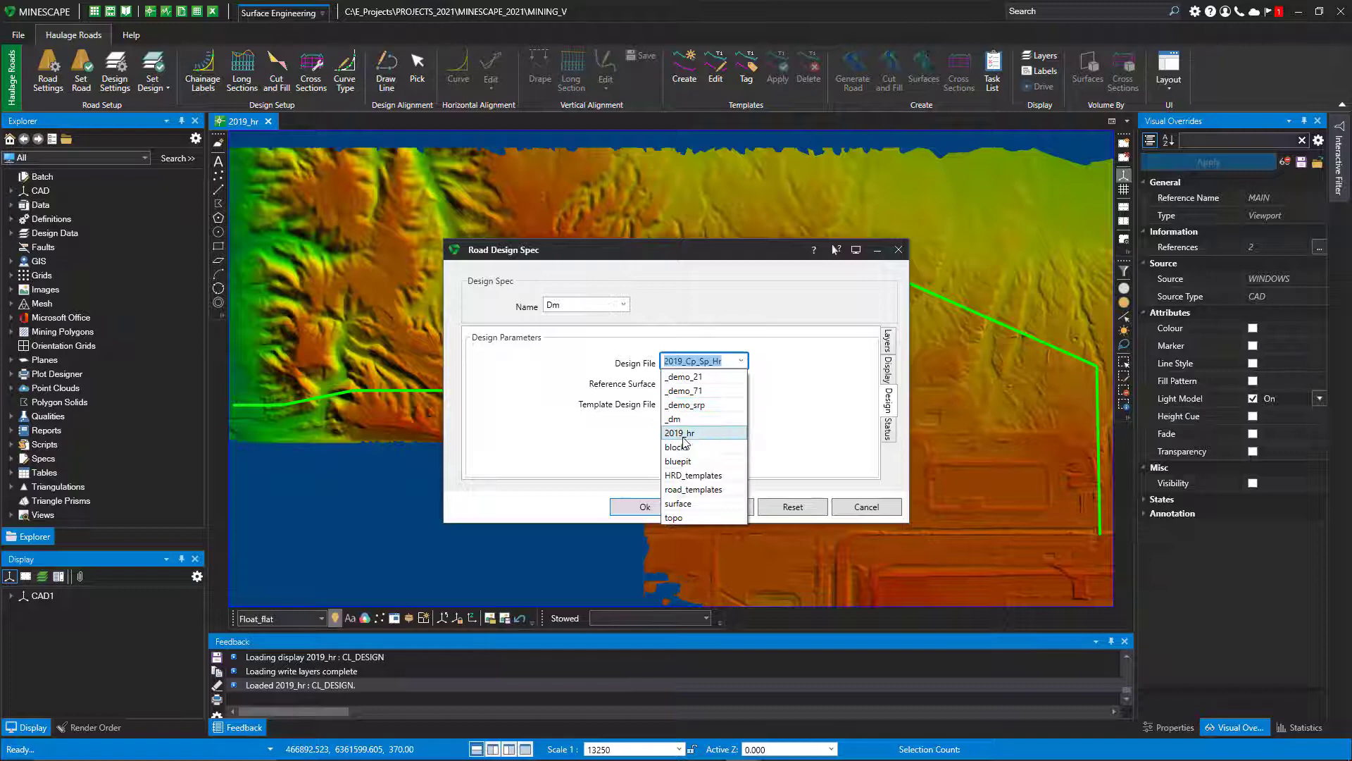
pyautogui.click(680, 432)
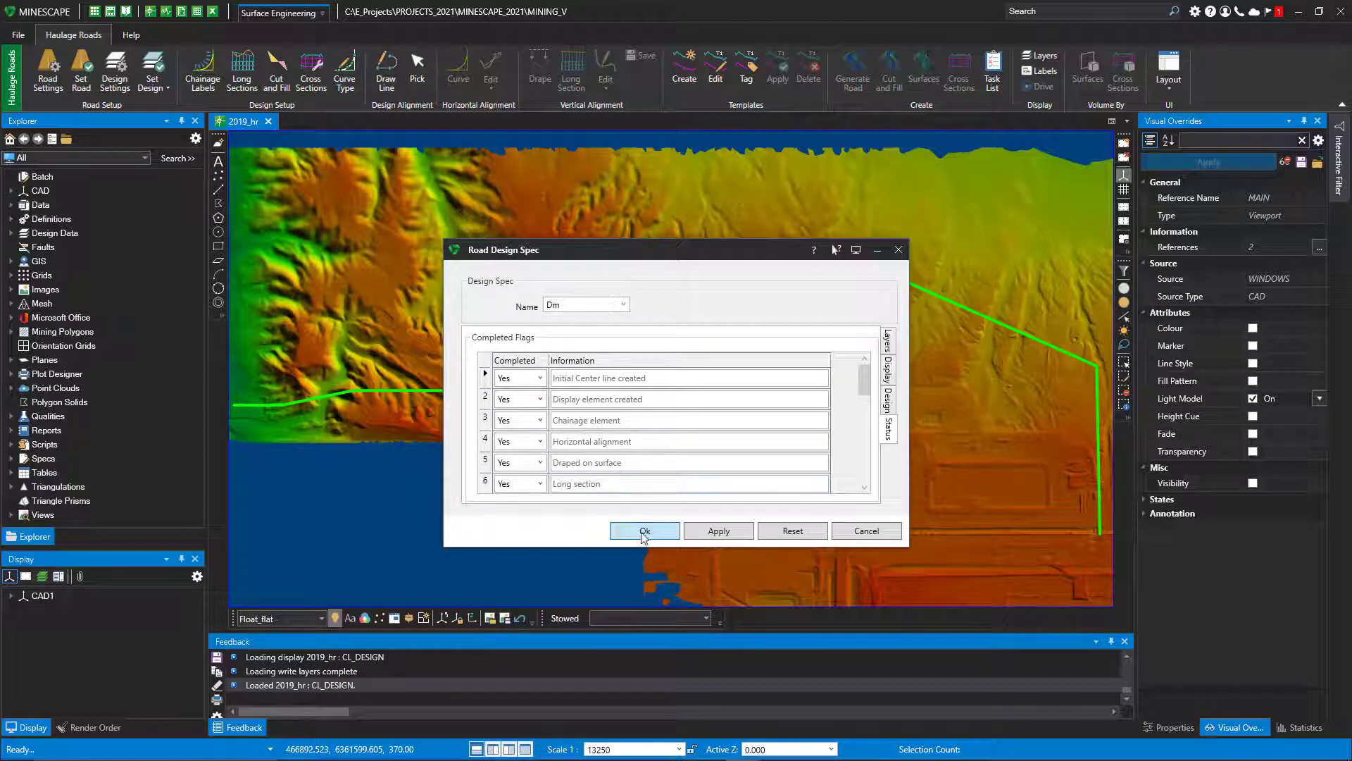
pyautogui.moveTo(661, 519)
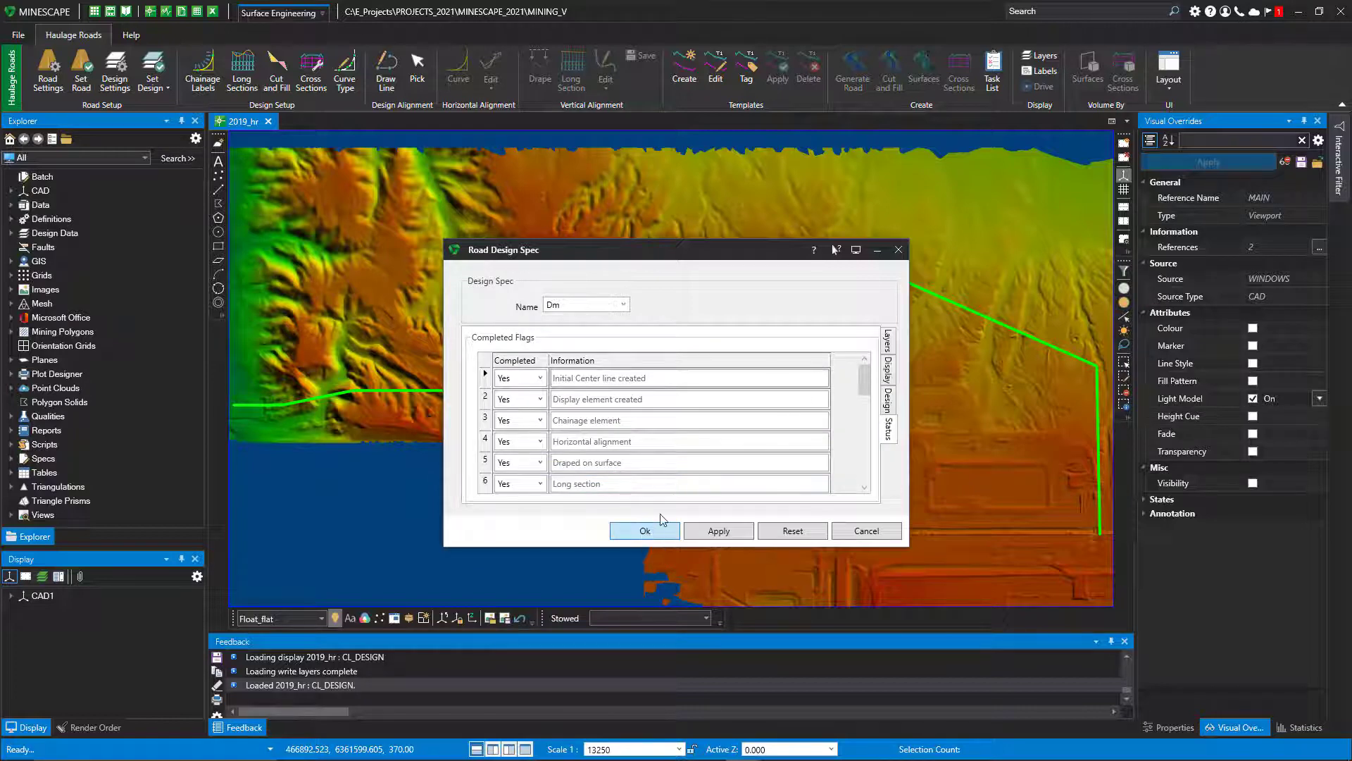
pyautogui.click(645, 531)
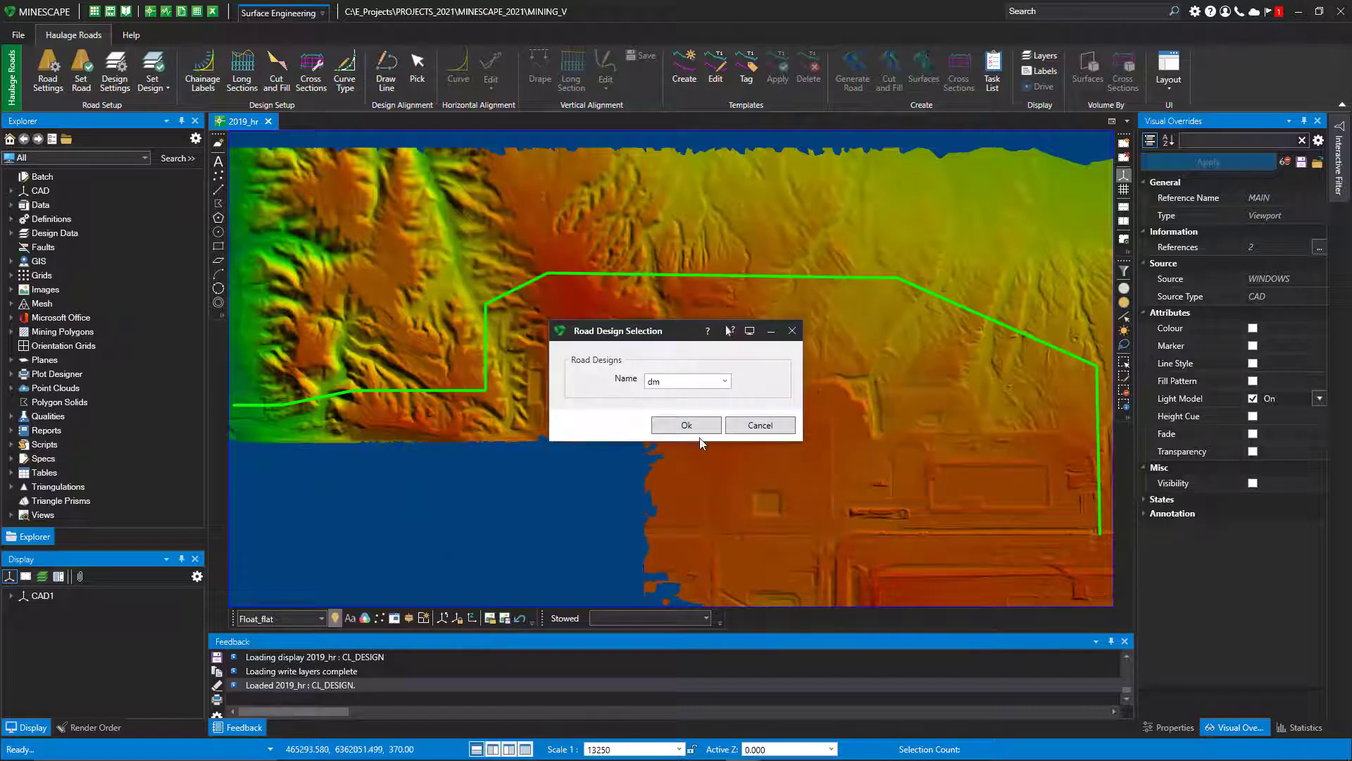
# Step: Make dm the current road design and review Station chainage label tags and text controls
pyautogui.click(686, 424)
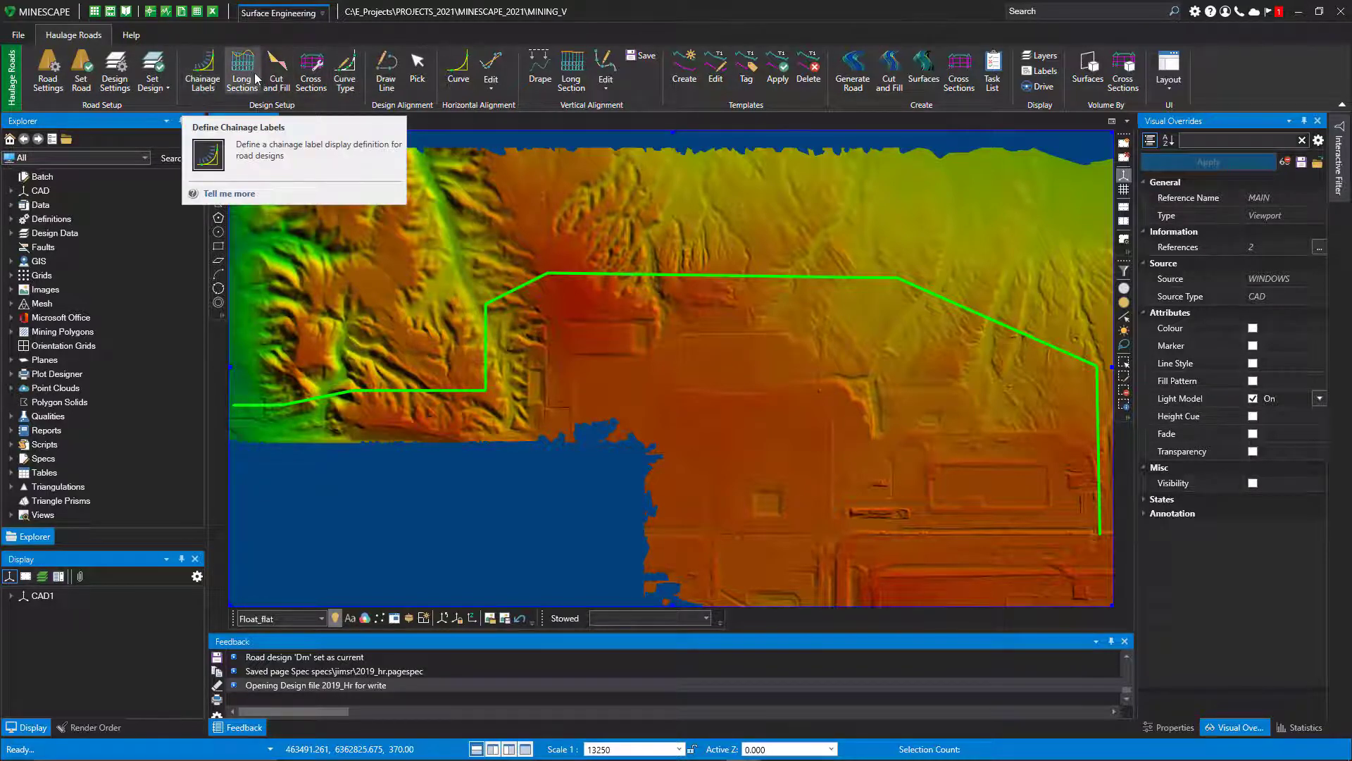
pyautogui.moveTo(242, 71)
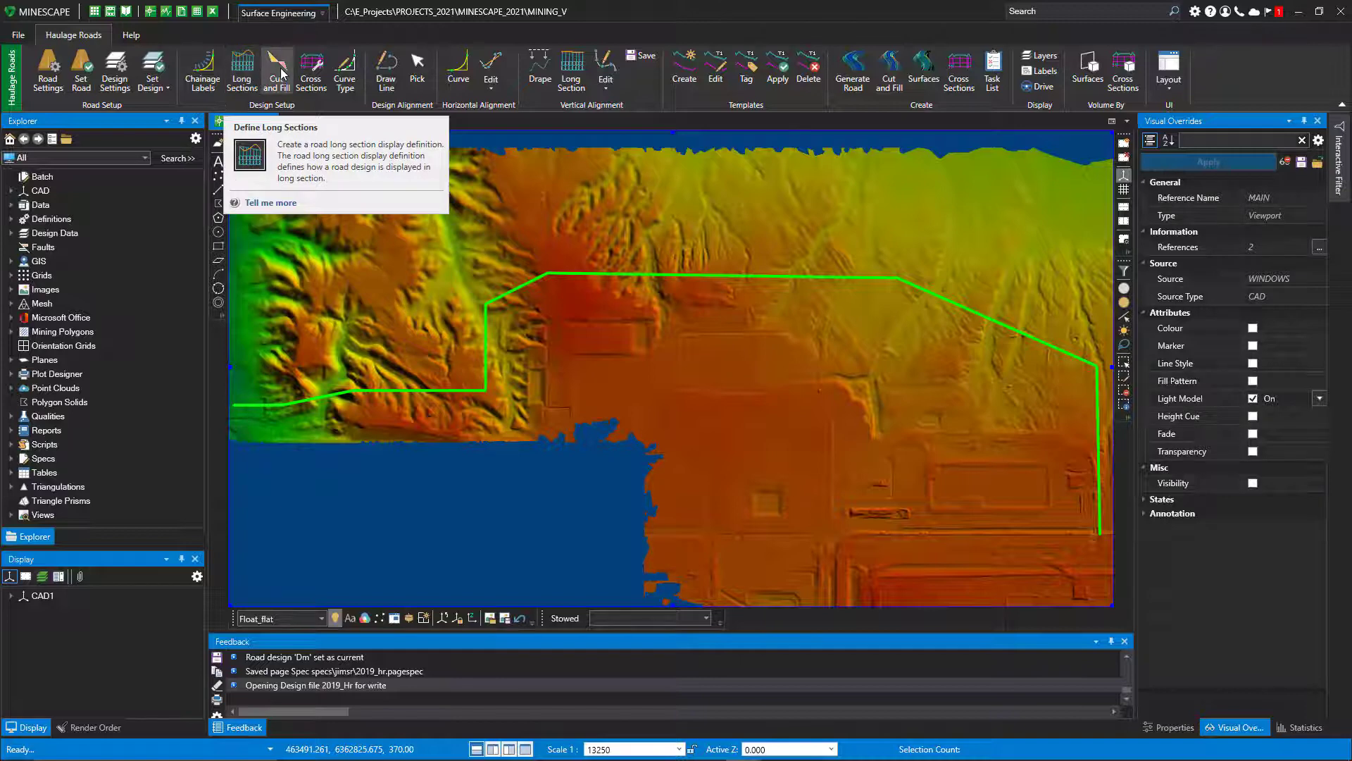
pyautogui.moveTo(276, 70)
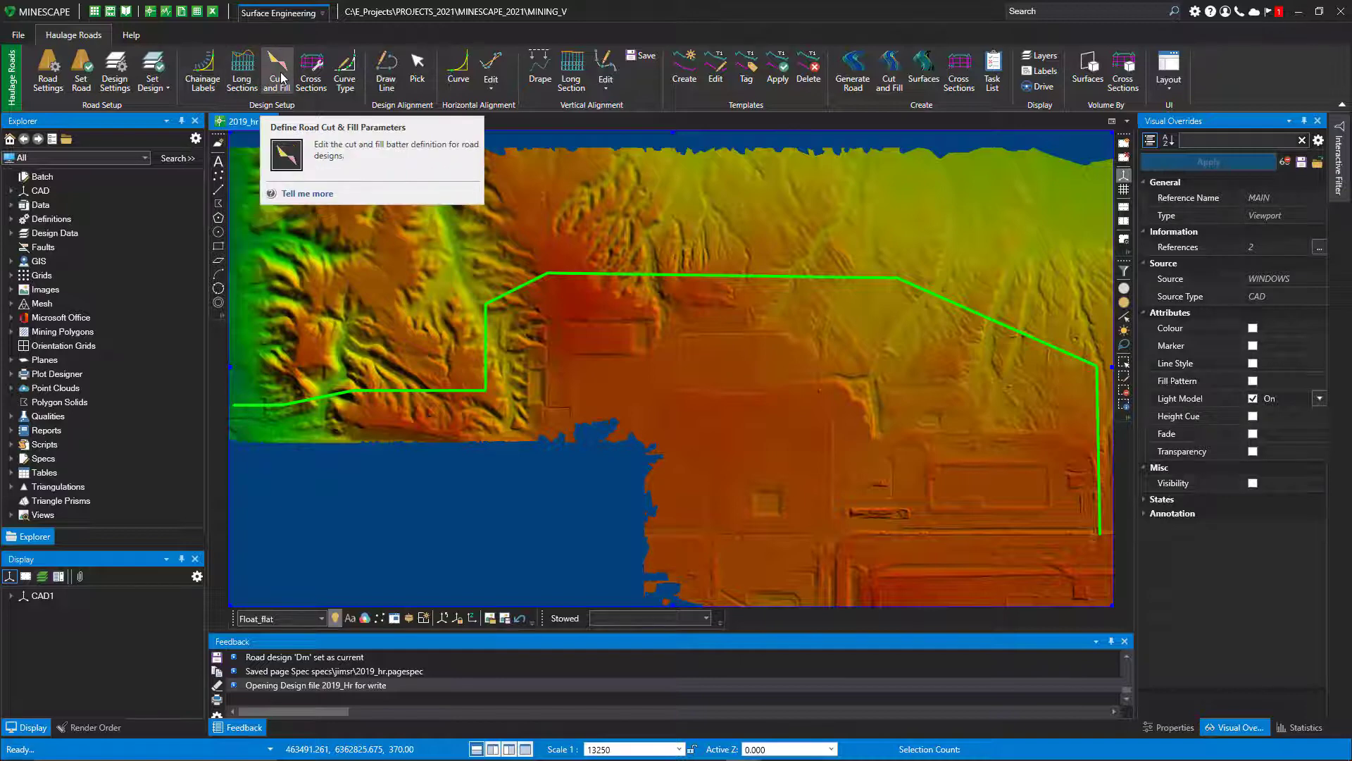
pyautogui.moveTo(310, 70)
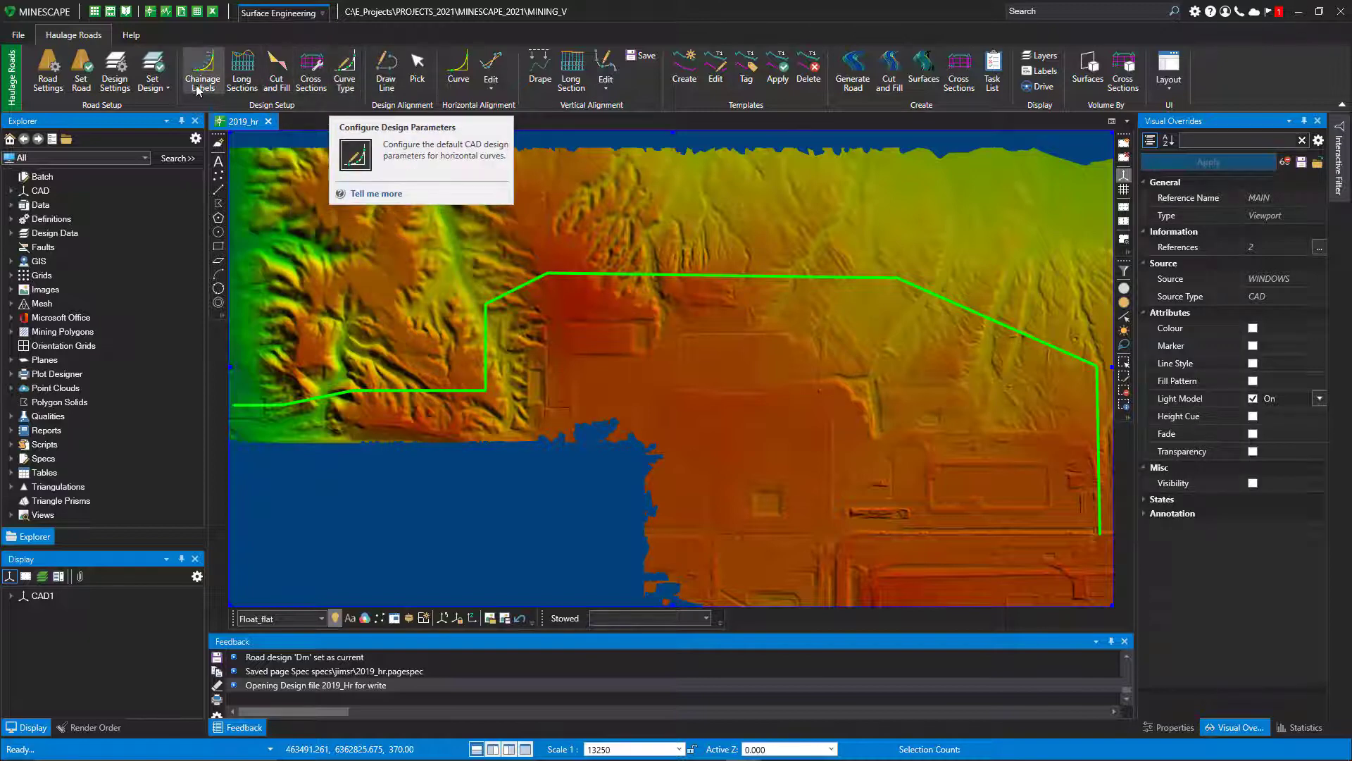
pyautogui.click(202, 71)
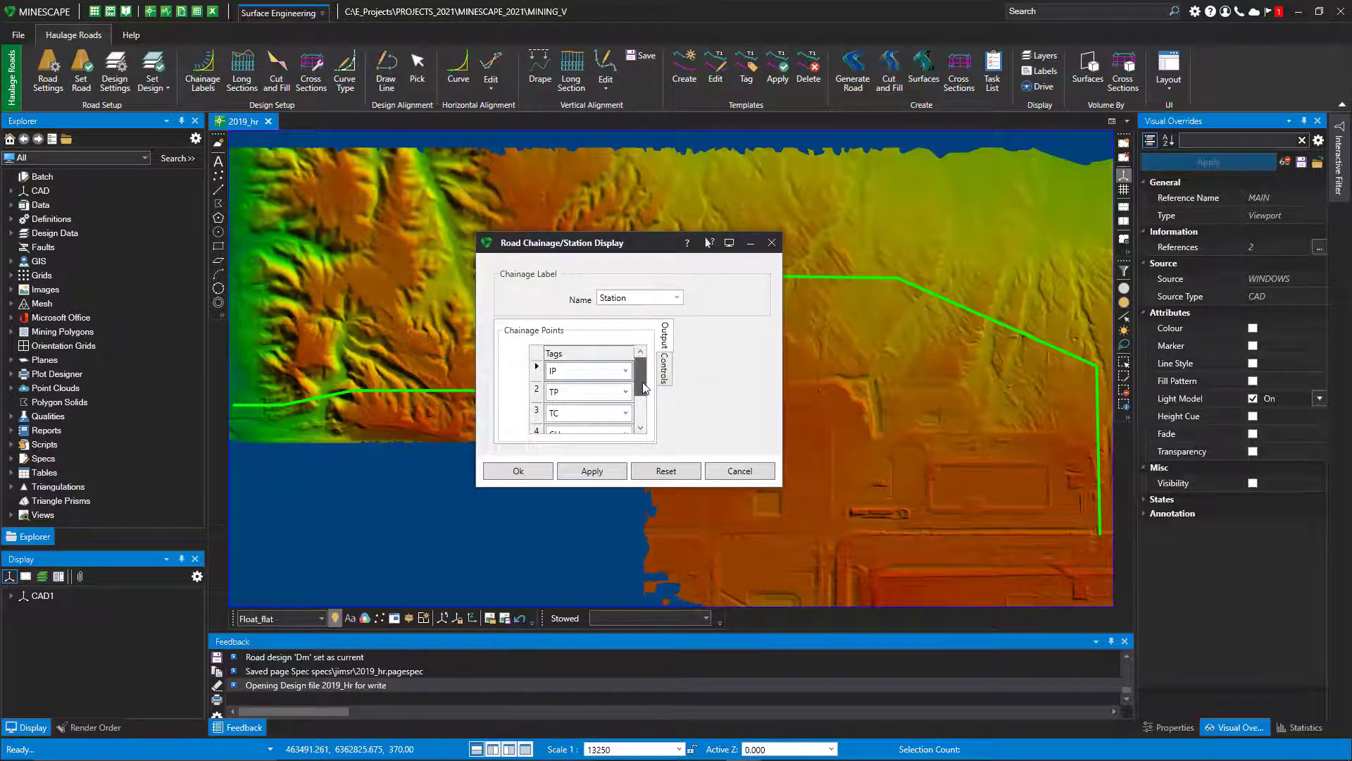
pyautogui.scroll(-3)
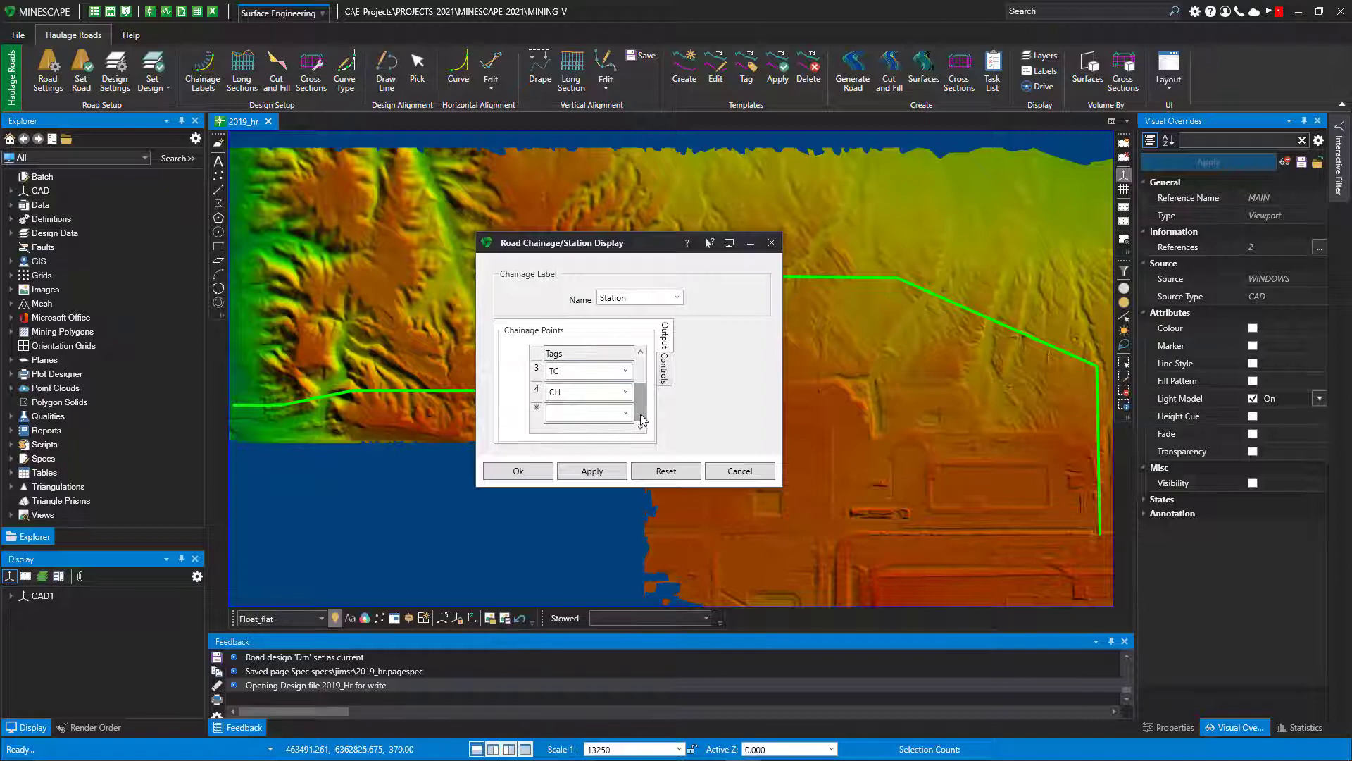
pyautogui.click(665, 362)
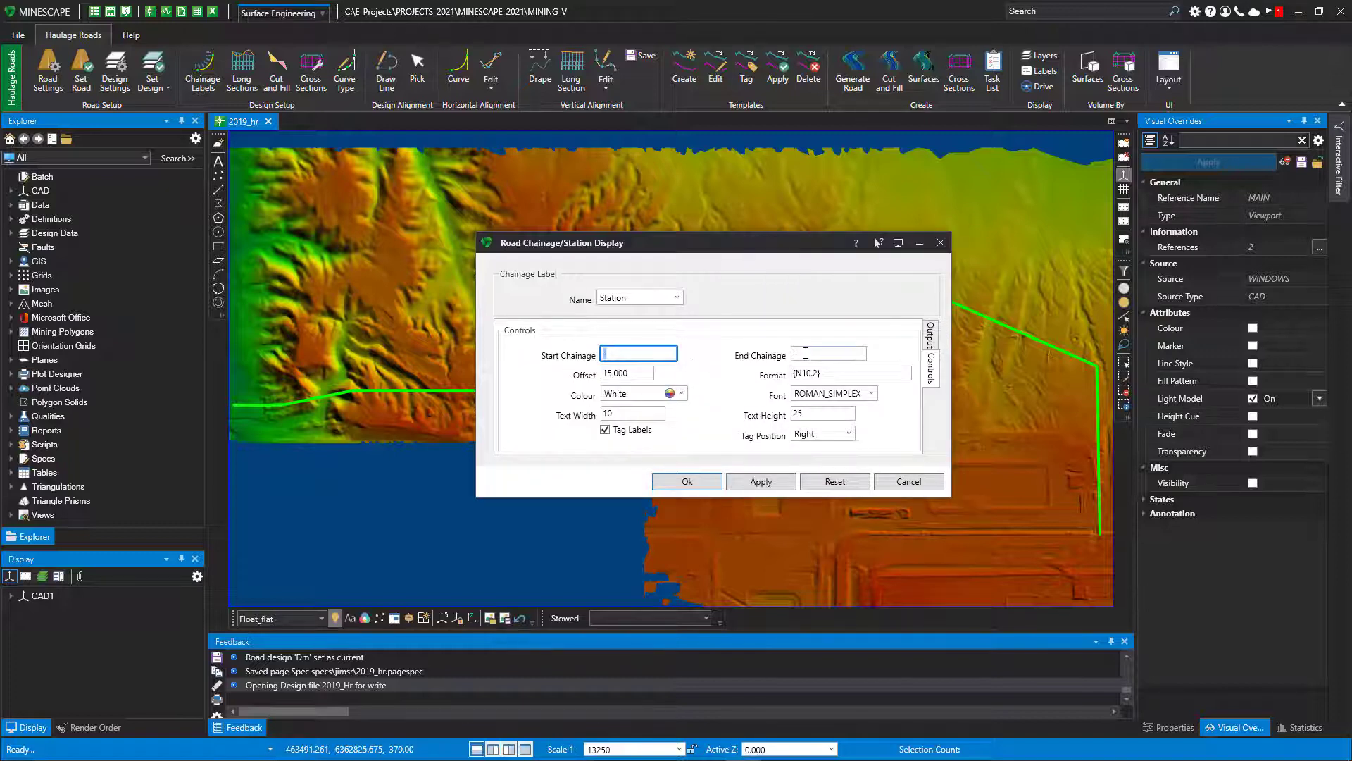
pyautogui.click(828, 353)
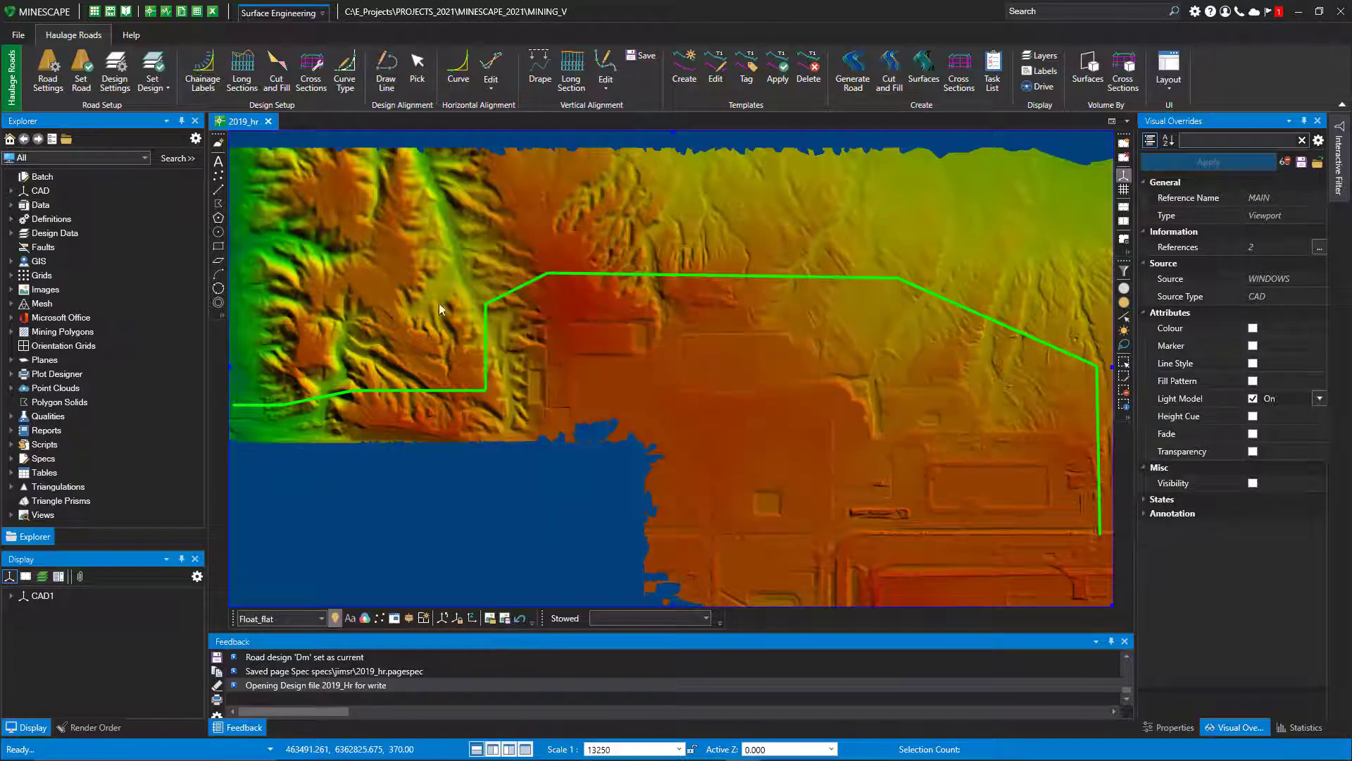
# Step: Set the Profile long section display: White/Cyan/Yellow, text size 1.0, Z exaggeration 2
pyautogui.click(571, 70)
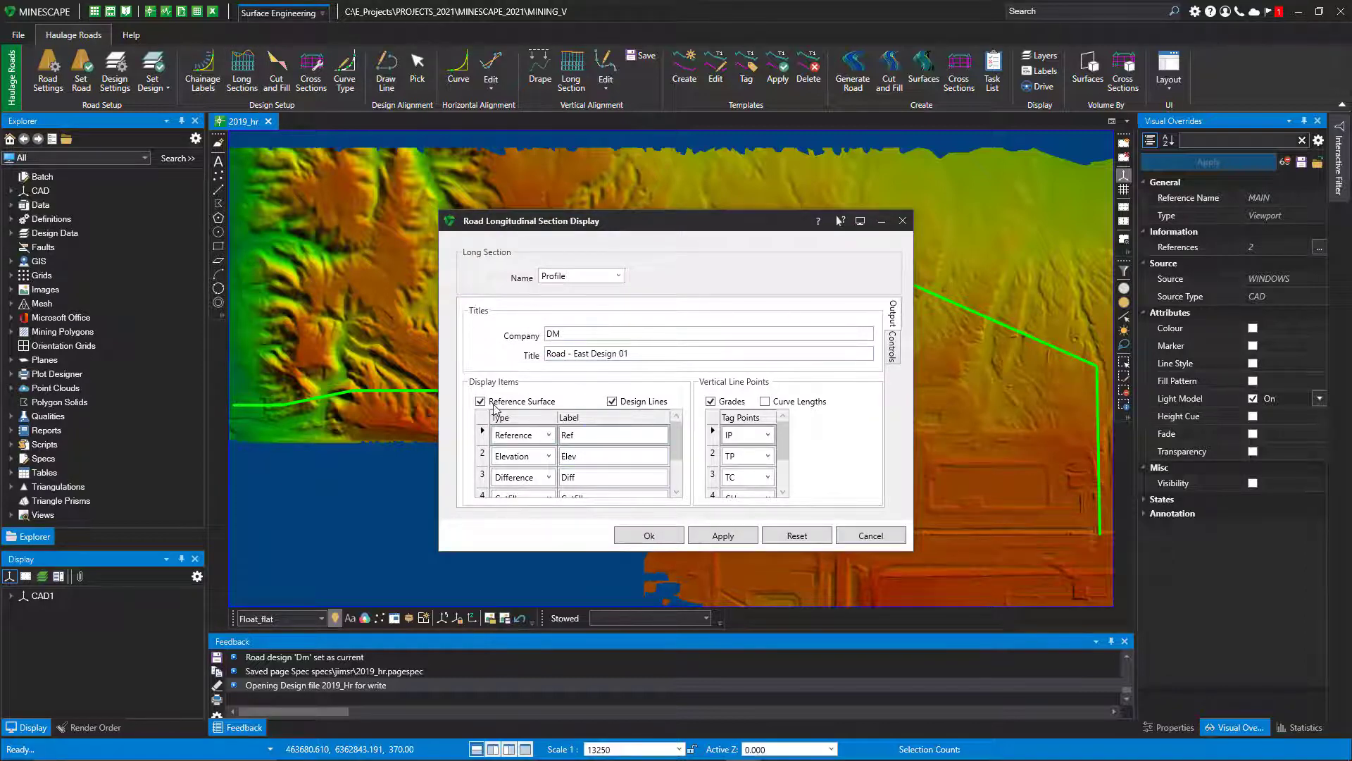
pyautogui.moveTo(591, 554)
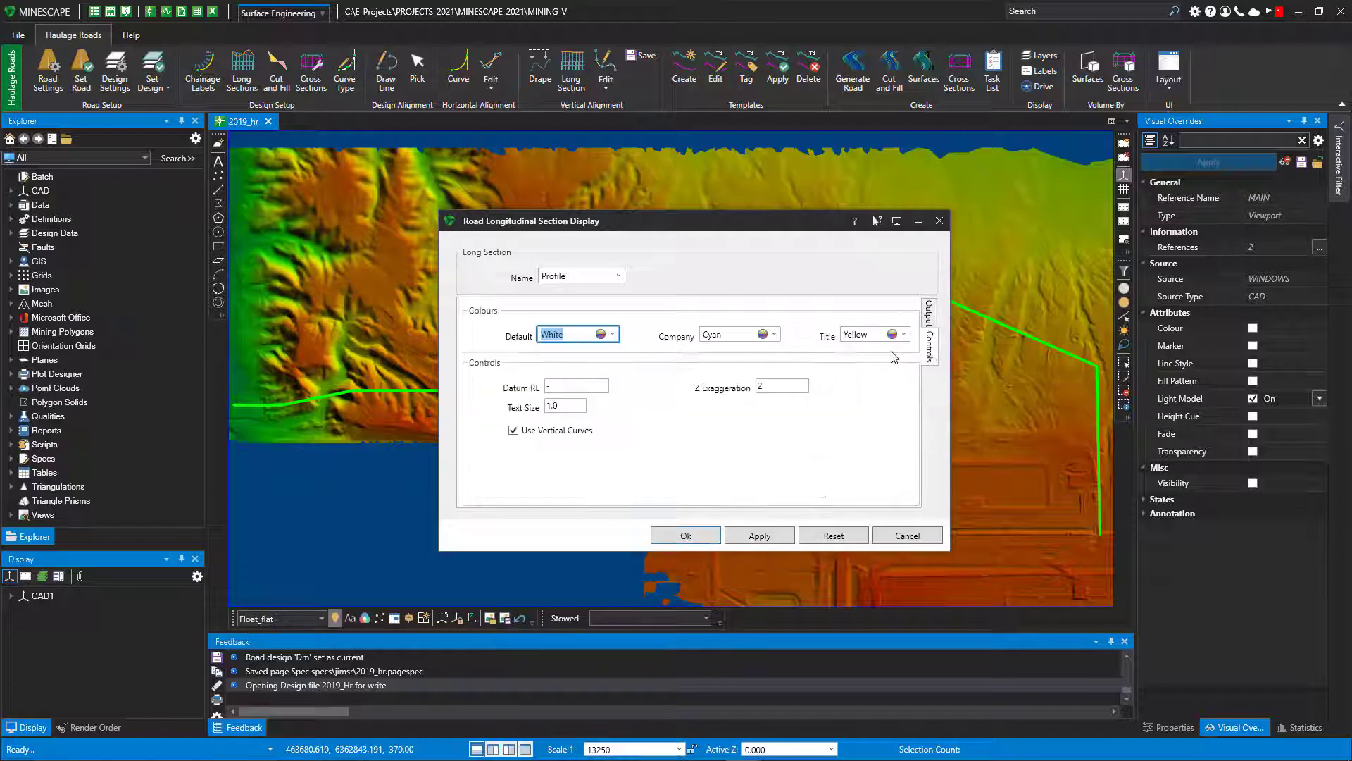
pyautogui.moveTo(813, 396)
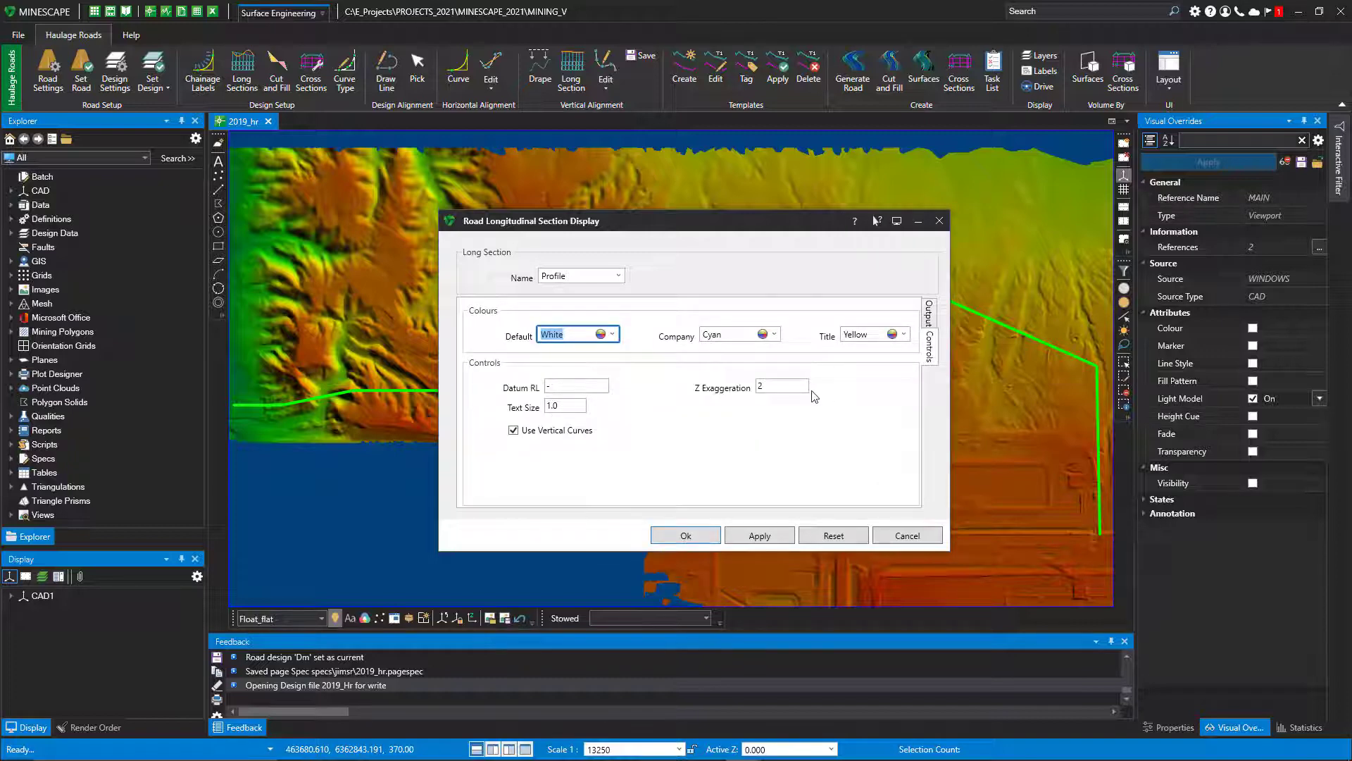
pyautogui.moveTo(609, 465)
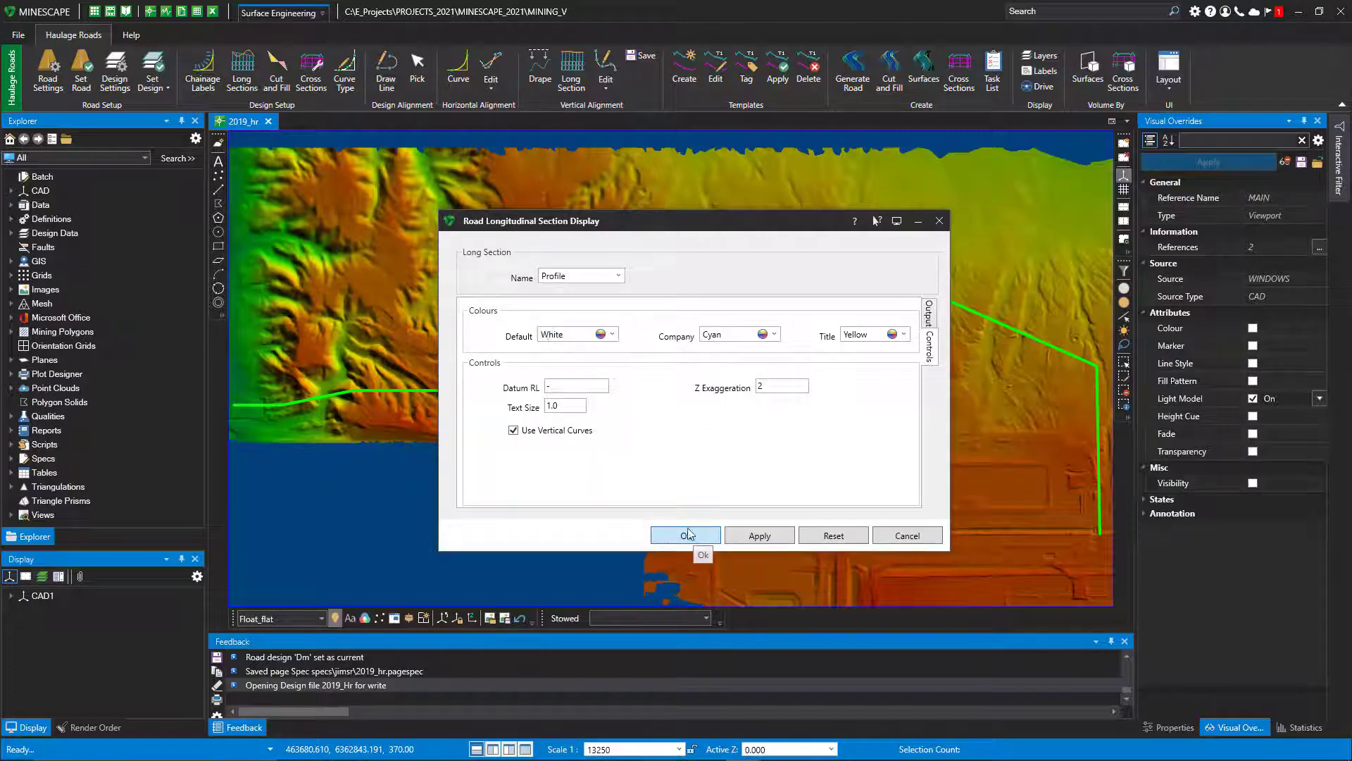
# Step: Confirm the long section, then set cutfill batters against Topo with no bench method
pyautogui.click(685, 535)
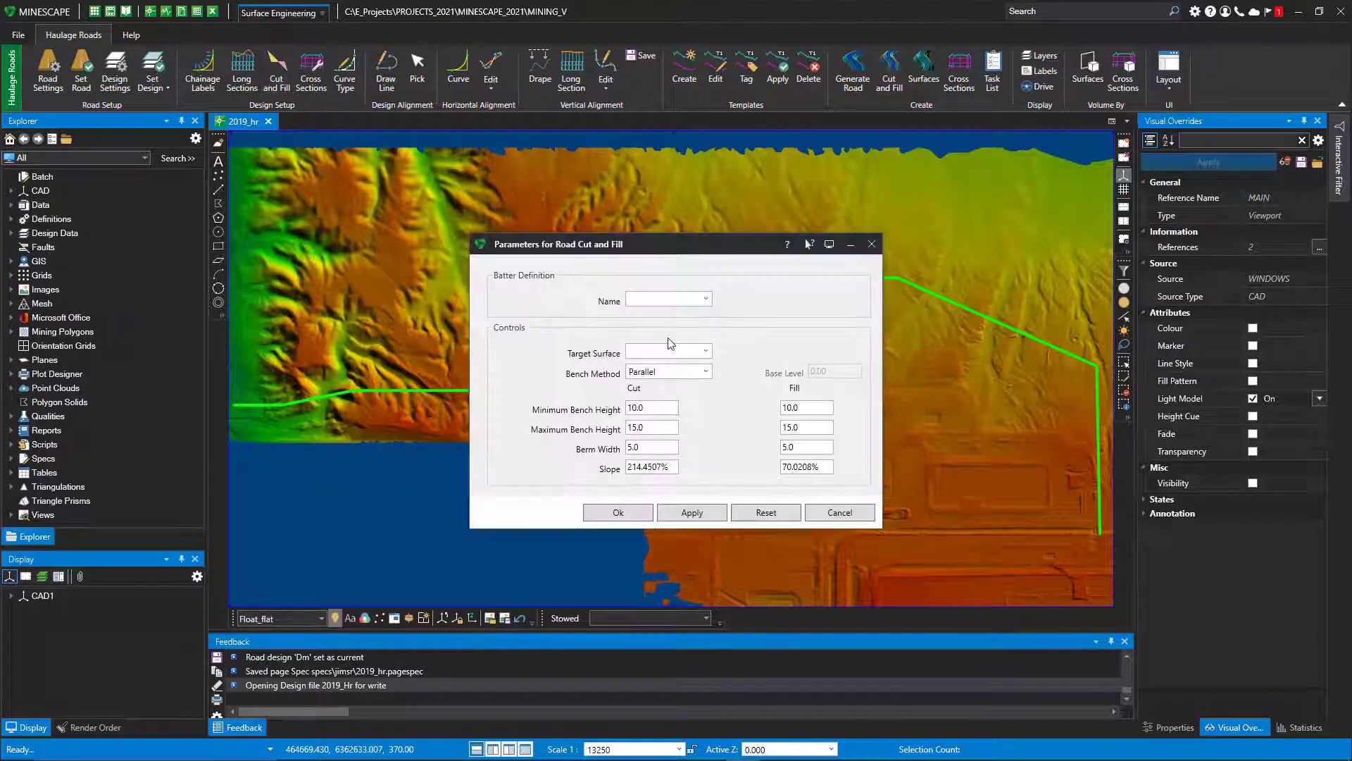
pyautogui.click(705, 299)
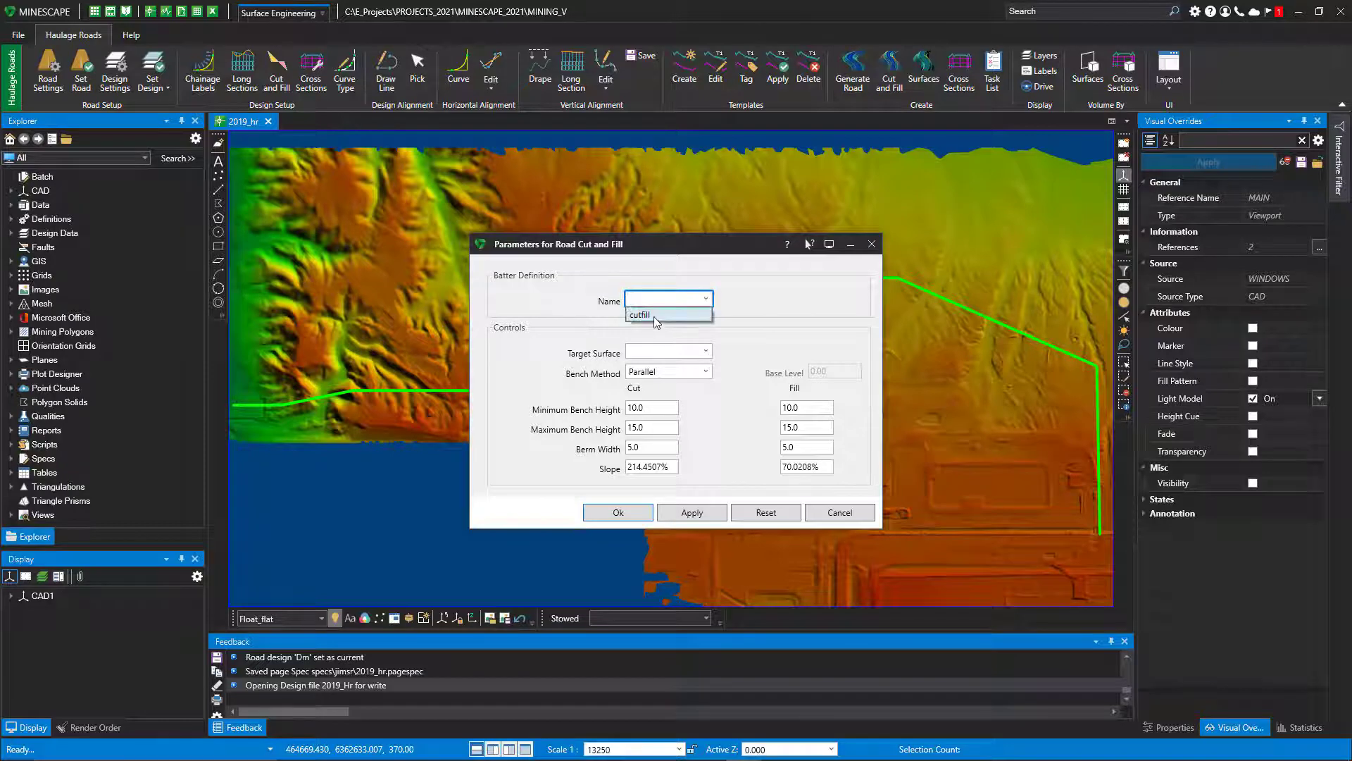
pyautogui.click(641, 314)
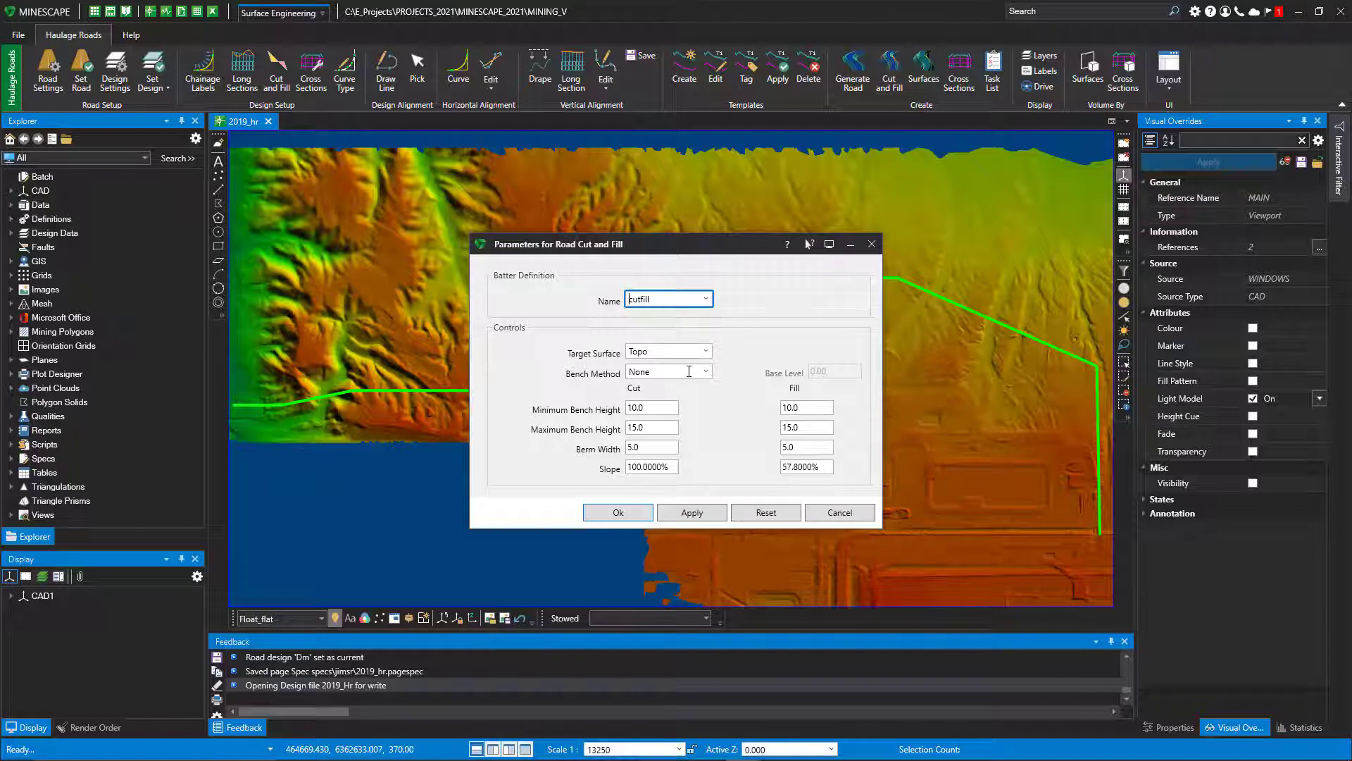
pyautogui.click(705, 372)
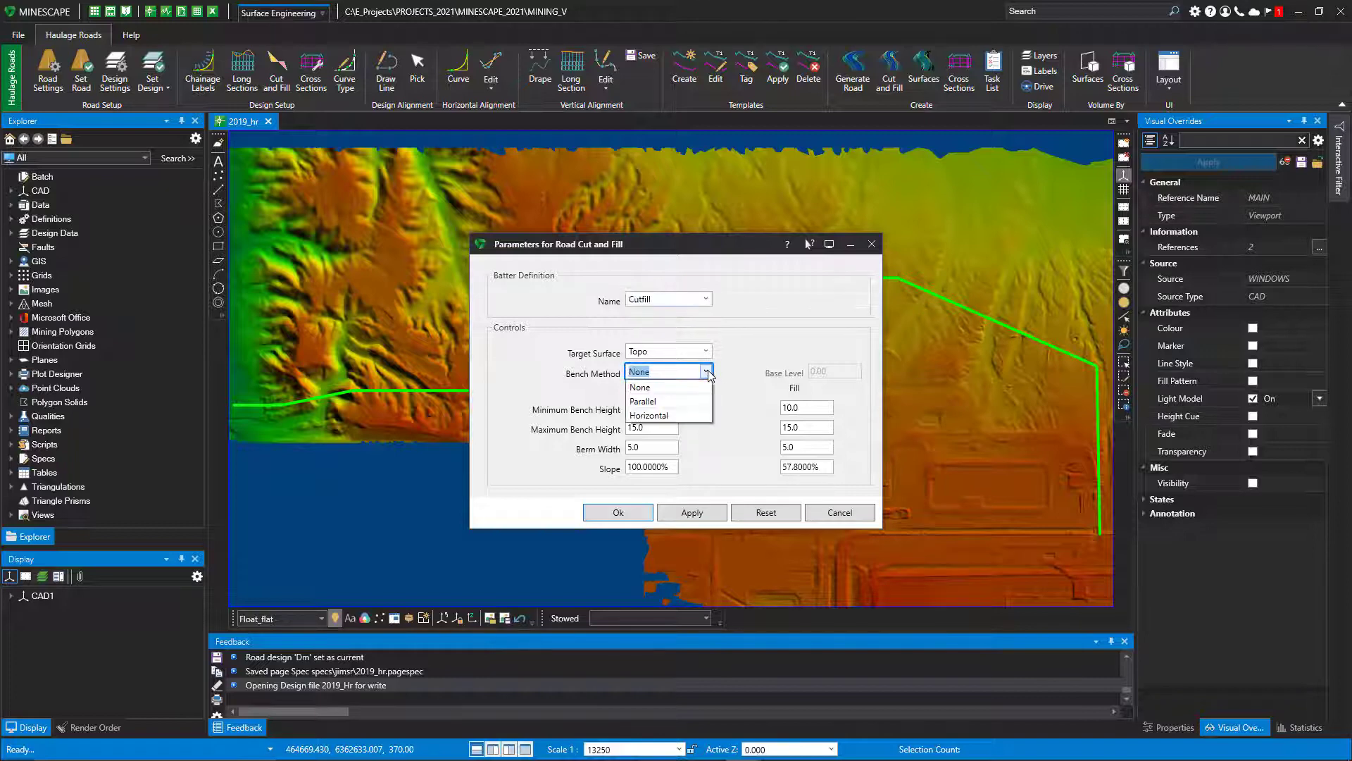
pyautogui.moveTo(672, 400)
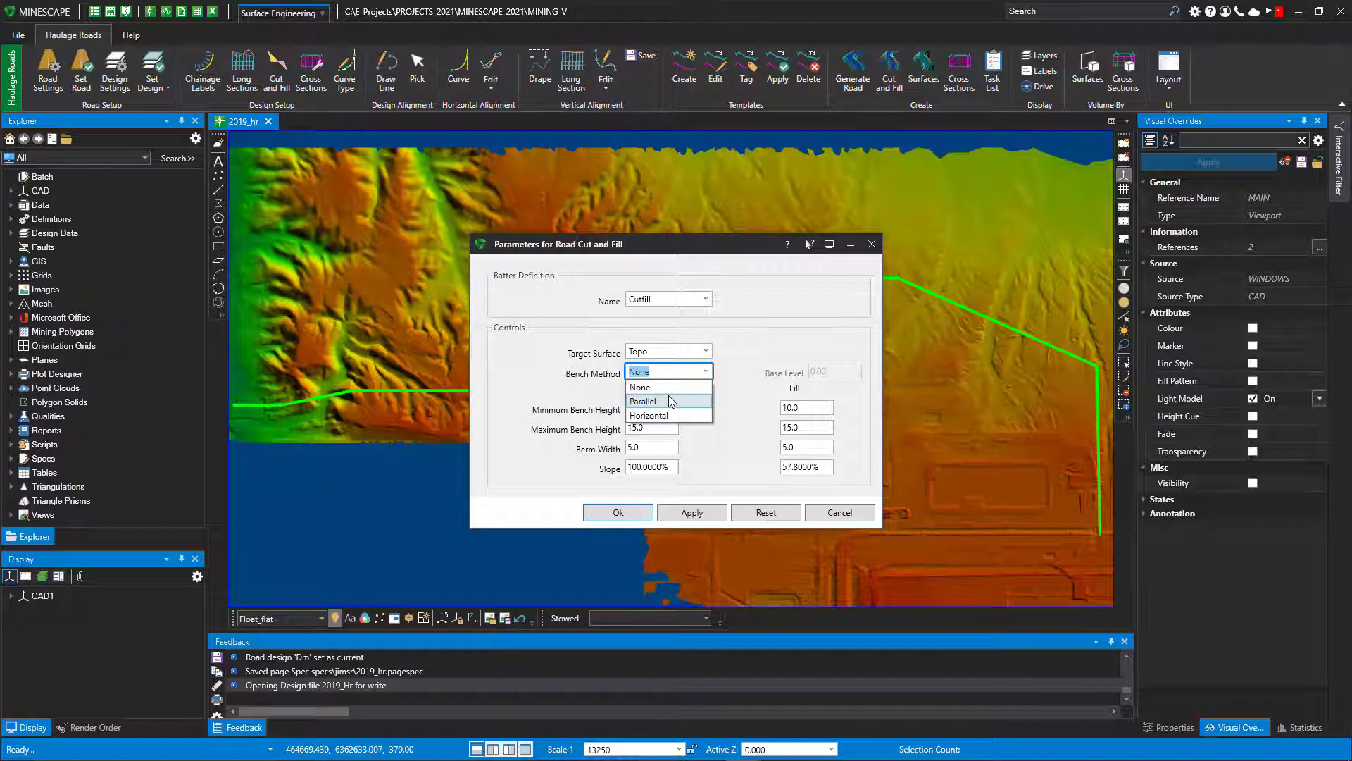
pyautogui.moveTo(691, 406)
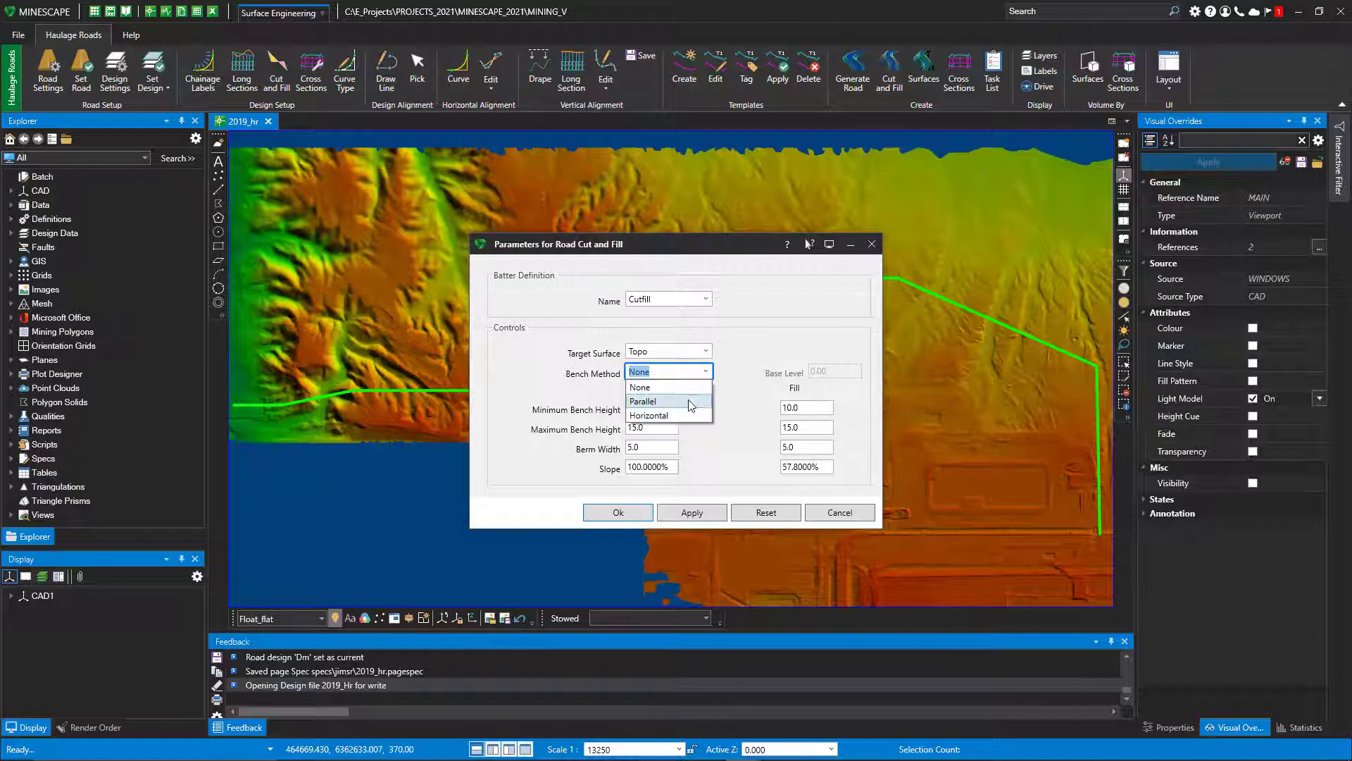
pyautogui.click(639, 386)
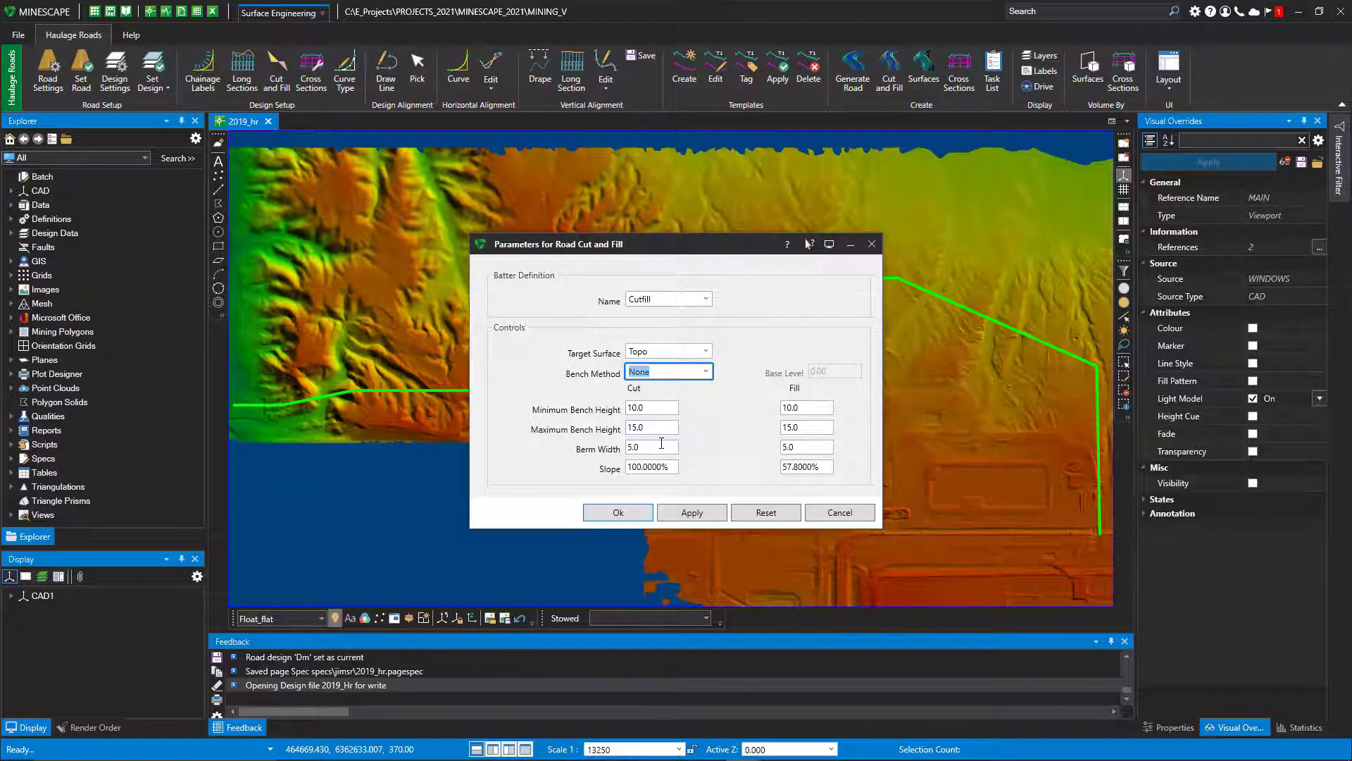
pyautogui.moveTo(671, 464)
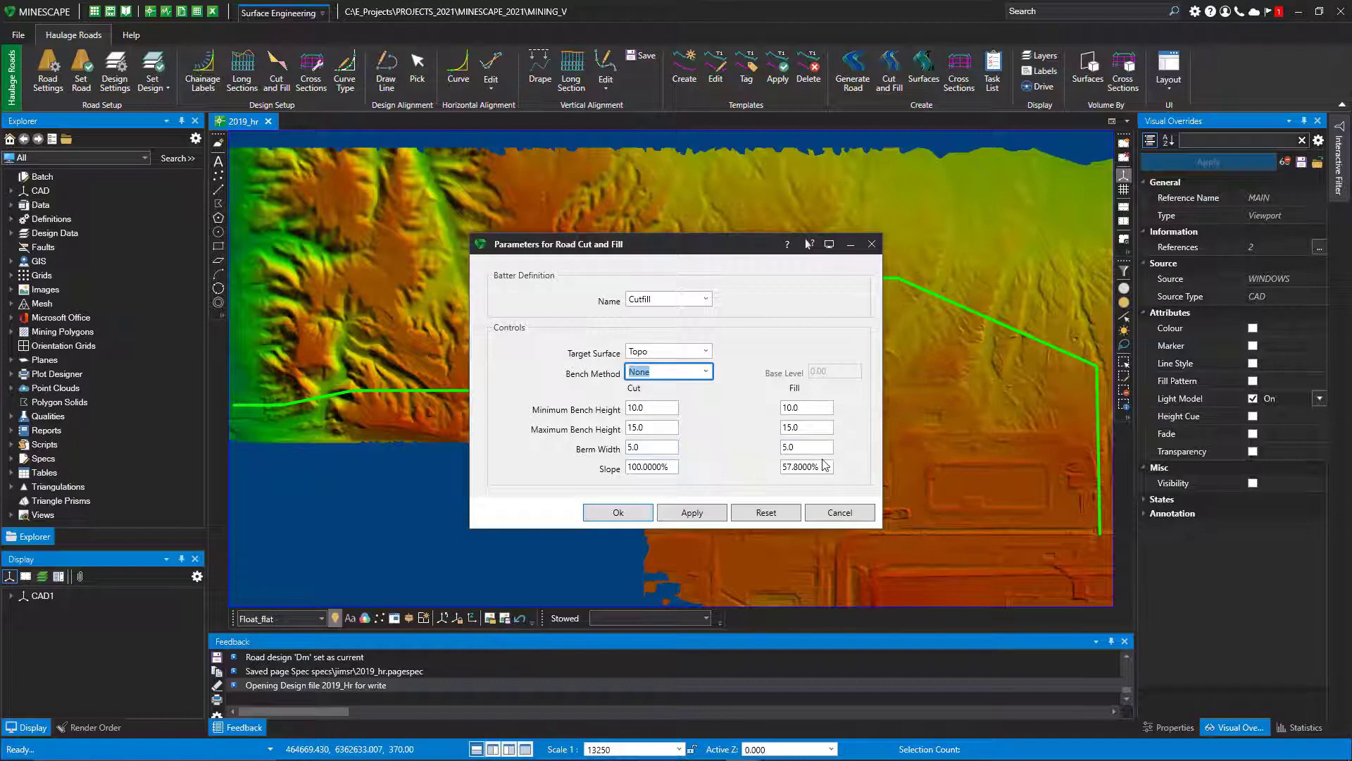
pyautogui.moveTo(543, 429)
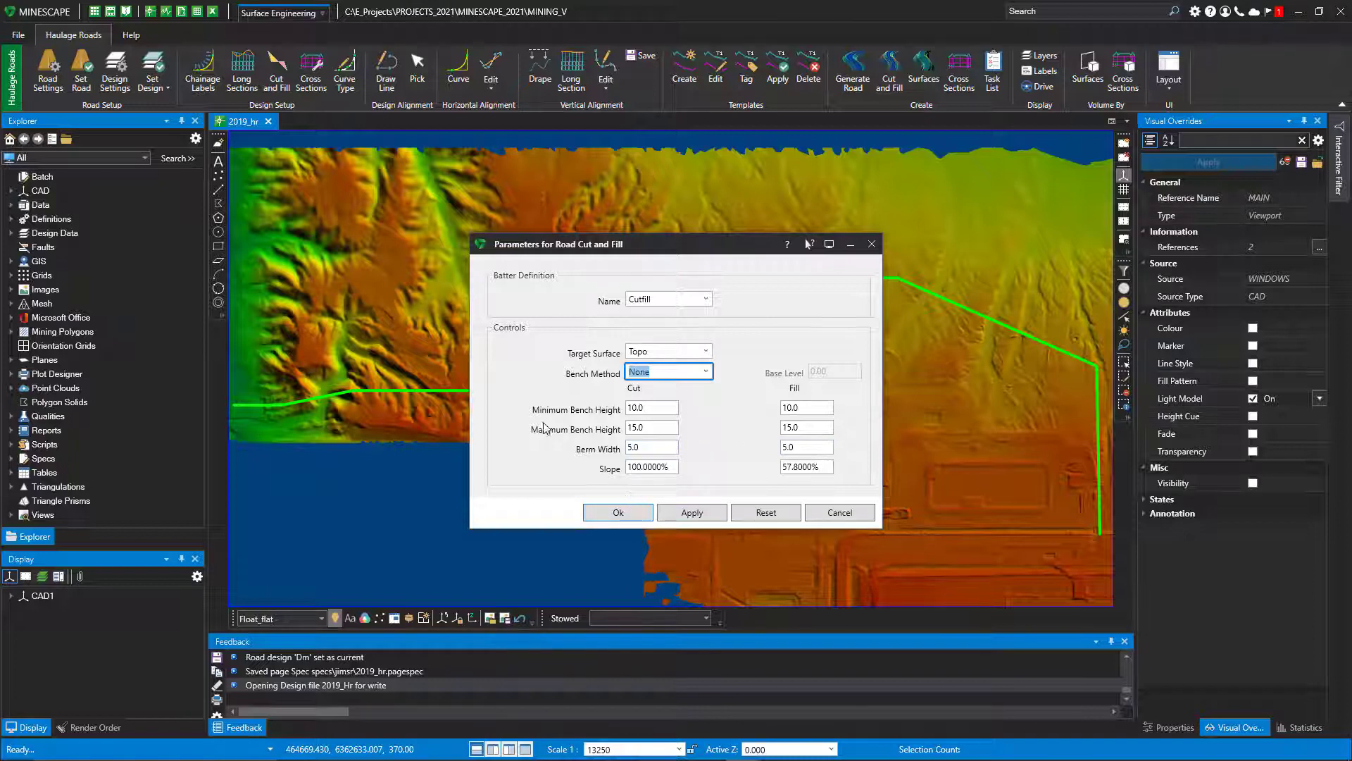
pyautogui.moveTo(618, 512)
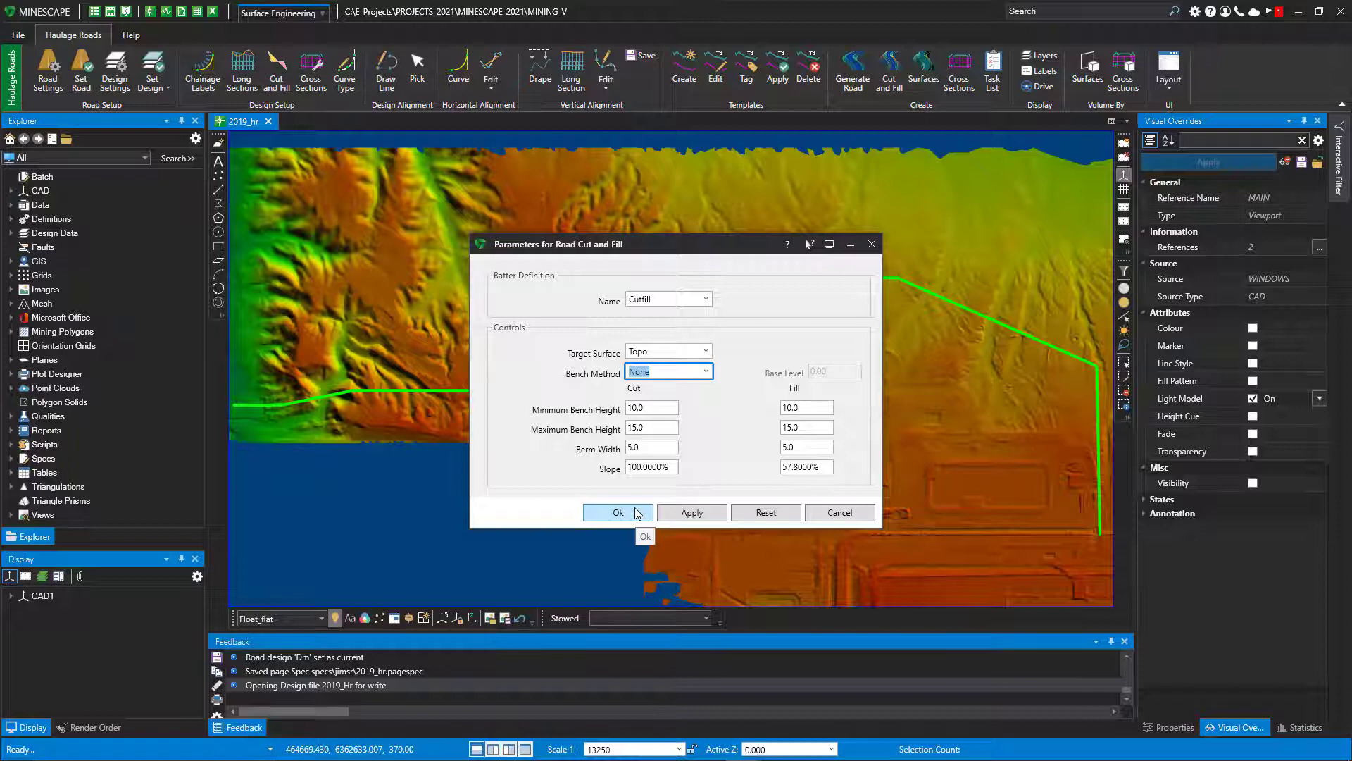
pyautogui.click(618, 512)
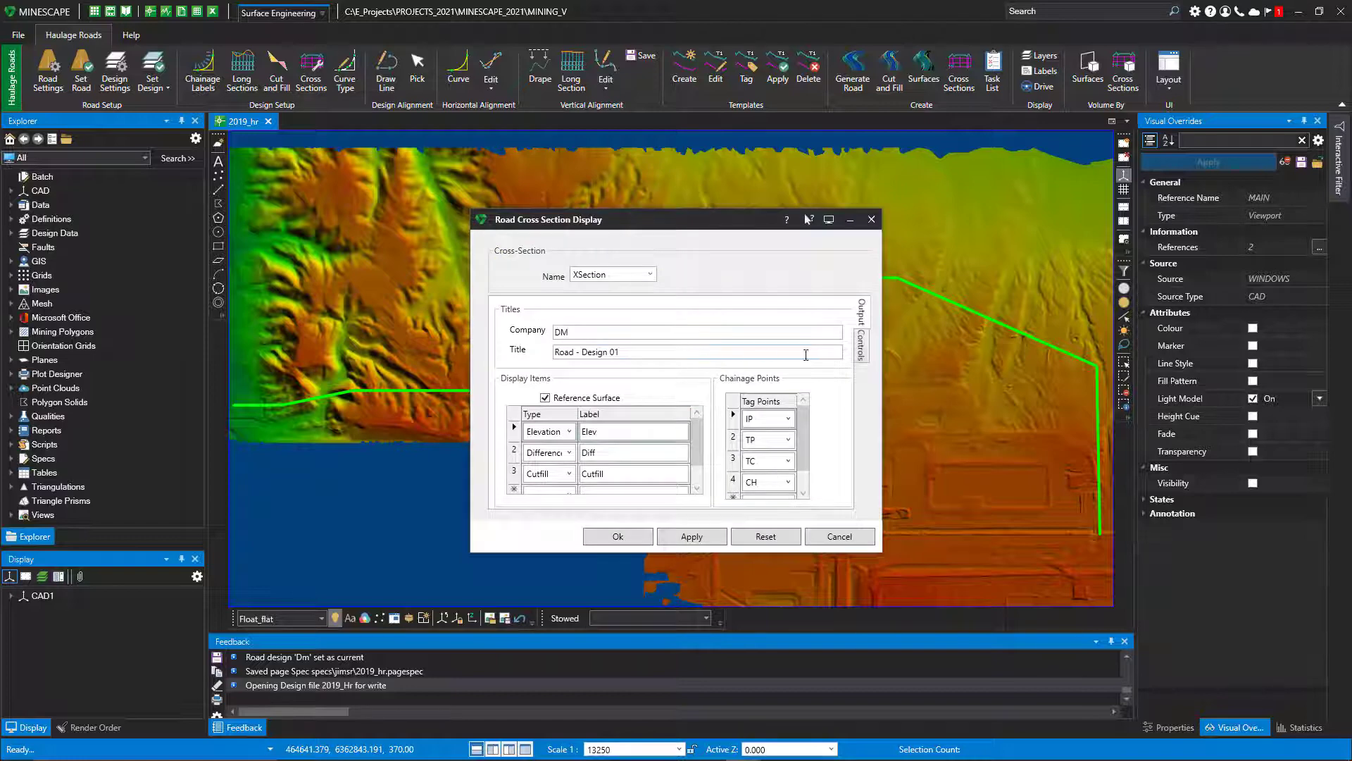
# Step: Confirm cross sections with a 10-by-10 layout, then accept Circular curve settings
pyautogui.click(860, 332)
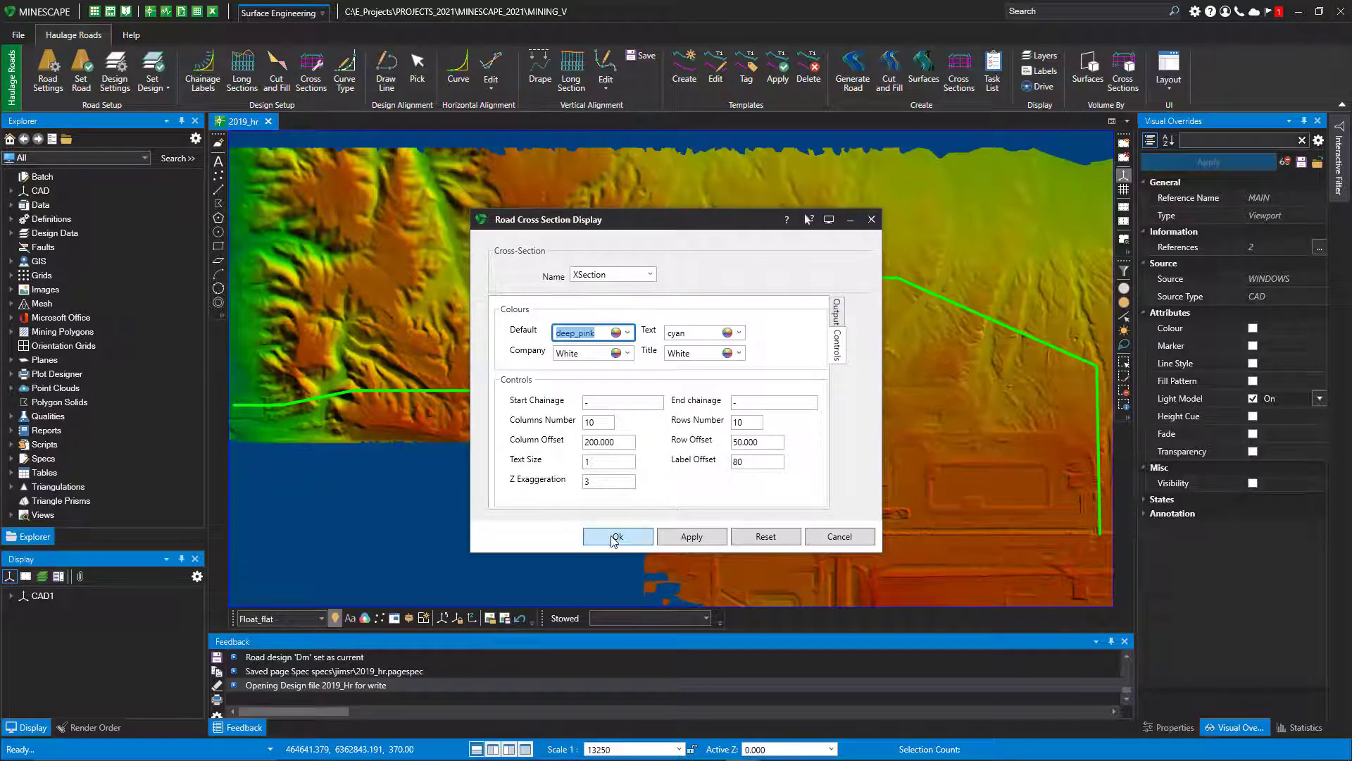
pyautogui.click(618, 536)
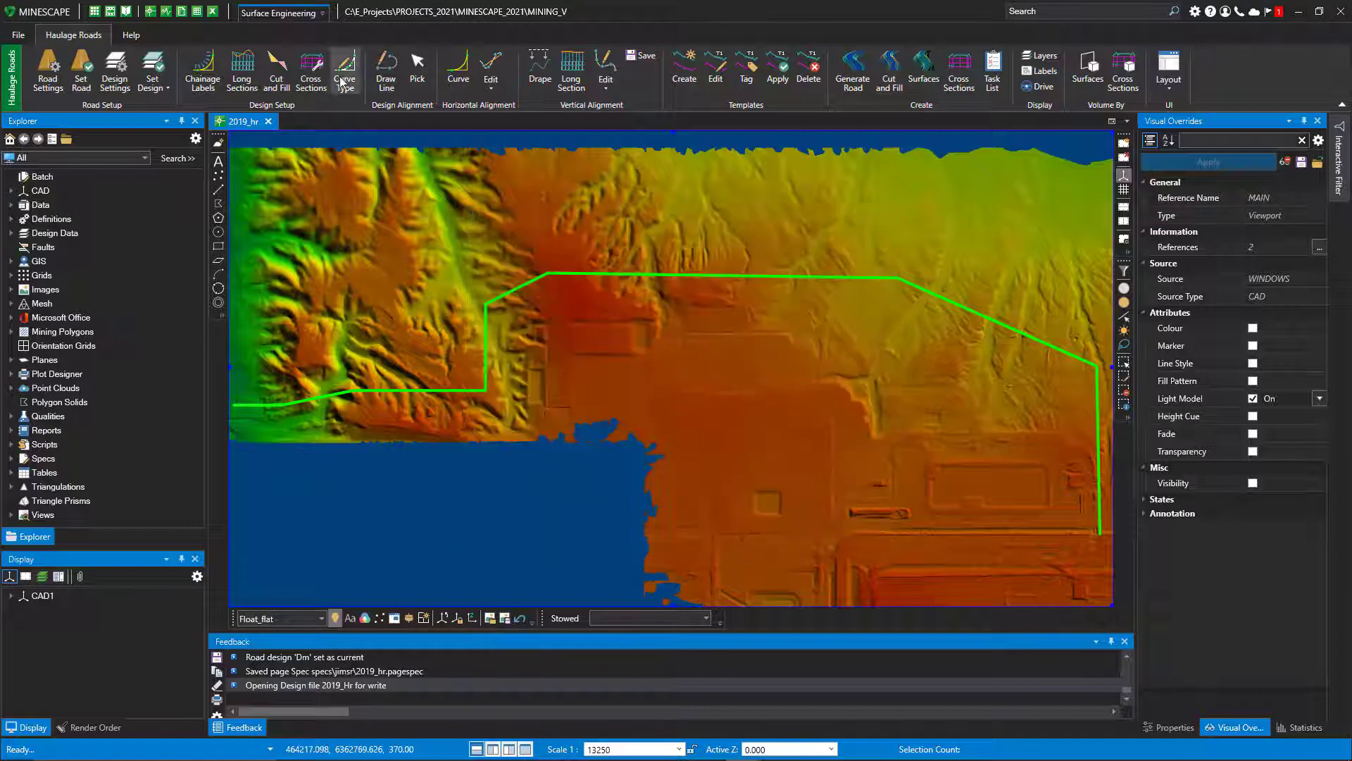
pyautogui.click(344, 72)
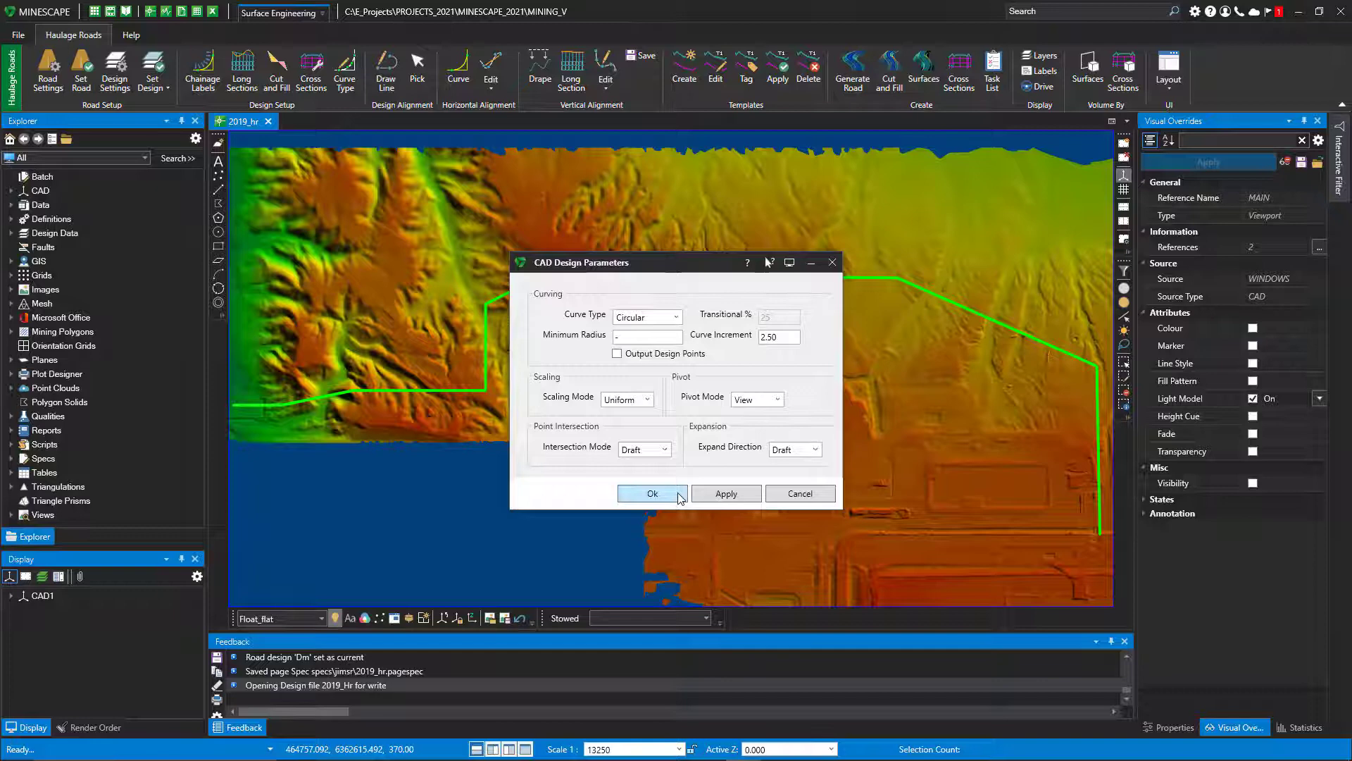
pyautogui.moveTo(770, 327)
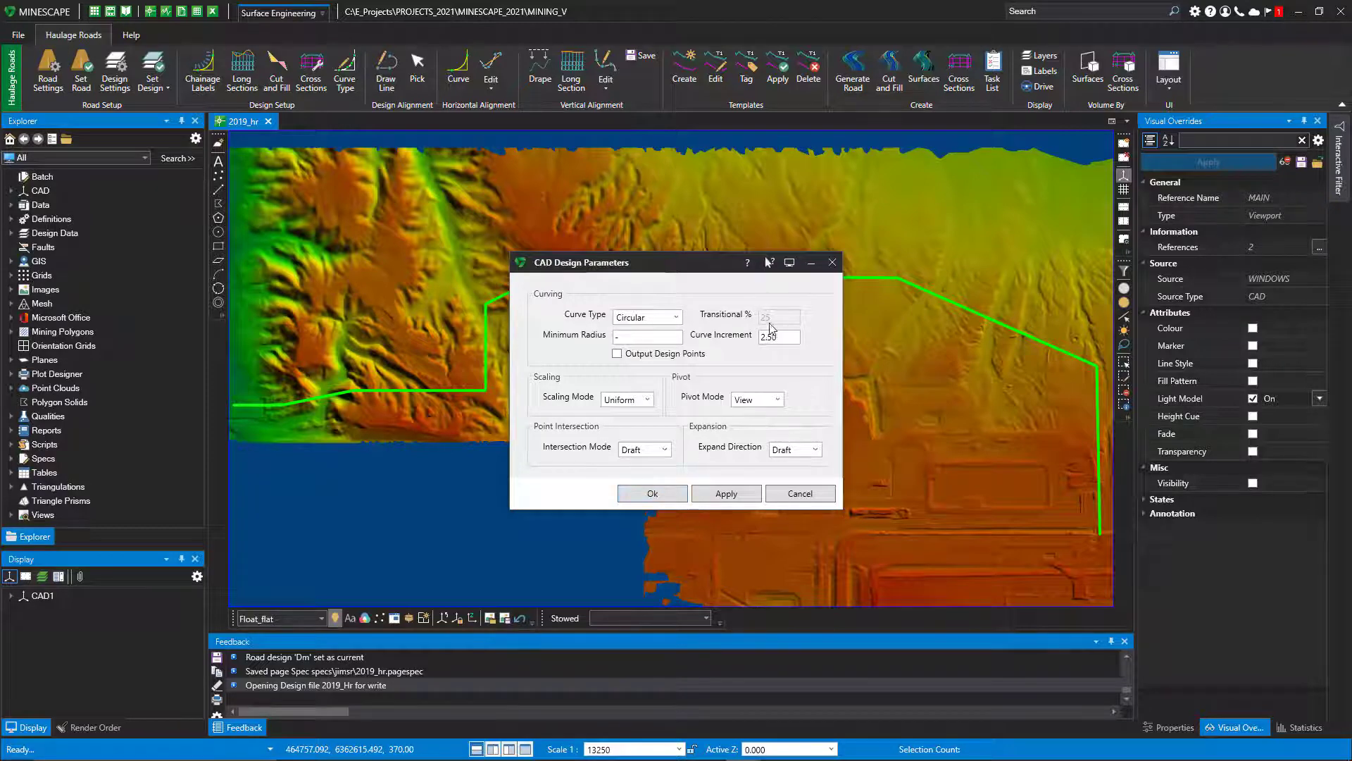
pyautogui.click(646, 317)
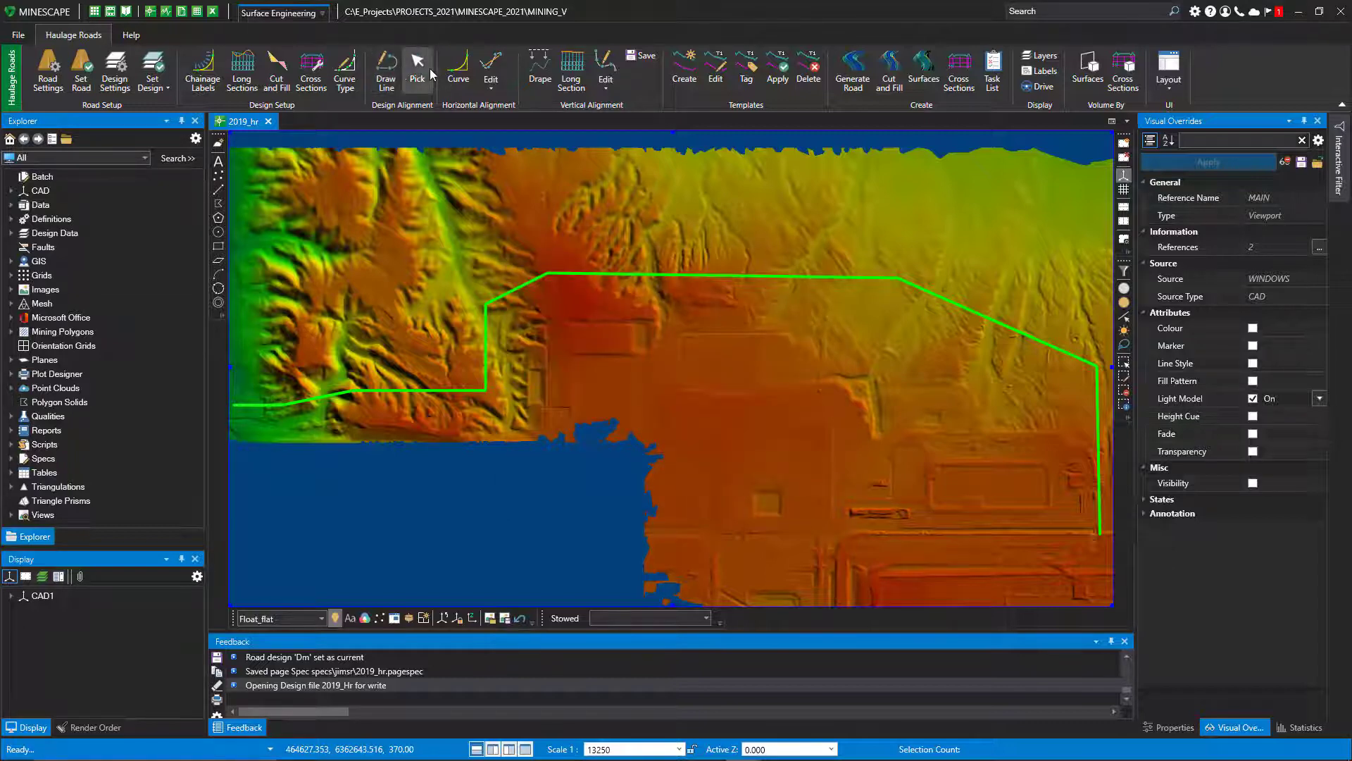
pyautogui.moveTo(417, 66)
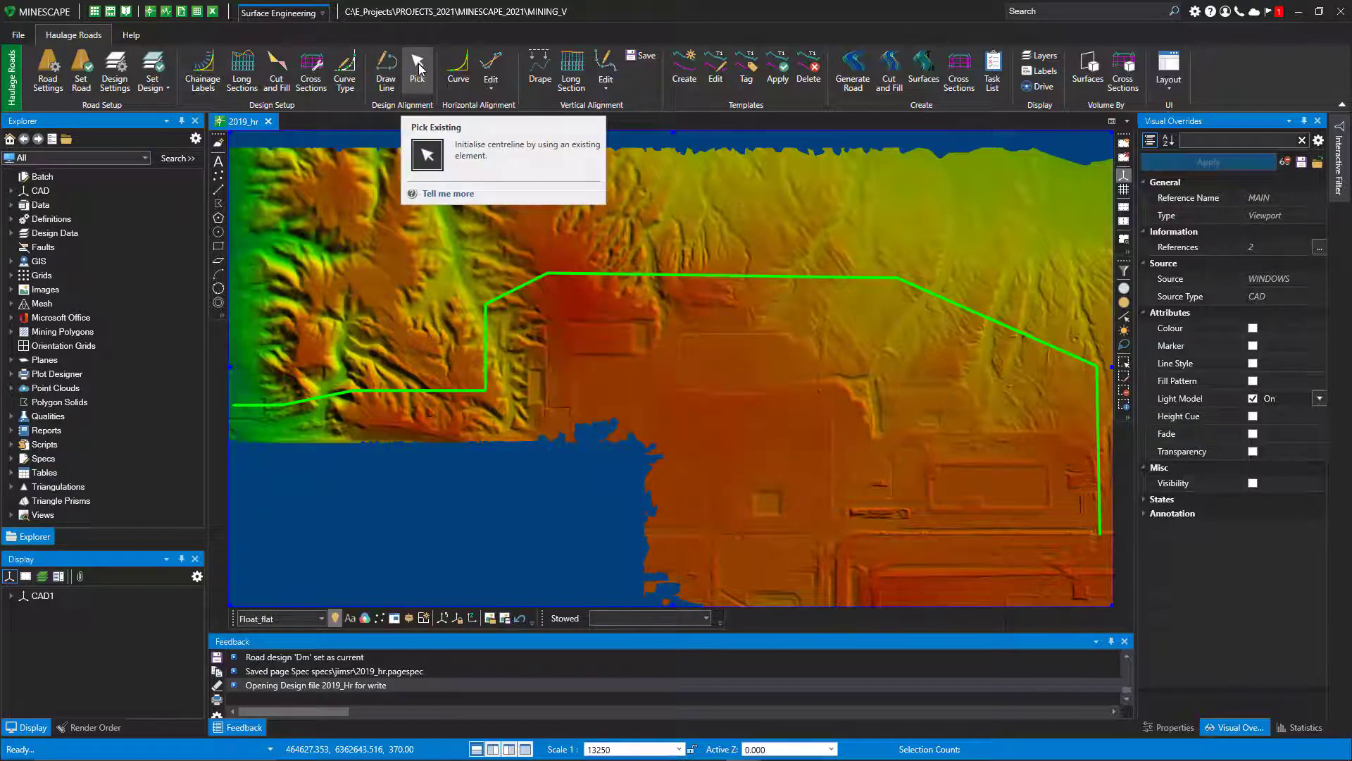
pyautogui.moveTo(142, 530)
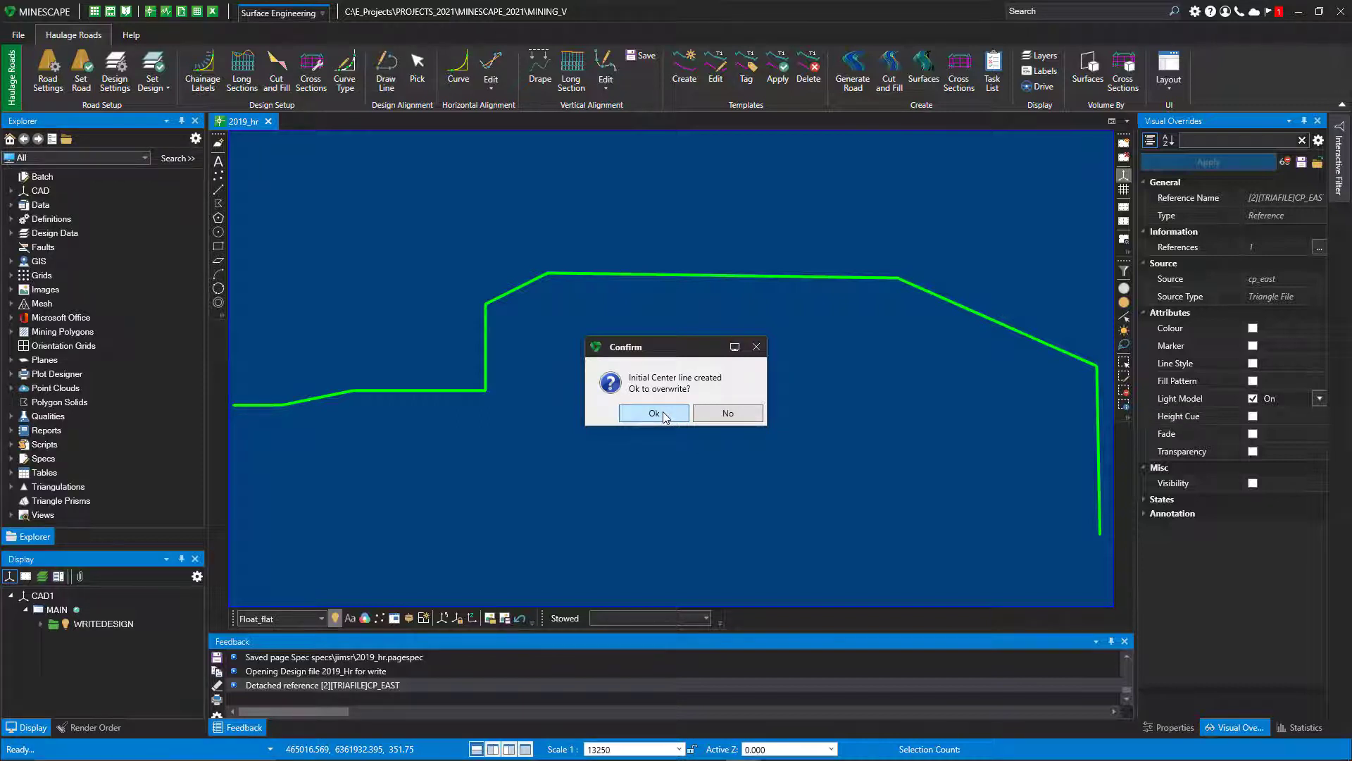
# Step: Overwrite the initial centre line from the green alignment, then undo with Ctrl+Z
pyautogui.click(653, 413)
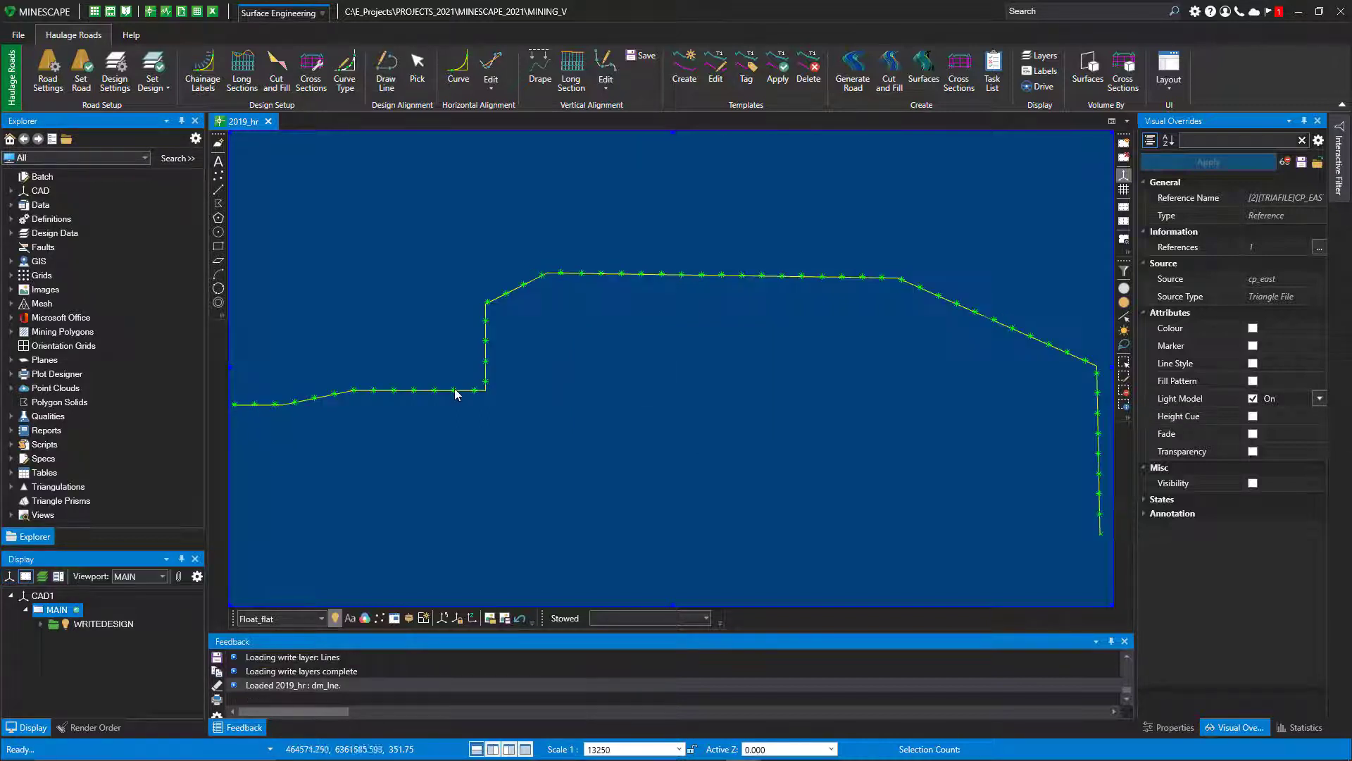
pyautogui.moveTo(1025, 328)
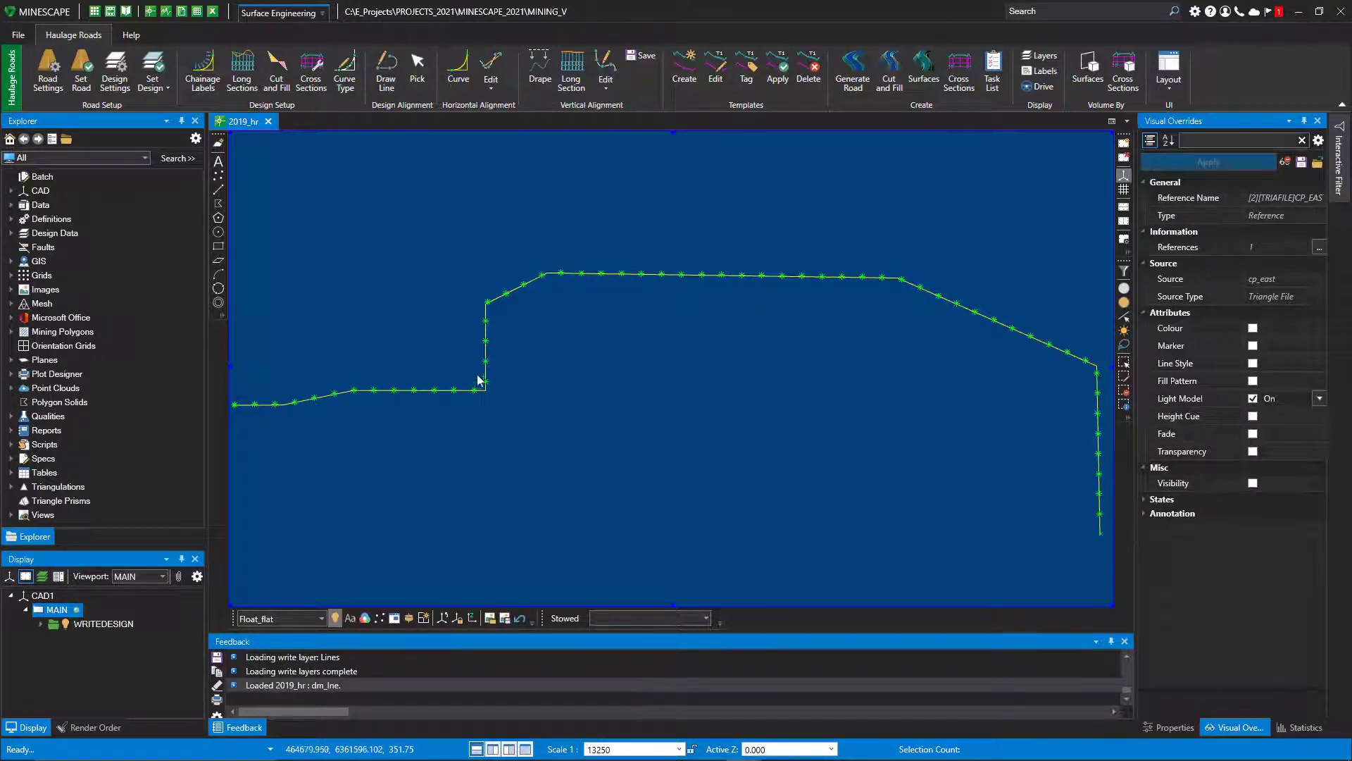
pyautogui.press('ctrl+z')
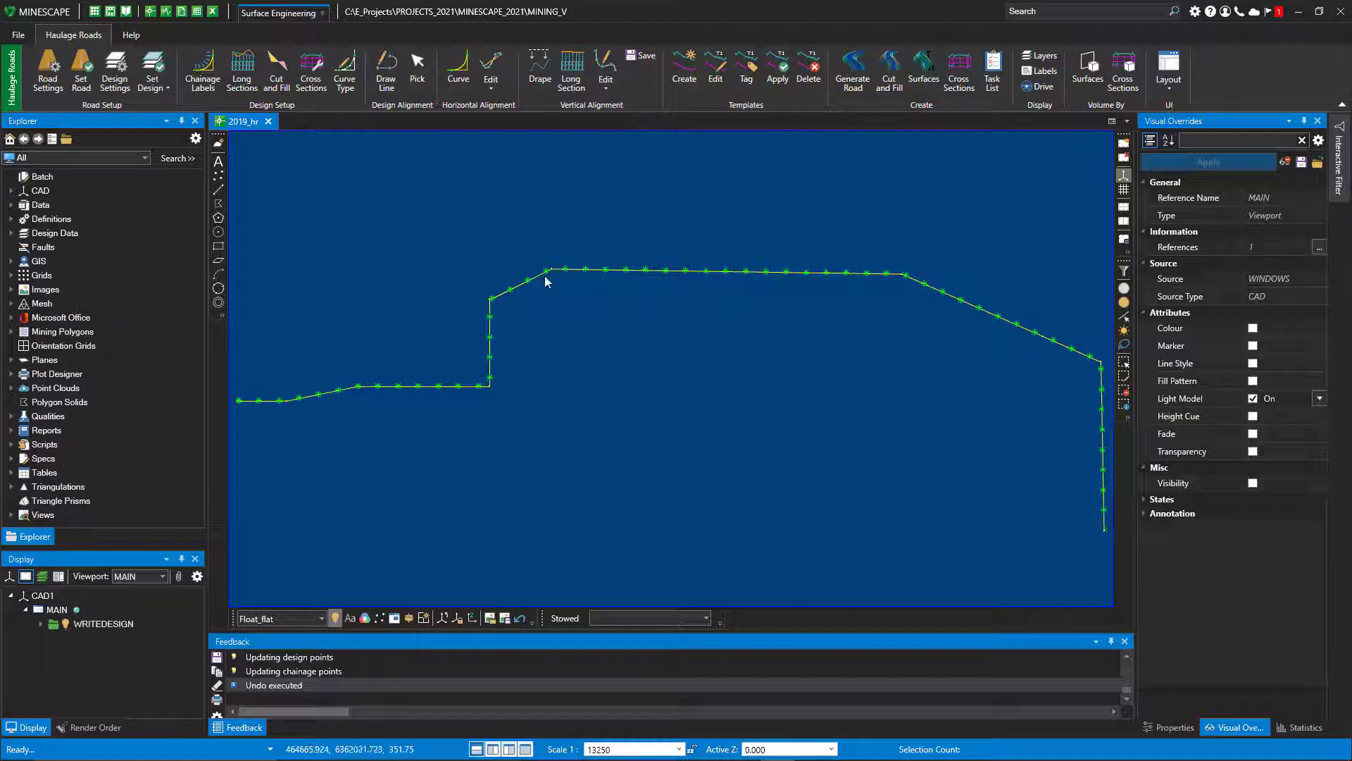
pyautogui.moveTo(457, 66)
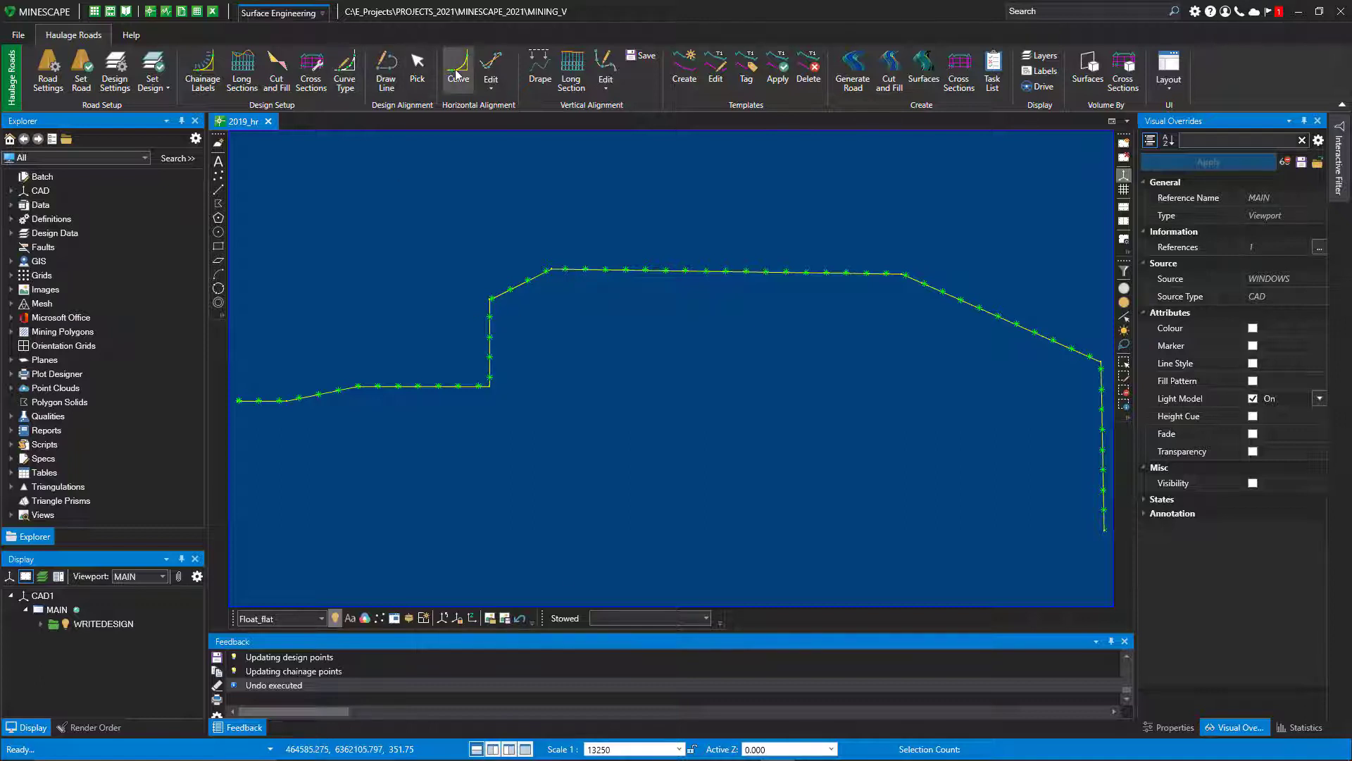
# Step: Fit curves at the lower, upper-left, right and final bends of the centreline
pyautogui.click(458, 72)
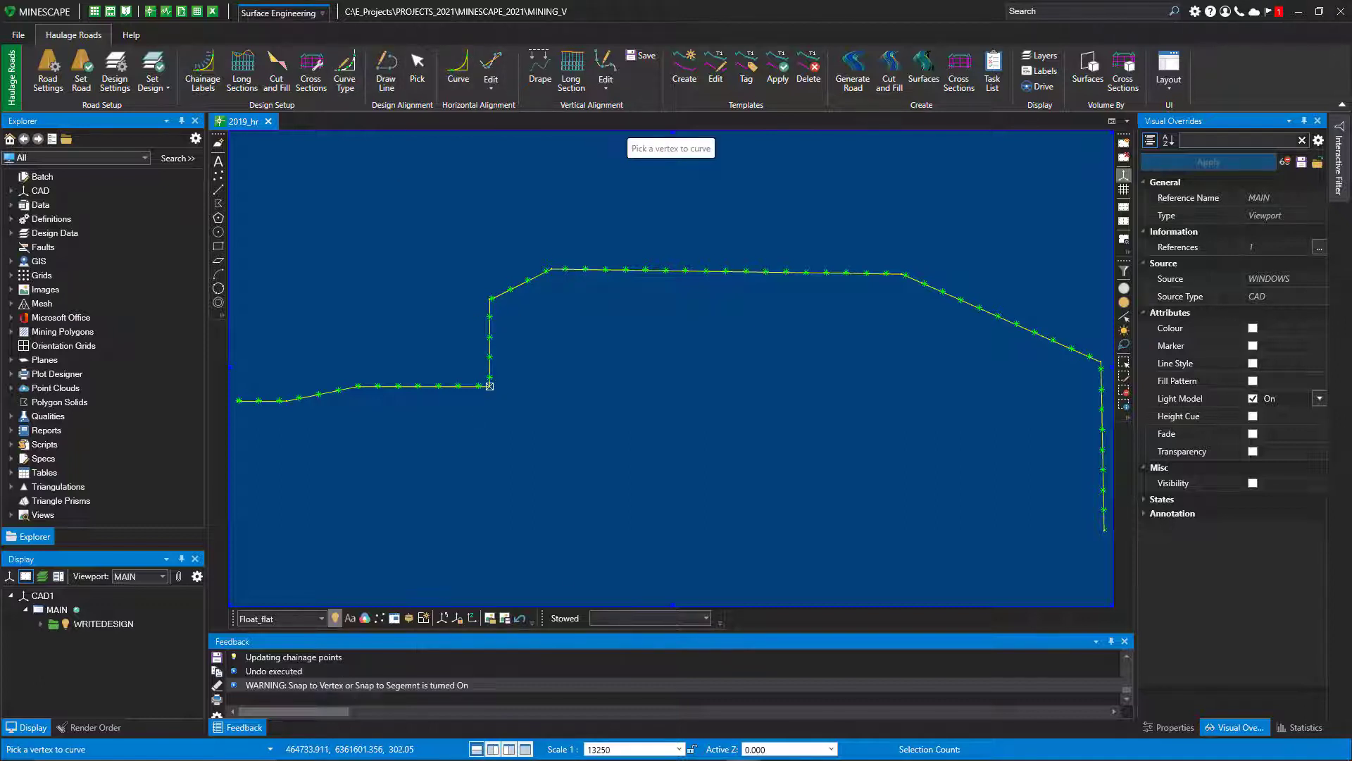
pyautogui.click(489, 385)
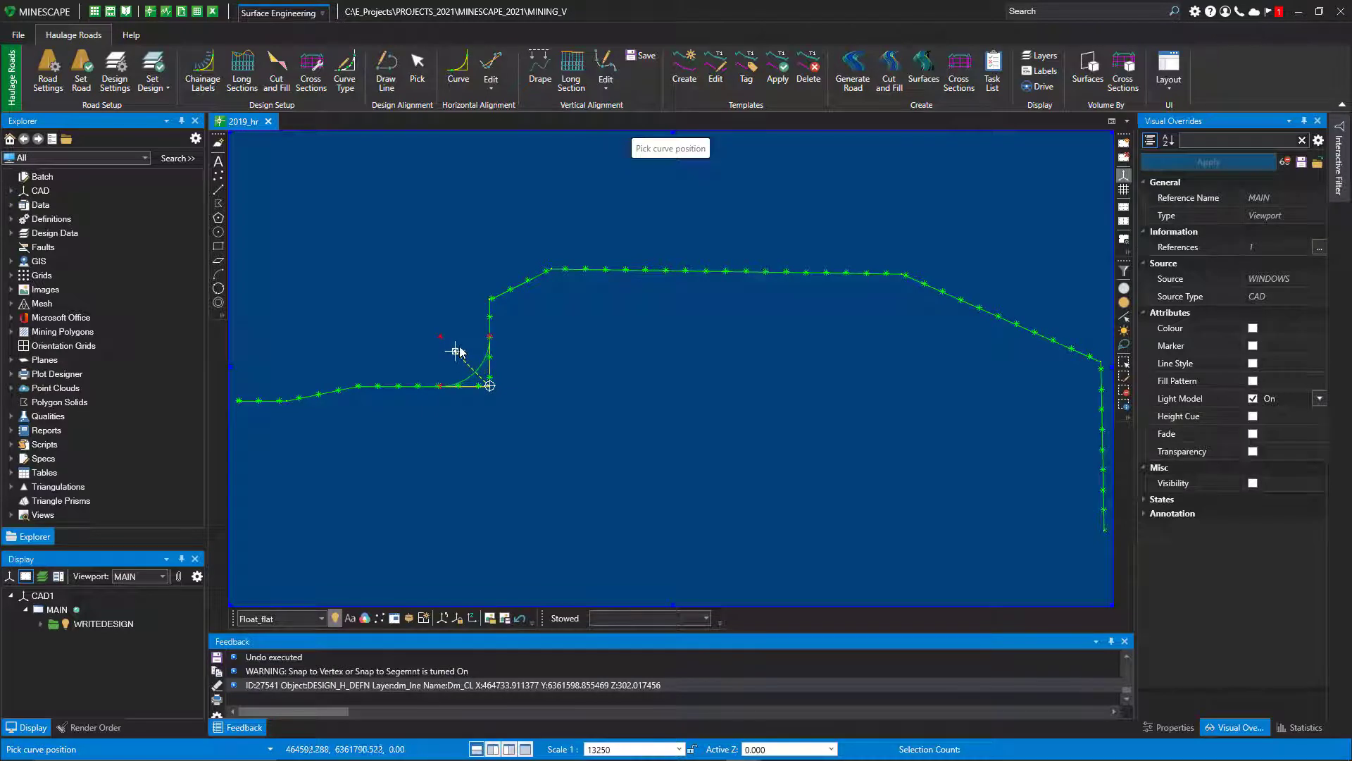
pyautogui.click(489, 384)
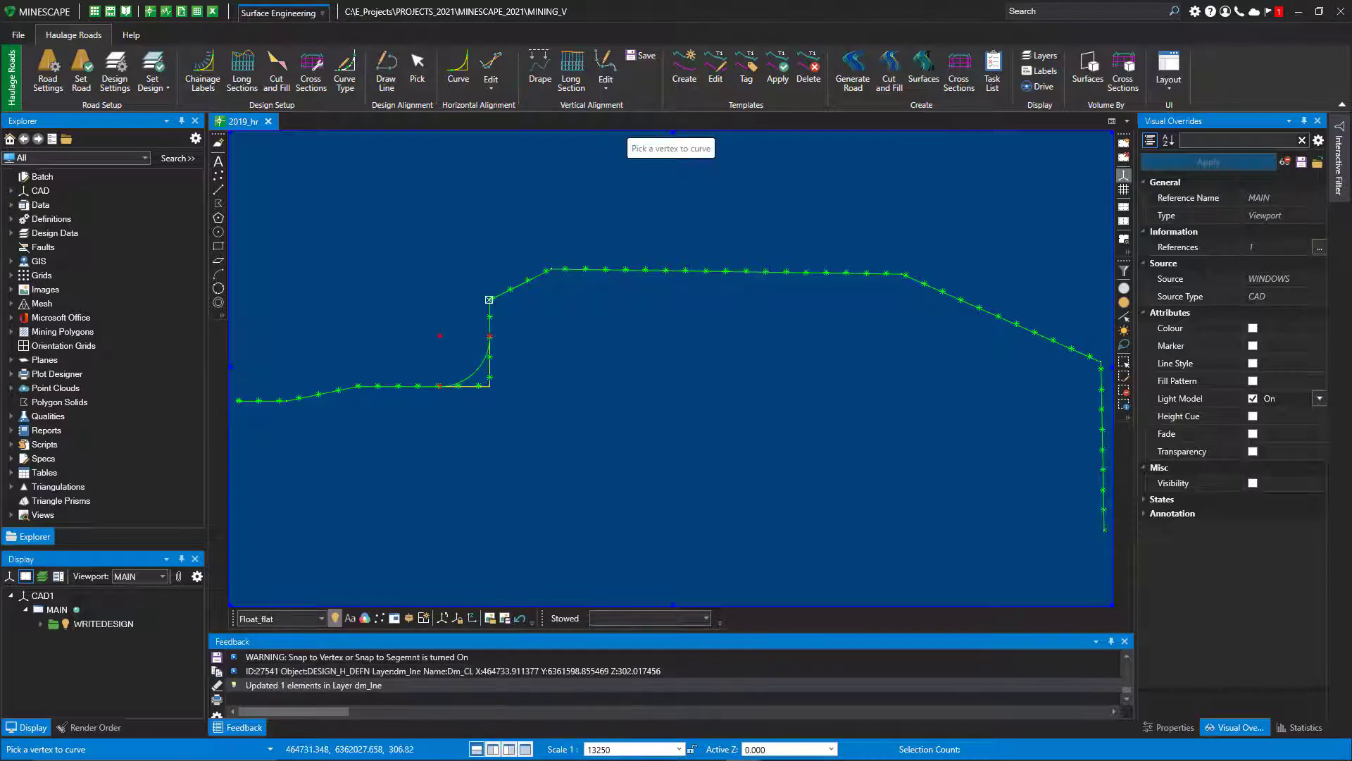
pyautogui.click(489, 300)
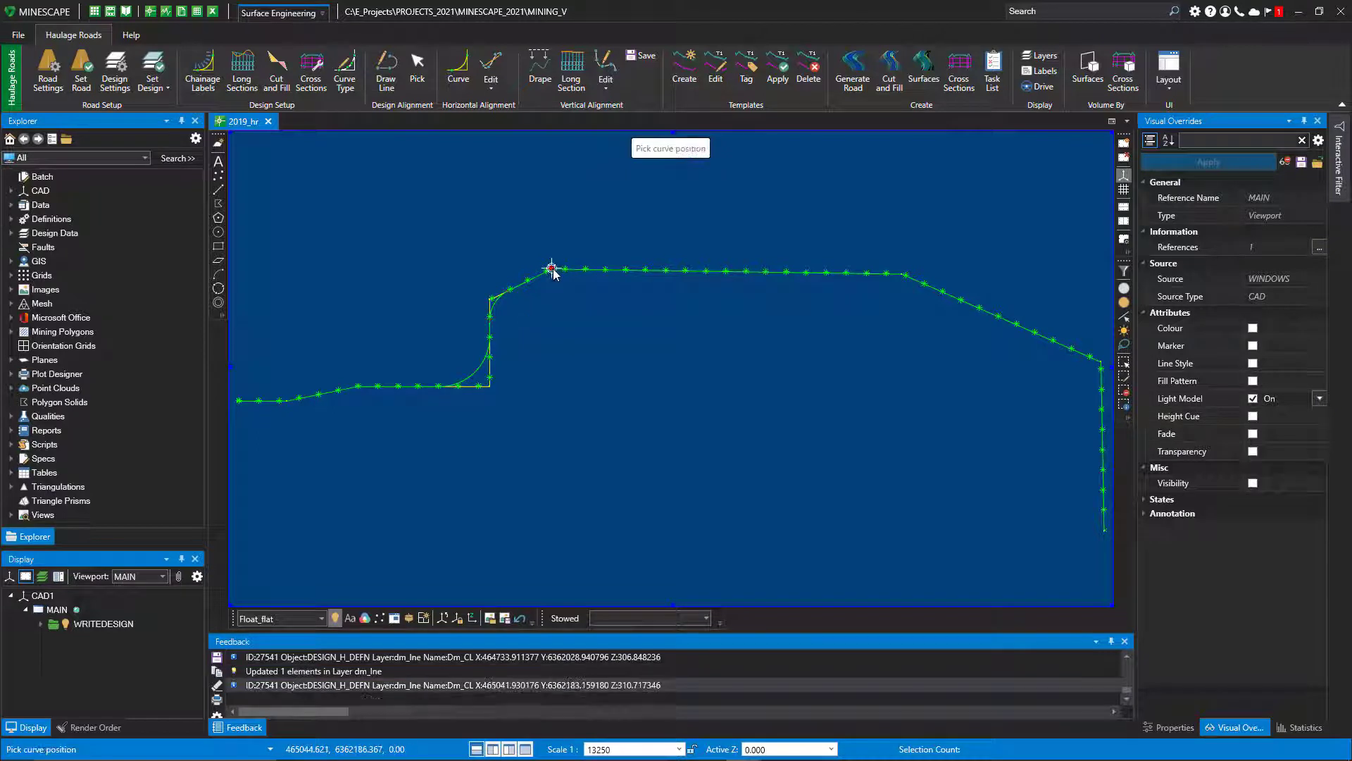
pyautogui.click(552, 270)
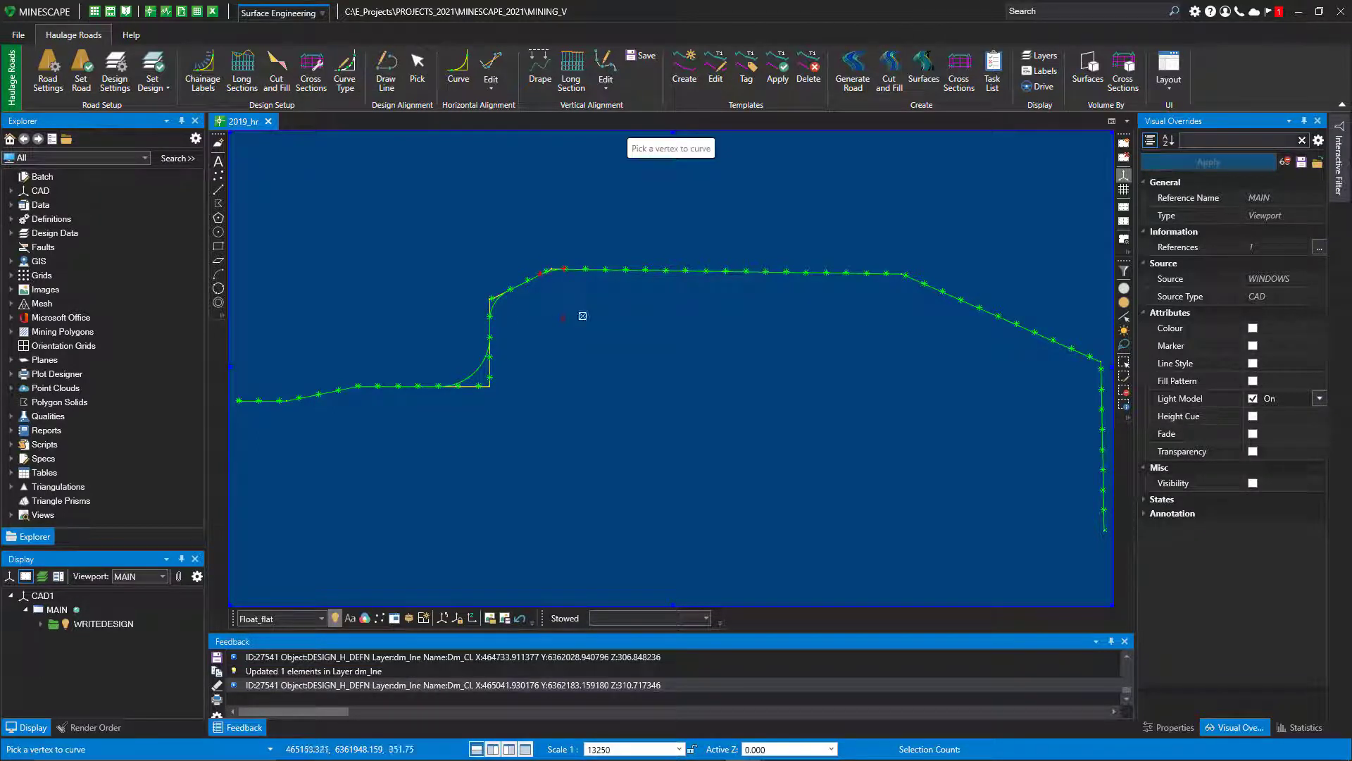
pyautogui.click(902, 274)
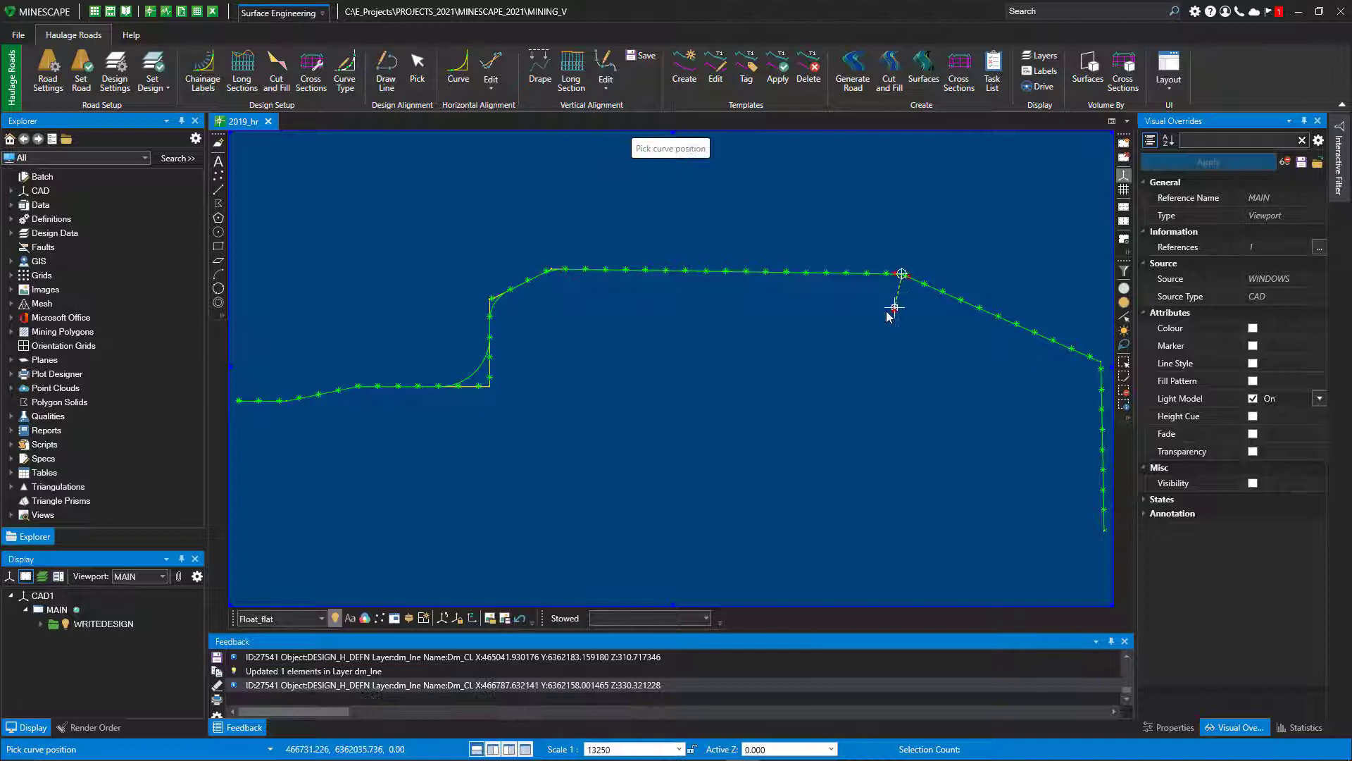
pyautogui.click(902, 274)
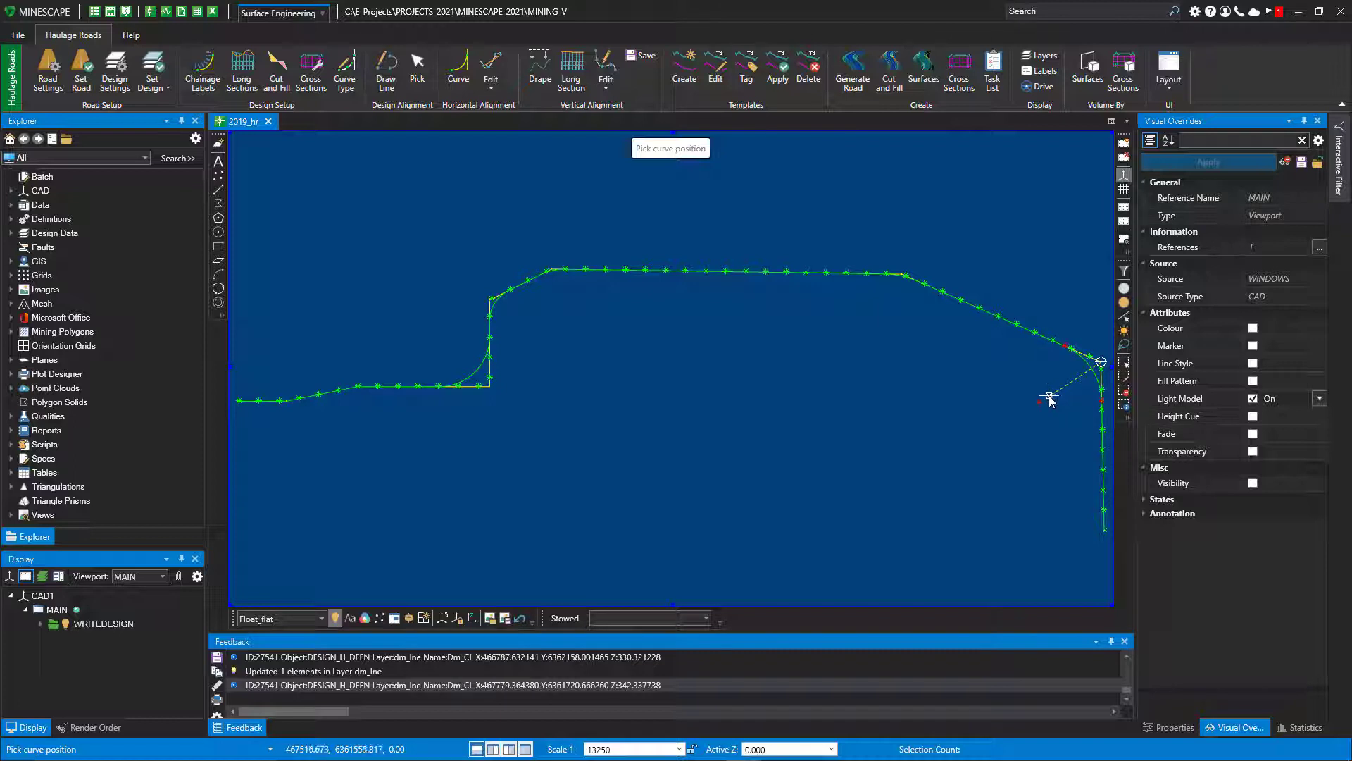
pyautogui.click(1050, 399)
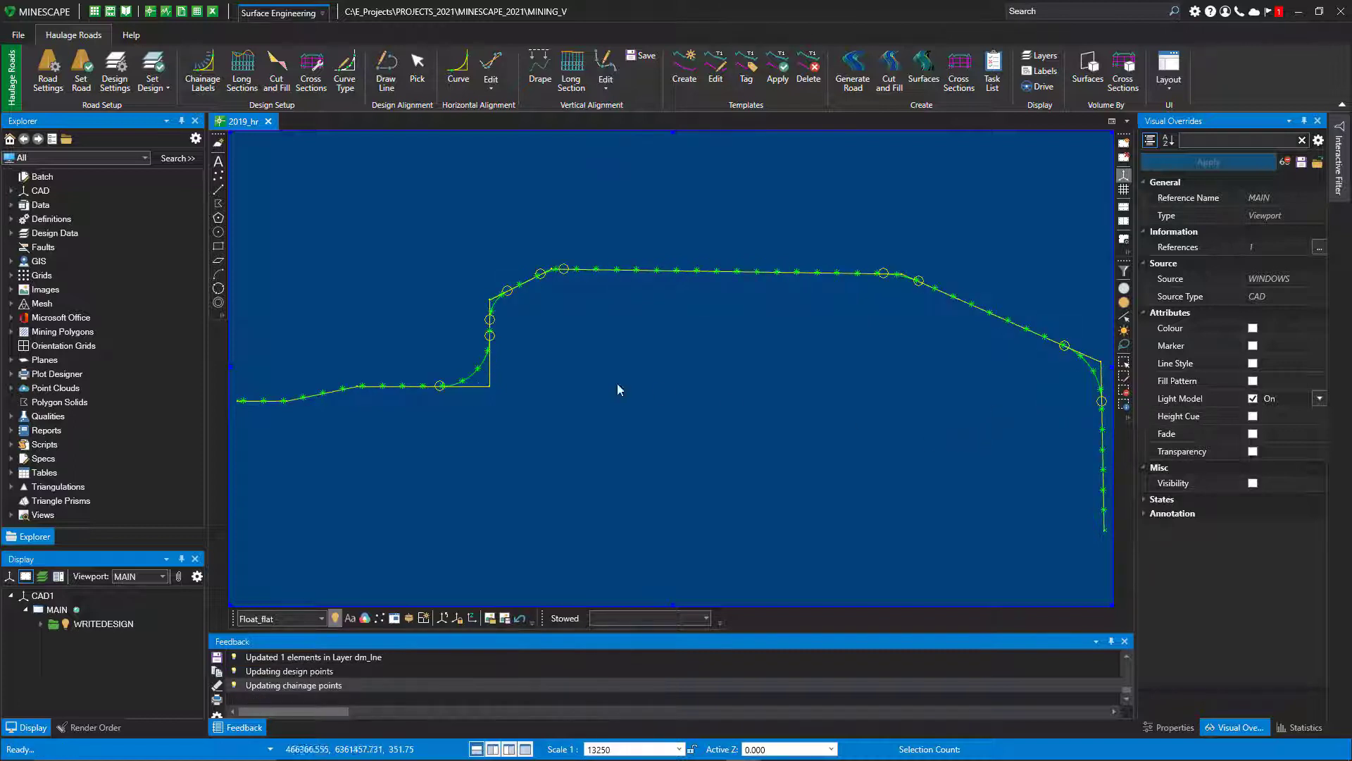
pyautogui.moveTo(448, 192)
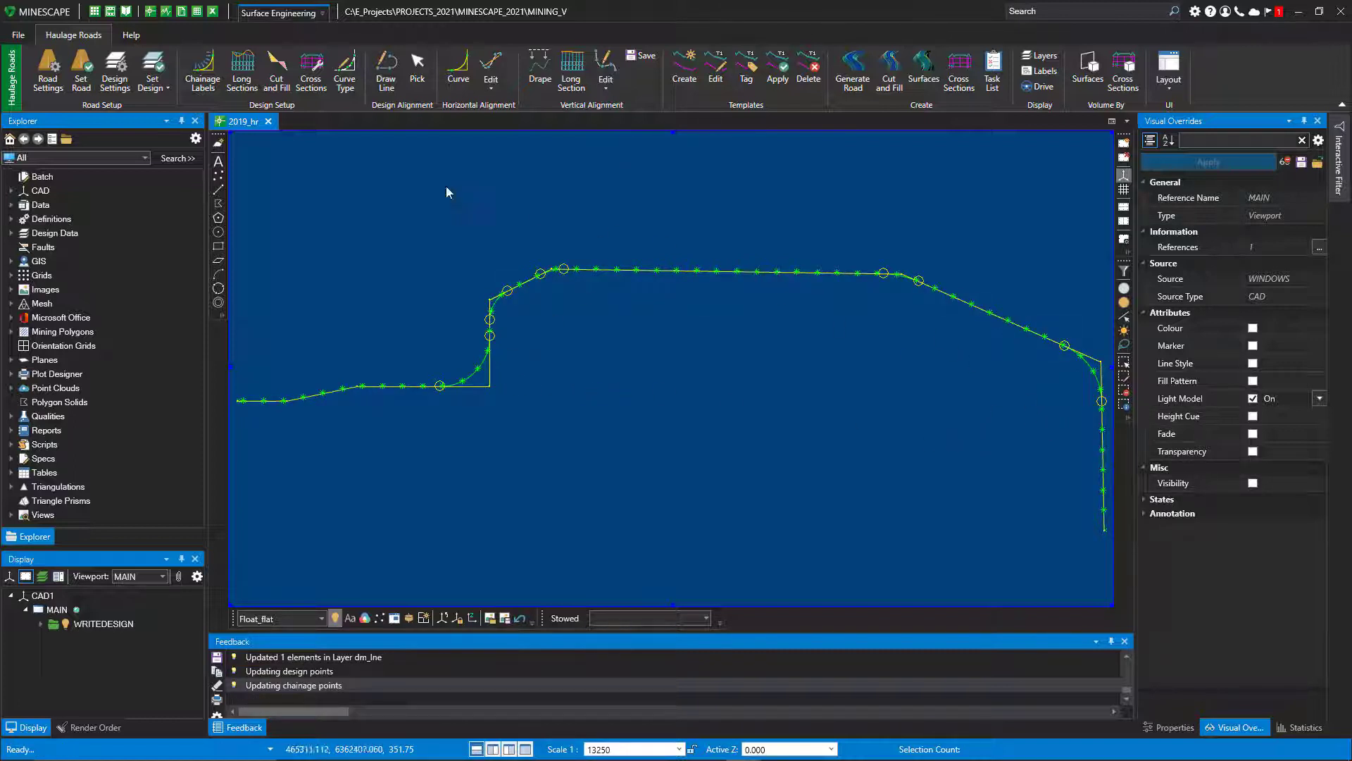
pyautogui.moveTo(321, 358)
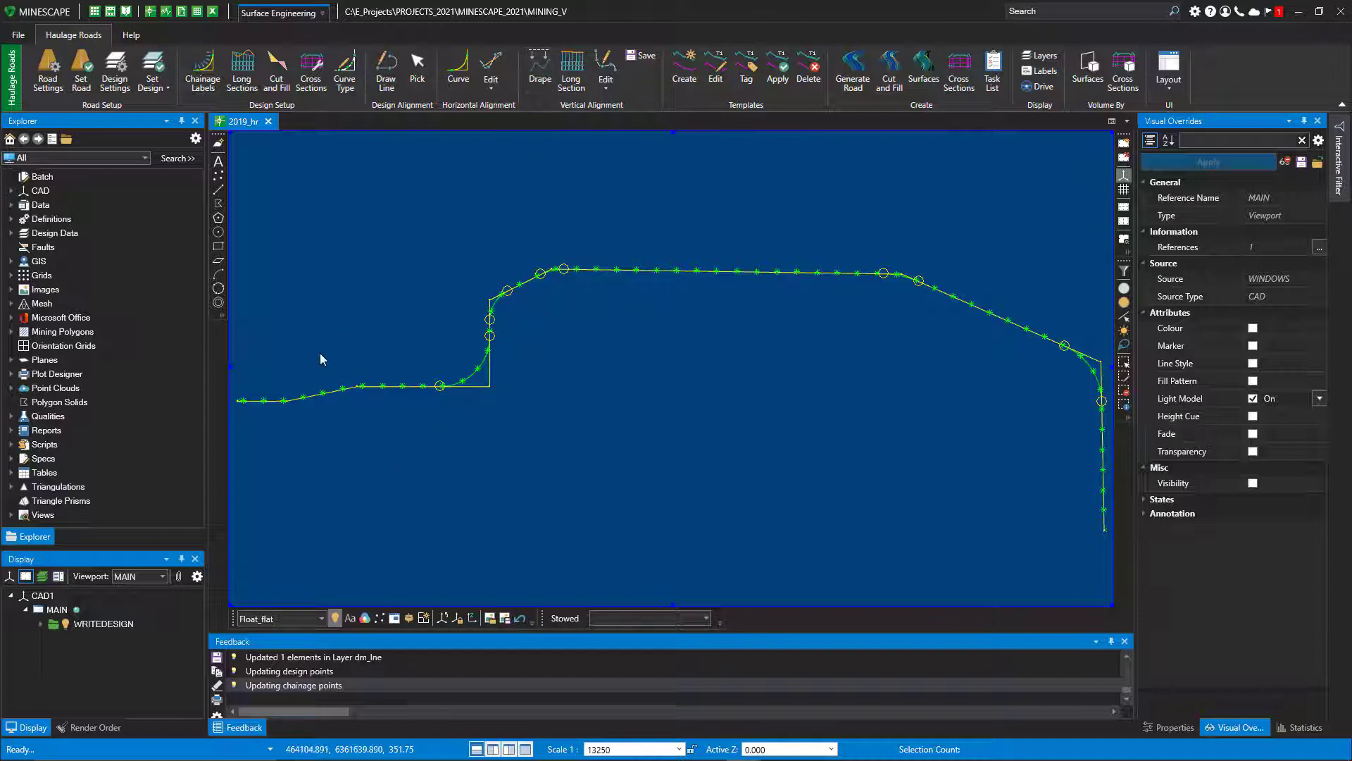
pyautogui.moveTo(1089, 372)
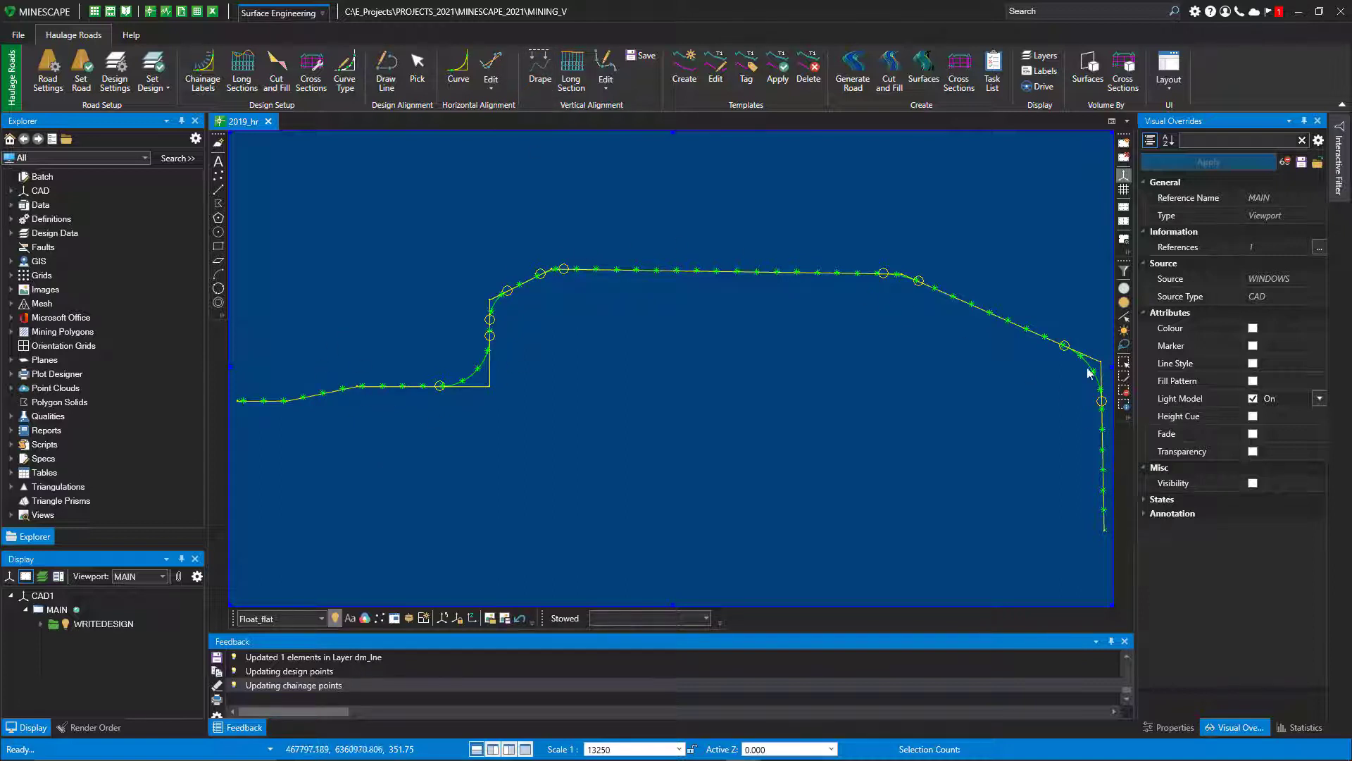
pyautogui.moveTo(600, 285)
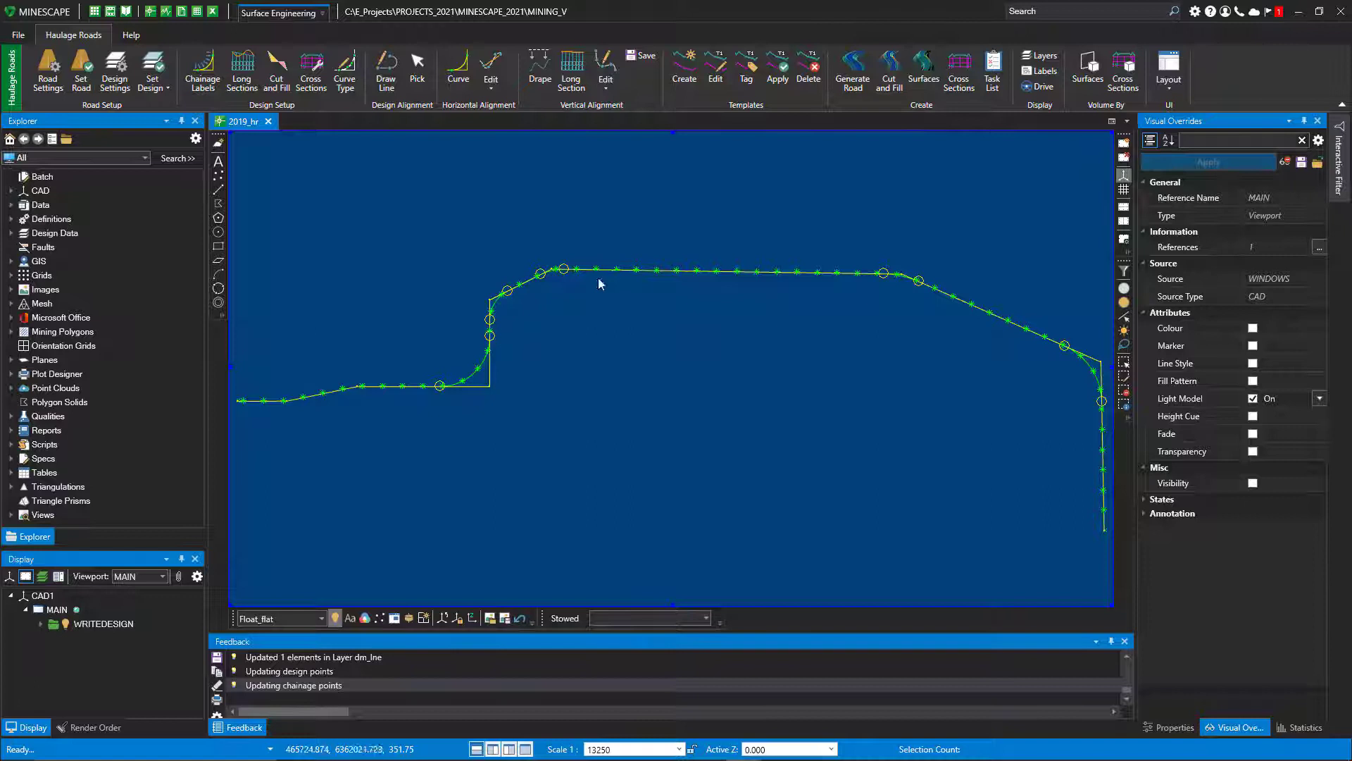
pyautogui.moveTo(689, 184)
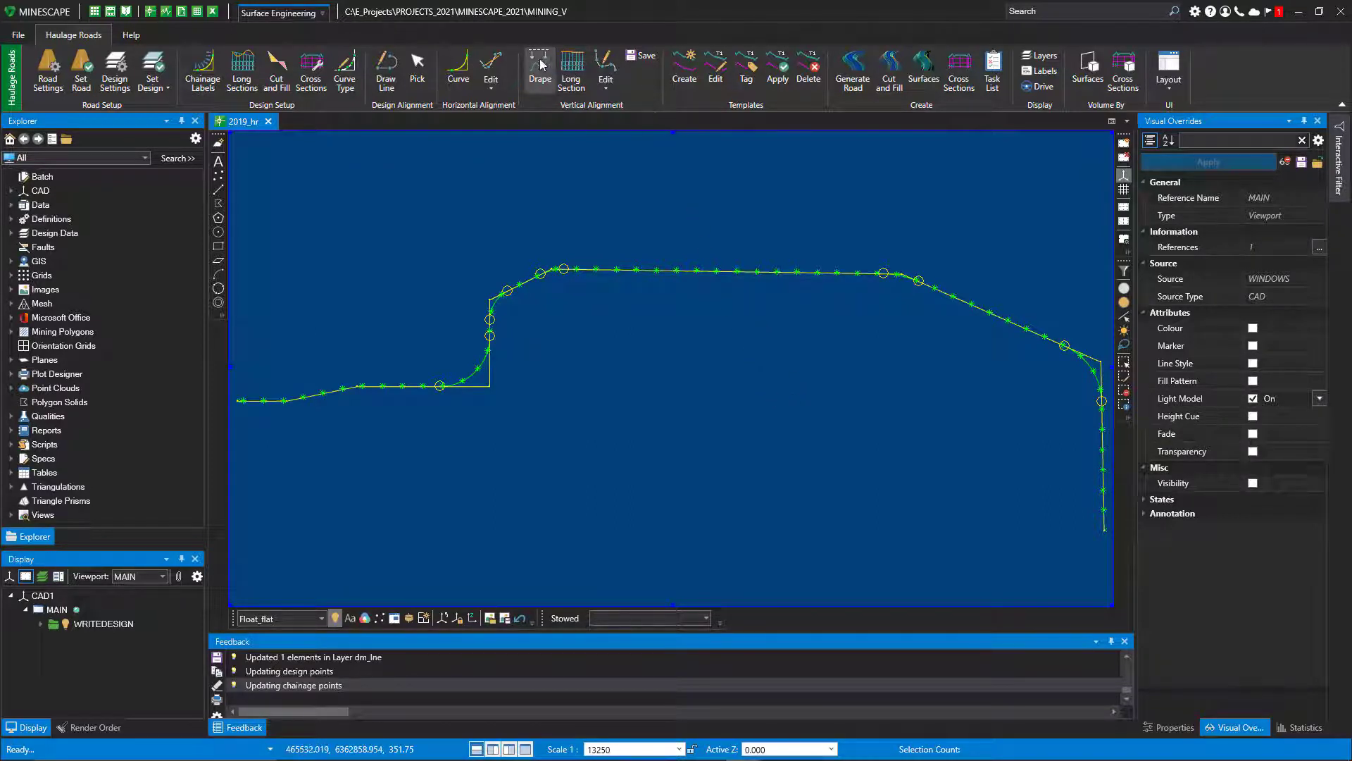
# Step: Drape the Dm road onto Topo and create its long section from the profile definition
pyautogui.click(539, 69)
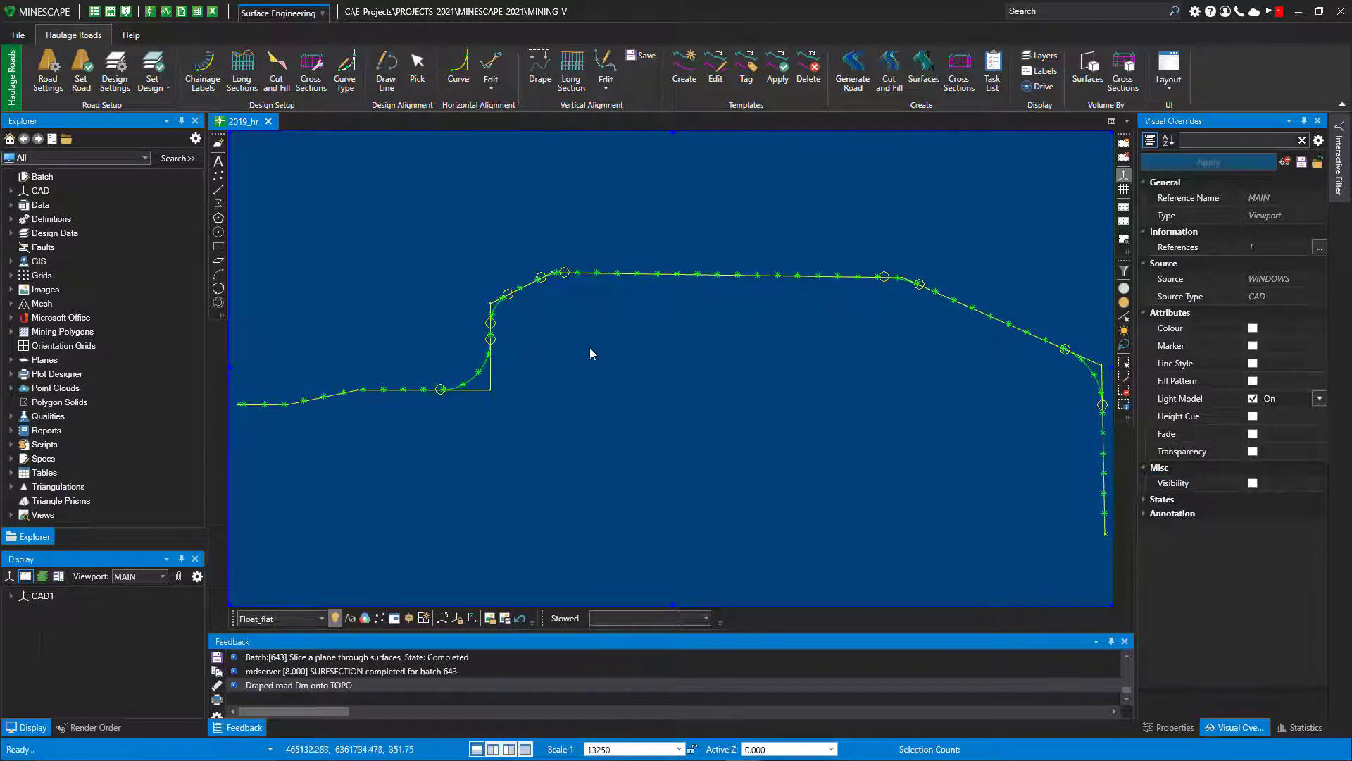
pyautogui.moveTo(571, 71)
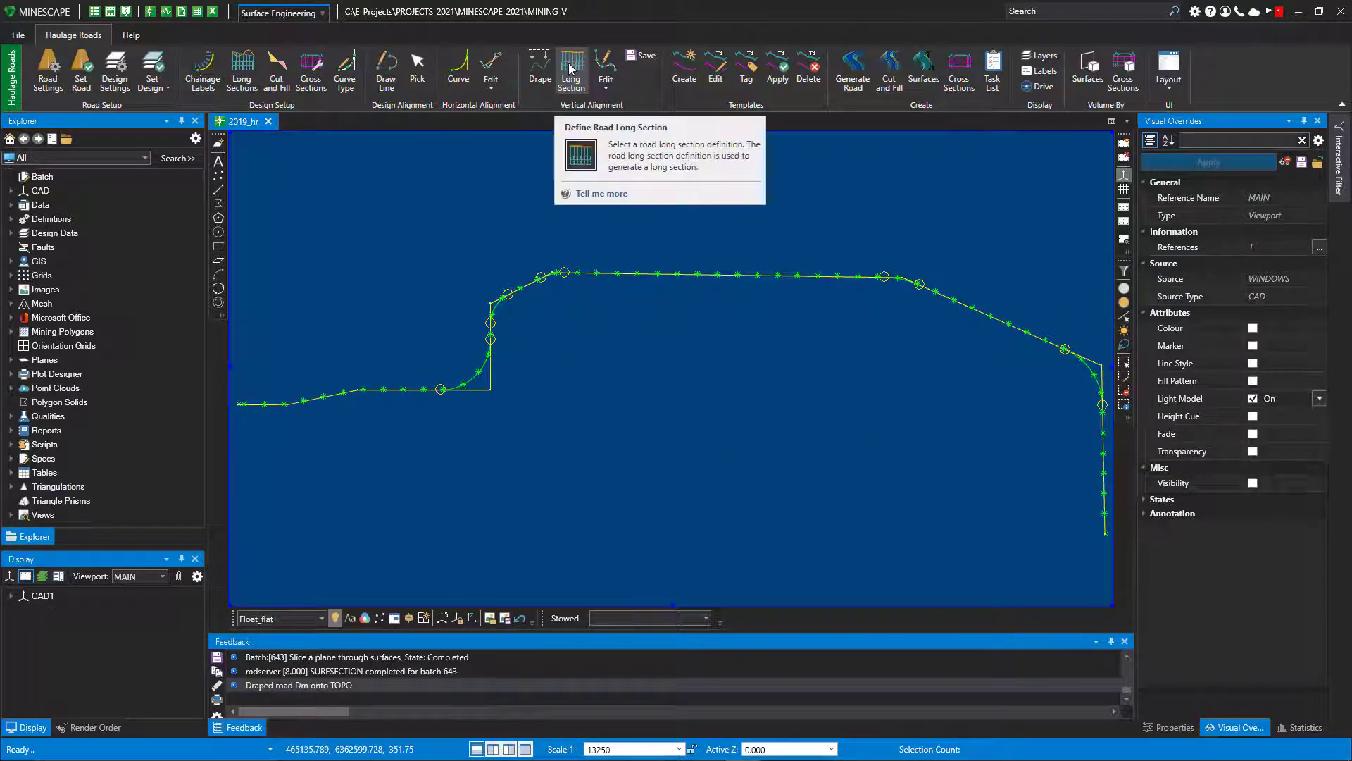
pyautogui.click(571, 71)
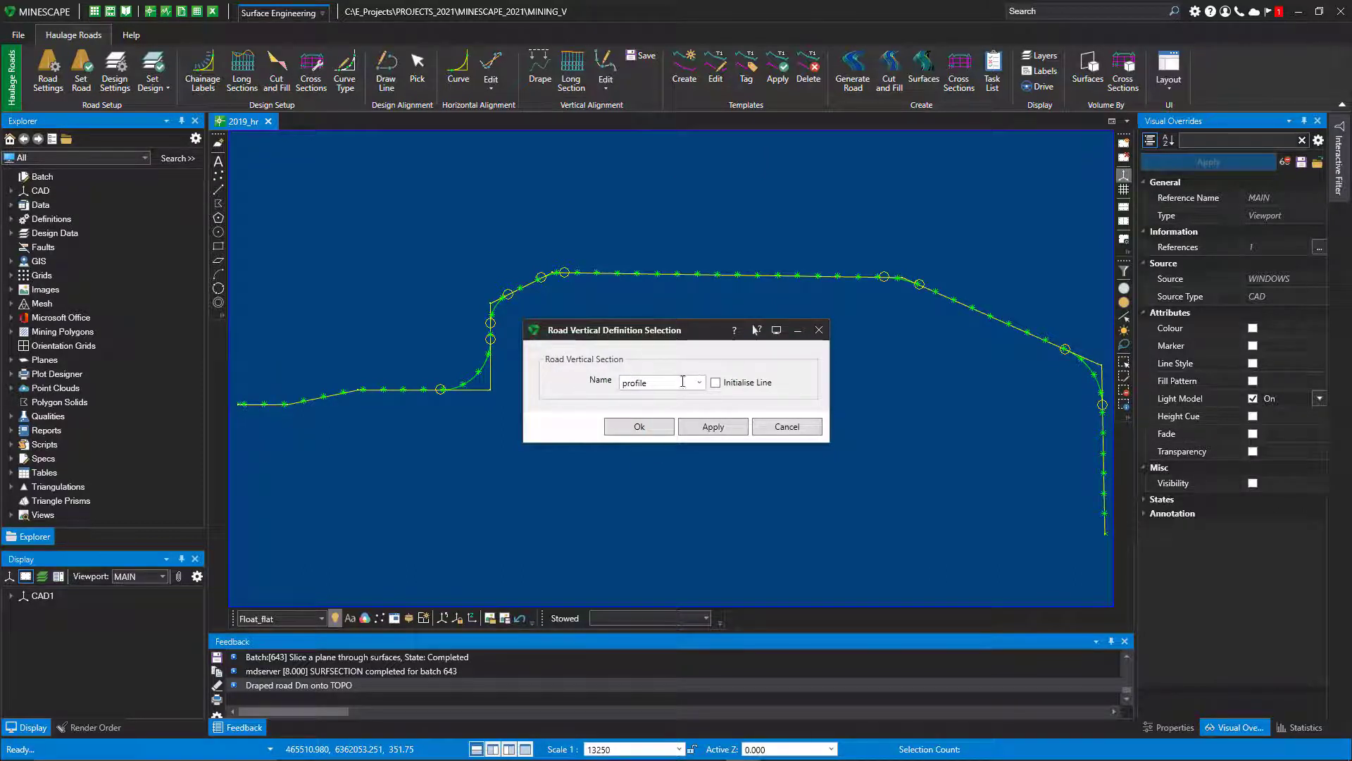
pyautogui.click(638, 427)
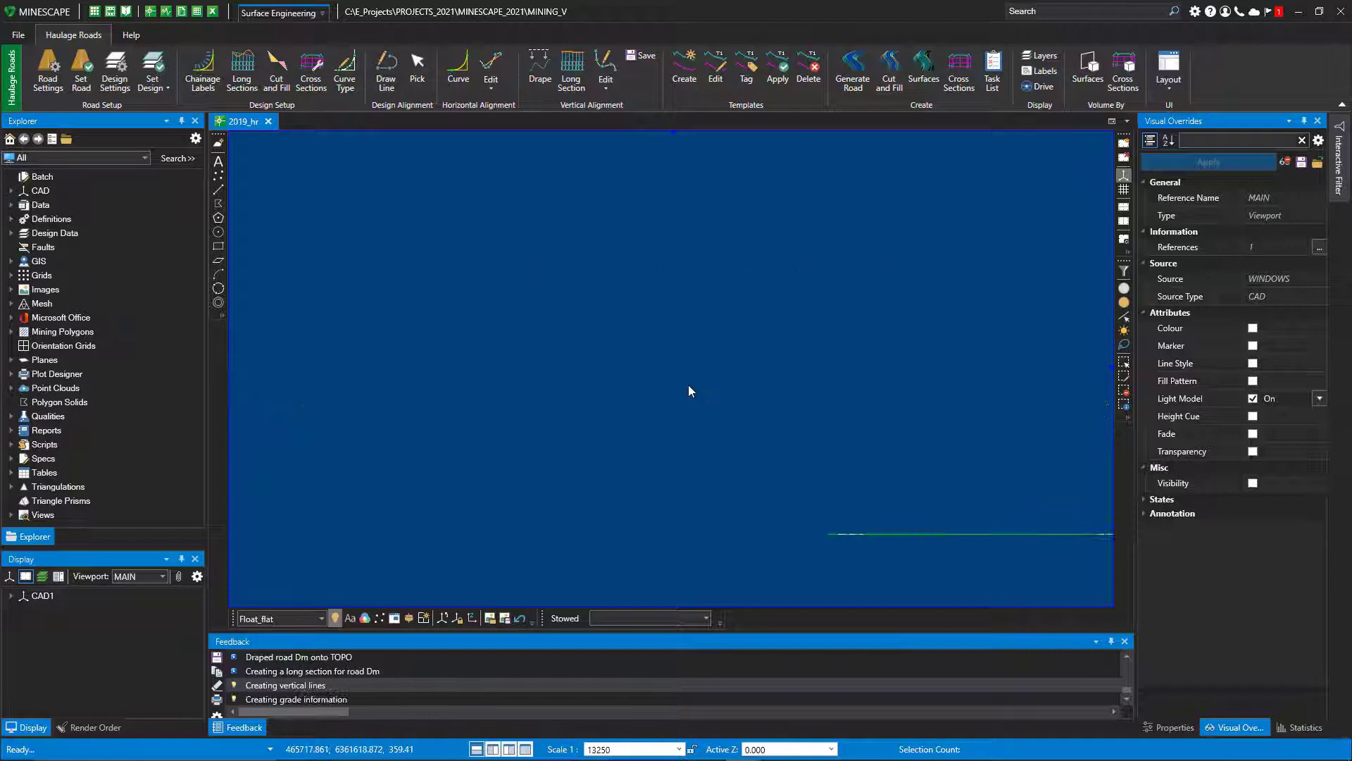
# Step: Zoom in on the Dm long section's grade line and Ref, Elev, Diff, Cutfill rows
pyautogui.click(571, 70)
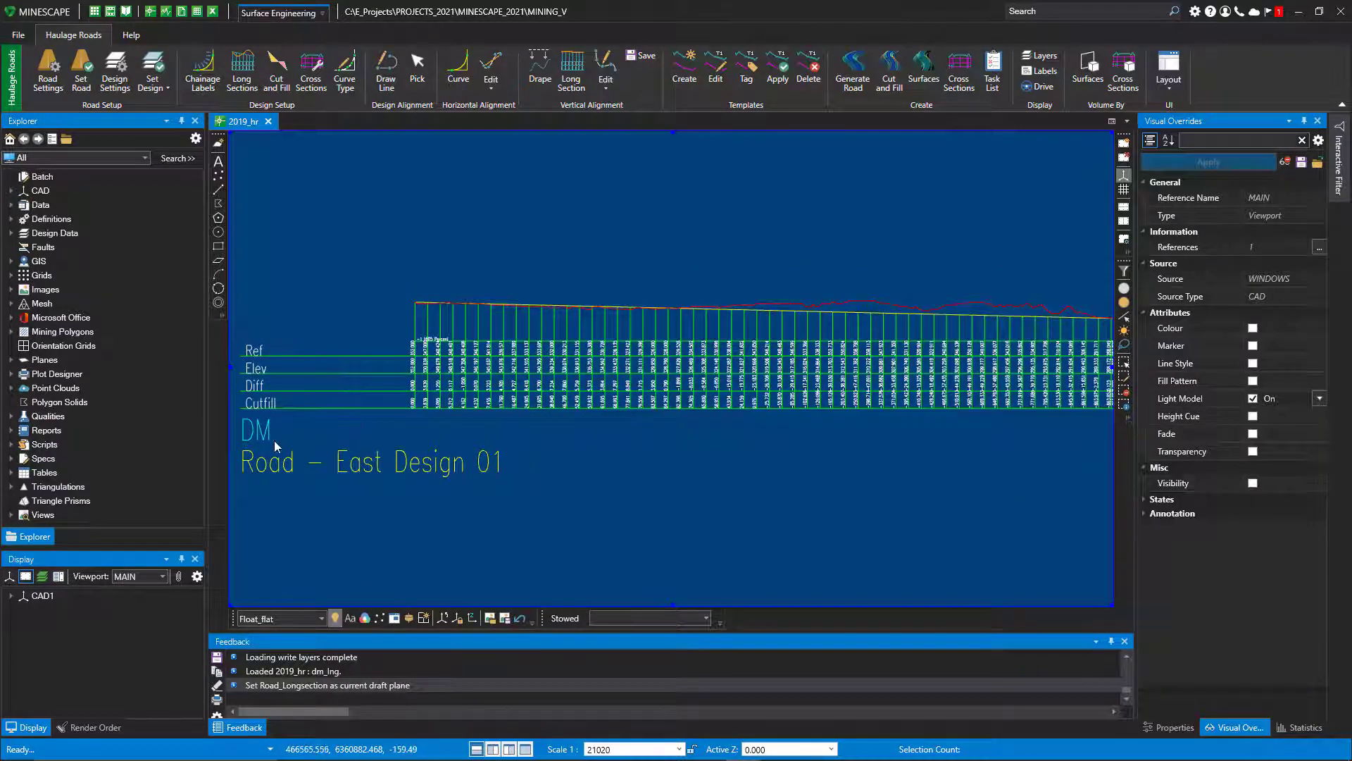
pyautogui.moveTo(436, 362)
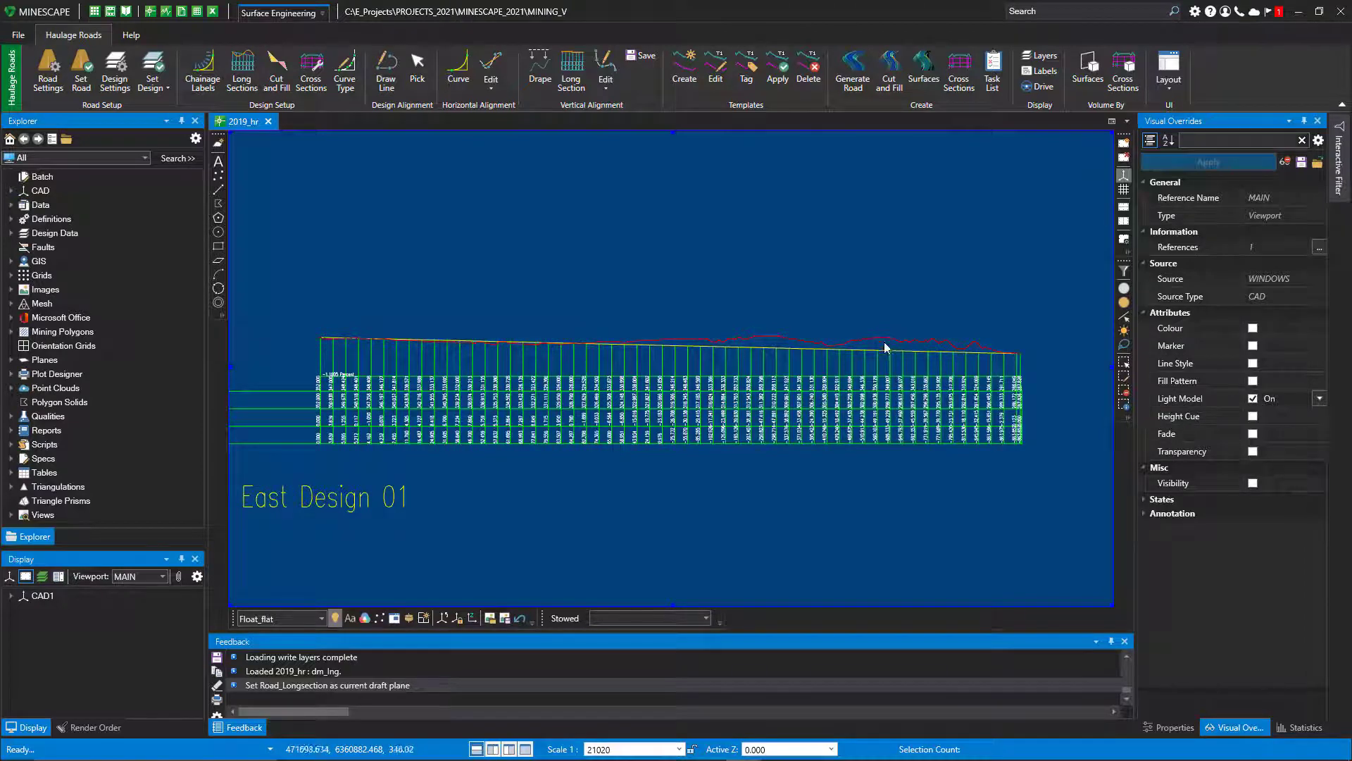
pyautogui.moveTo(577, 355)
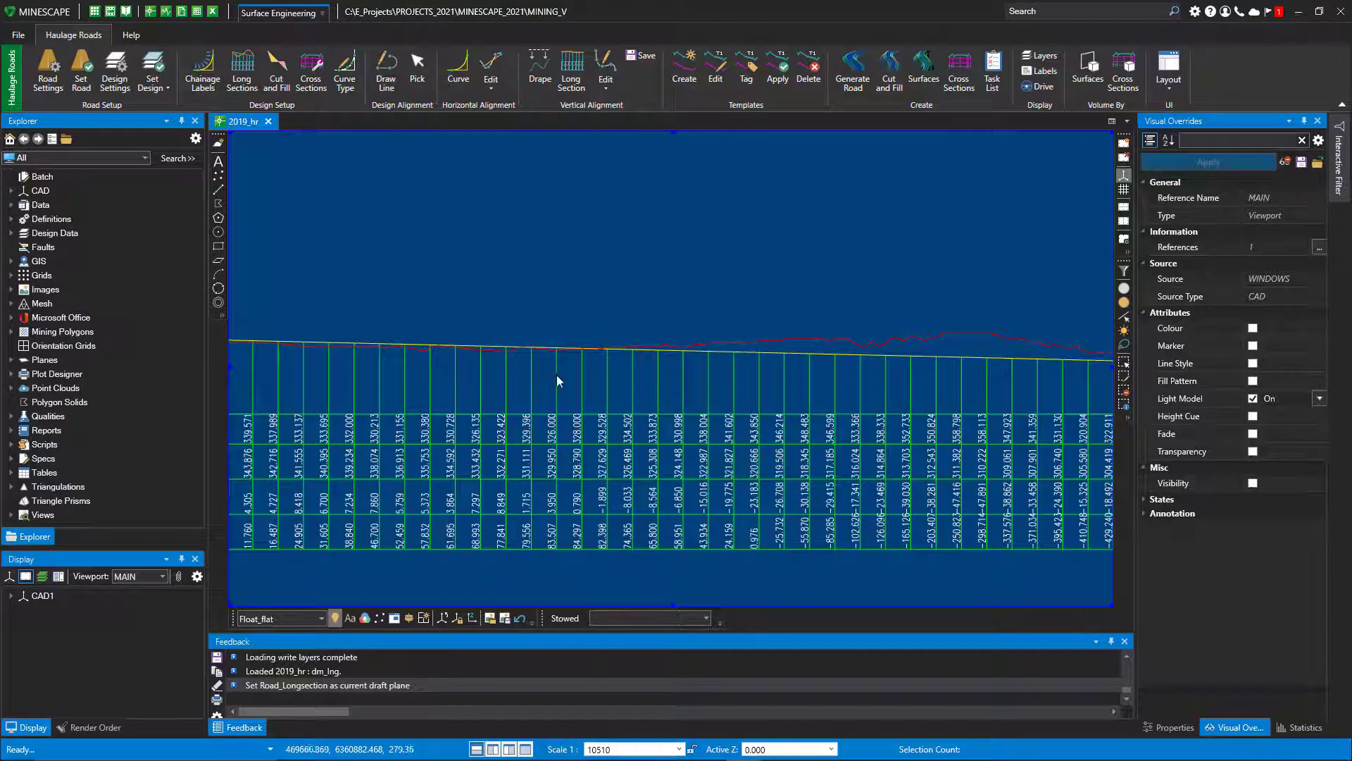
pyautogui.moveTo(810, 345)
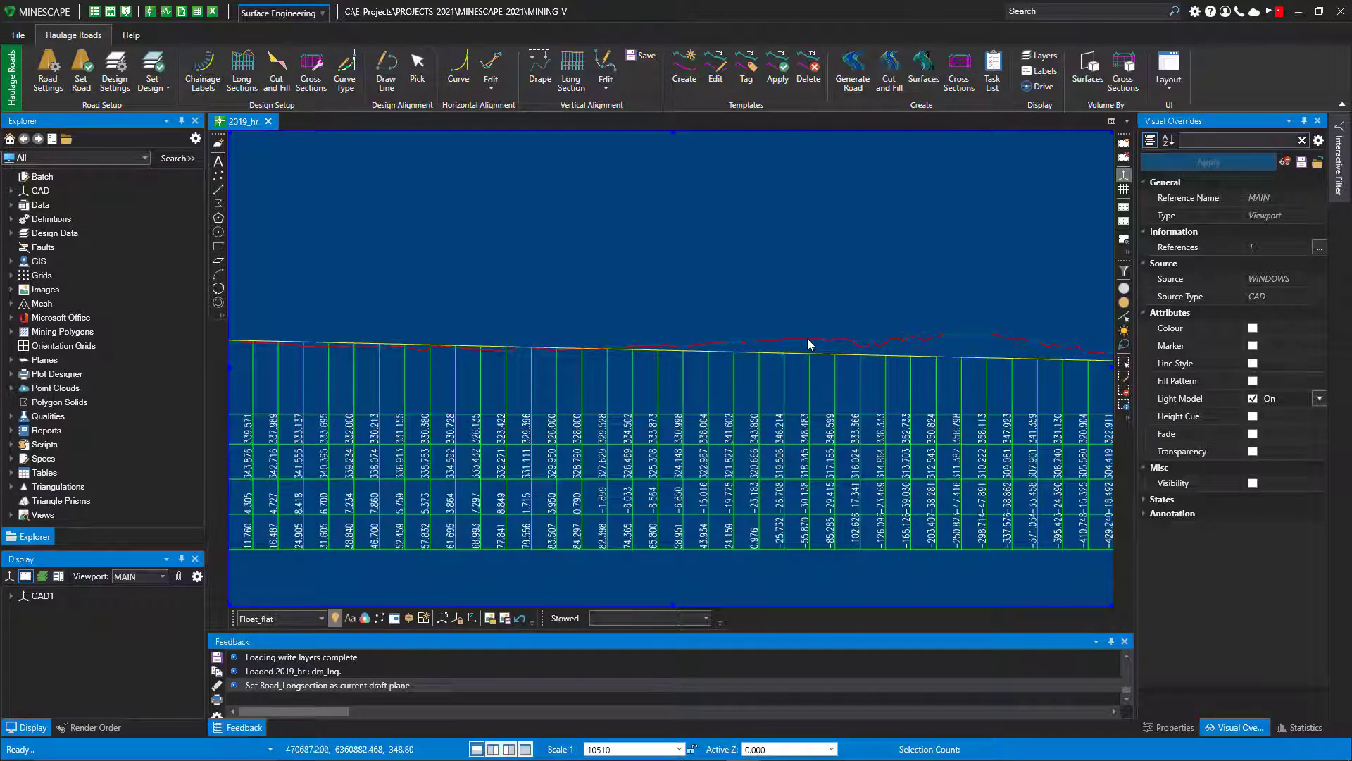
pyautogui.moveTo(641, 380)
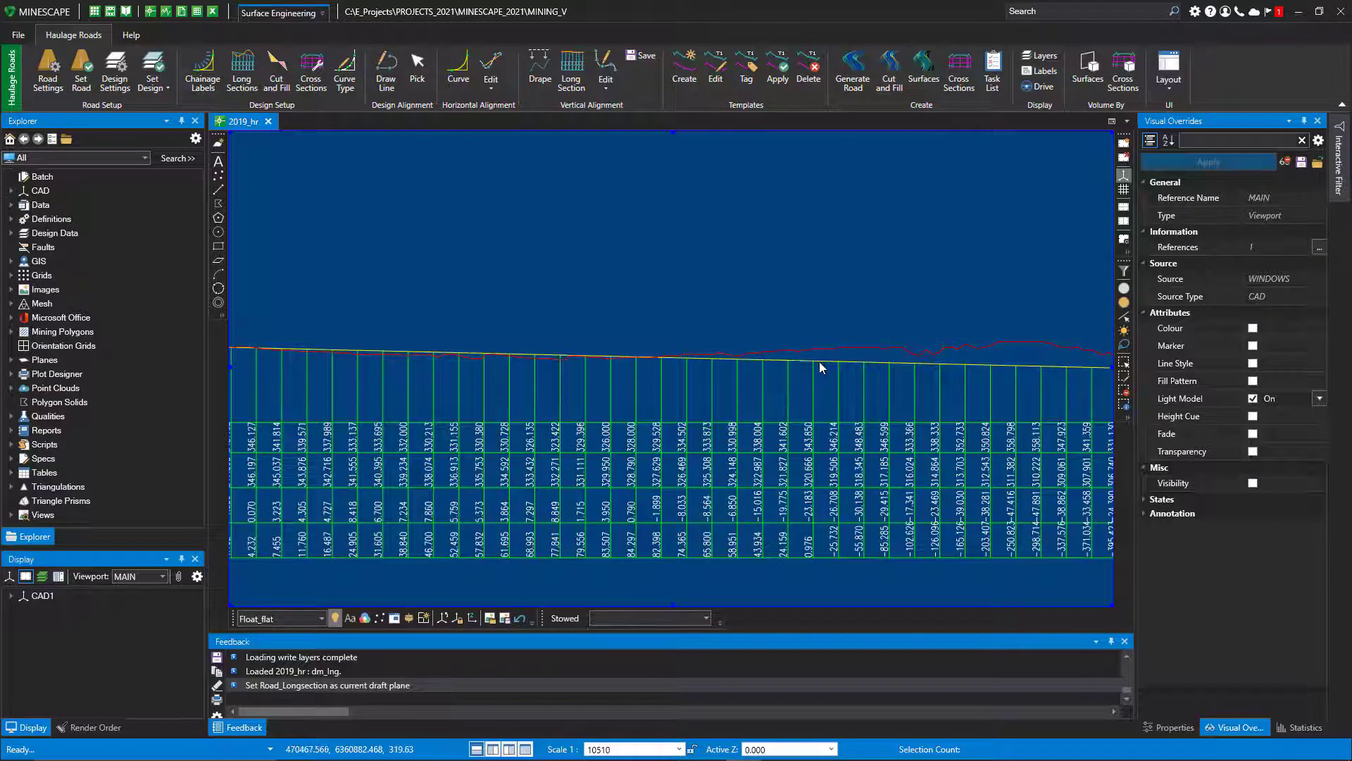
pyautogui.moveTo(798, 382)
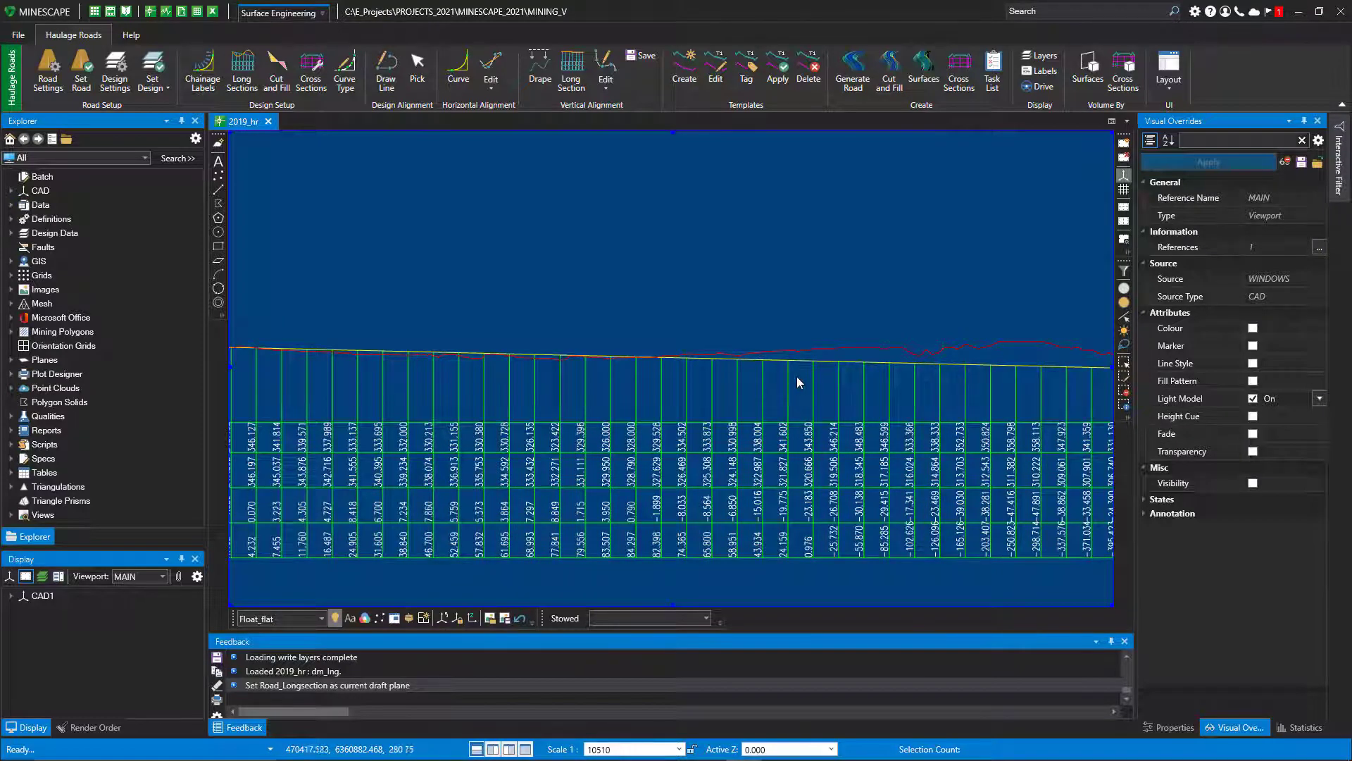
pyautogui.scroll(3)
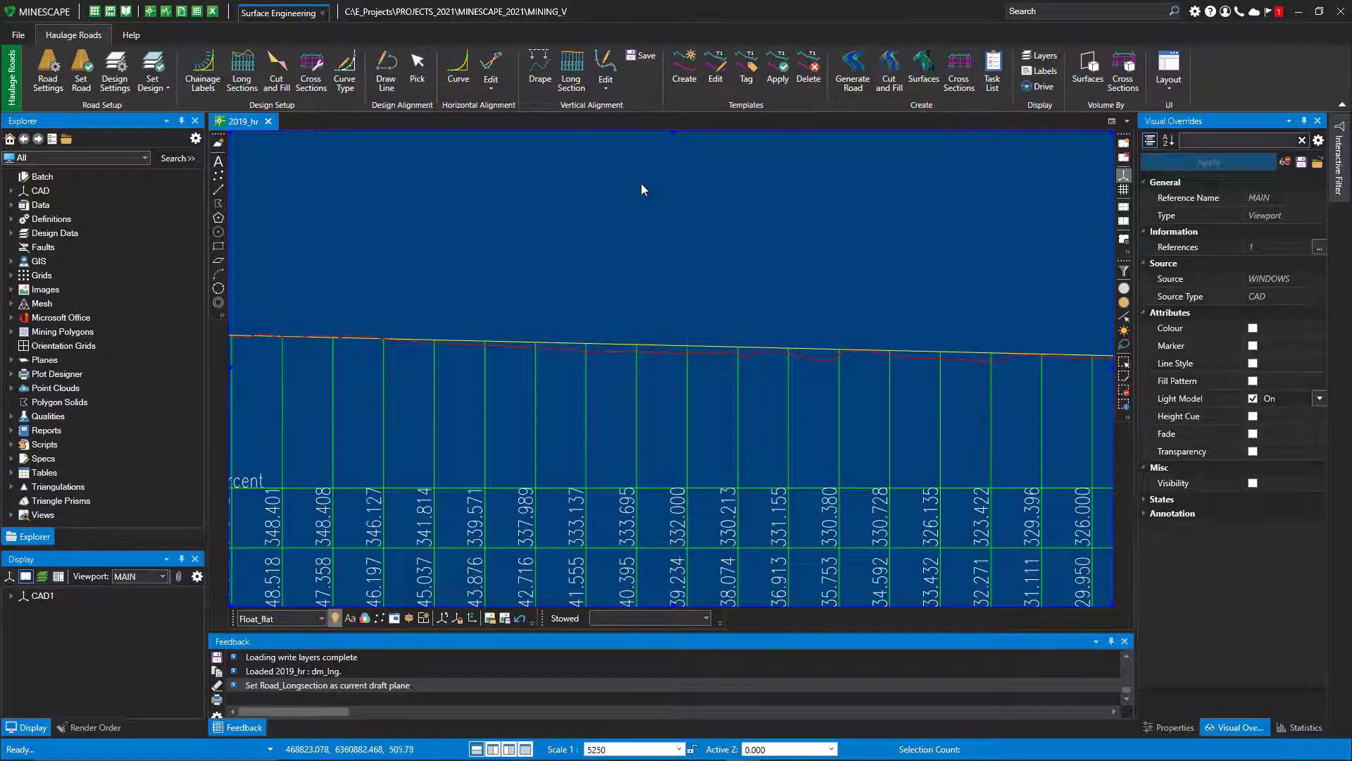
pyautogui.moveTo(571, 70)
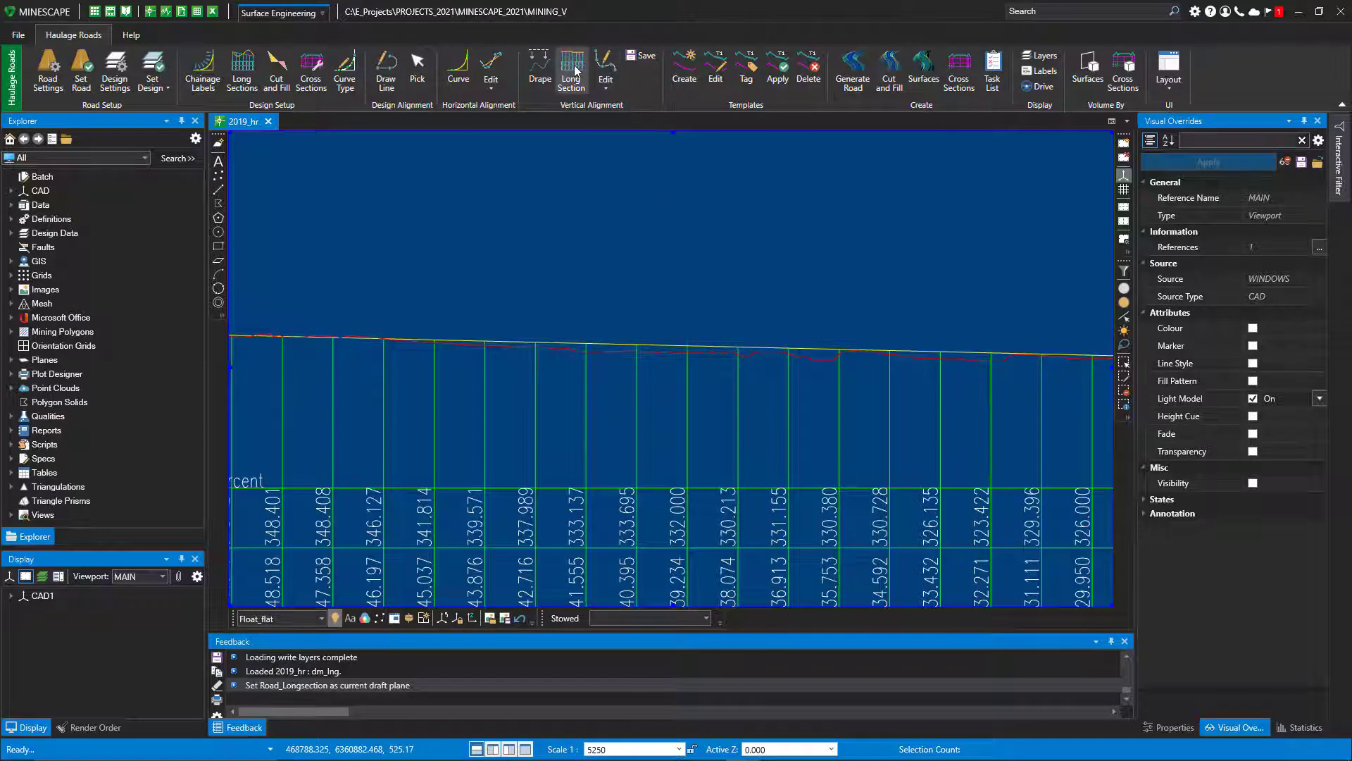
# Step: Insert new vertices into the long-section grade line on selected segments using Insert Vertex
pyautogui.click(607, 70)
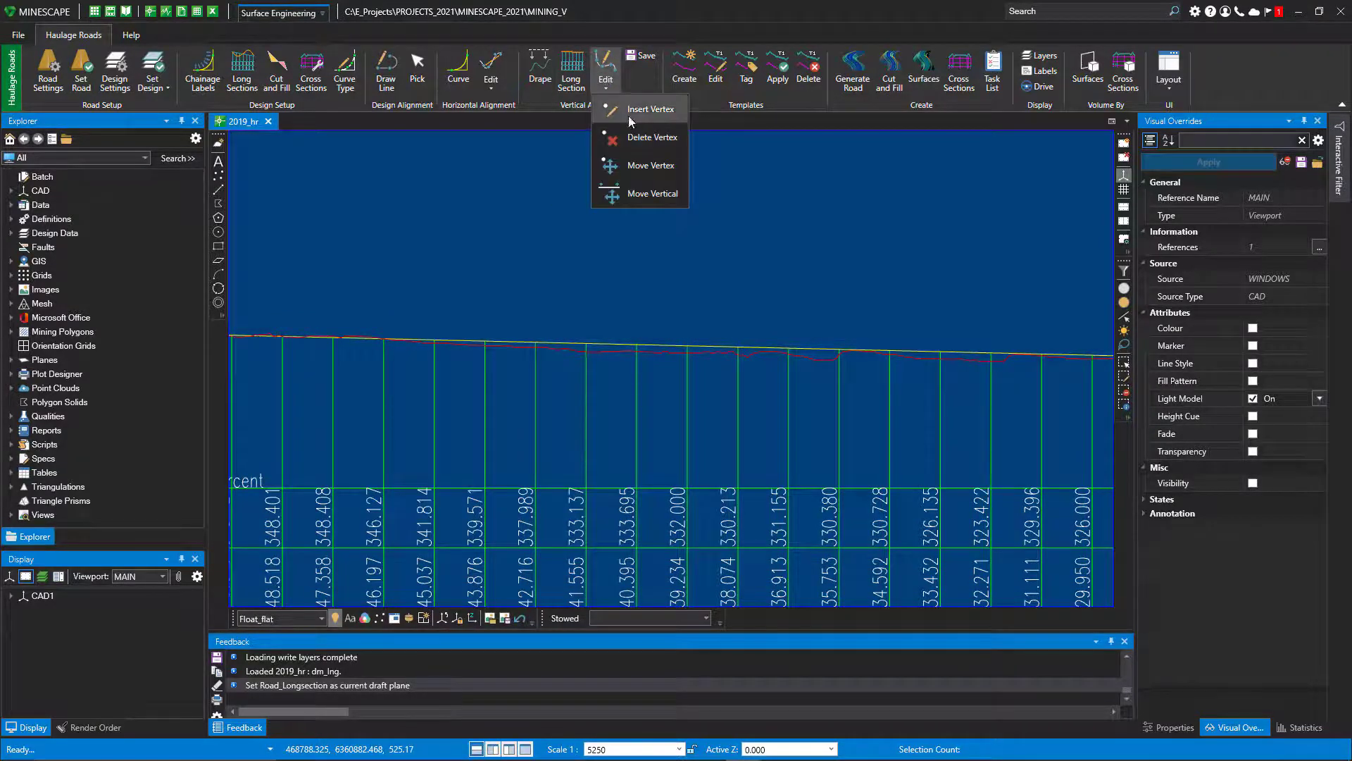
pyautogui.click(651, 109)
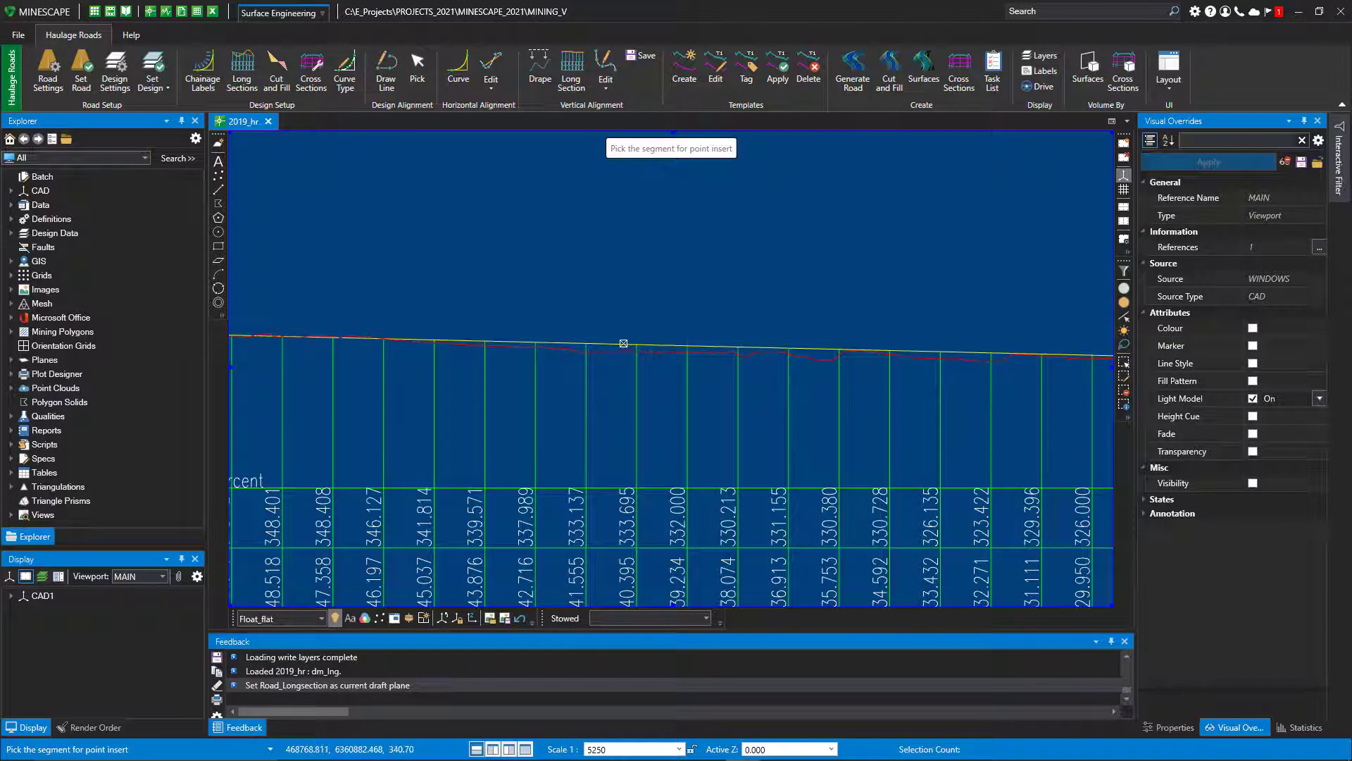
pyautogui.click(623, 345)
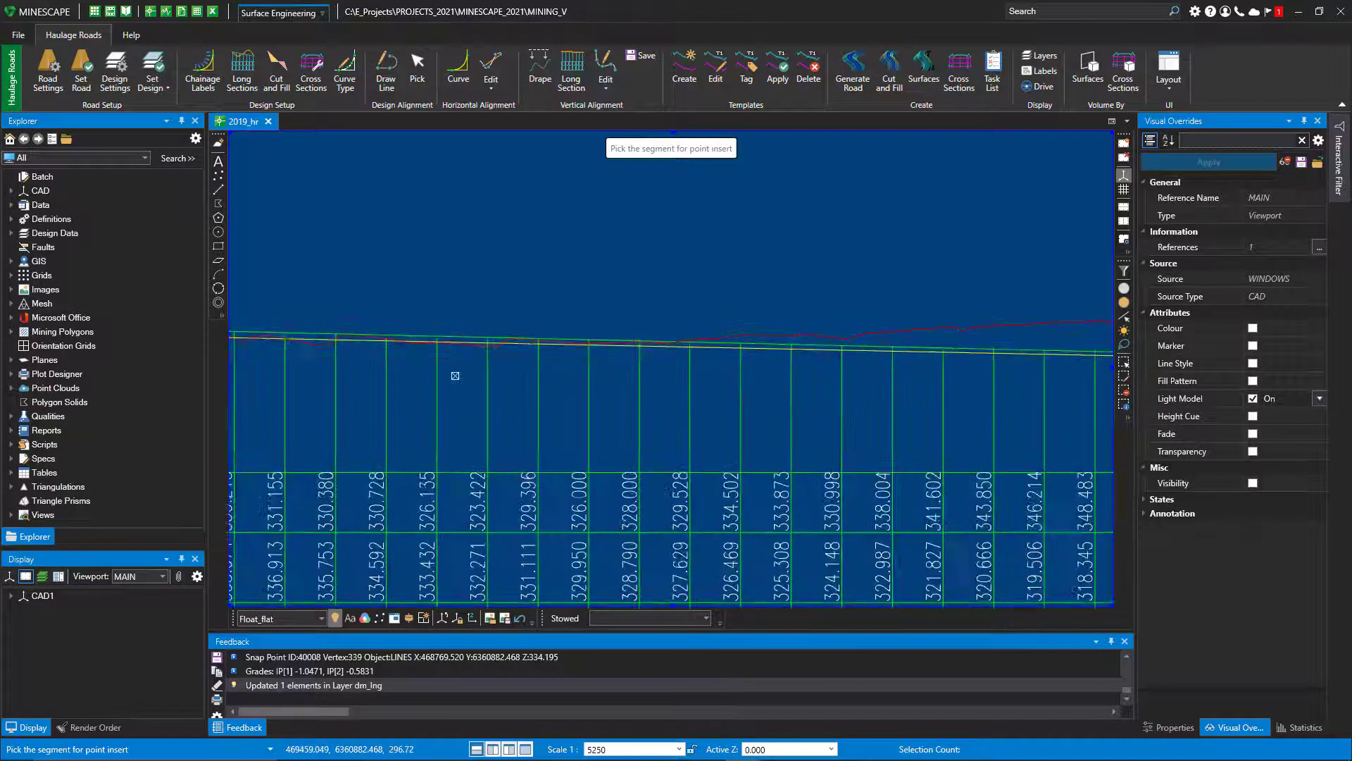
pyautogui.scroll(-3)
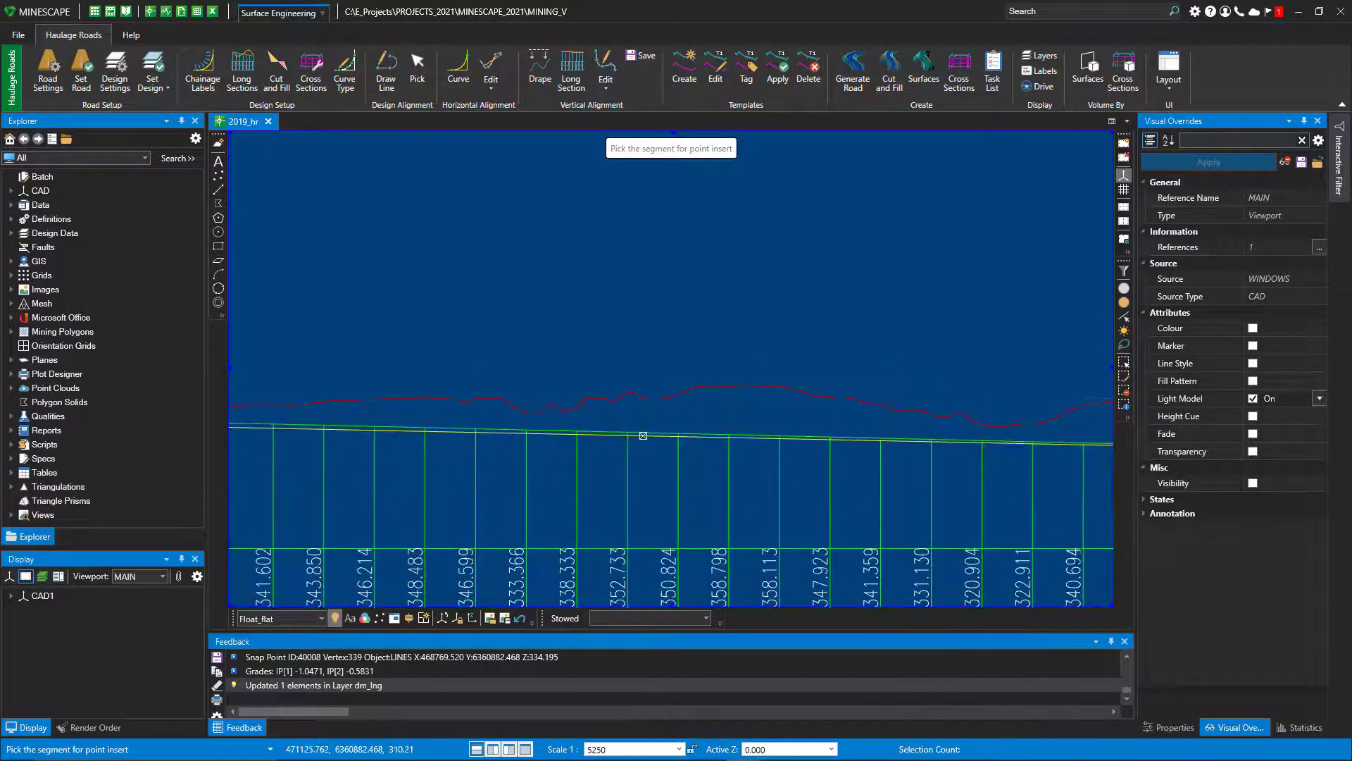
pyautogui.click(641, 434)
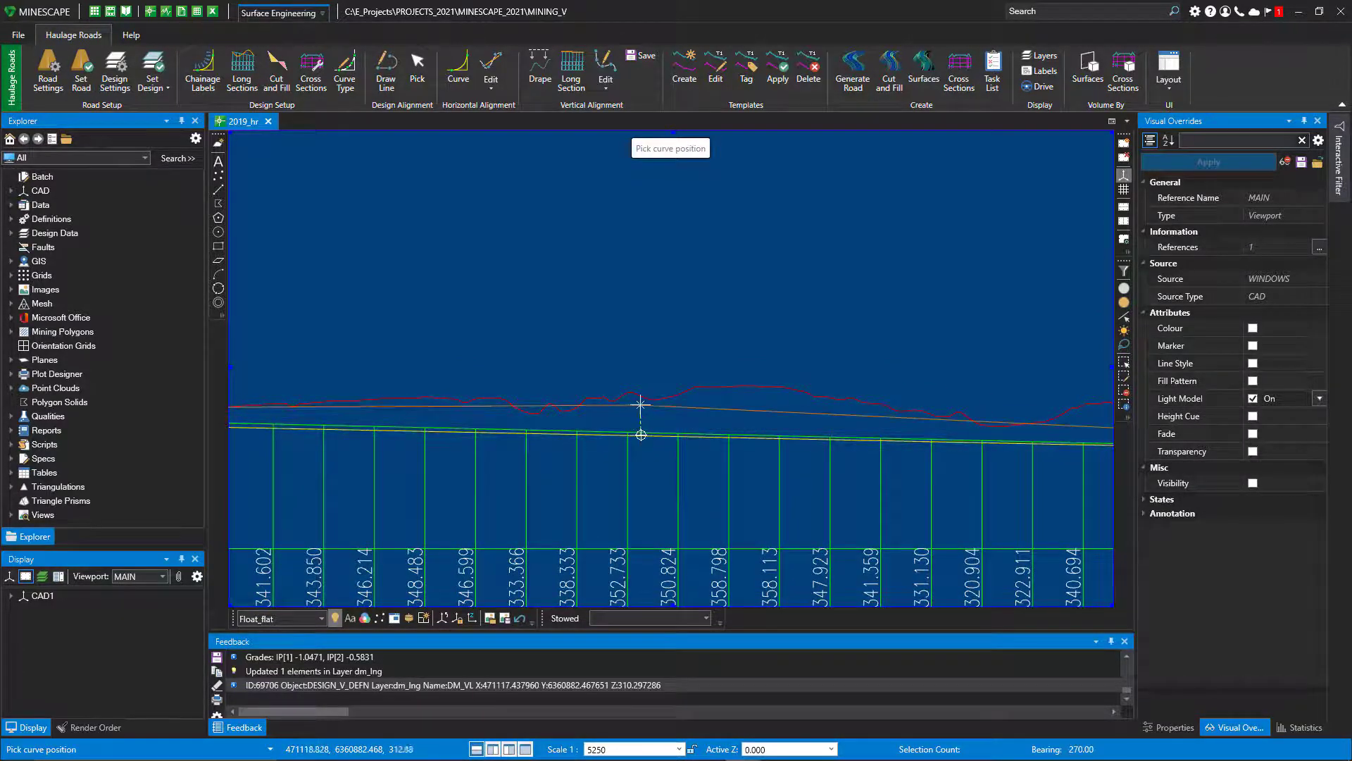
pyautogui.moveTo(679, 397)
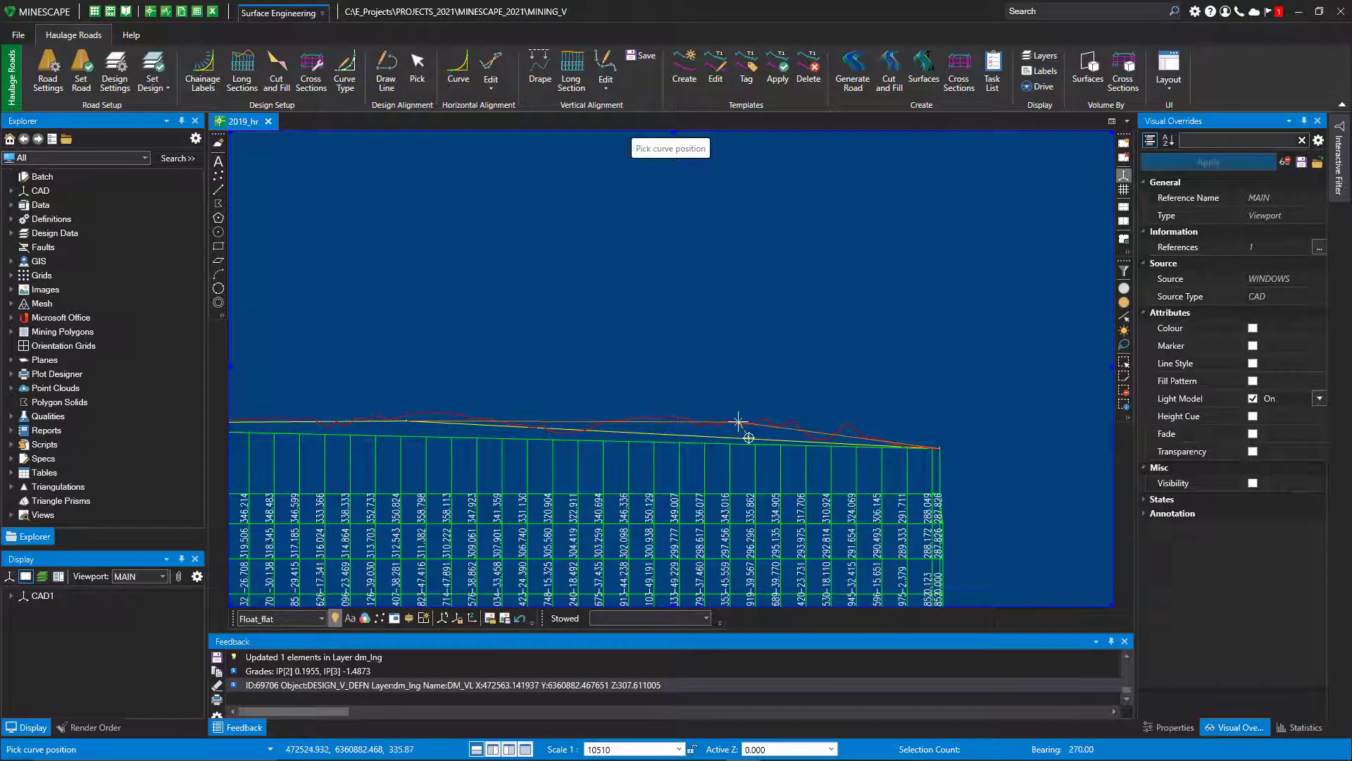
pyautogui.click(740, 421)
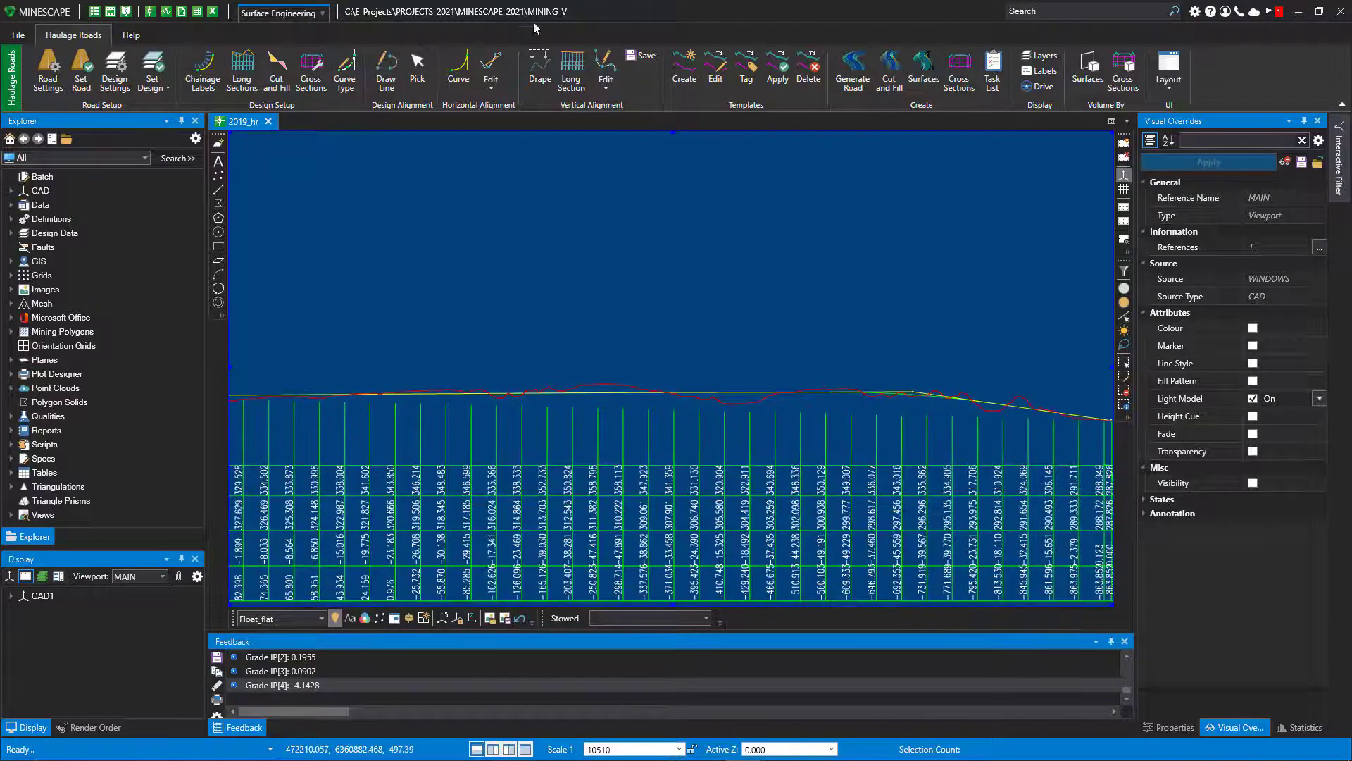
pyautogui.click(571, 70)
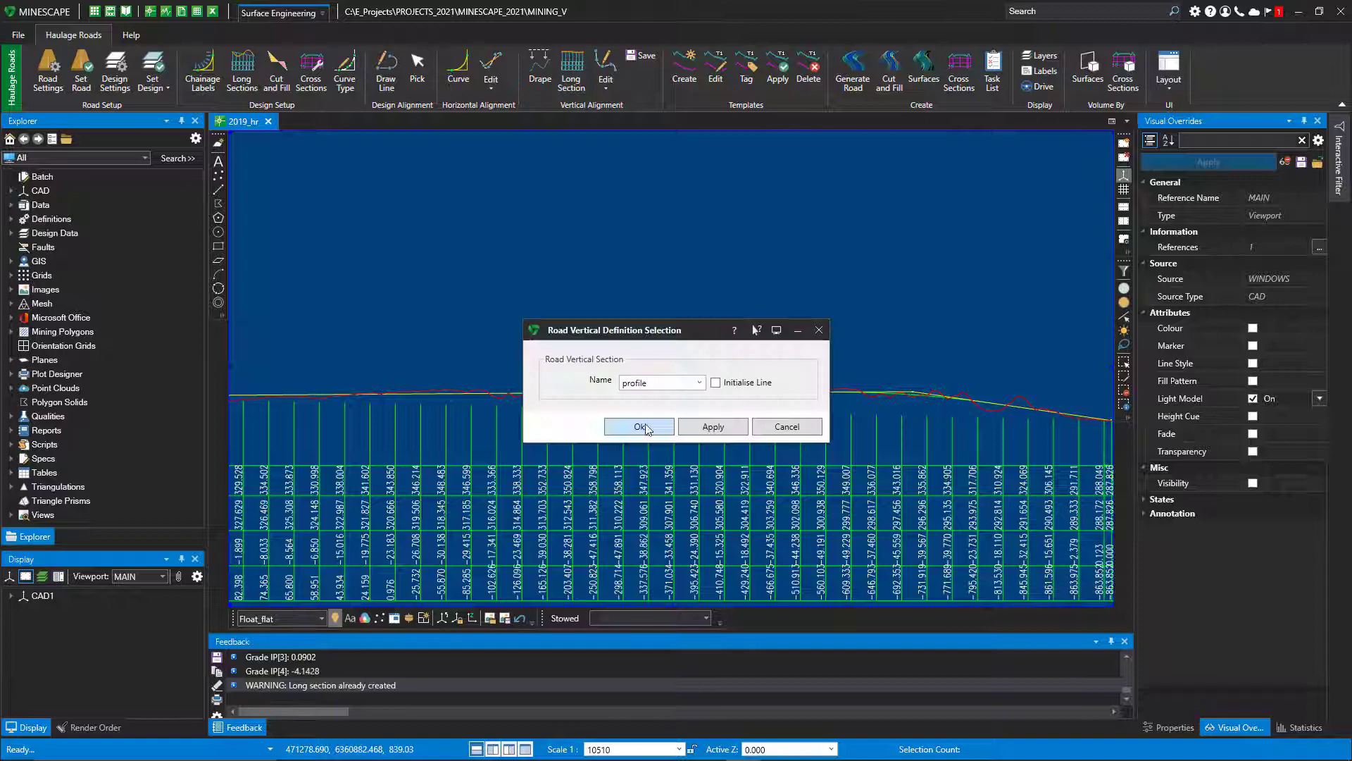
pyautogui.click(638, 427)
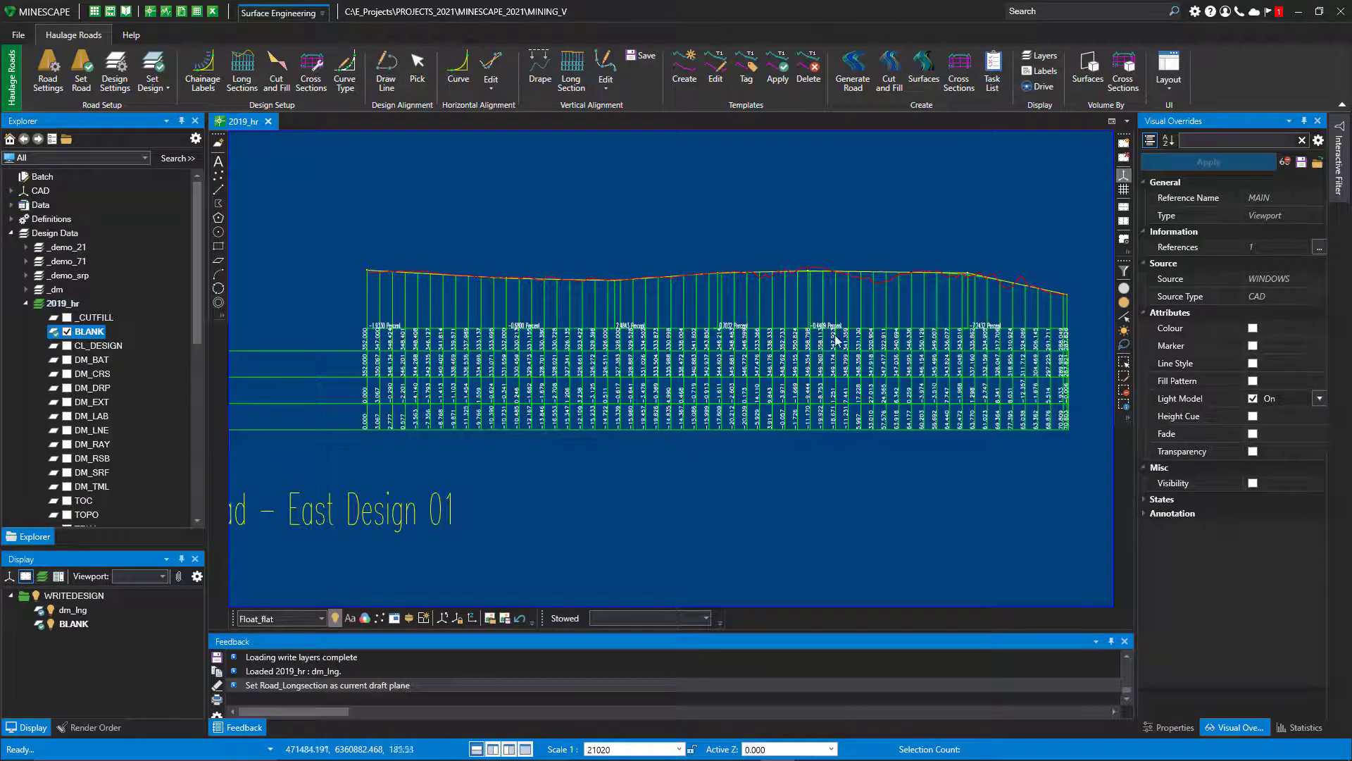
pyautogui.moveTo(983, 276)
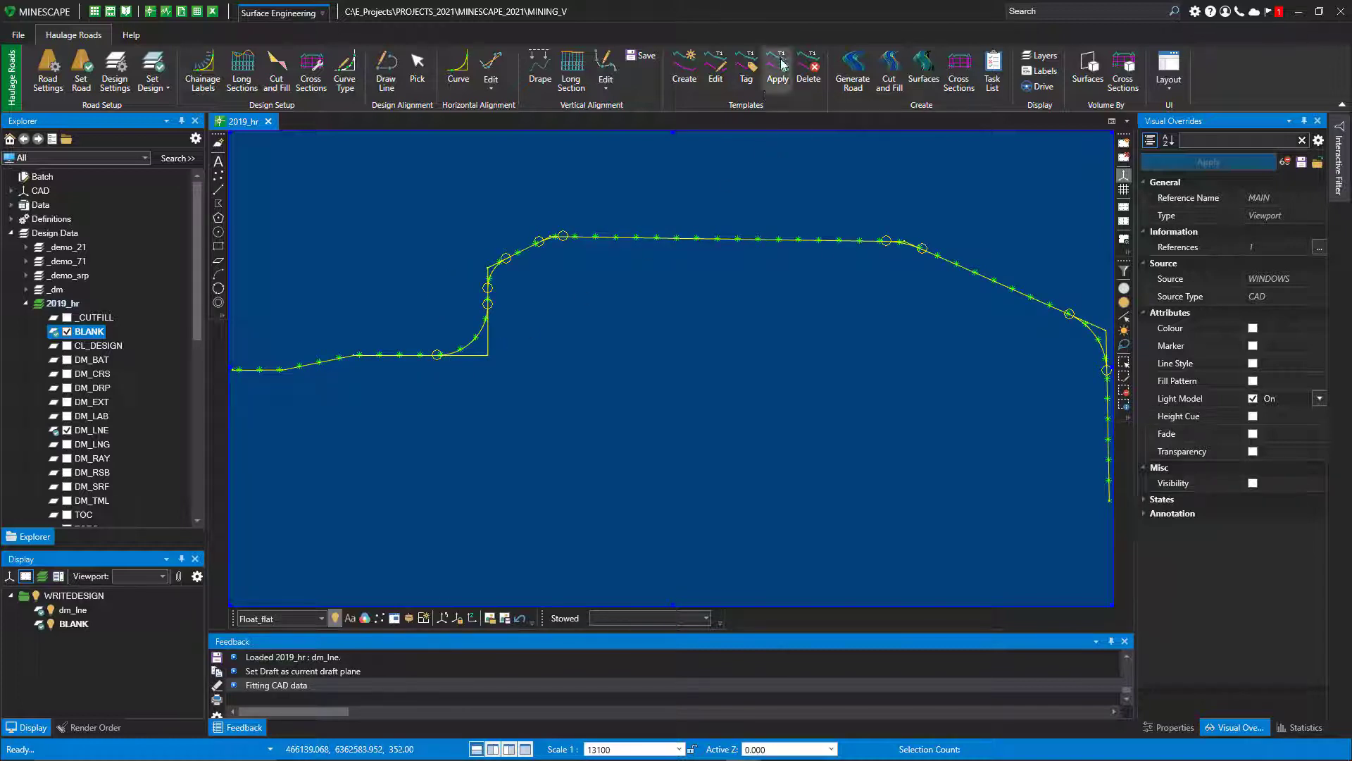
pyautogui.moveTo(755, 216)
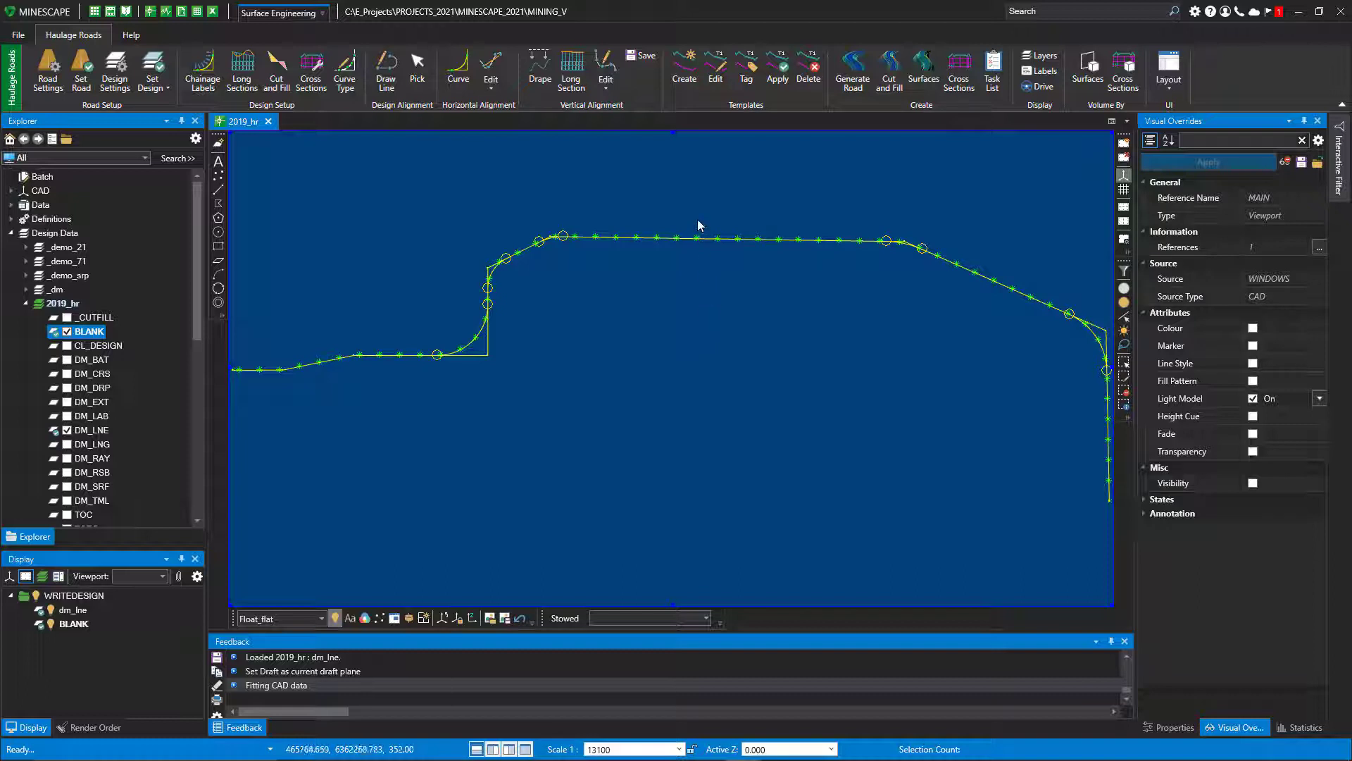
pyautogui.moveTo(449, 193)
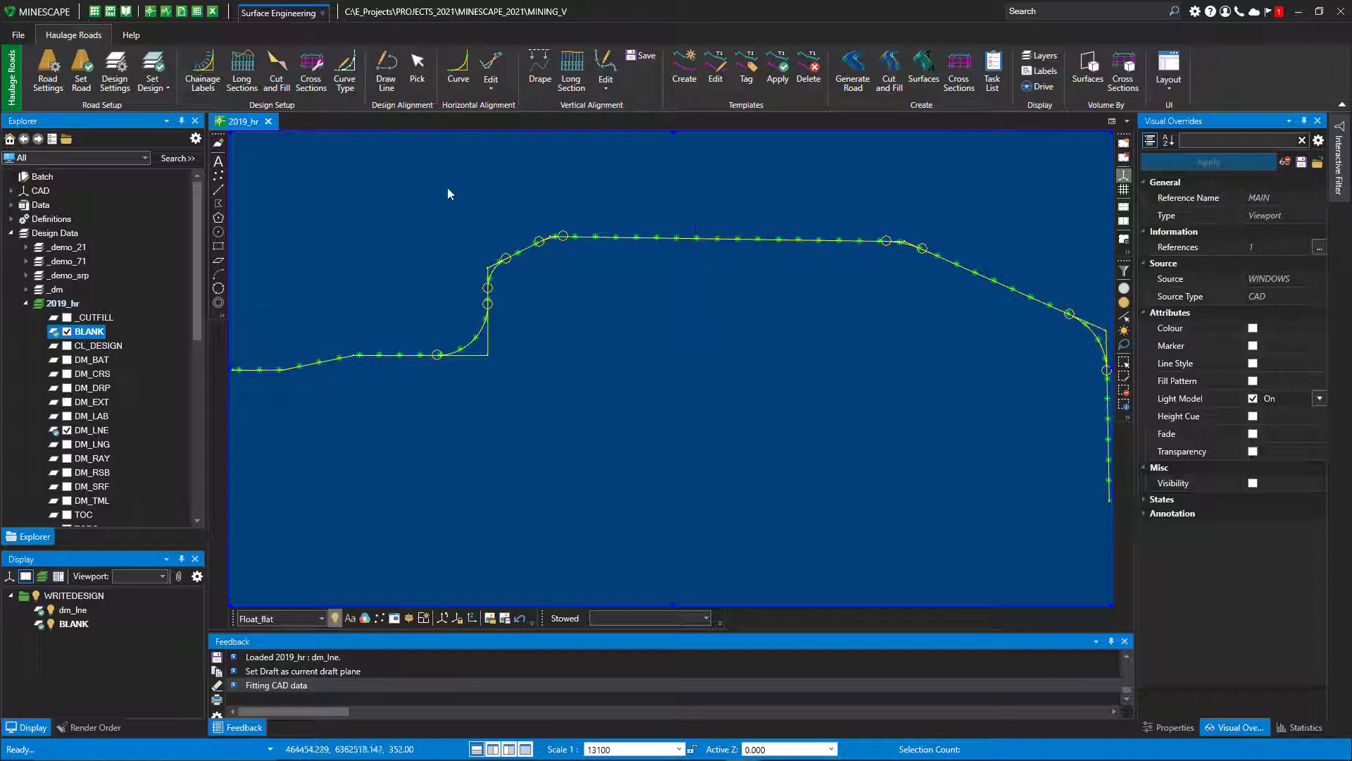
pyautogui.moveTo(150, 11)
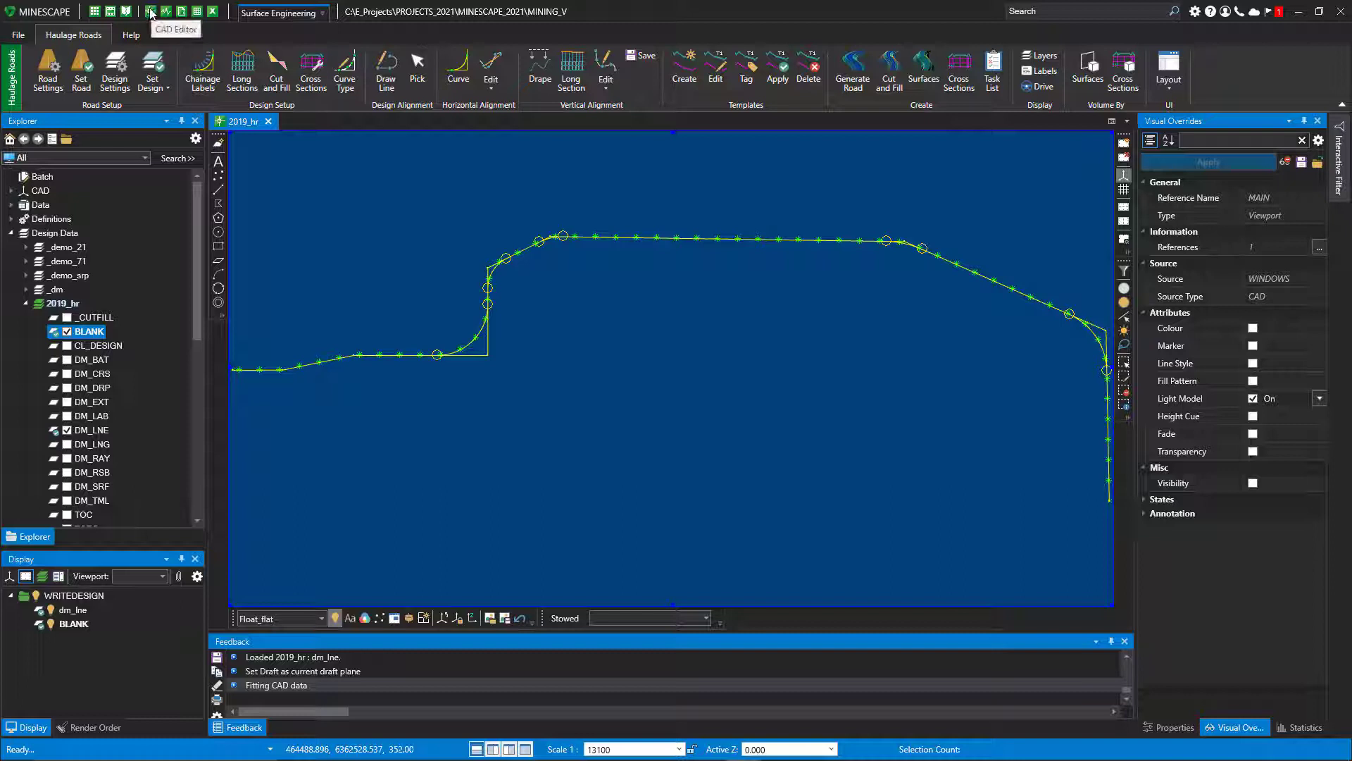
# Step: Open a new CAD window and load the HRD_templates TEMPLATES layer into it
pyautogui.click(151, 11)
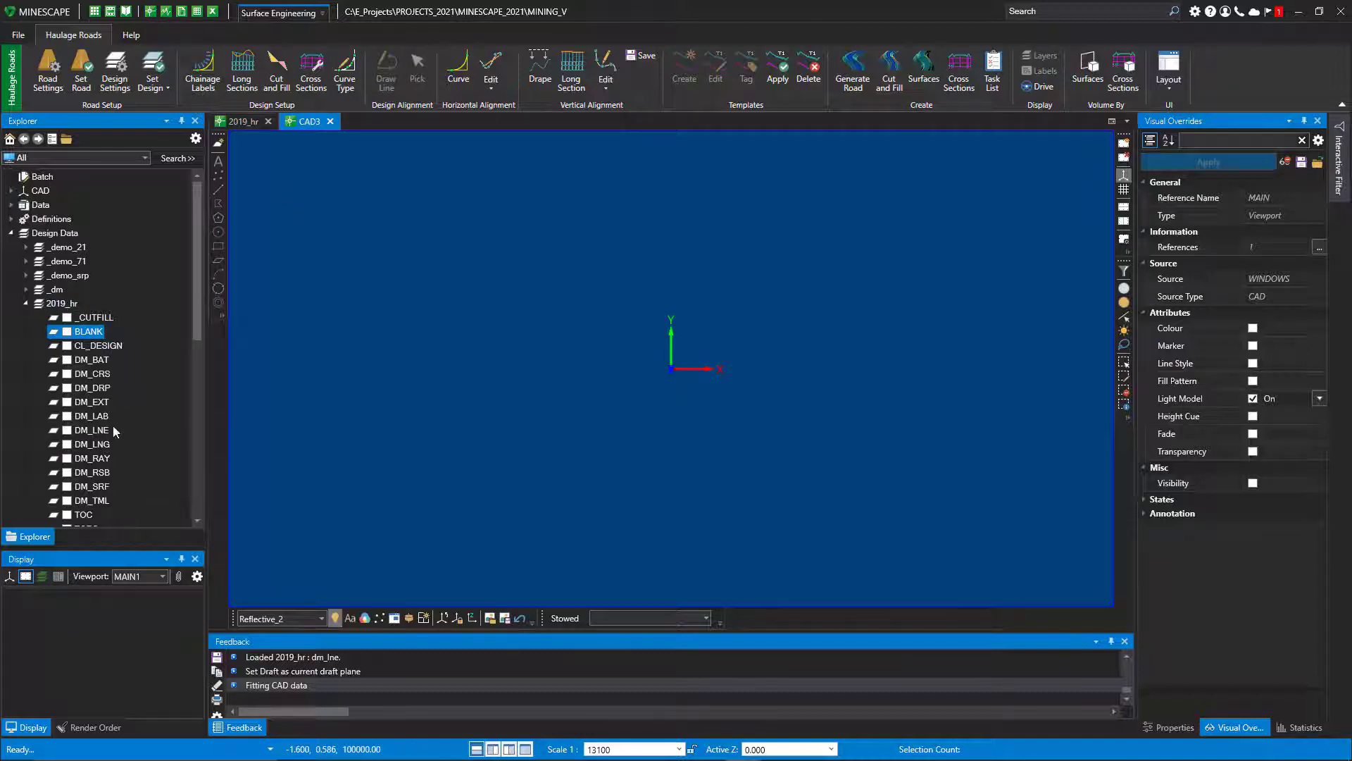
pyautogui.scroll(-3)
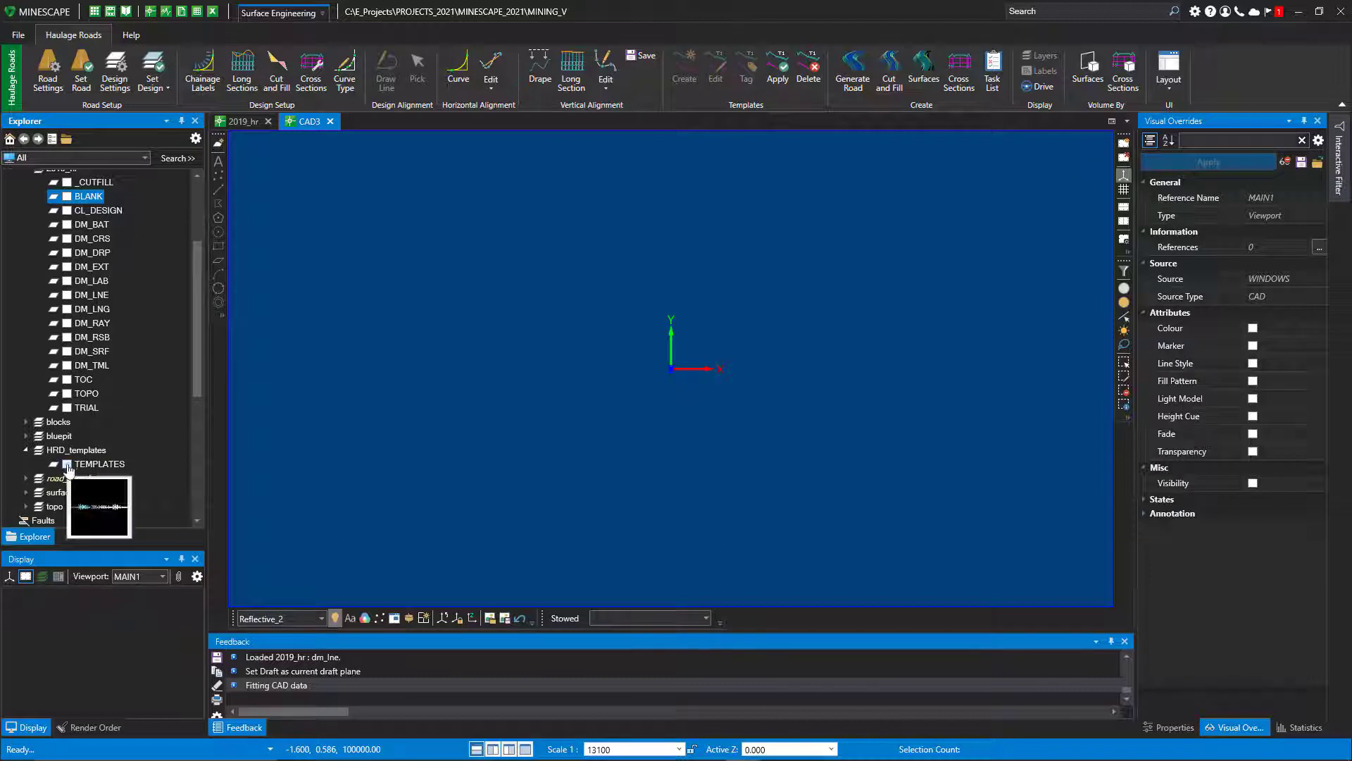
pyautogui.click(67, 464)
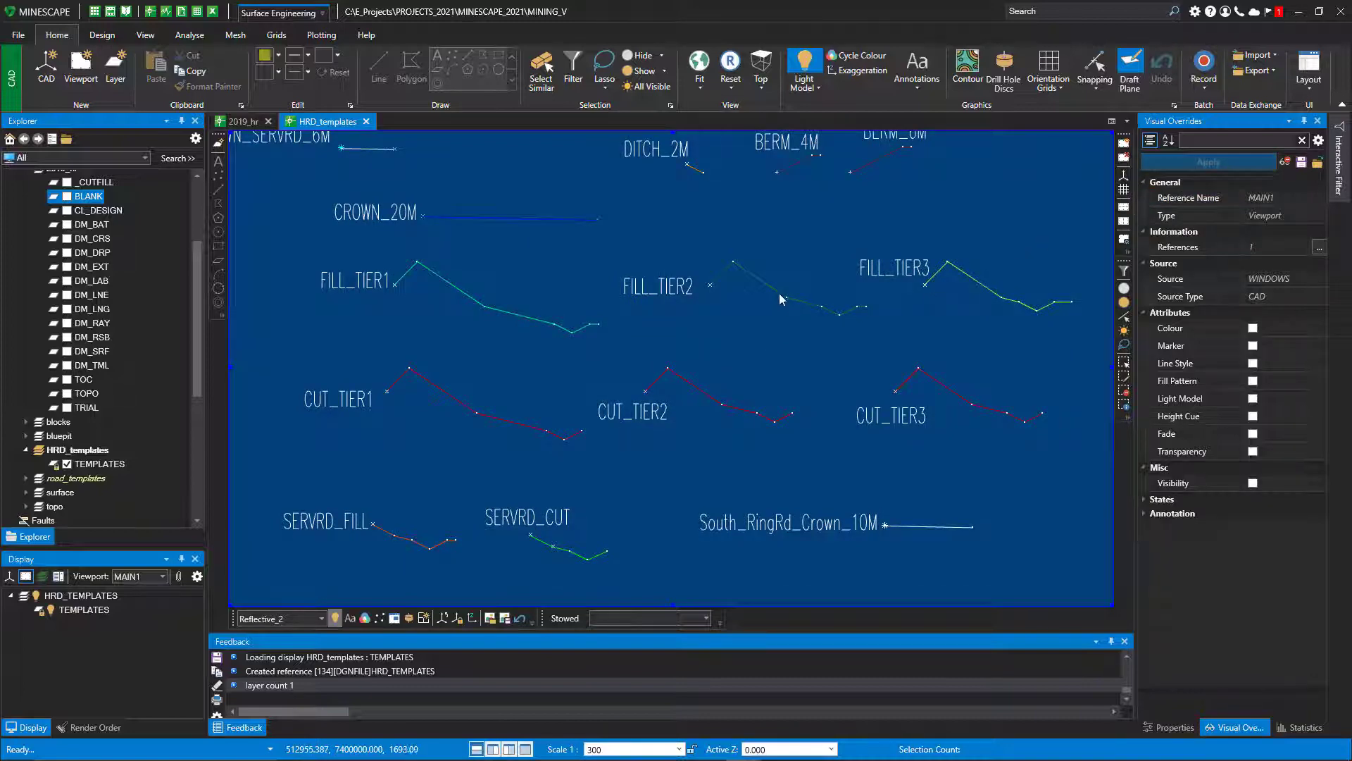
pyautogui.moveTo(744, 337)
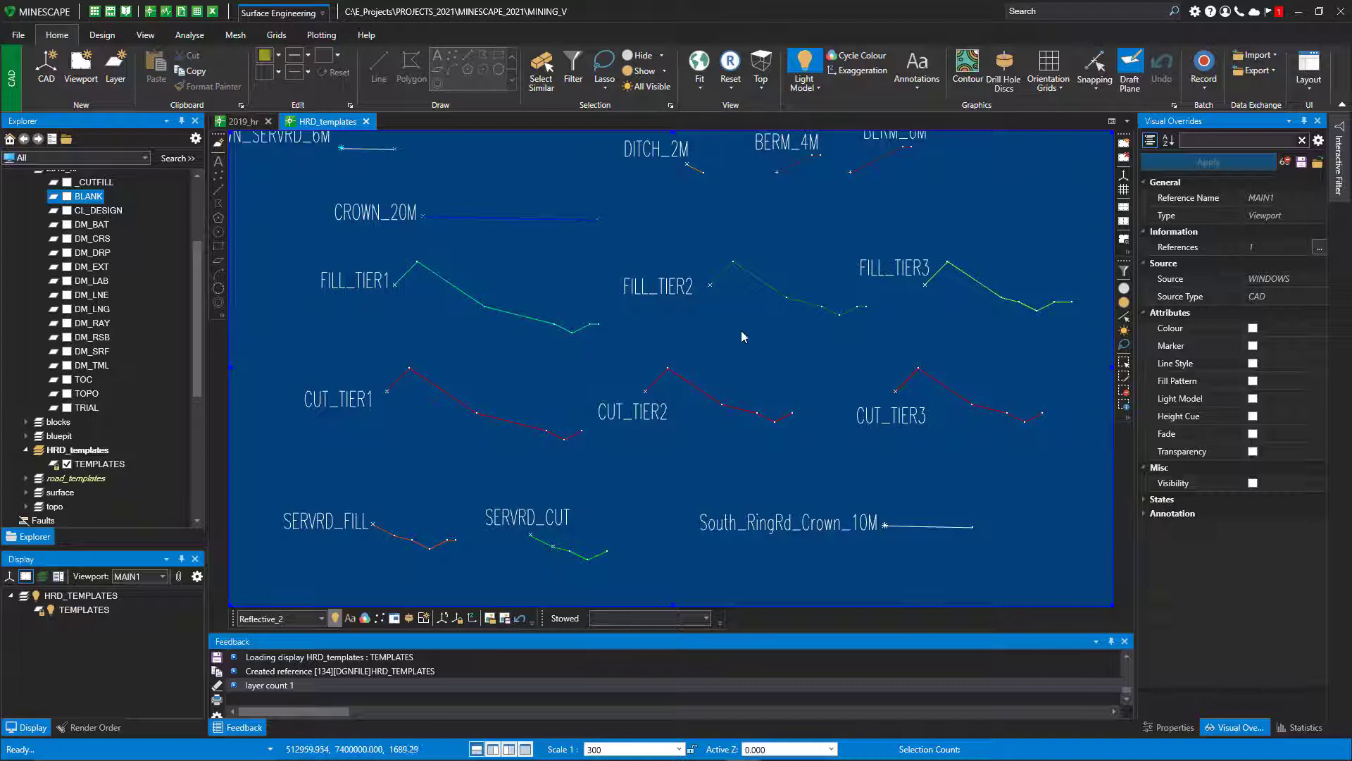
pyautogui.moveTo(552, 421)
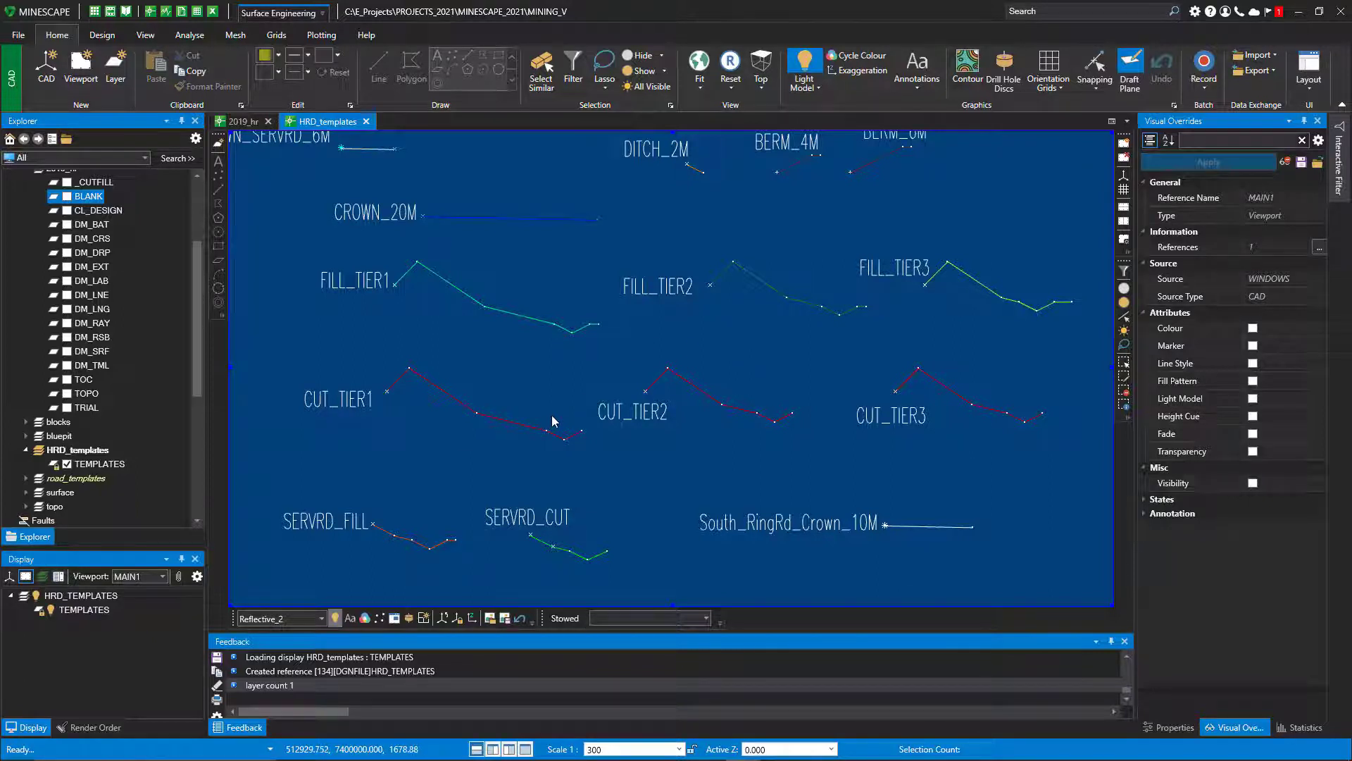
pyautogui.moveTo(532, 281)
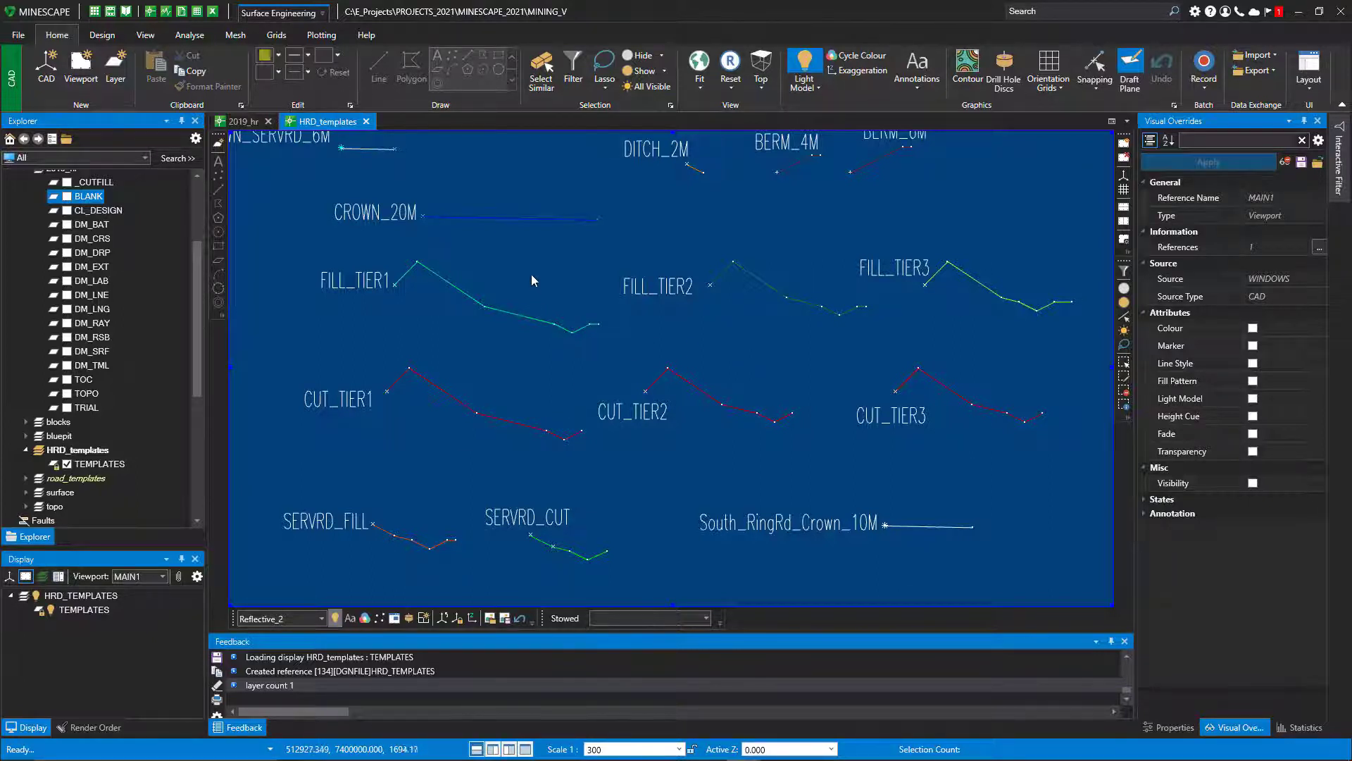
pyautogui.moveTo(509, 265)
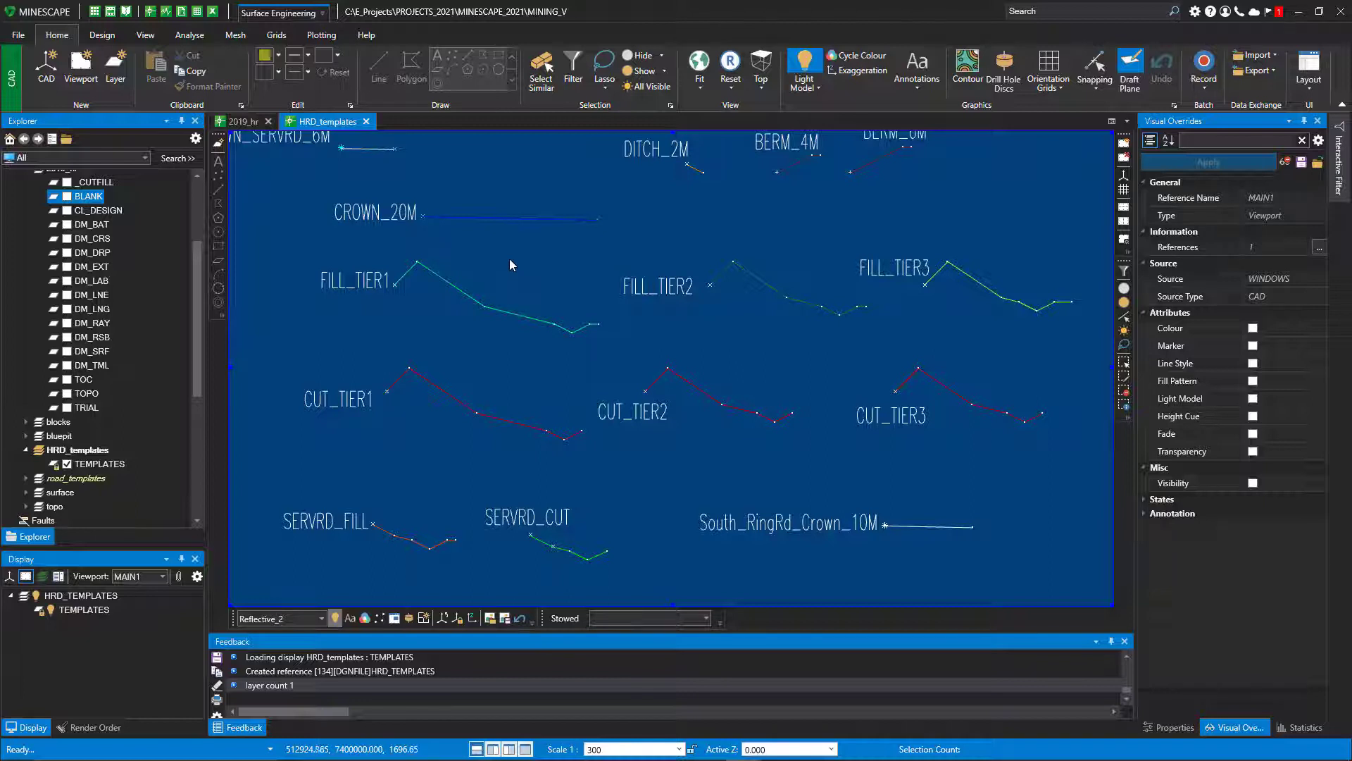
pyautogui.moveTo(510, 171)
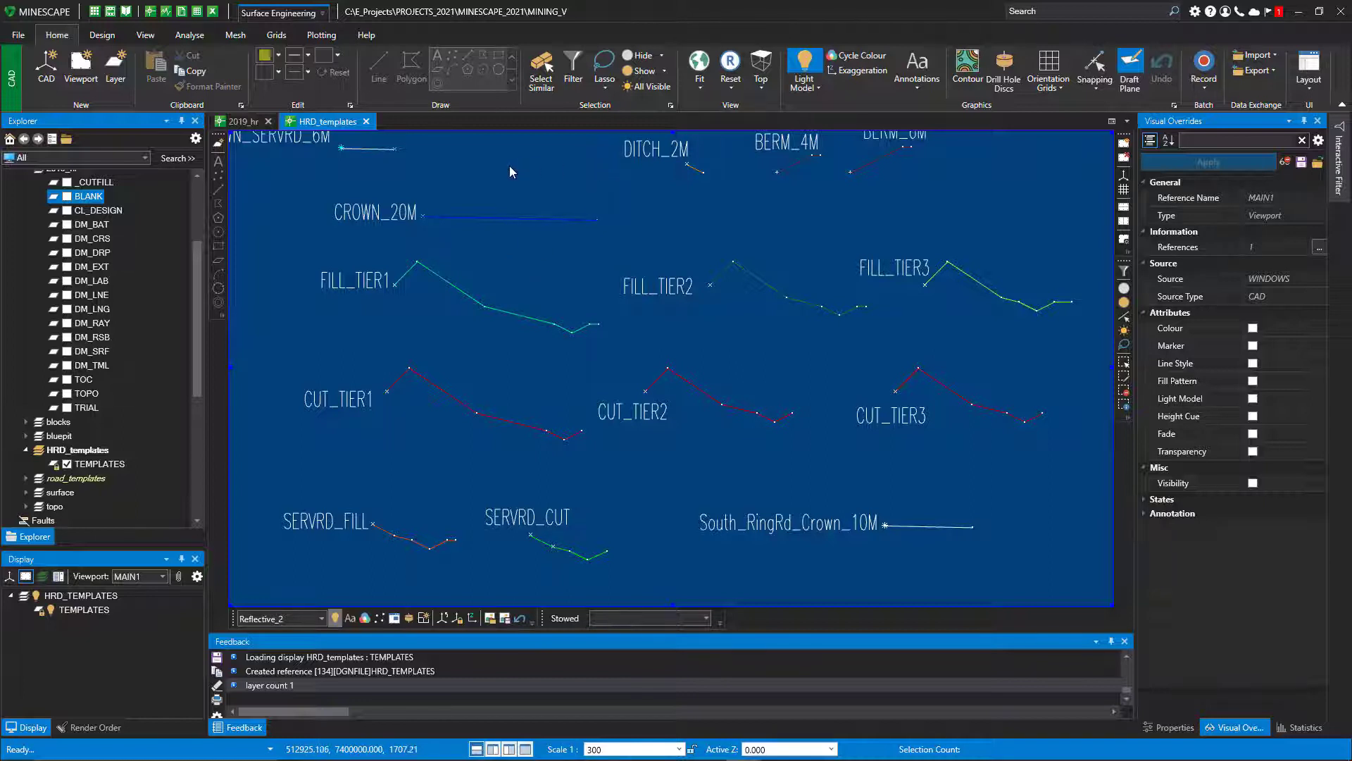
pyautogui.moveTo(388, 133)
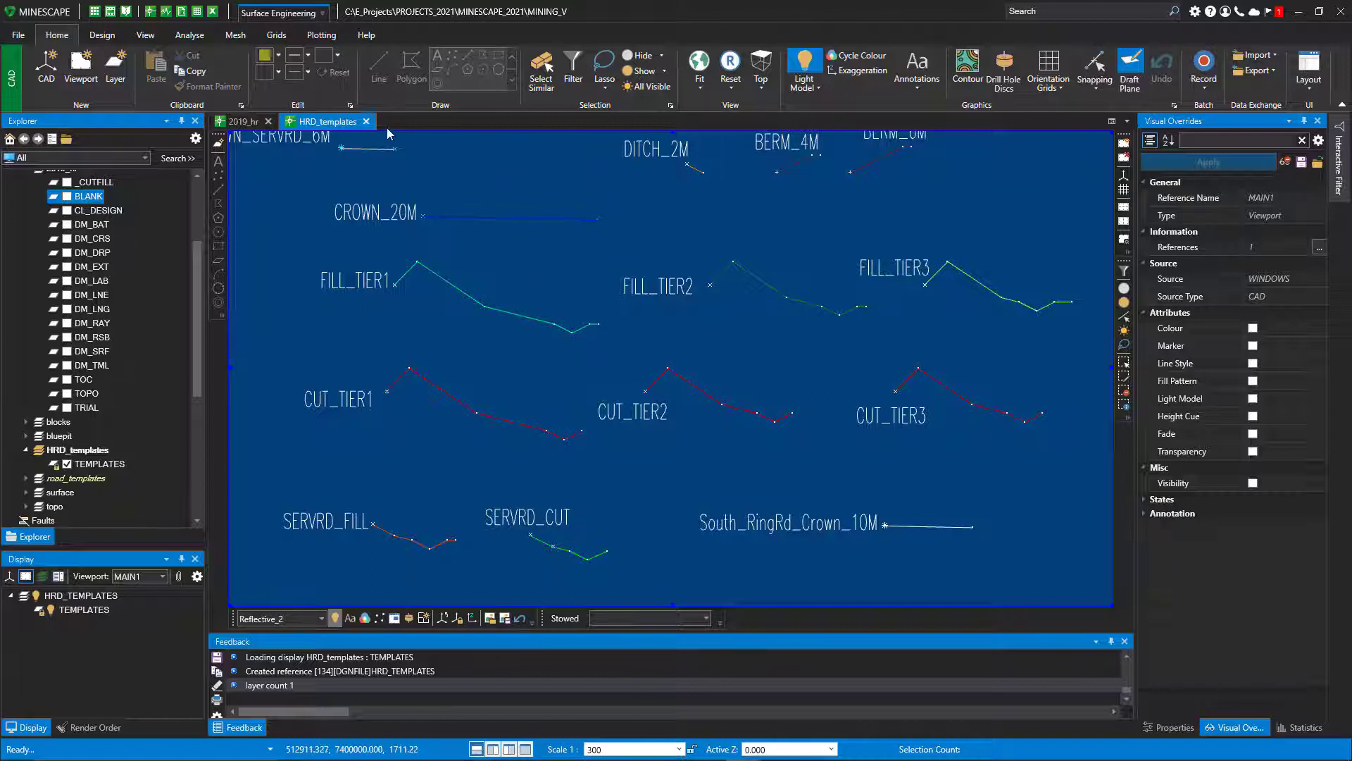
pyautogui.moveTo(366, 120)
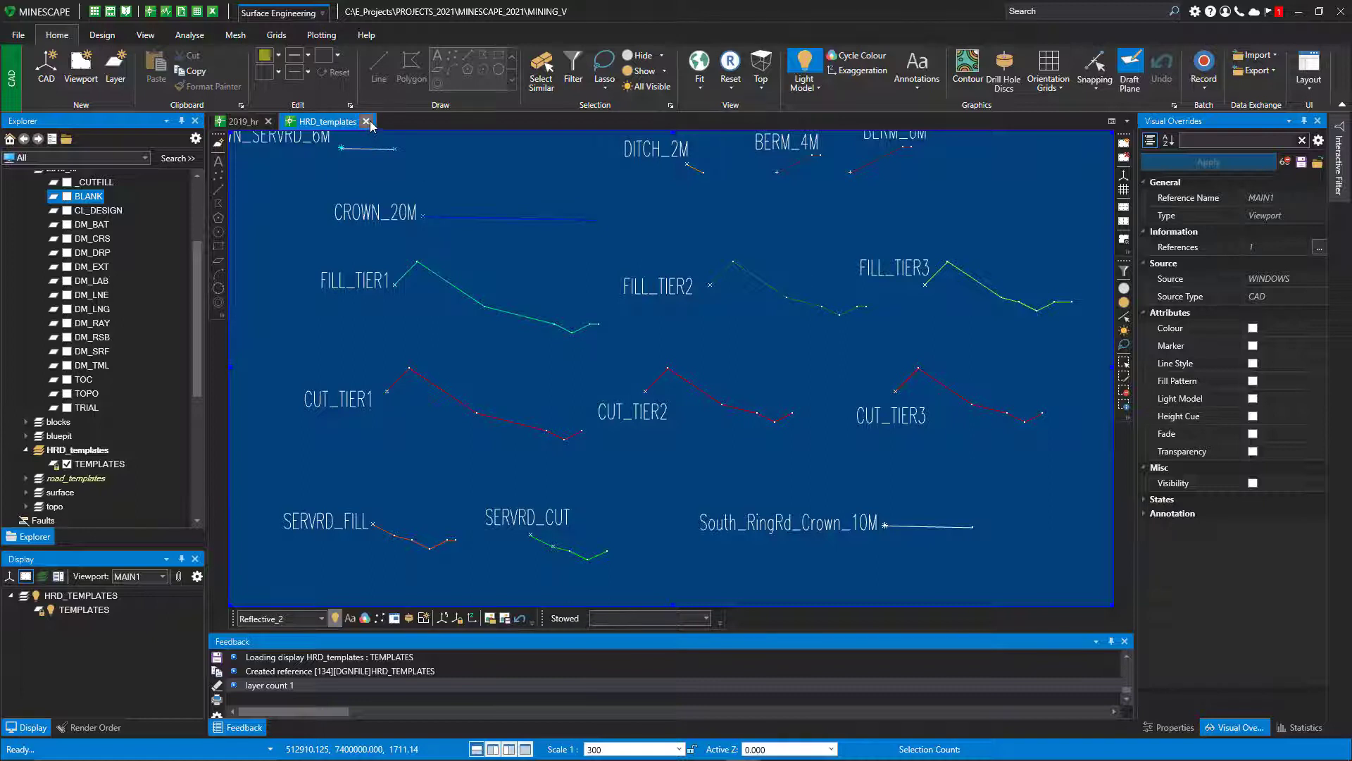
# Step: Close the HRD_templates window and switch back to the Haulage Roads tools
pyautogui.click(365, 121)
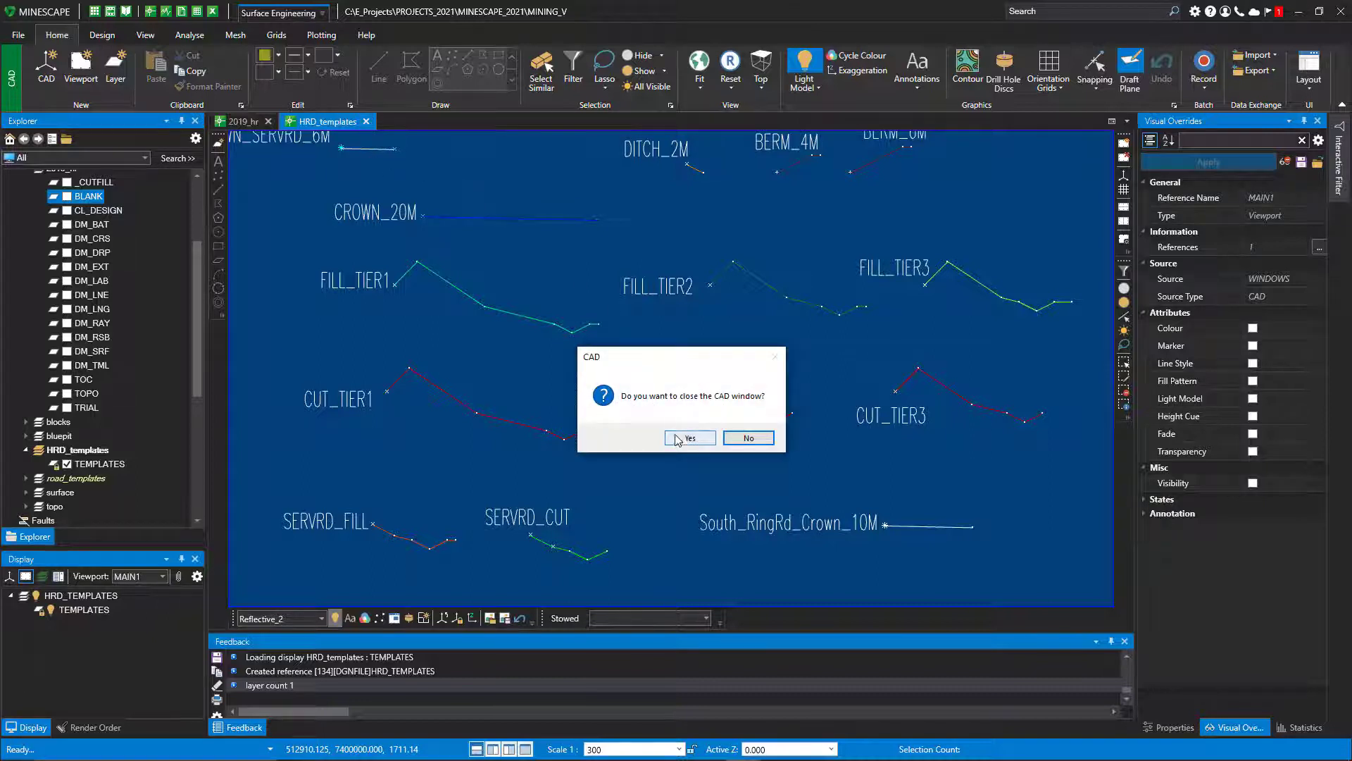
pyautogui.click(689, 437)
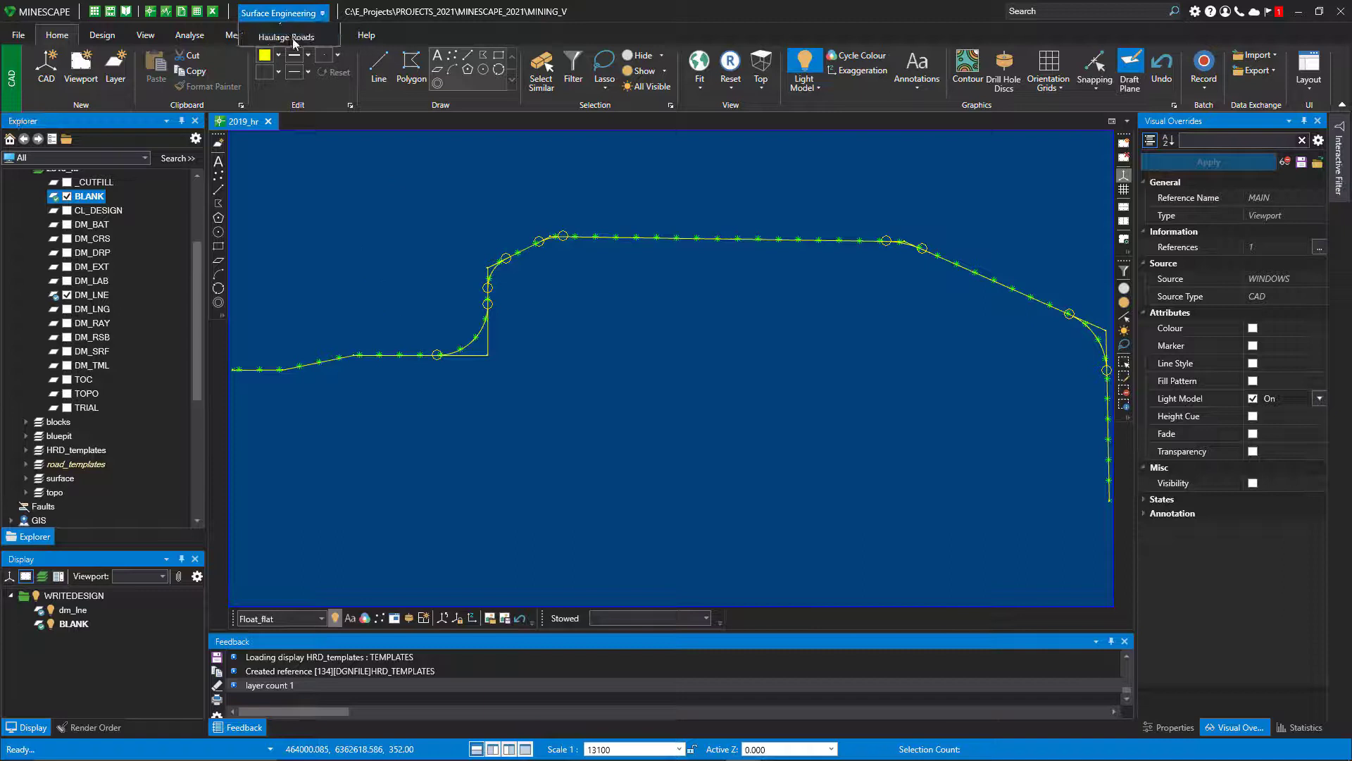
pyautogui.click(290, 36)
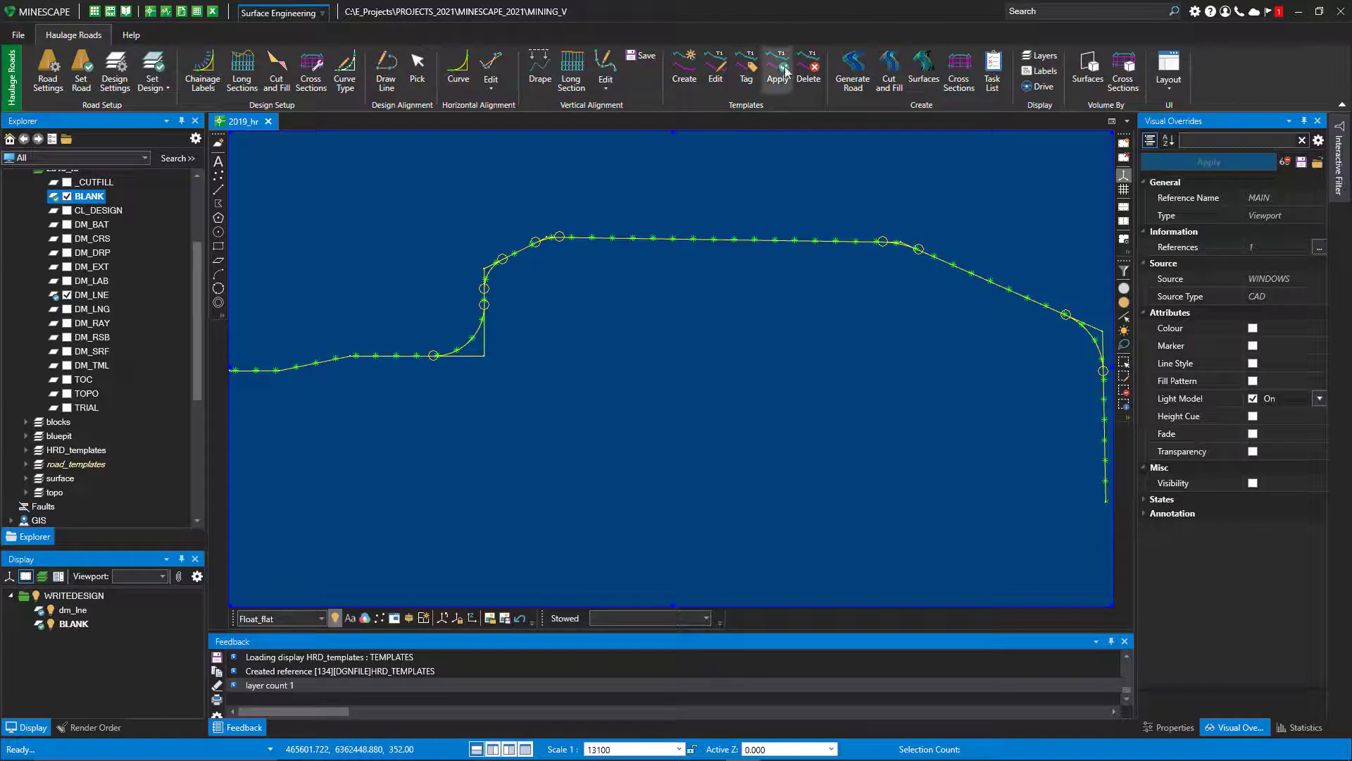
# Step: Assign CROWN_TIER1_20M with symmetric cross fall to the complete road
pyautogui.click(776, 67)
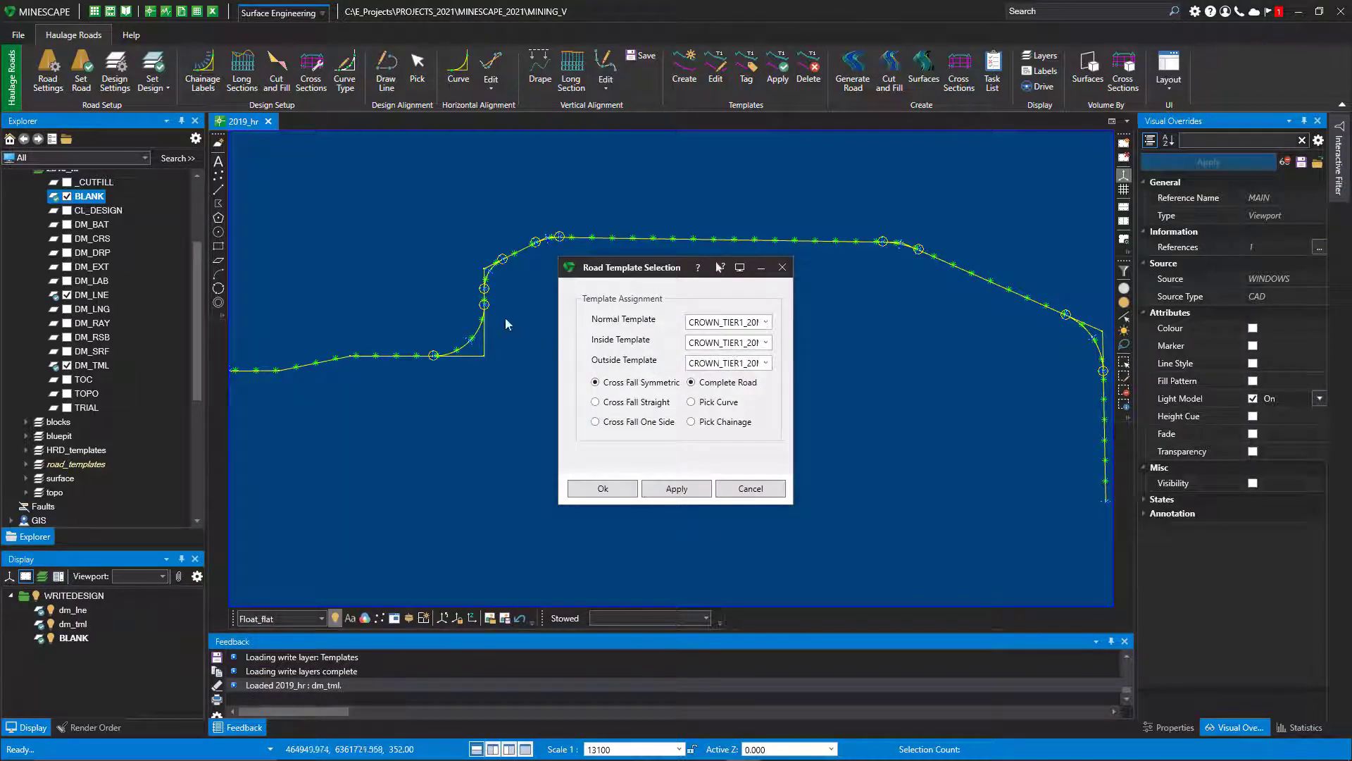
pyautogui.moveTo(485, 302)
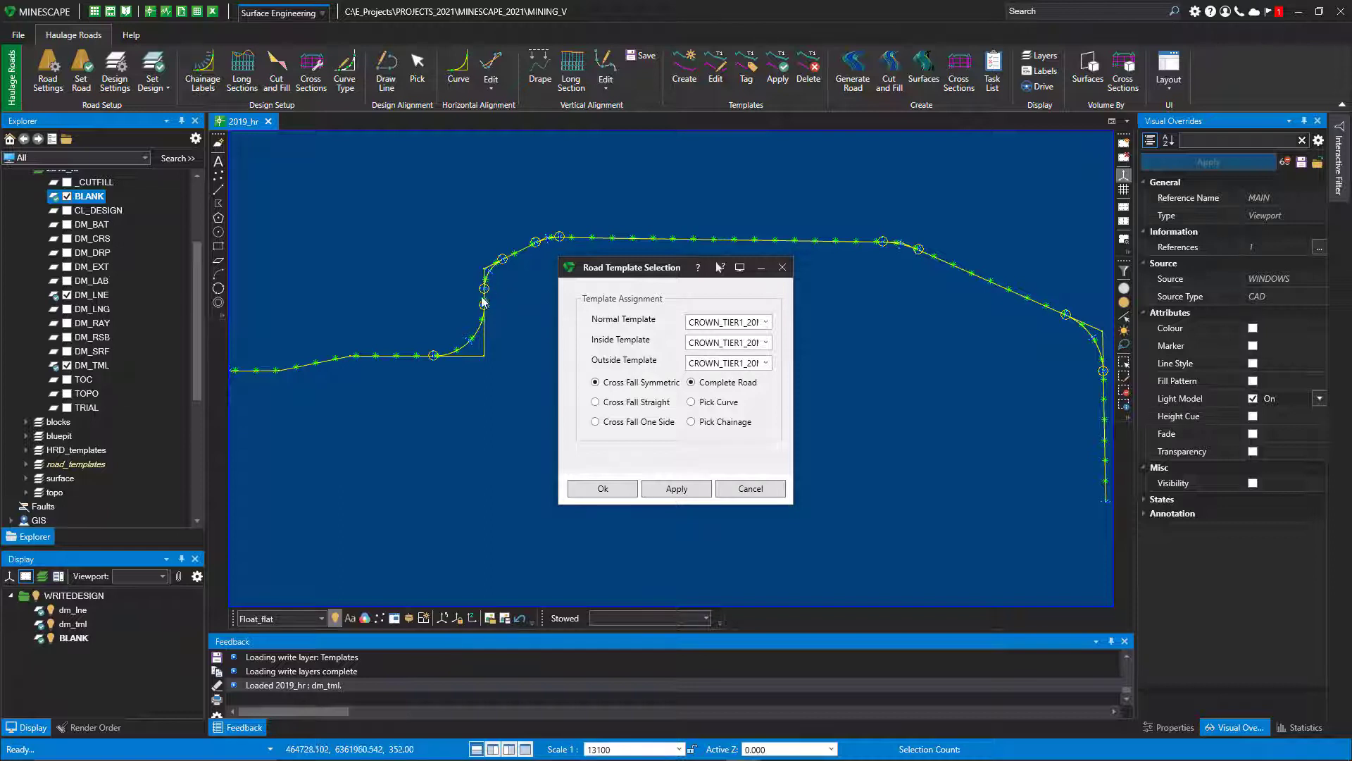
pyautogui.moveTo(480, 301)
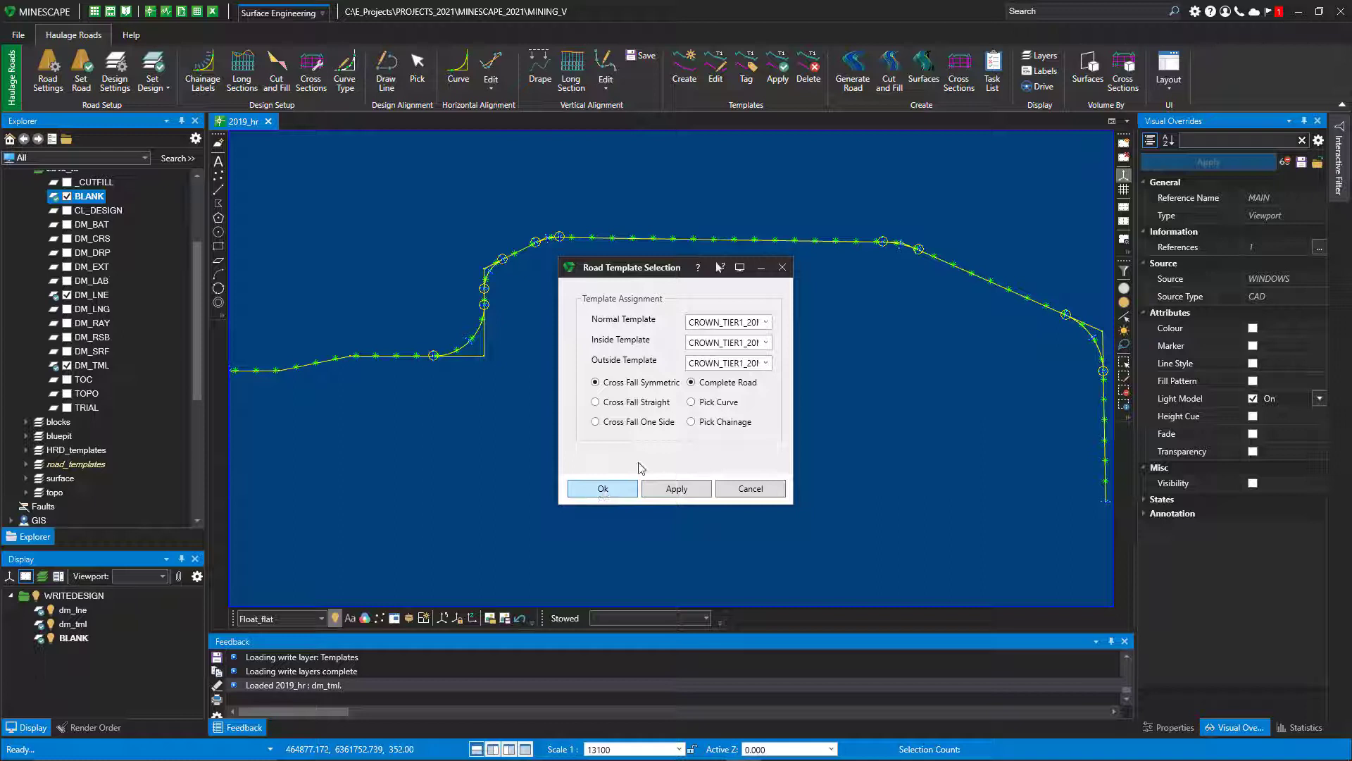
pyautogui.click(601, 488)
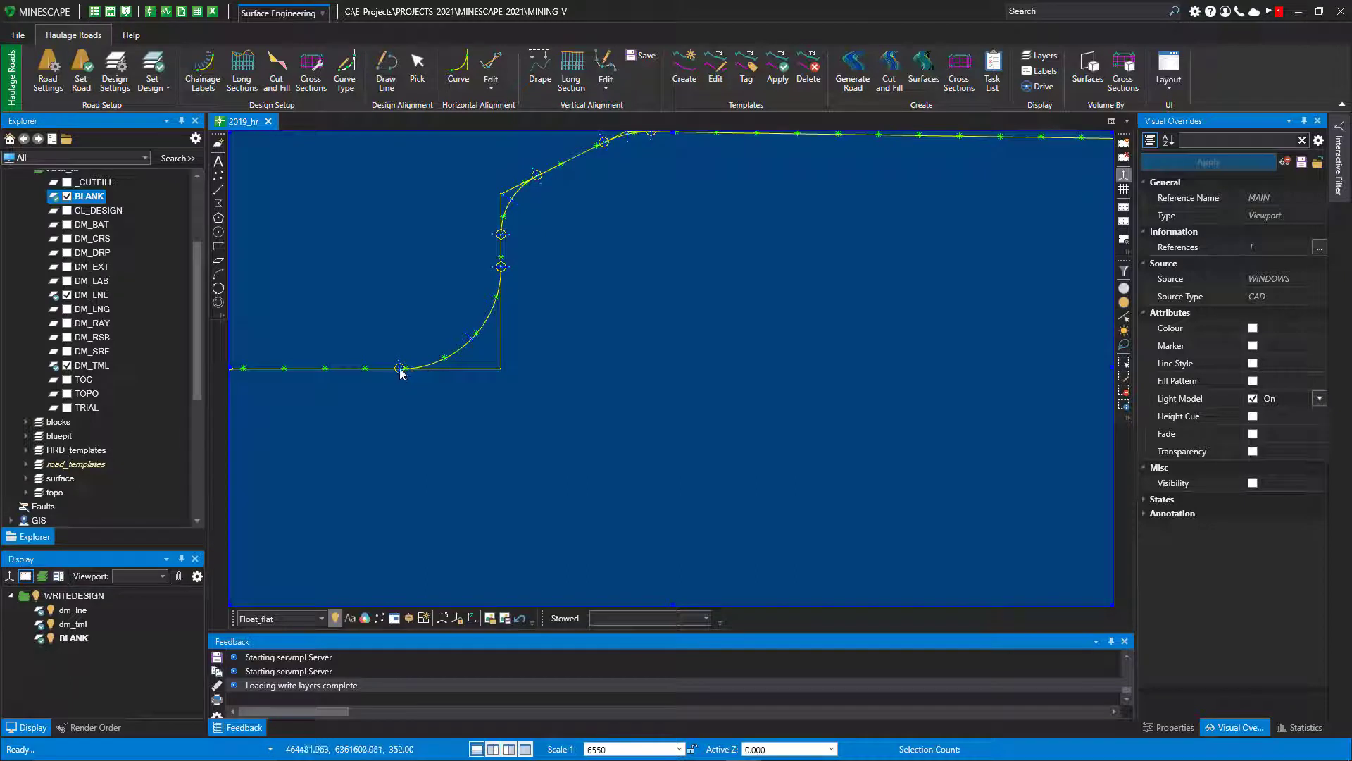
pyautogui.moveTo(490, 350)
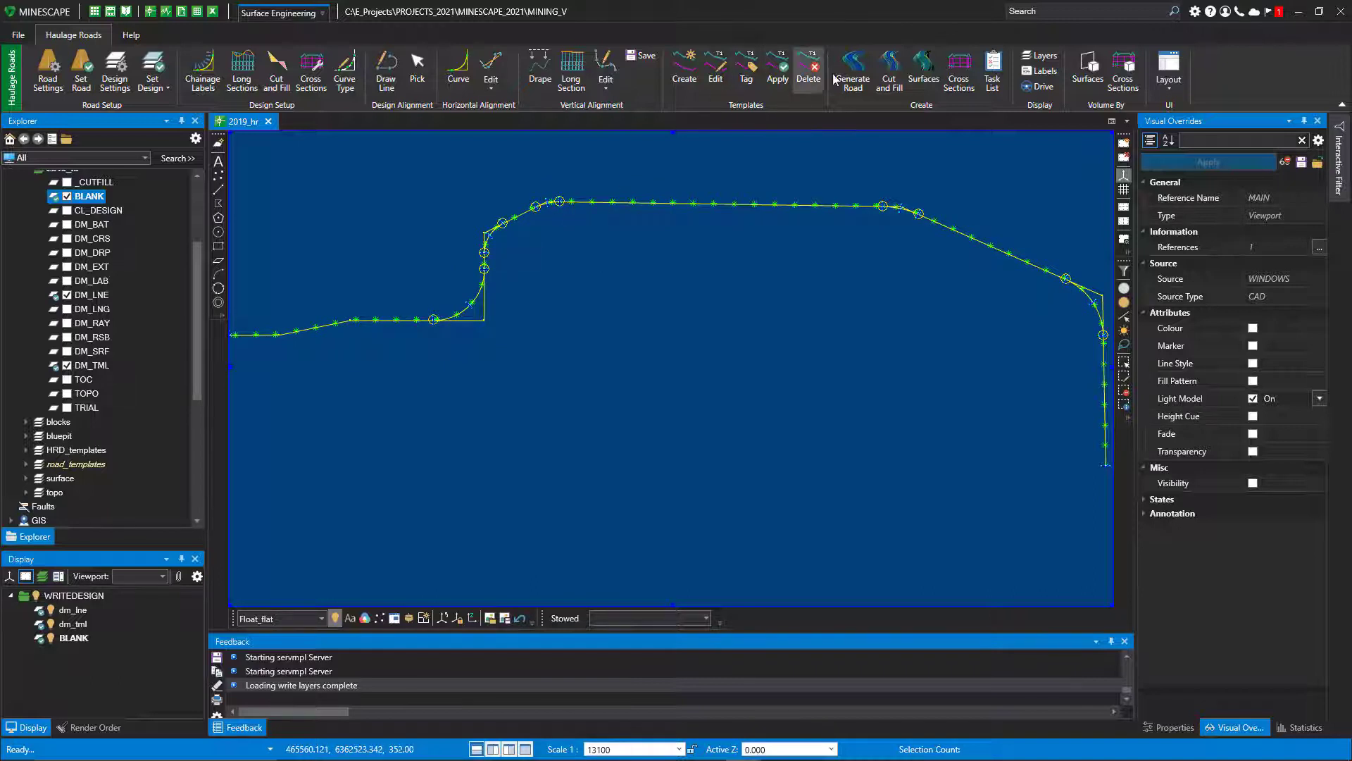
pyautogui.moveTo(852, 69)
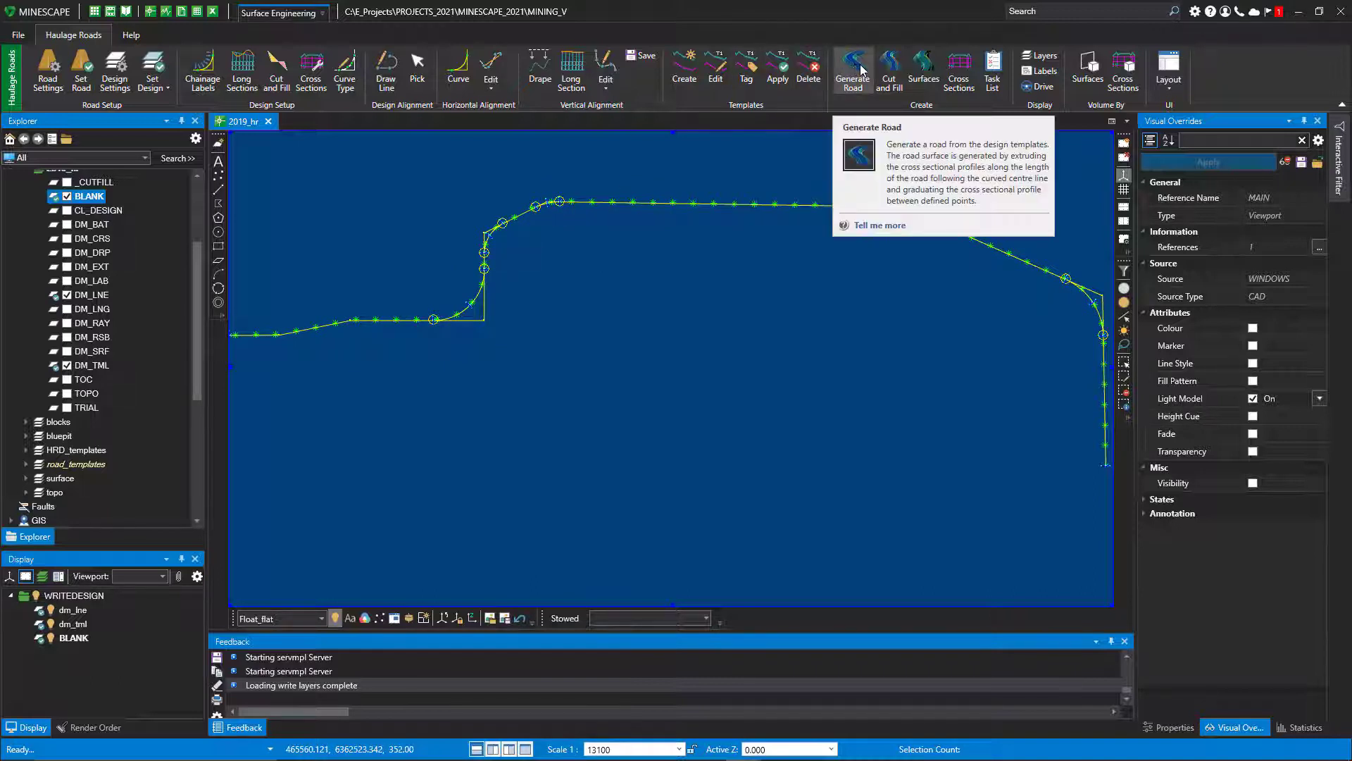
# Step: Generate the road with CUT_TIER1 and FILL_TIER1 edge templates and inspect the batters
pyautogui.click(852, 70)
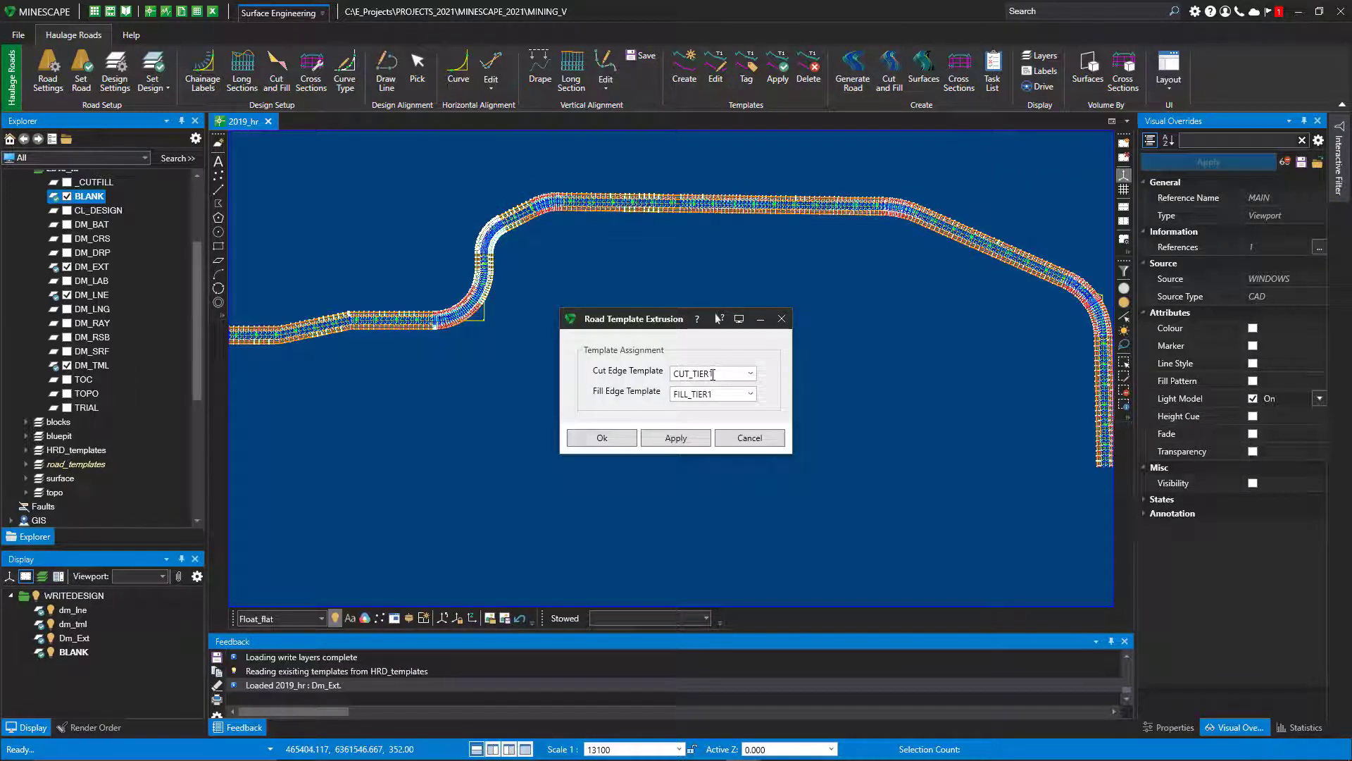
pyautogui.click(600, 437)
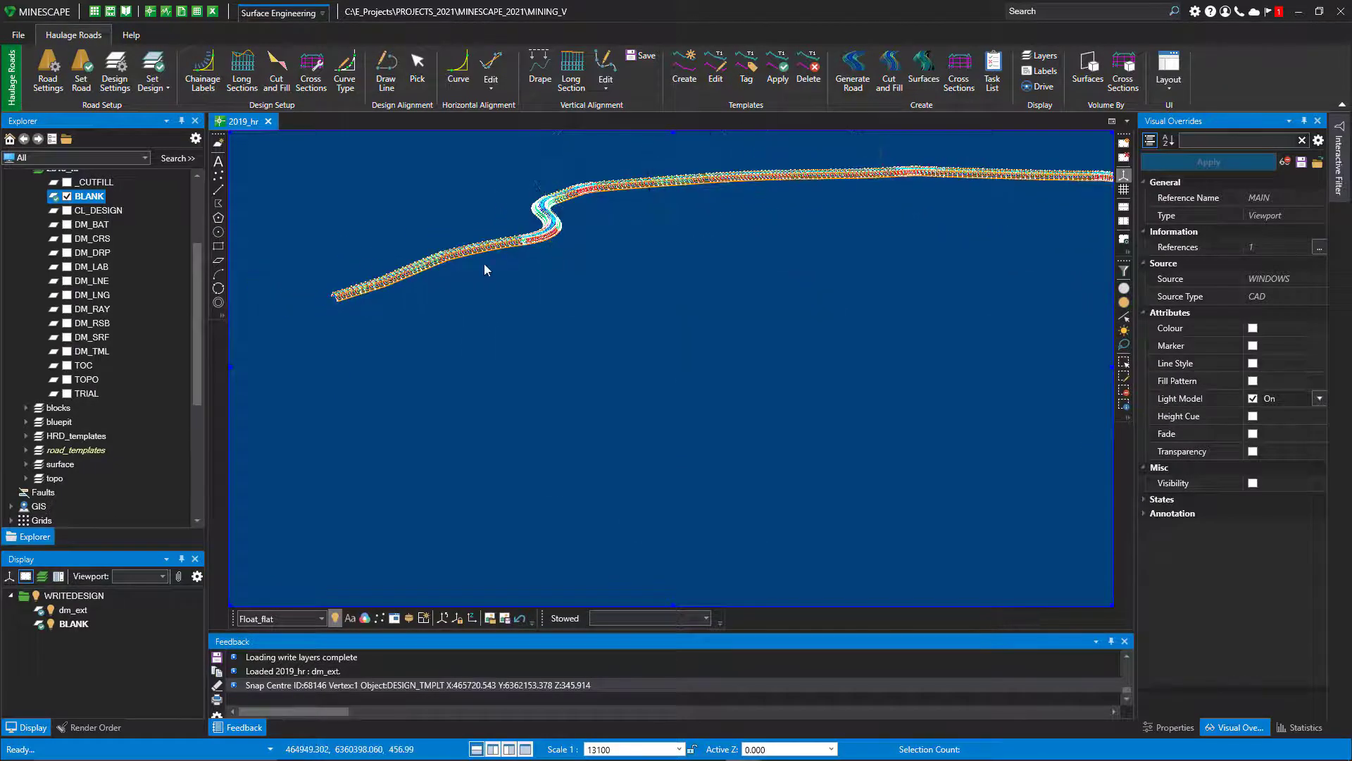
pyautogui.scroll(3)
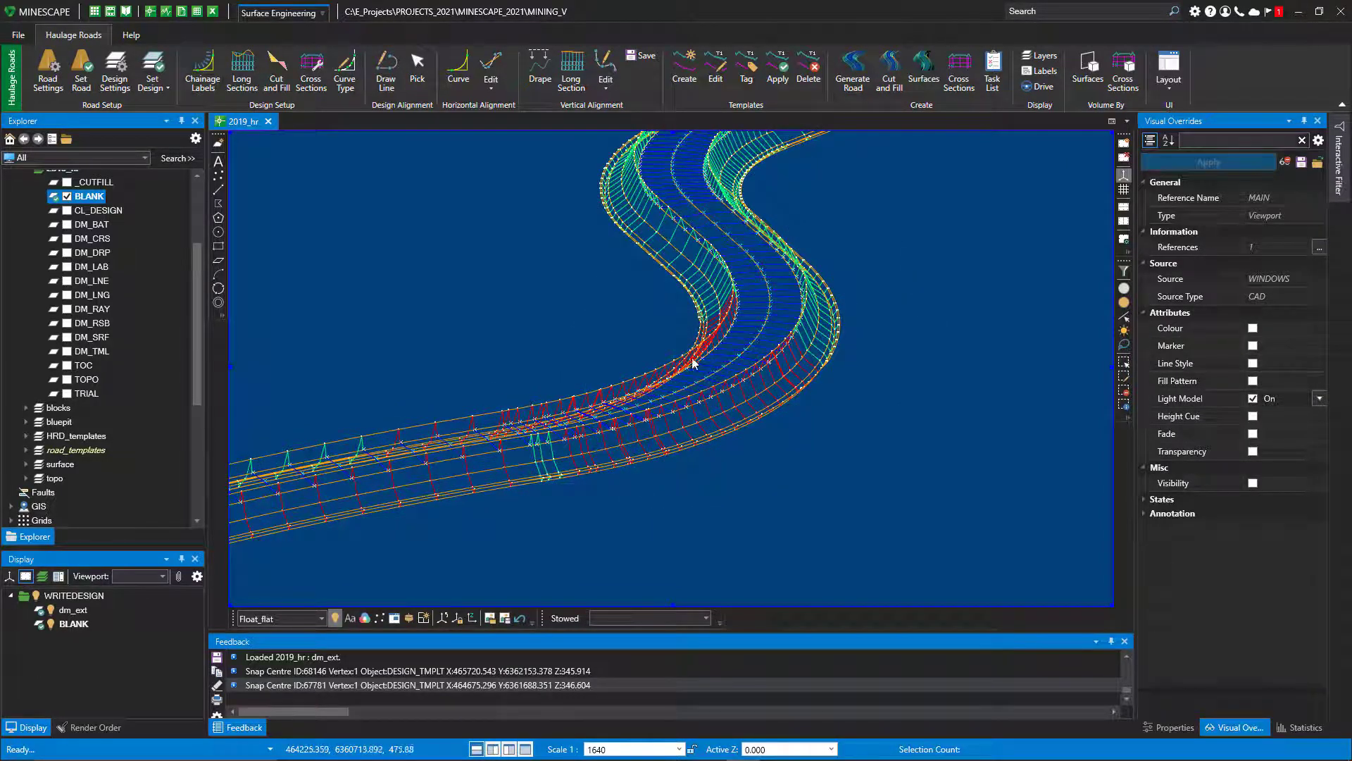
pyautogui.moveTo(810, 362)
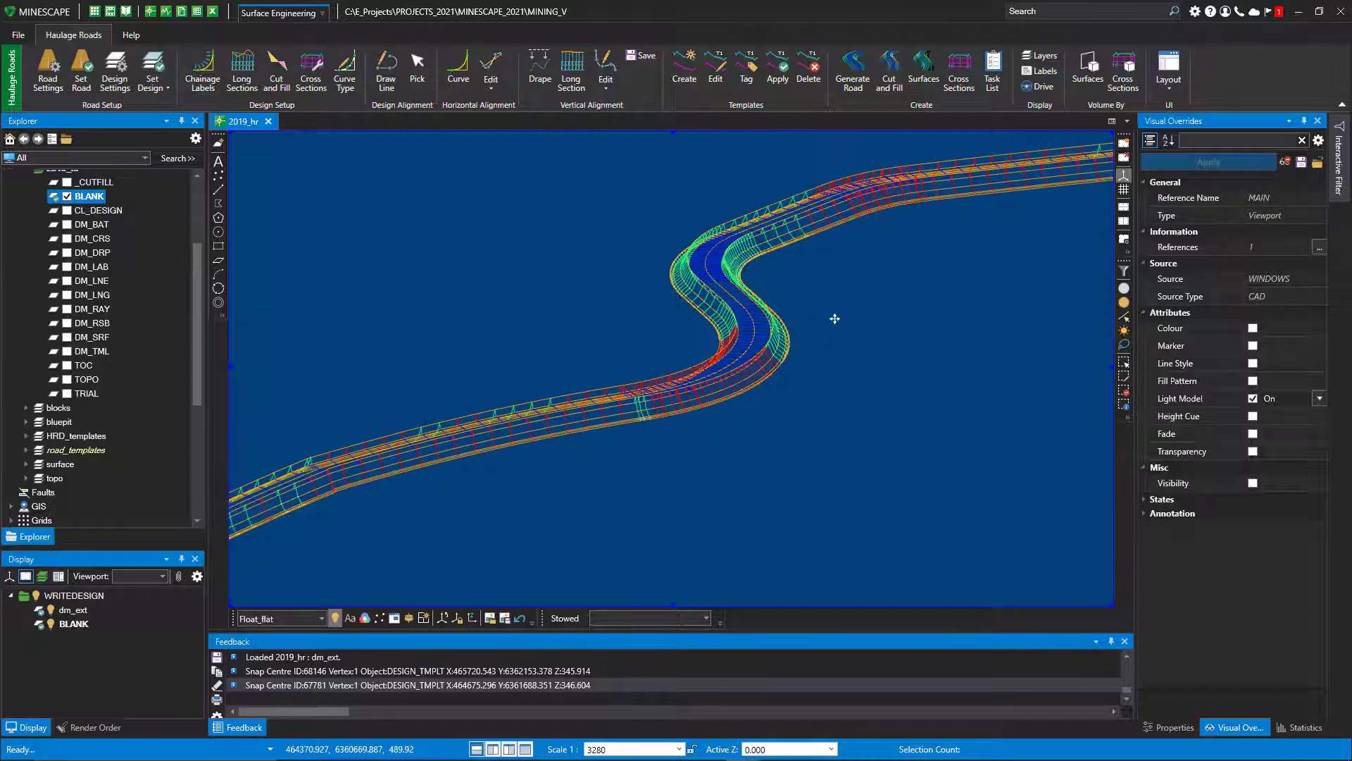
pyautogui.scroll(-3)
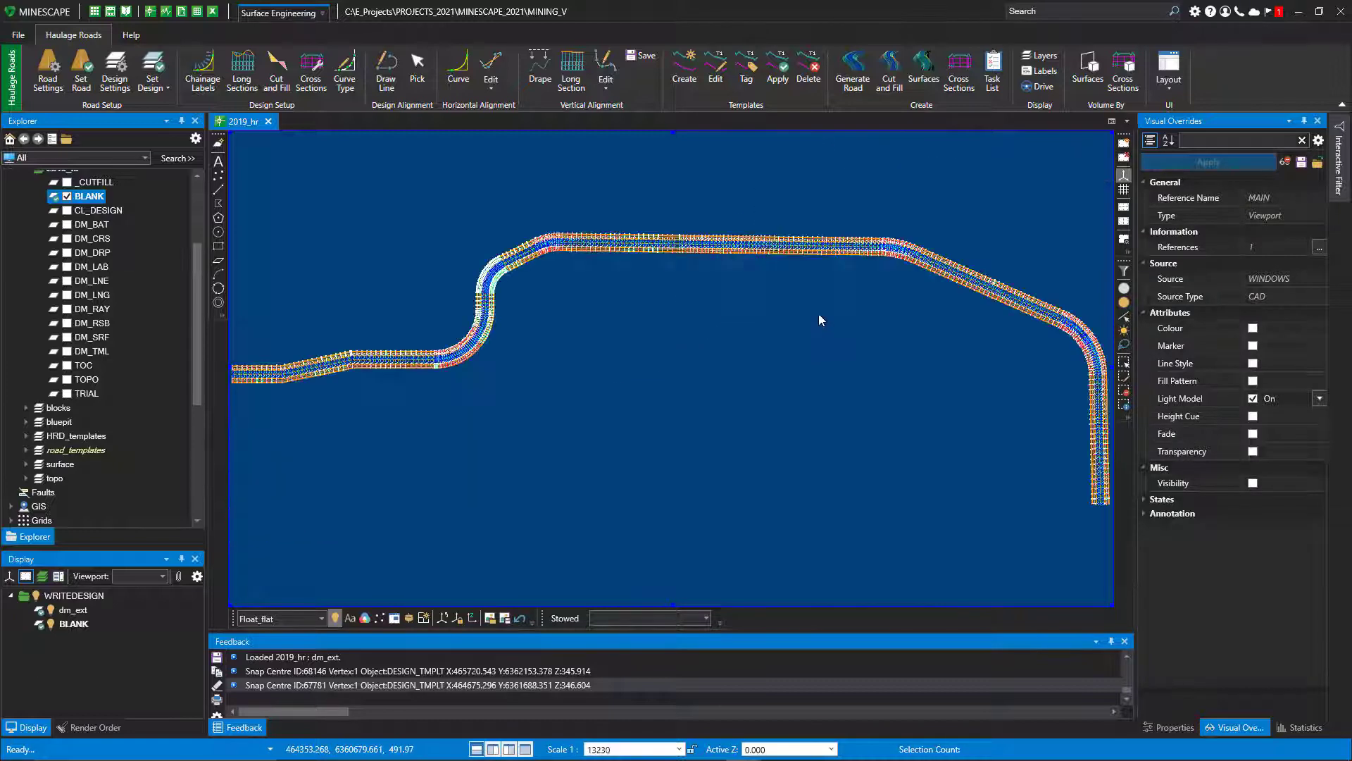
# Step: Regenerate the cutfill batters, overwriting the existing road and batter surface
pyautogui.click(851, 70)
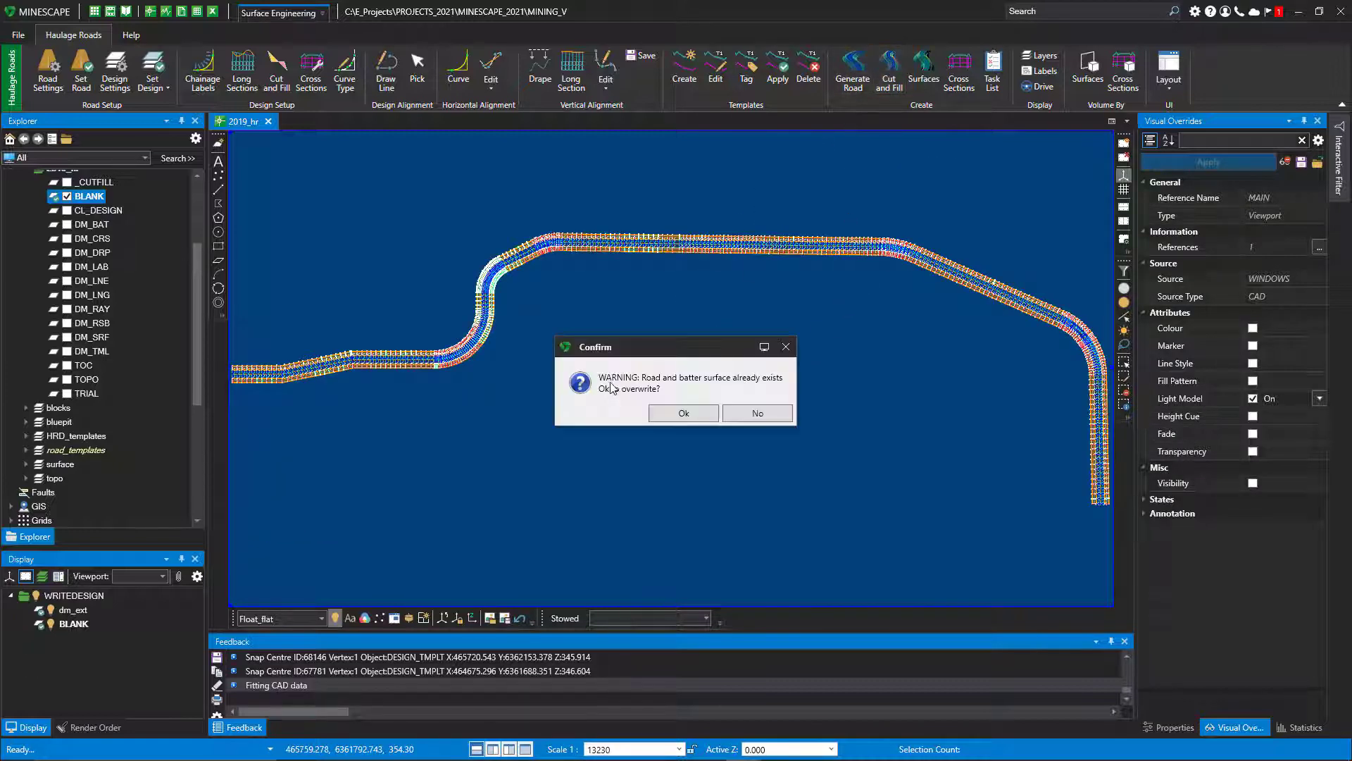
pyautogui.click(683, 413)
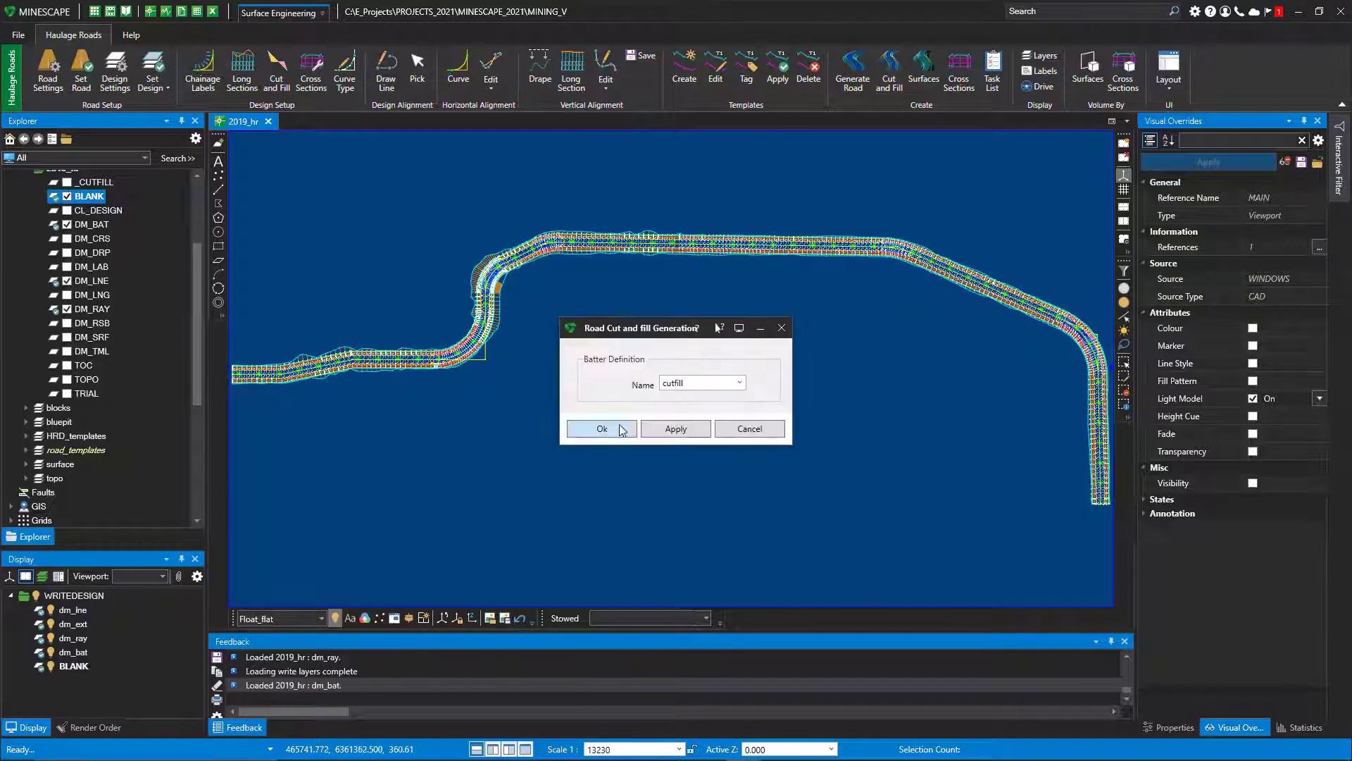
pyautogui.click(601, 429)
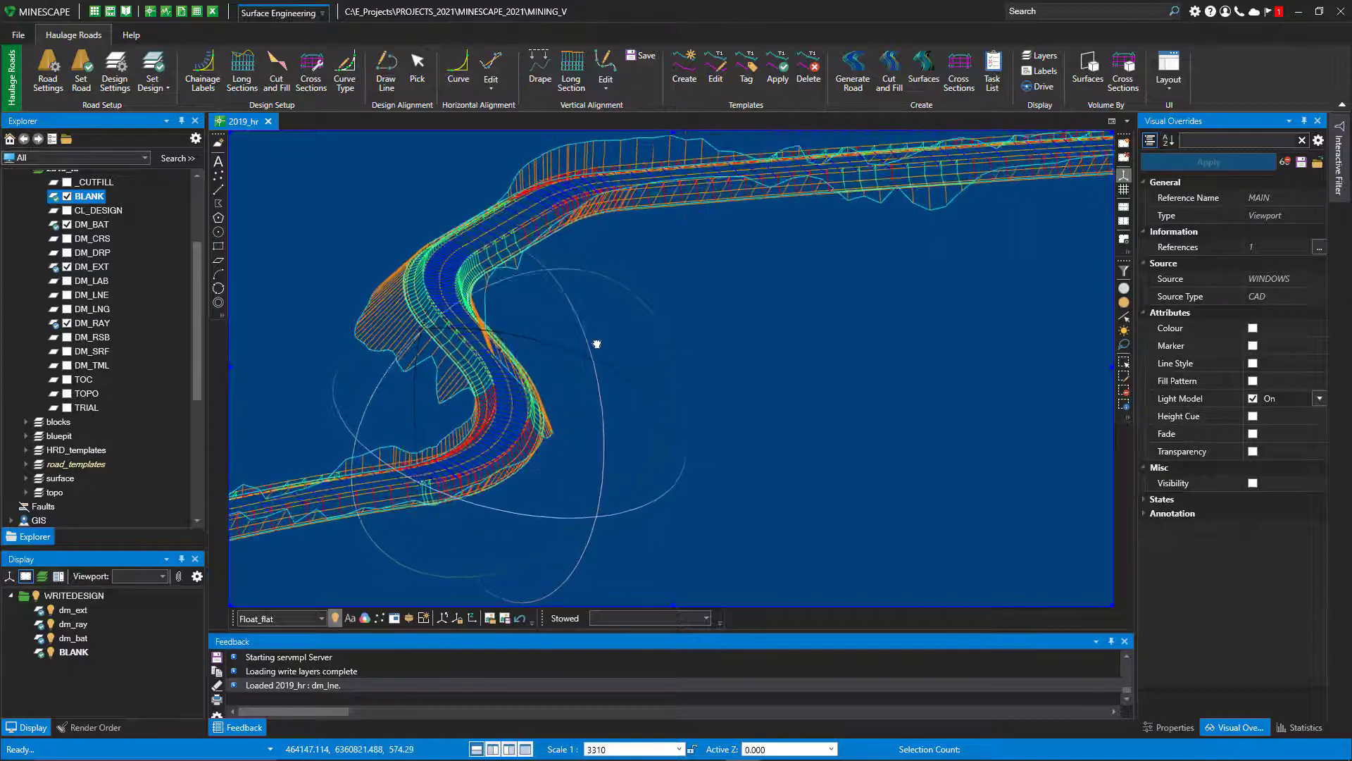
pyautogui.scroll(3)
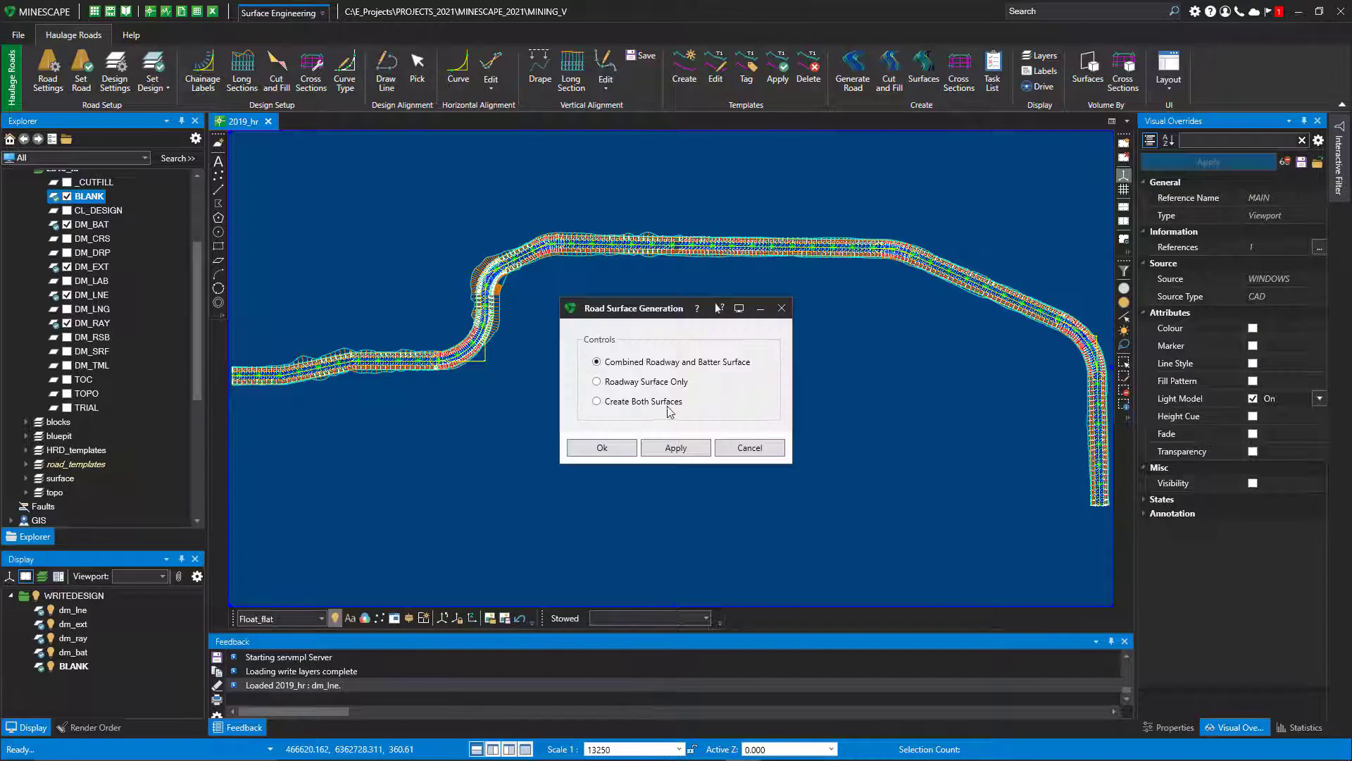
# Step: Generate the road and batter surface over Dm_Rsb and display the Batter Surface layer
pyautogui.click(601, 448)
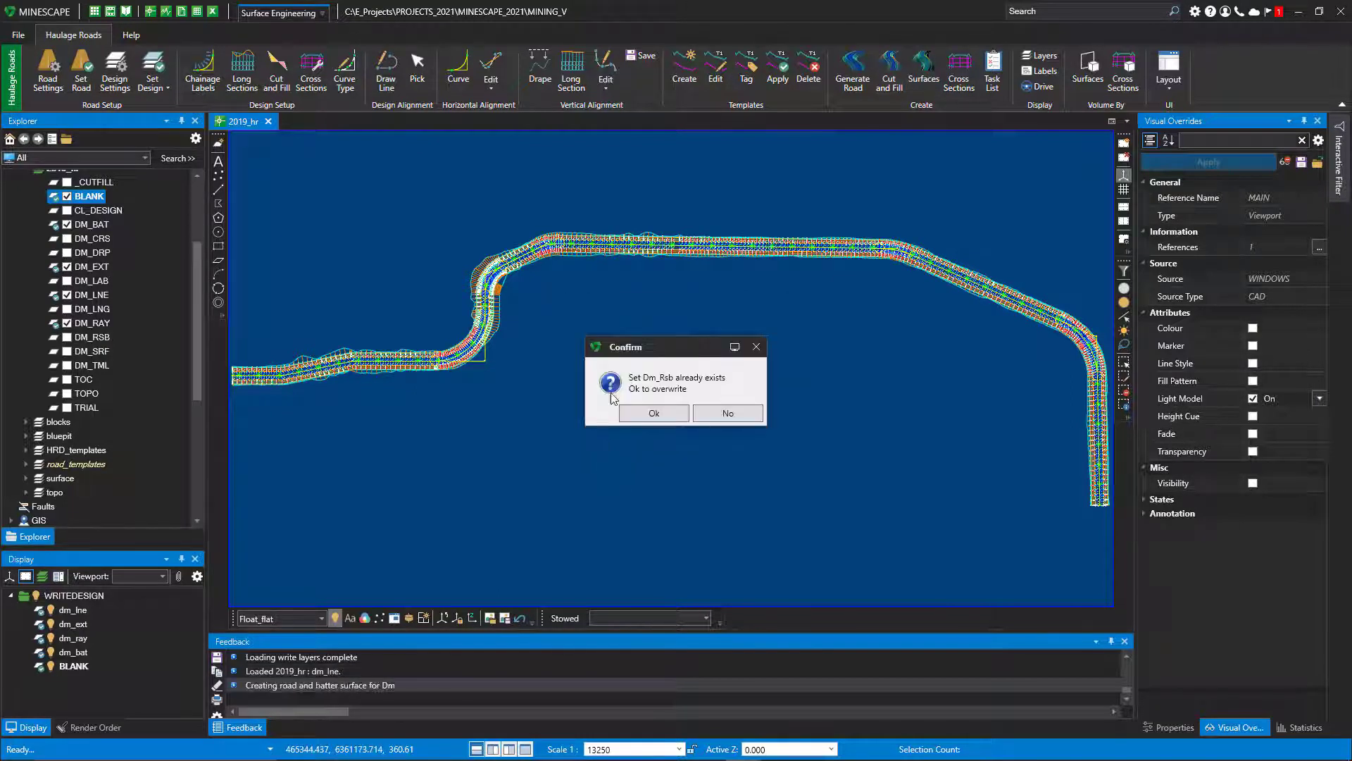
pyautogui.click(653, 412)
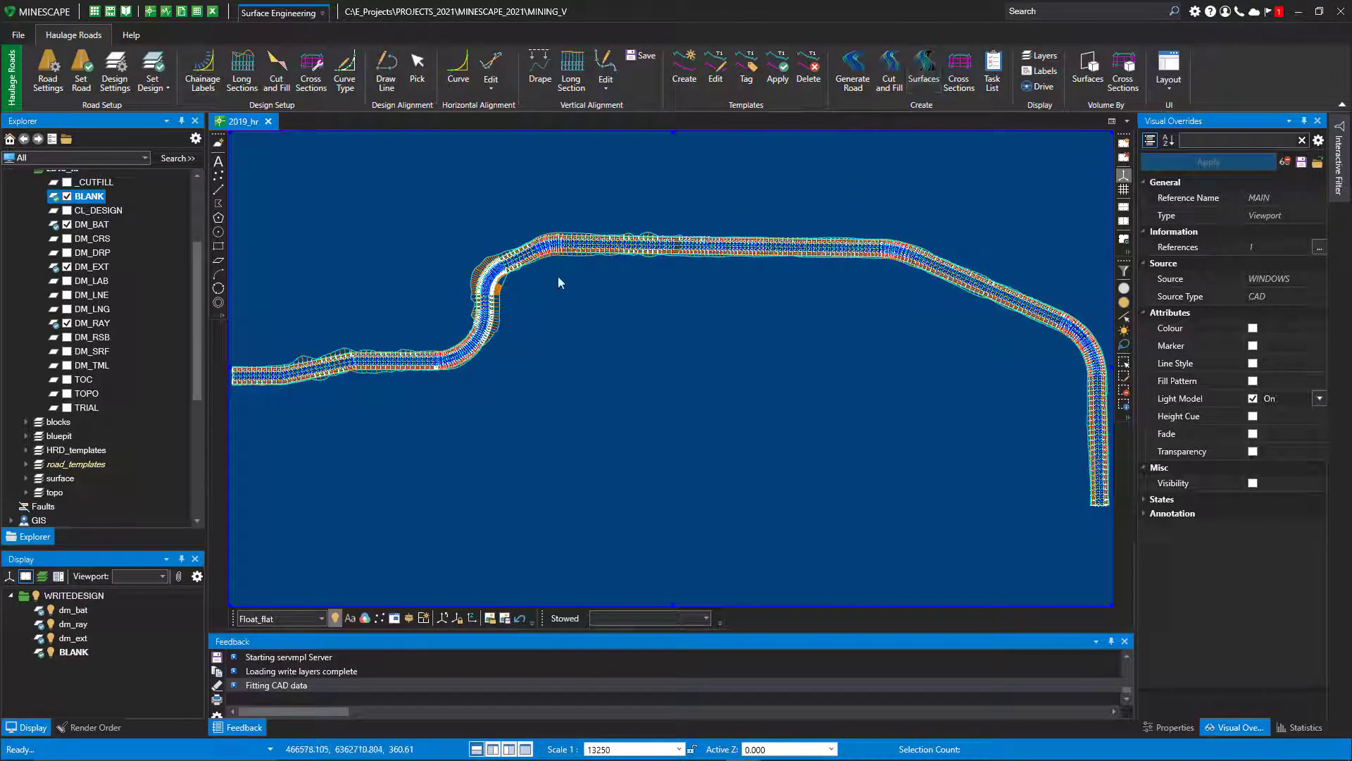
pyautogui.moveTo(567, 330)
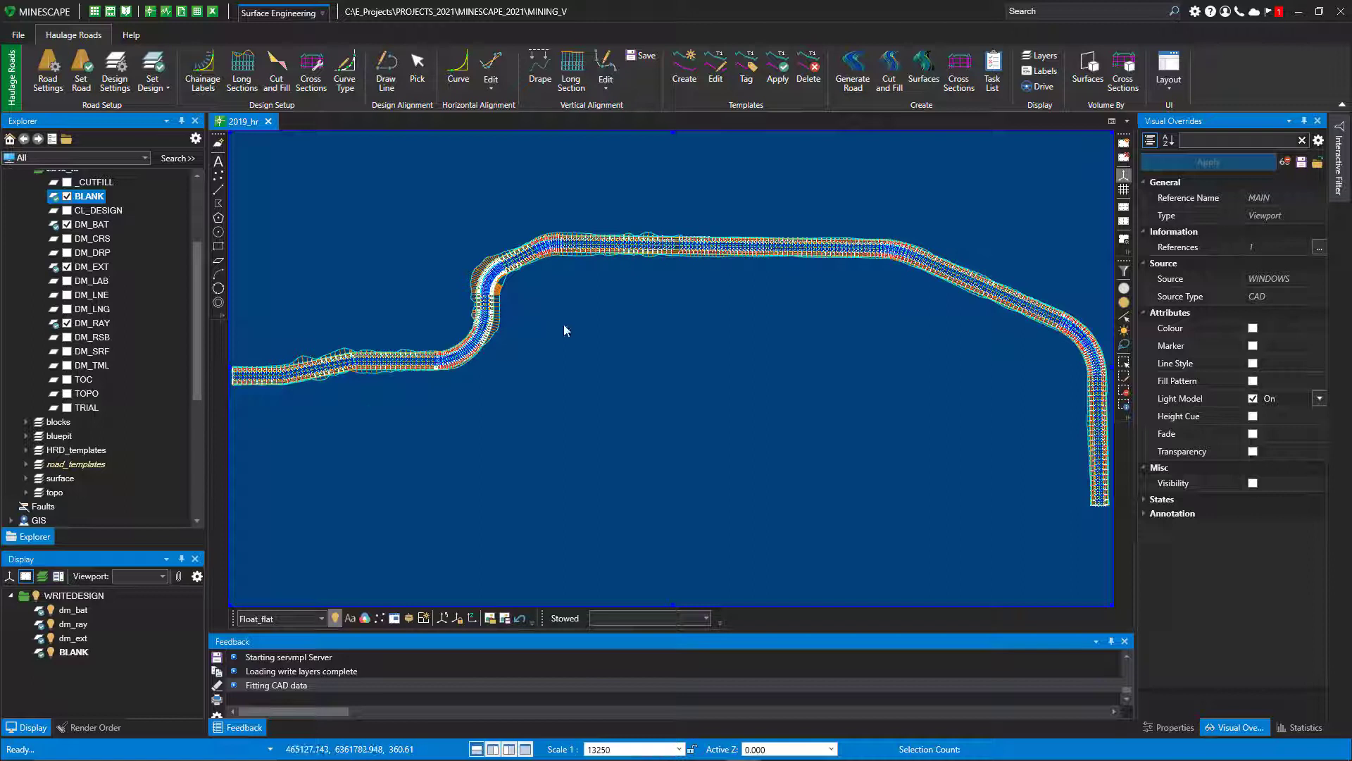
pyautogui.moveTo(1040, 62)
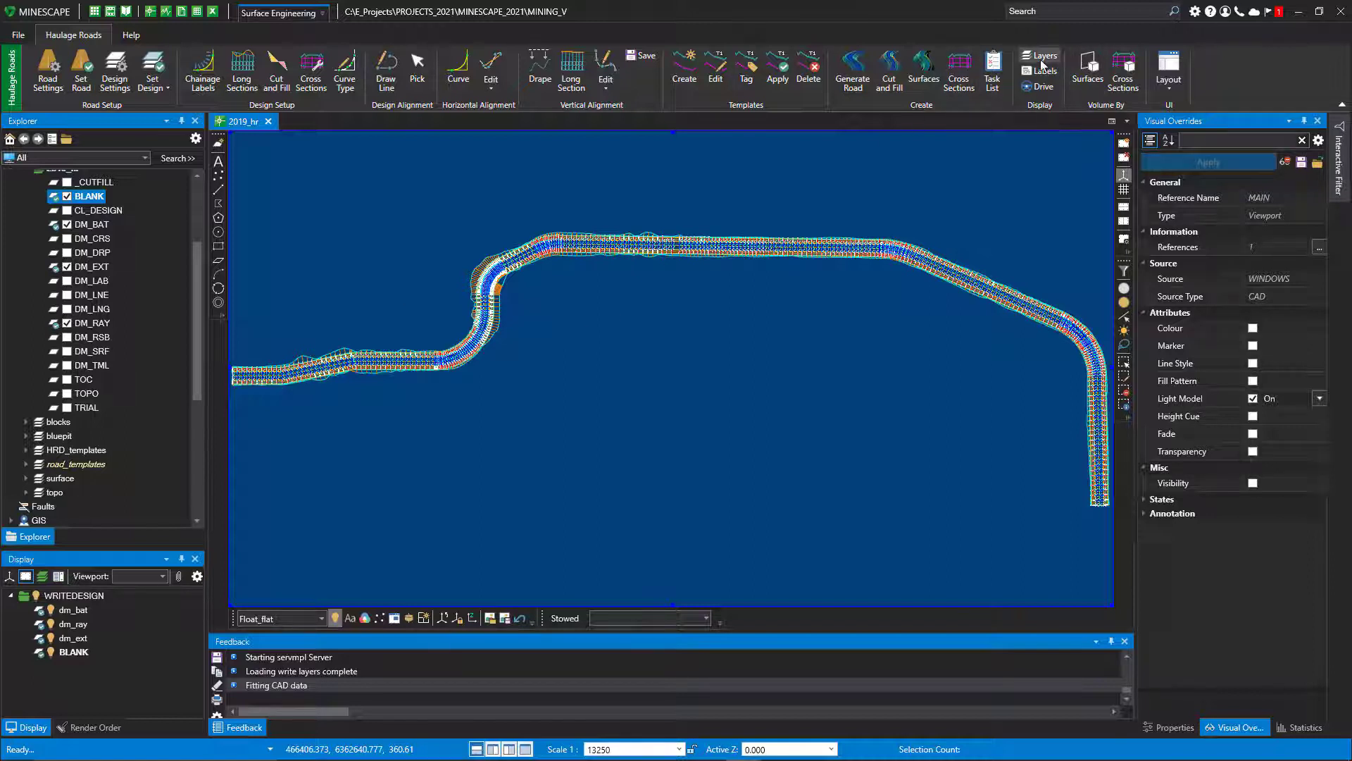
pyautogui.click(1044, 56)
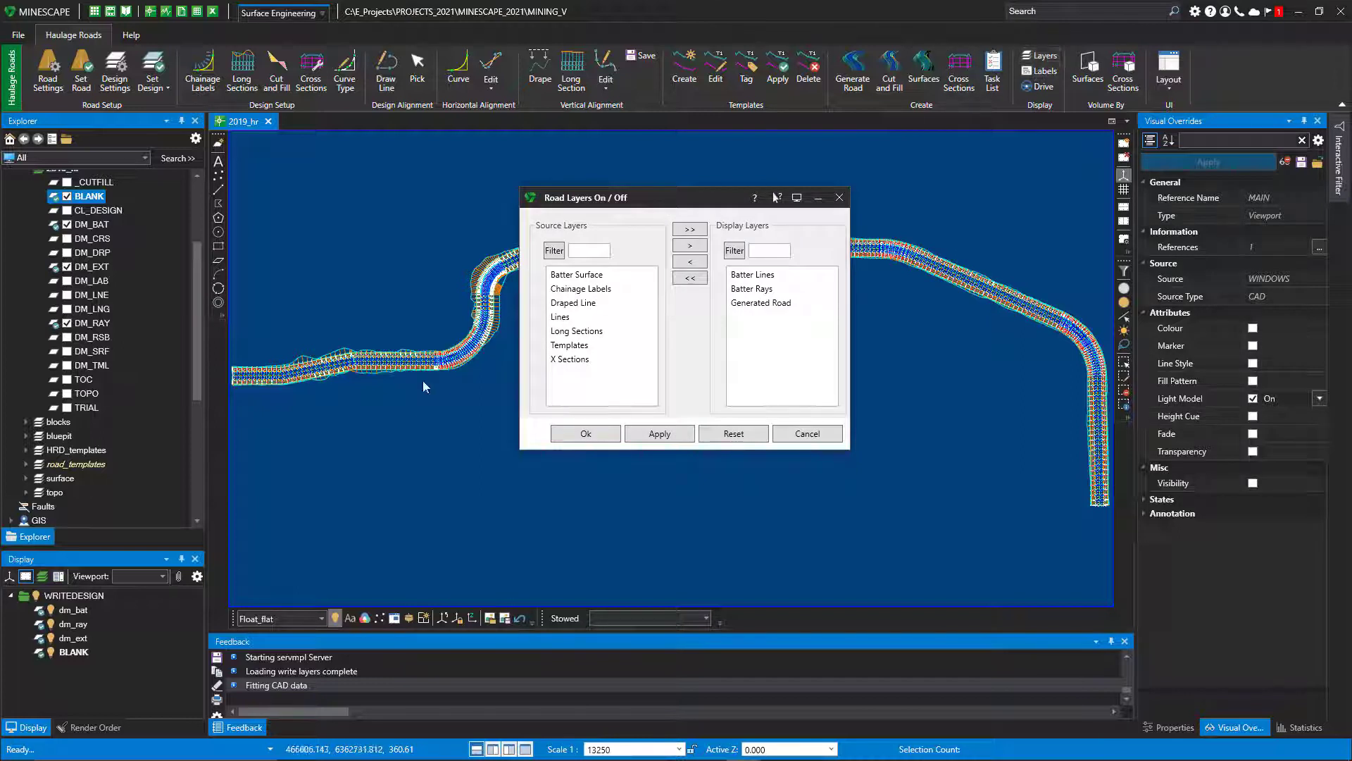
pyautogui.click(576, 274)
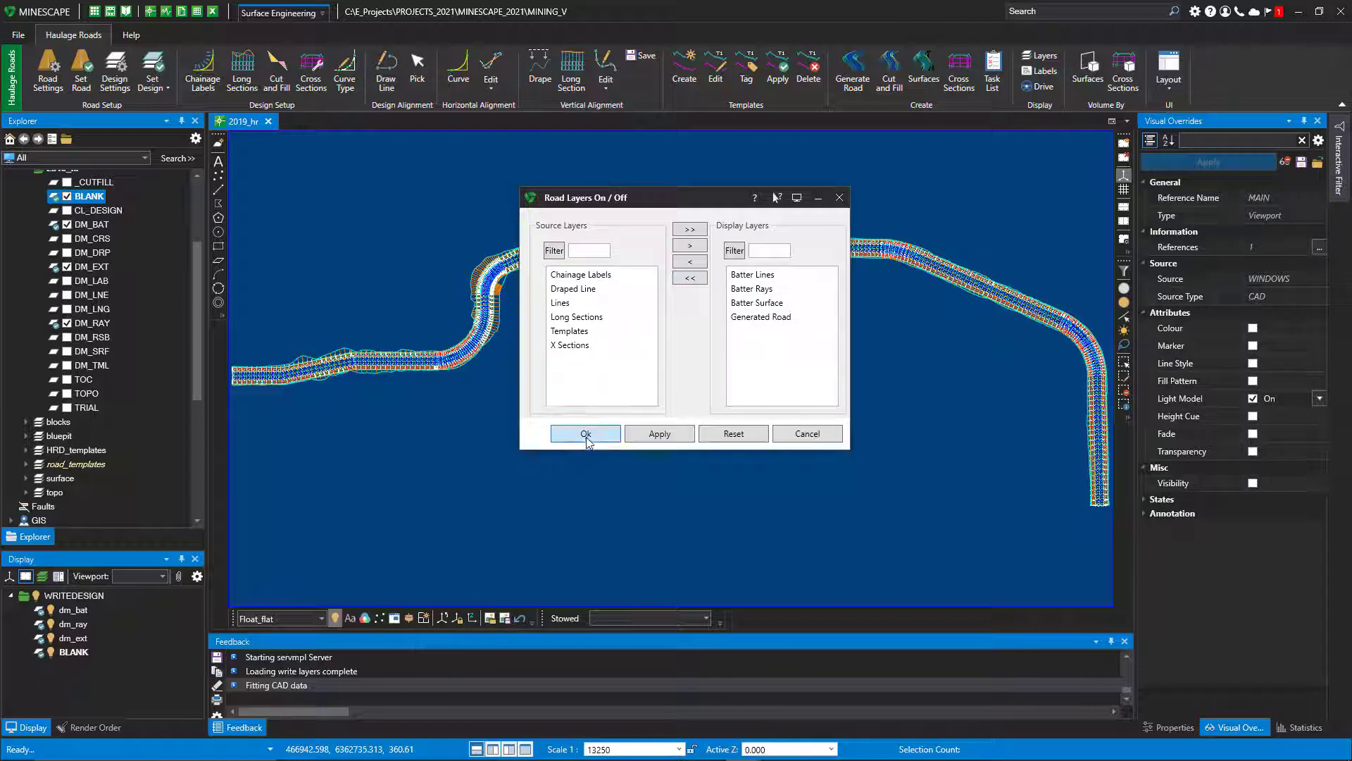
pyautogui.click(585, 434)
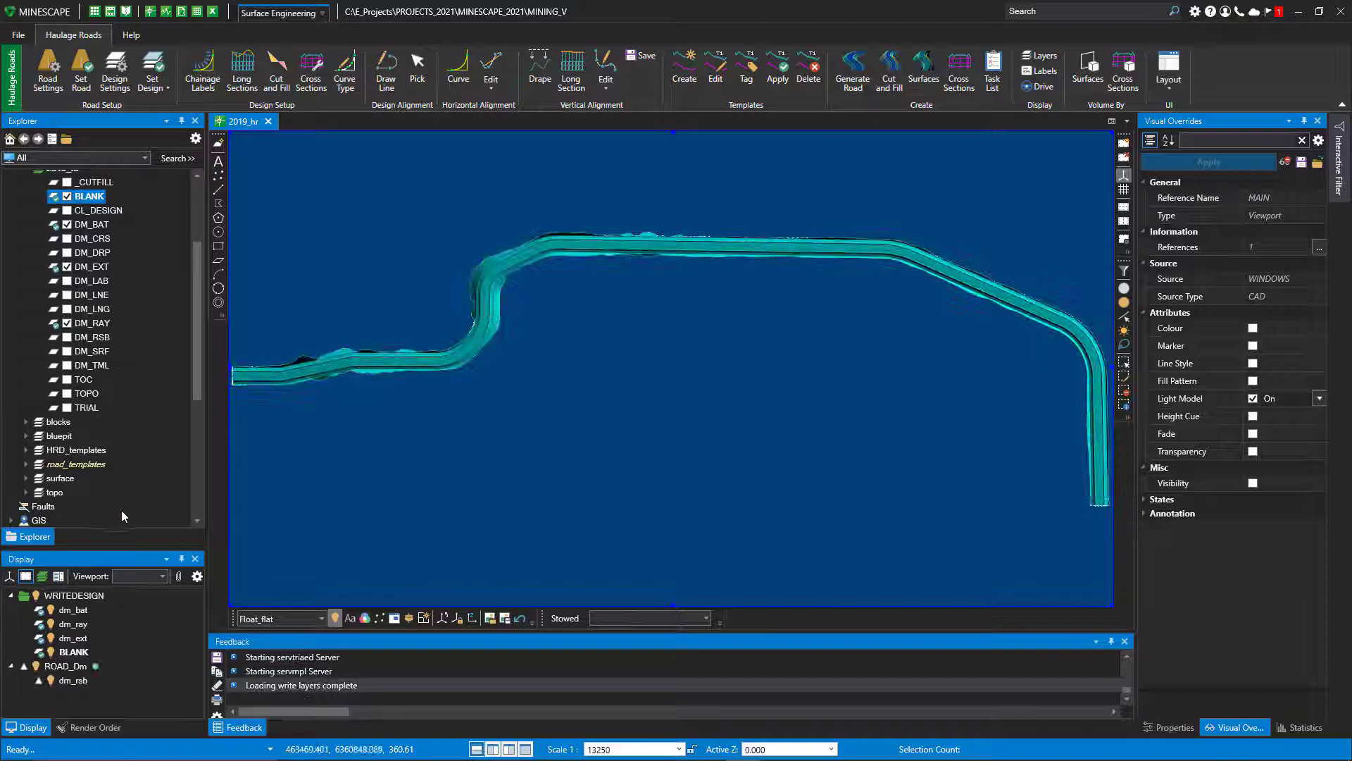
pyautogui.click(94, 727)
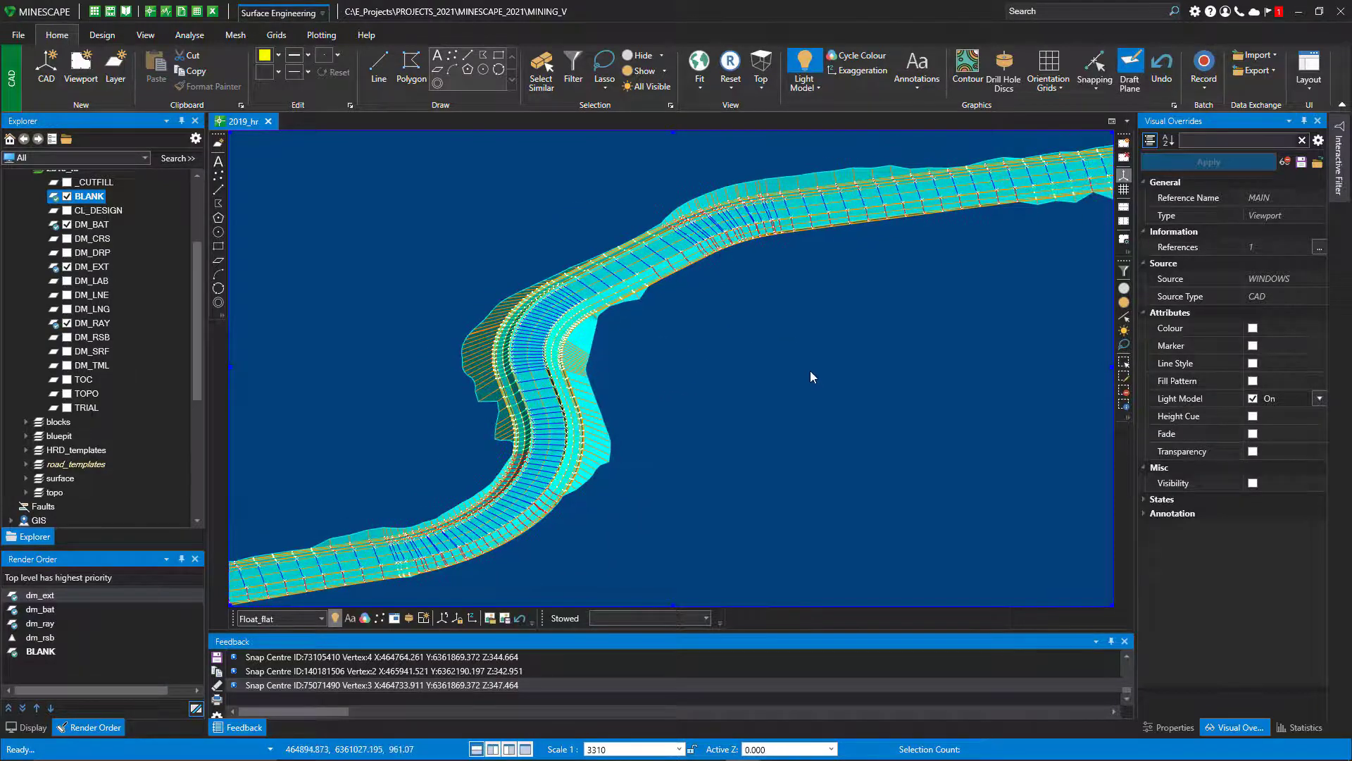
pyautogui.click(73, 35)
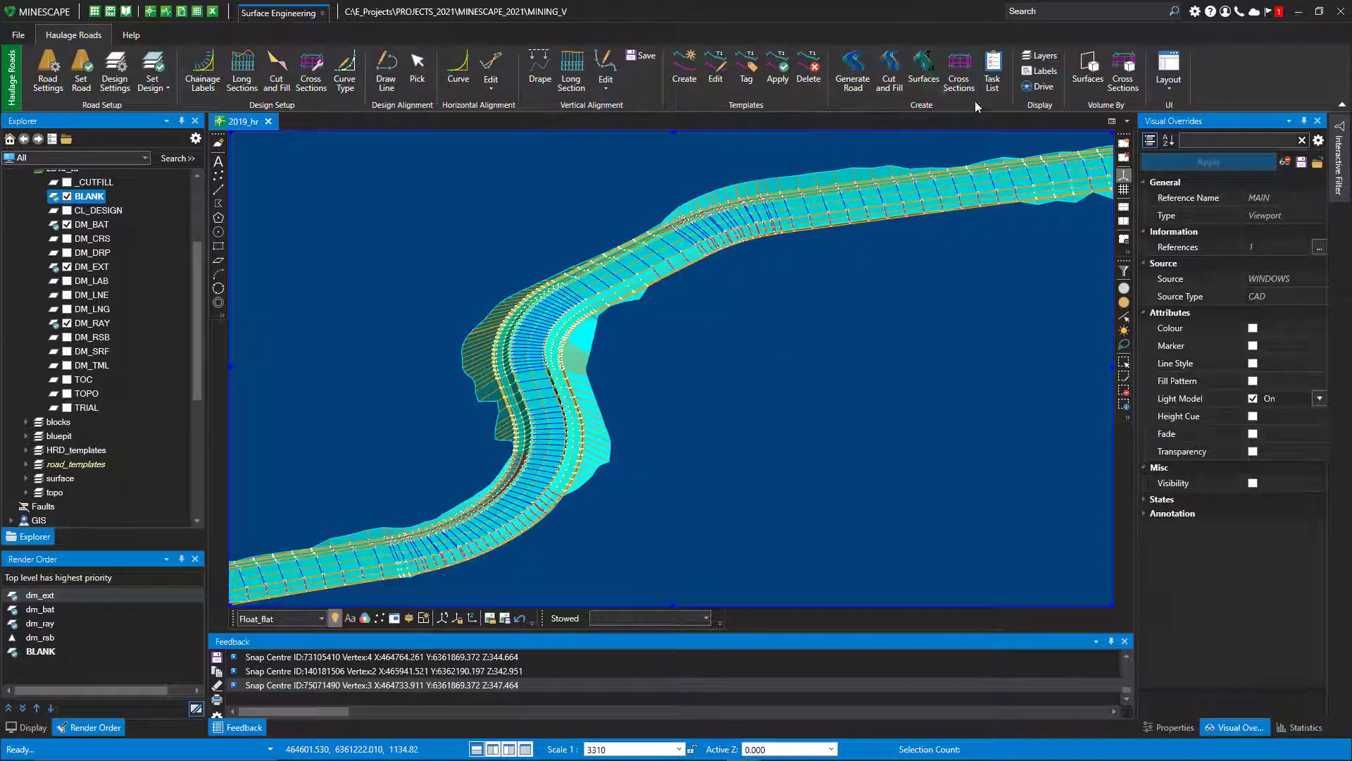
# Step: Generate cross sections along the Dm road corridor from the cross section settings
pyautogui.click(958, 71)
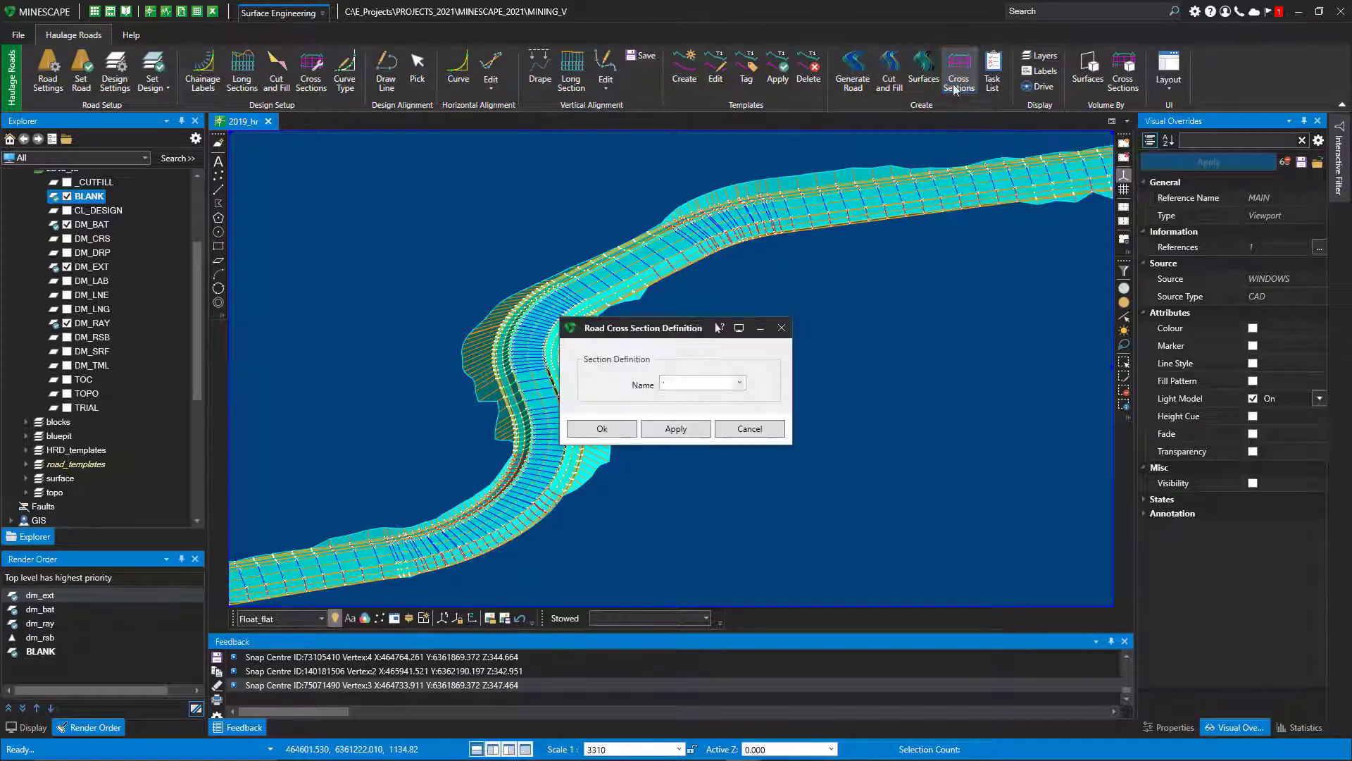
pyautogui.click(601, 429)
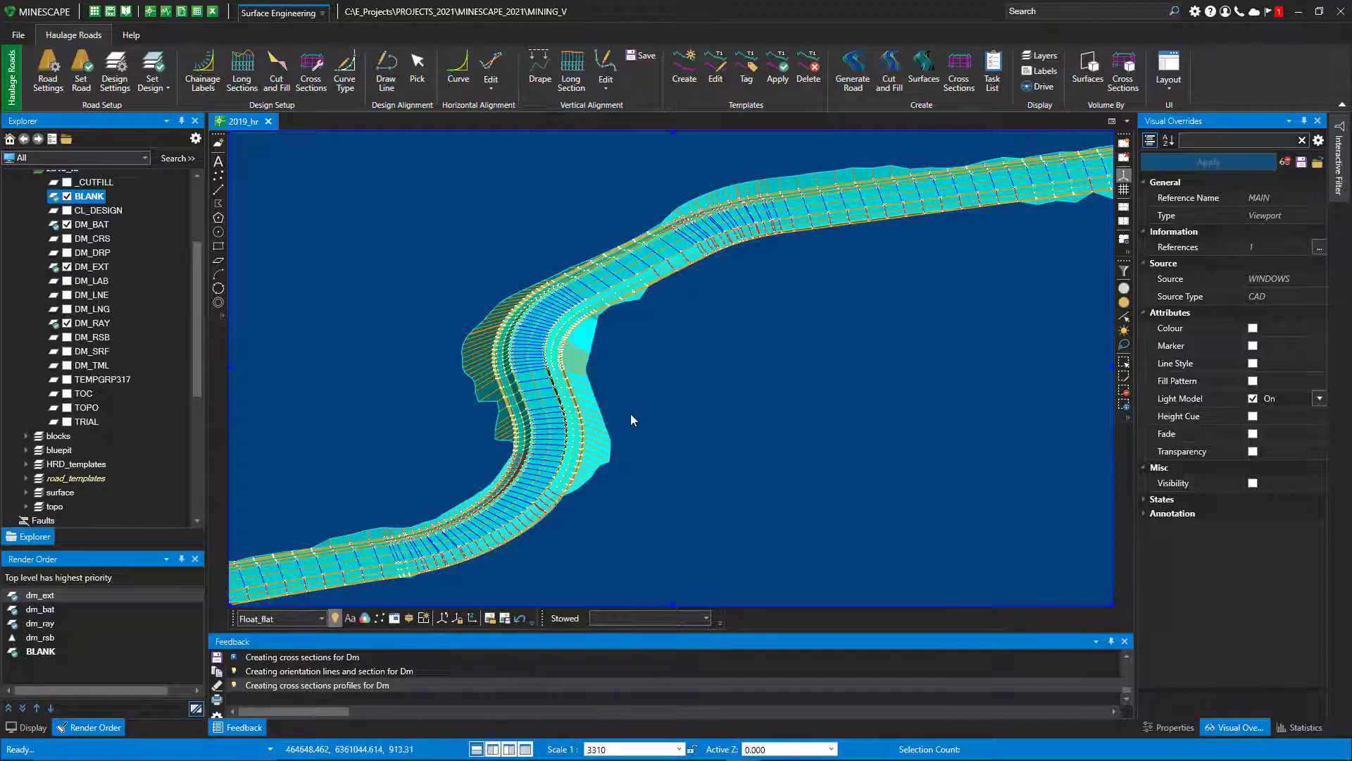
pyautogui.moveTo(656, 389)
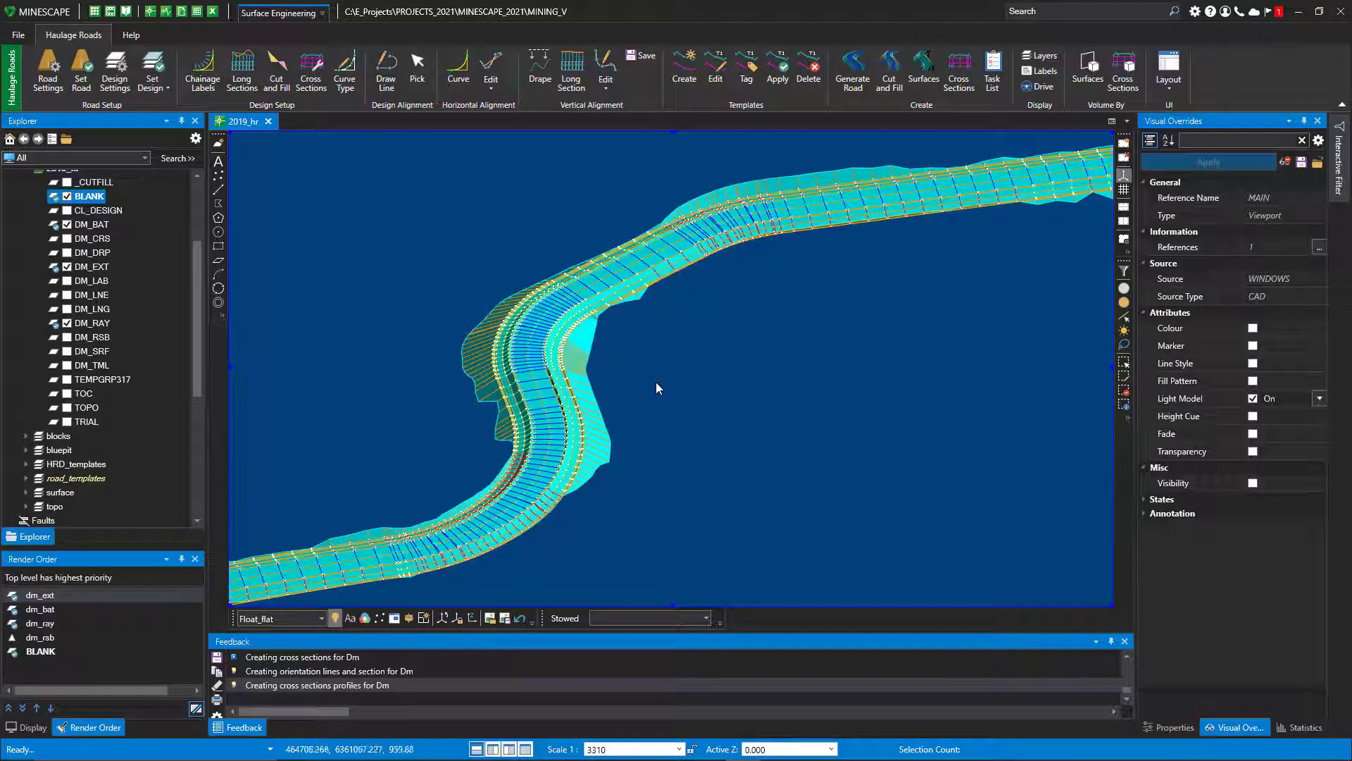
pyautogui.moveTo(684, 399)
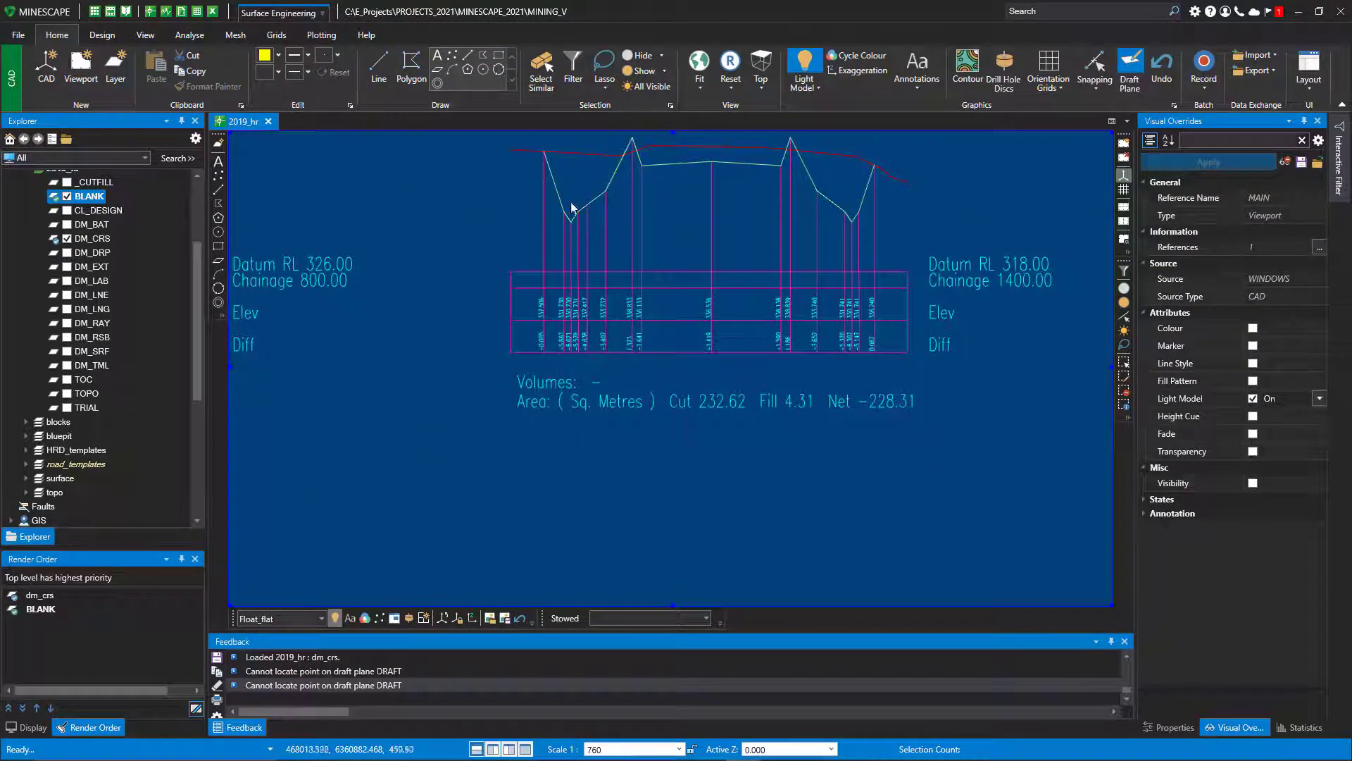
pyautogui.moveTo(829, 209)
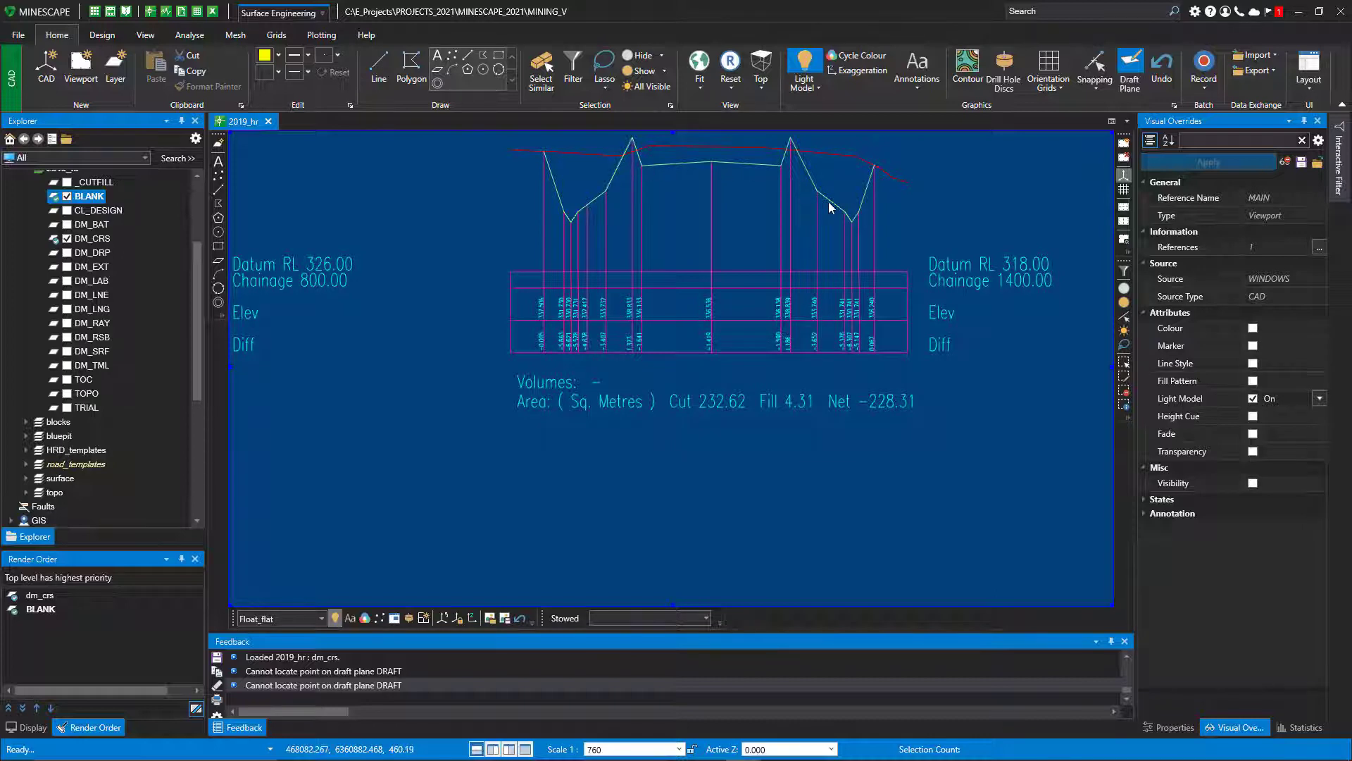
pyautogui.moveTo(868, 216)
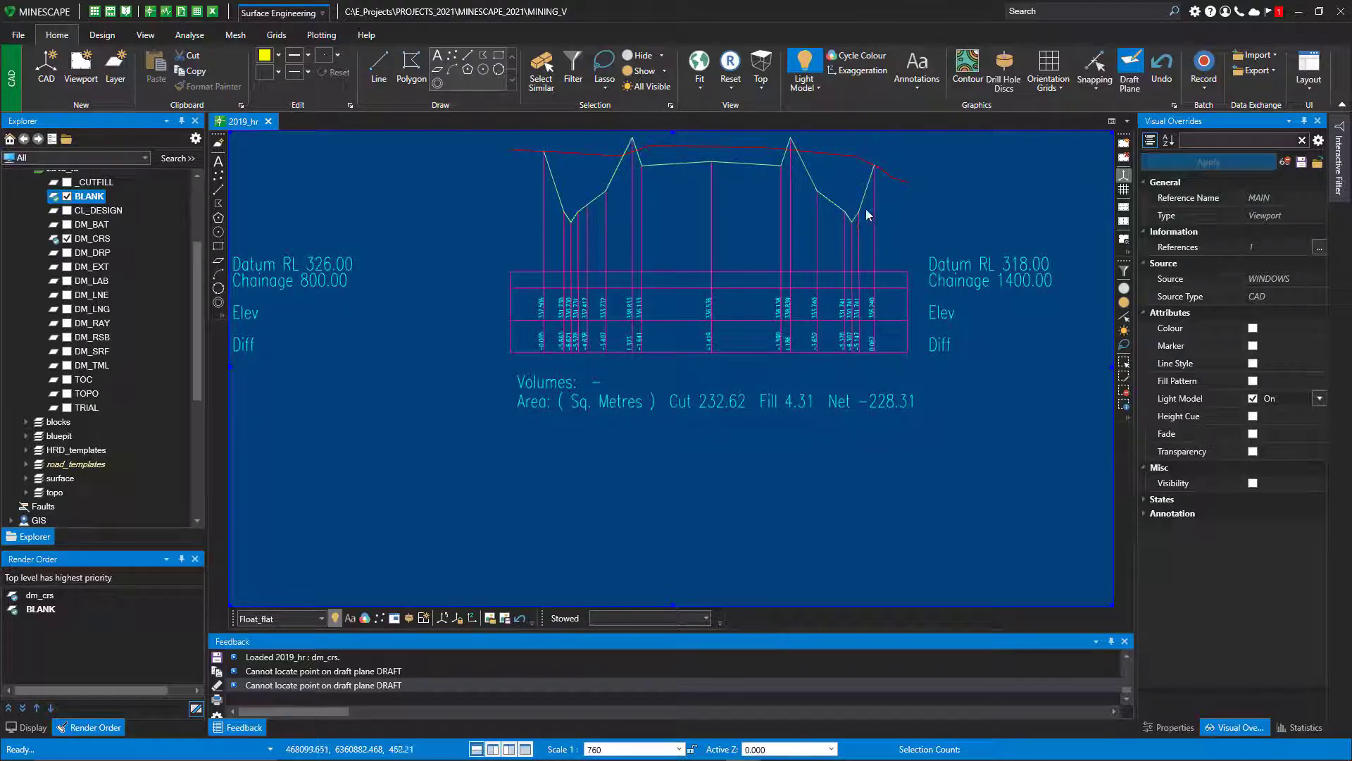
pyautogui.moveTo(757, 399)
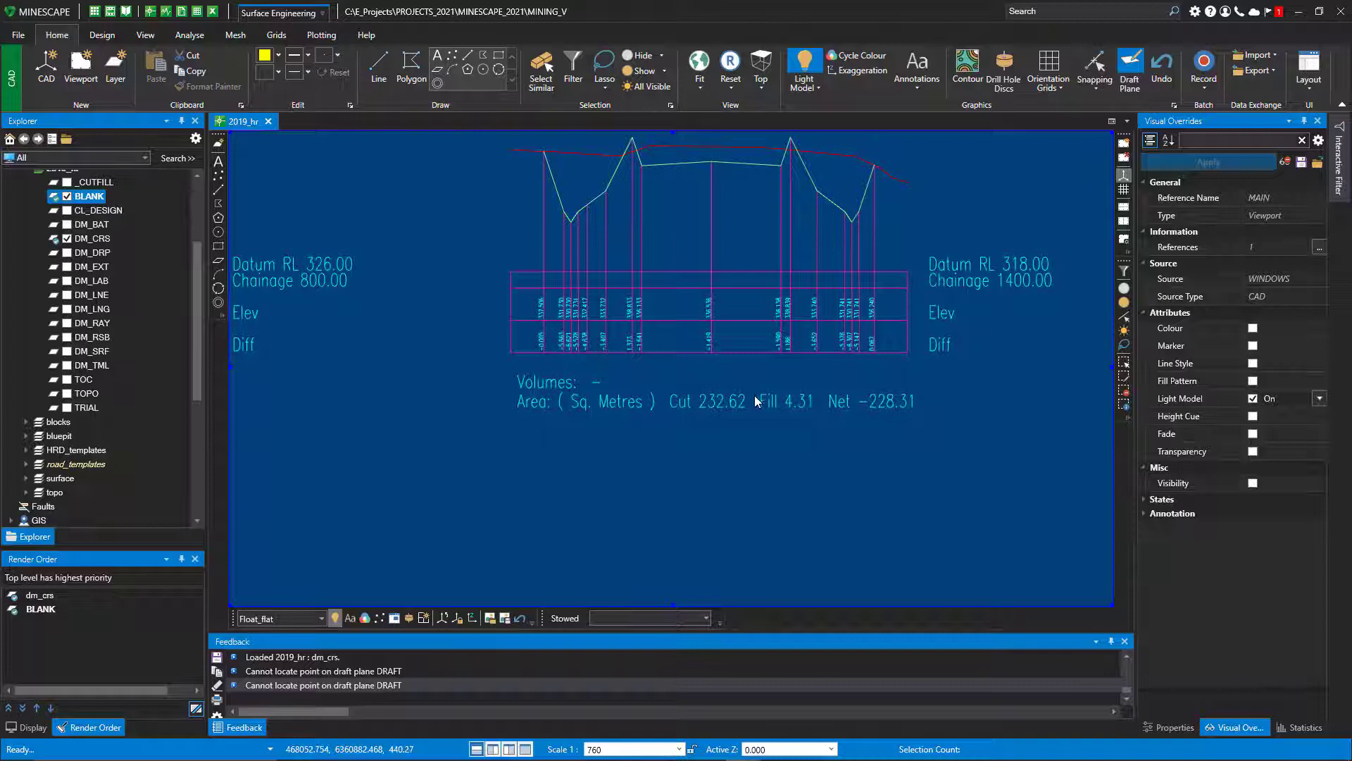
pyautogui.moveTo(860, 403)
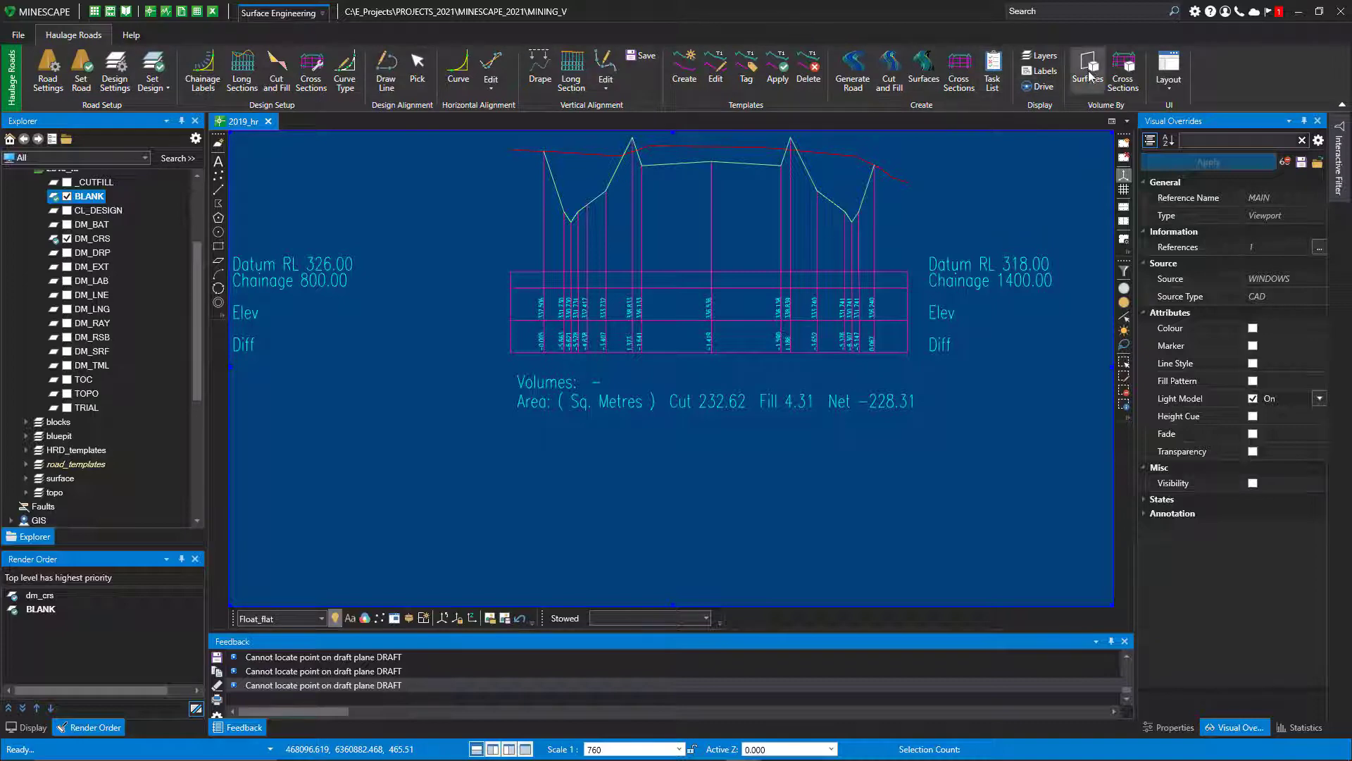
pyautogui.moveTo(1125, 71)
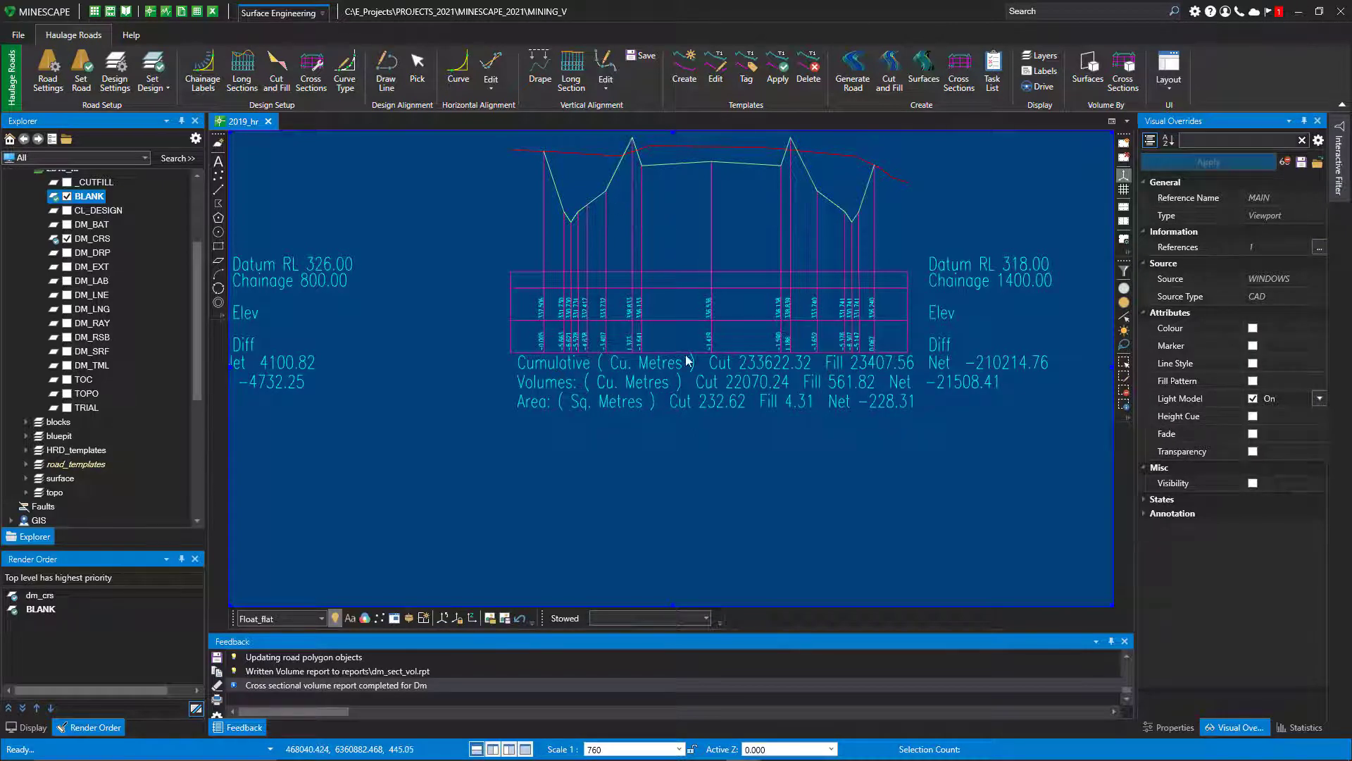
pyautogui.moveTo(868, 372)
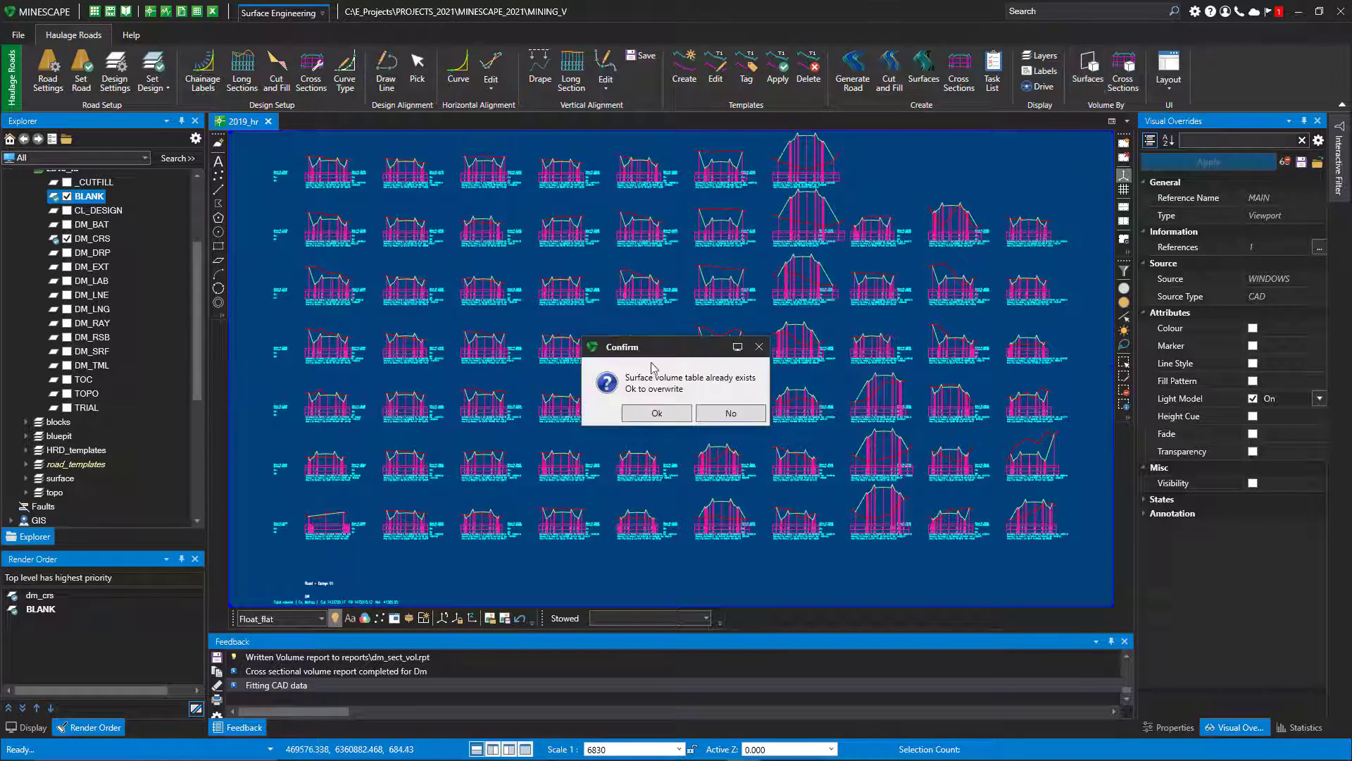
# Step: Overwrite the Dm_VOLUME table with new cut, fill and net volumes, then close it
pyautogui.click(656, 413)
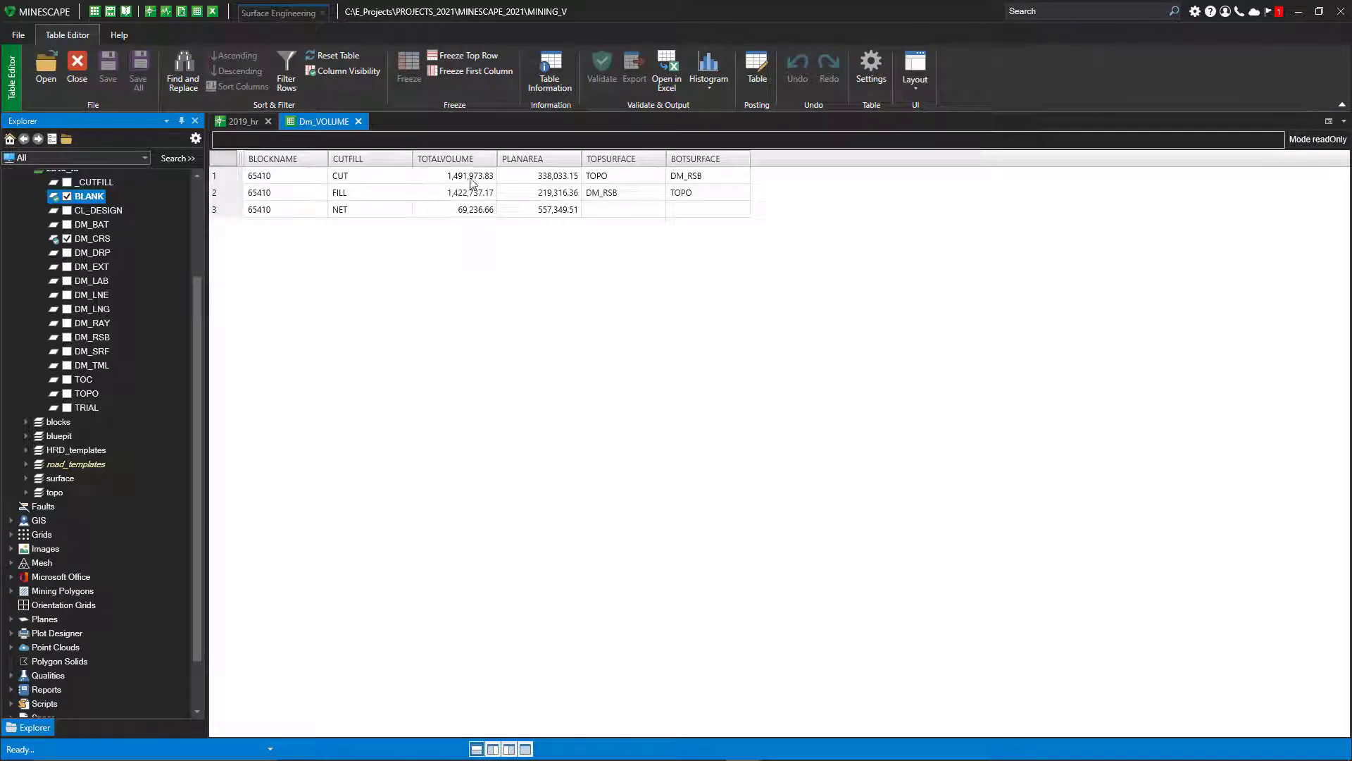
pyautogui.moveTo(473, 222)
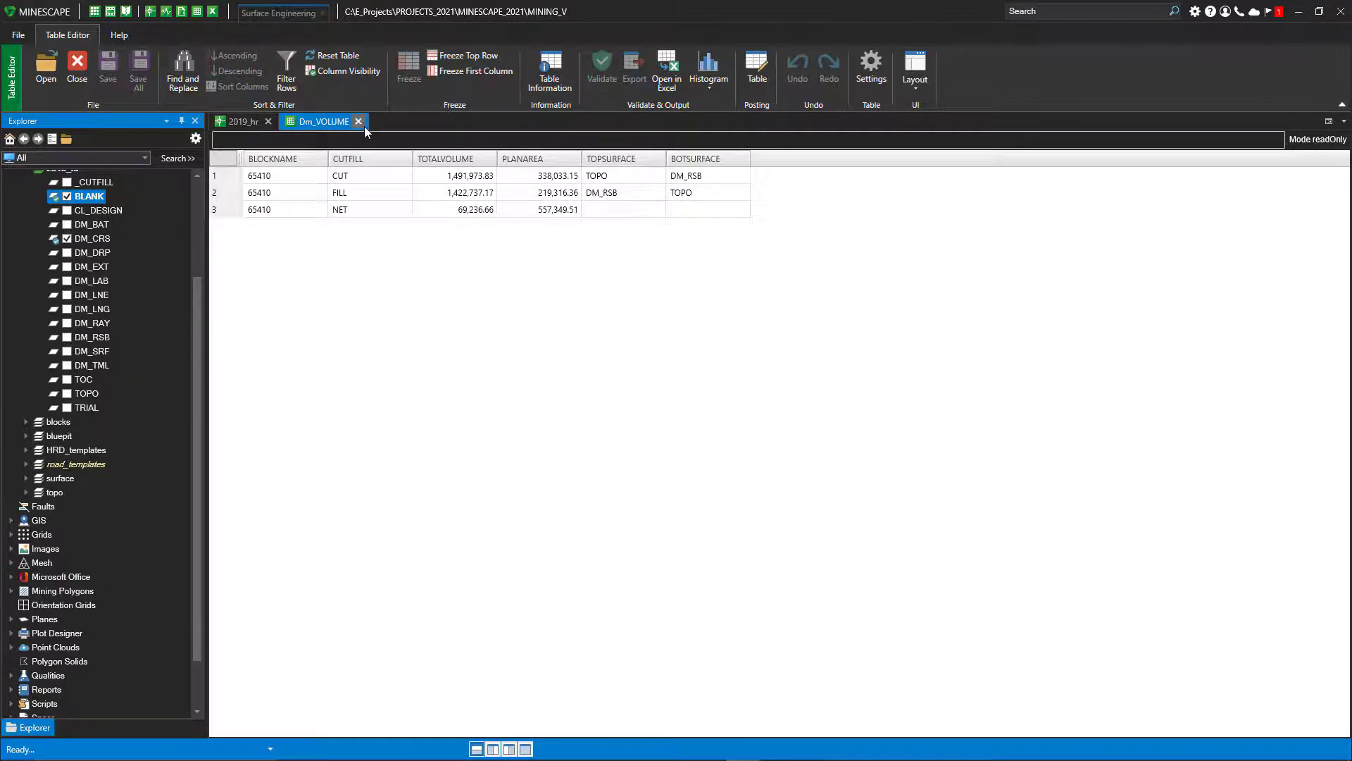
pyautogui.click(357, 121)
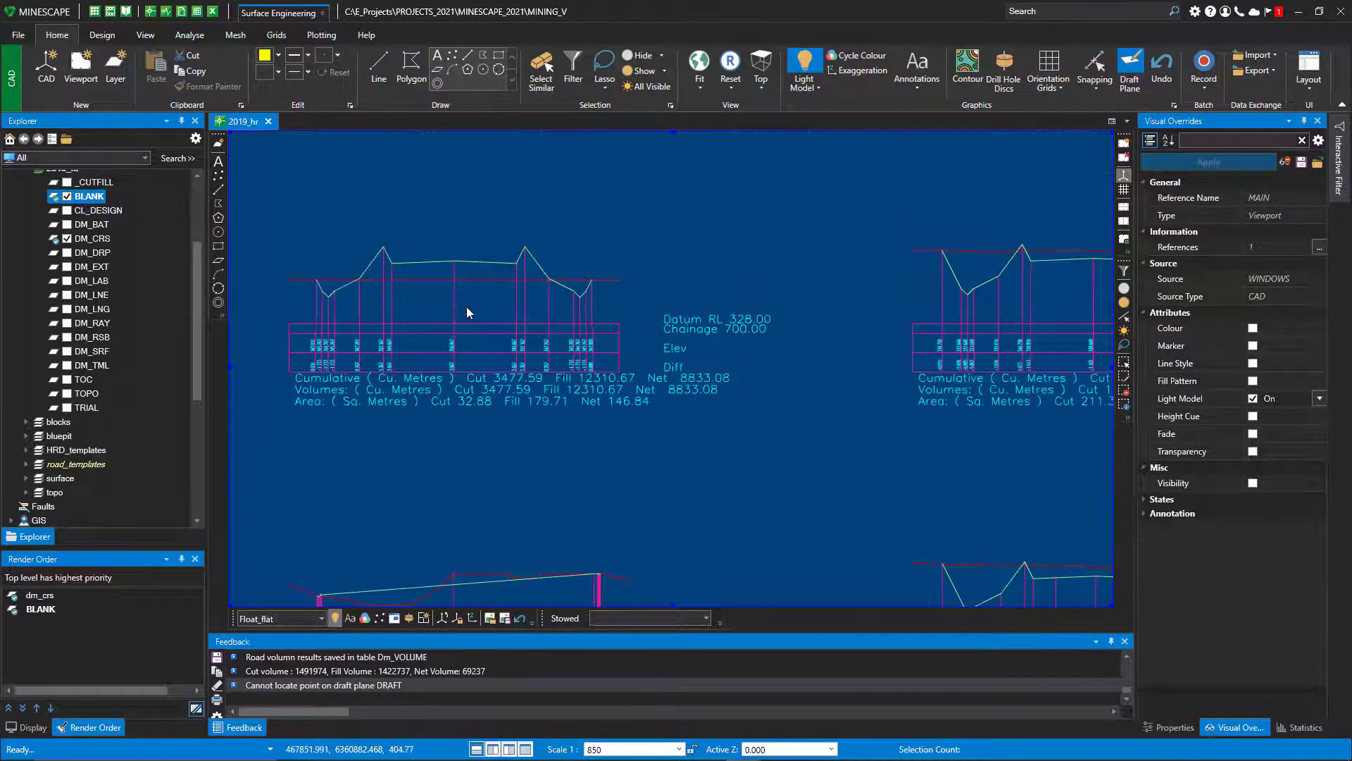
# Step: Zoom the 3D view to show the road corridor cut into the colour-shaded topography
pyautogui.scroll(-3)
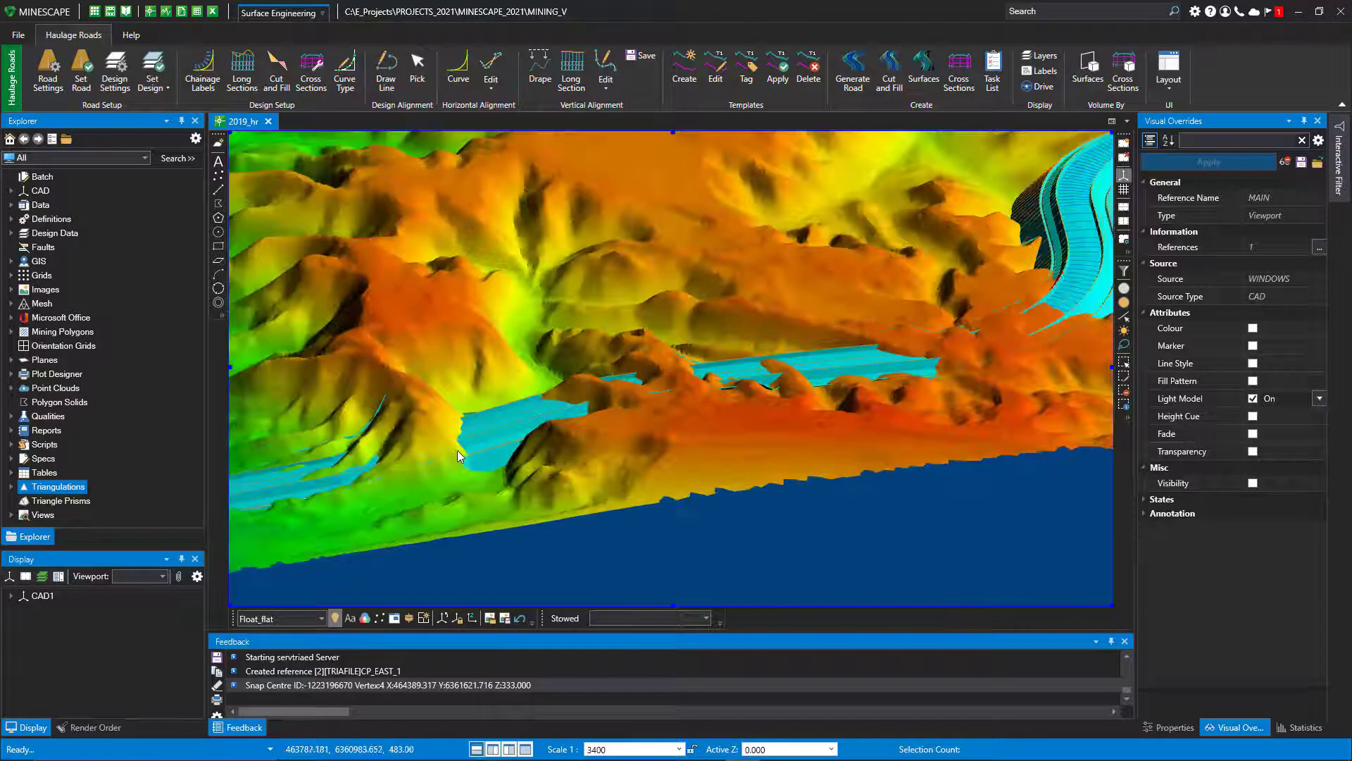
# Step: Survey the whole road winding through the terrain, then bring up the View ribbon tools
pyautogui.scroll(-3)
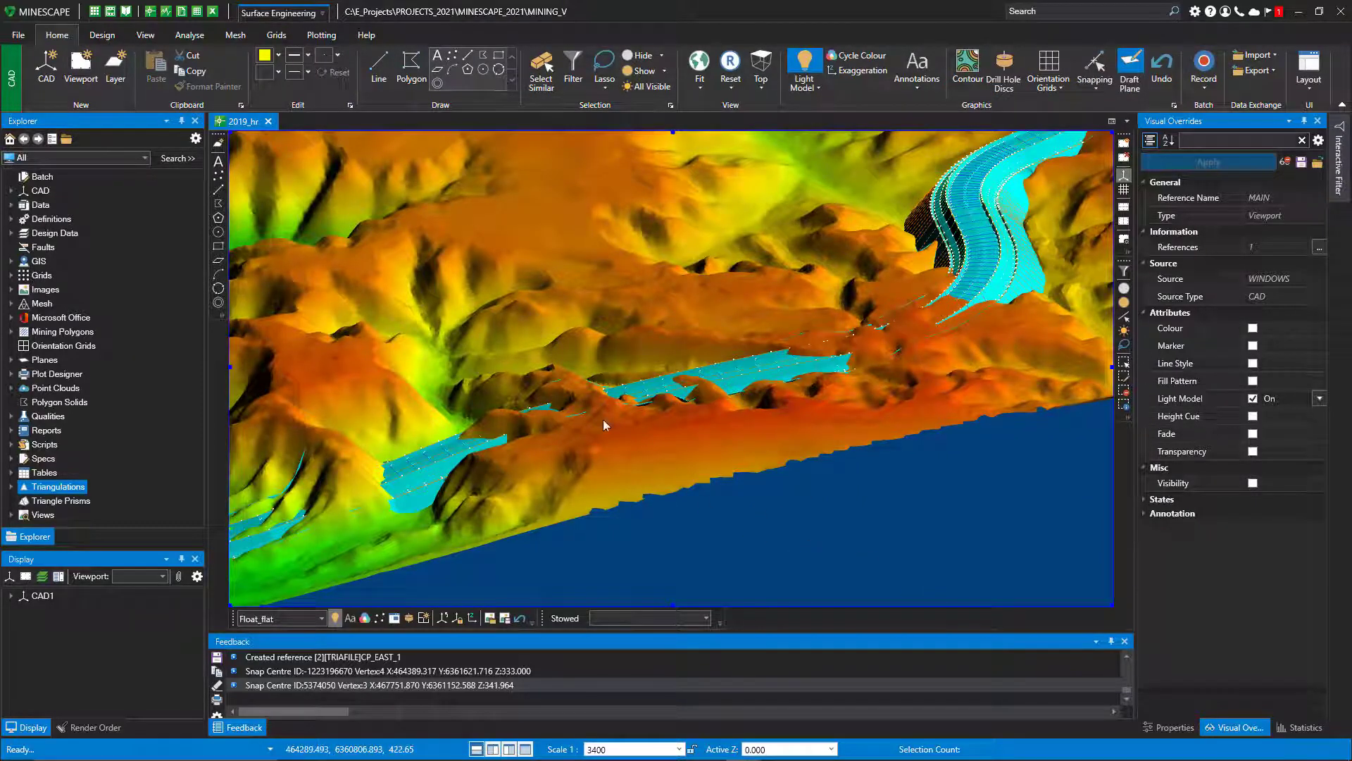
pyautogui.click(145, 35)
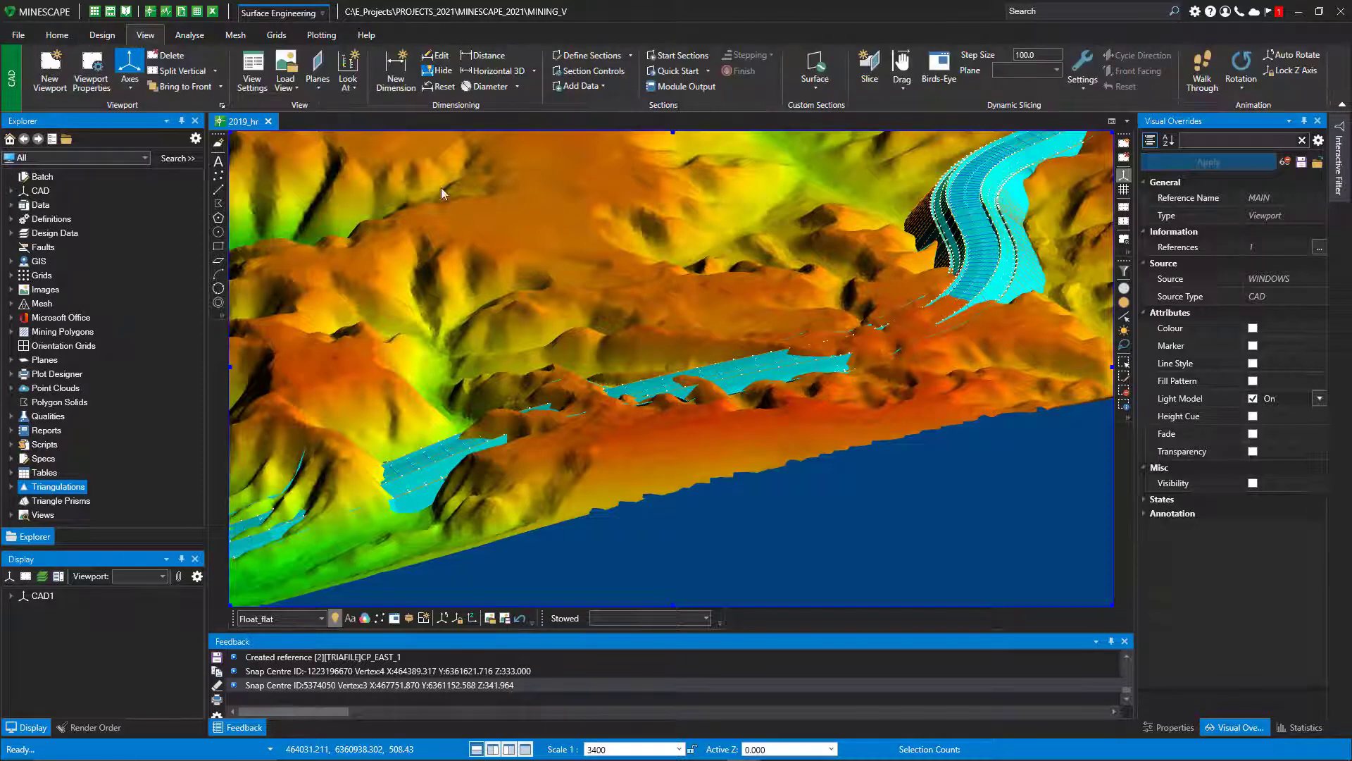